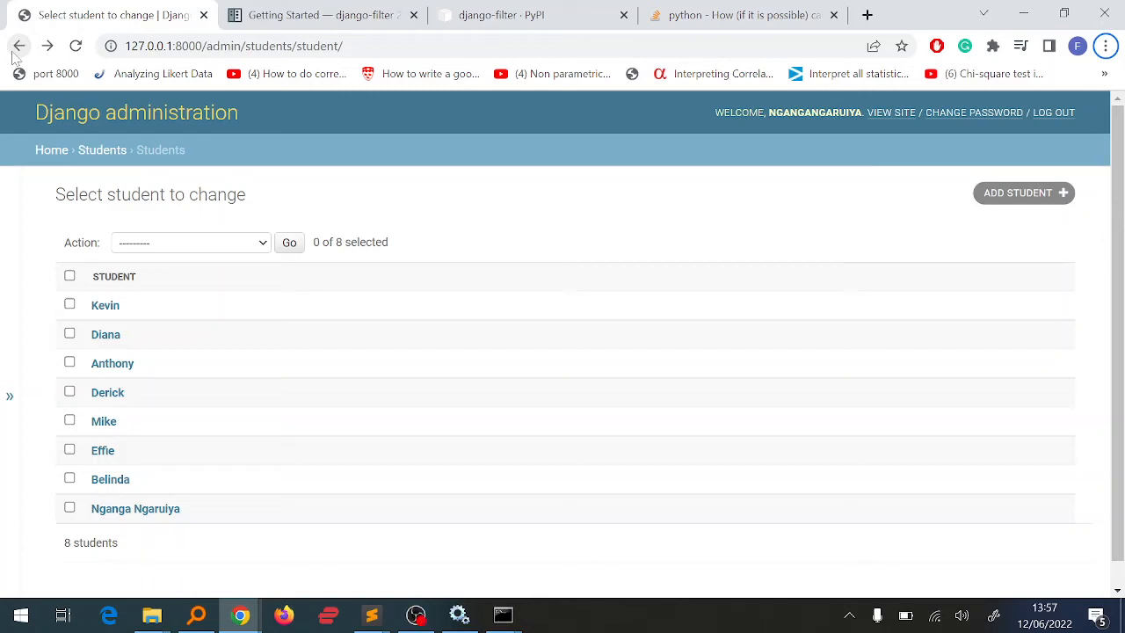
{"action": "mouse_move", "coordinate": [381, 332]}
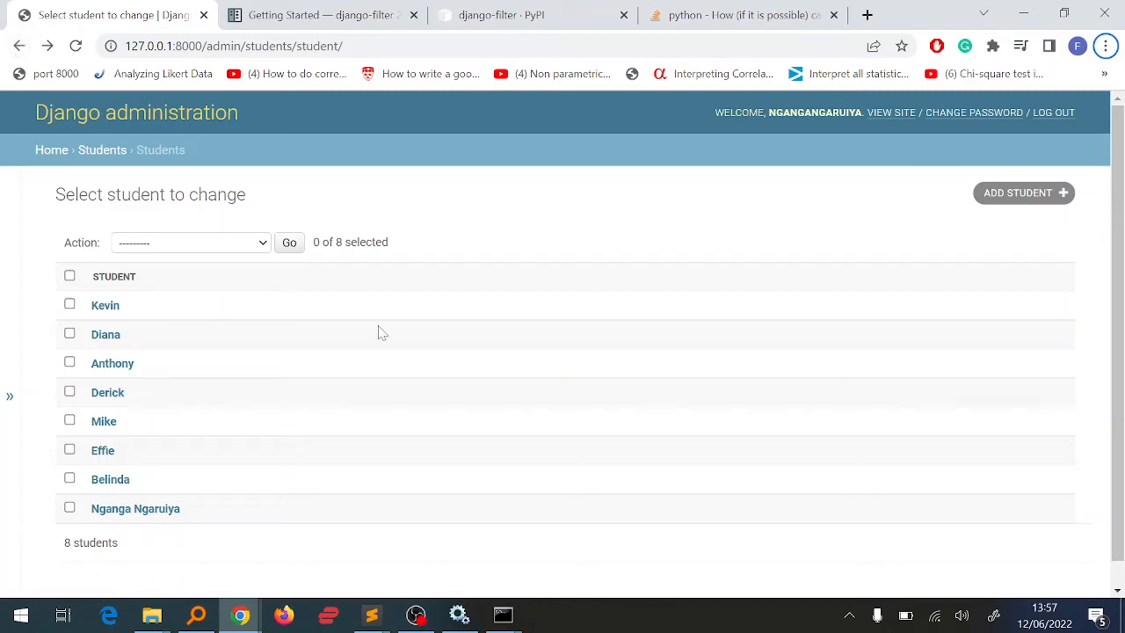
{"action": "mouse_move", "coordinate": [1023, 197]}
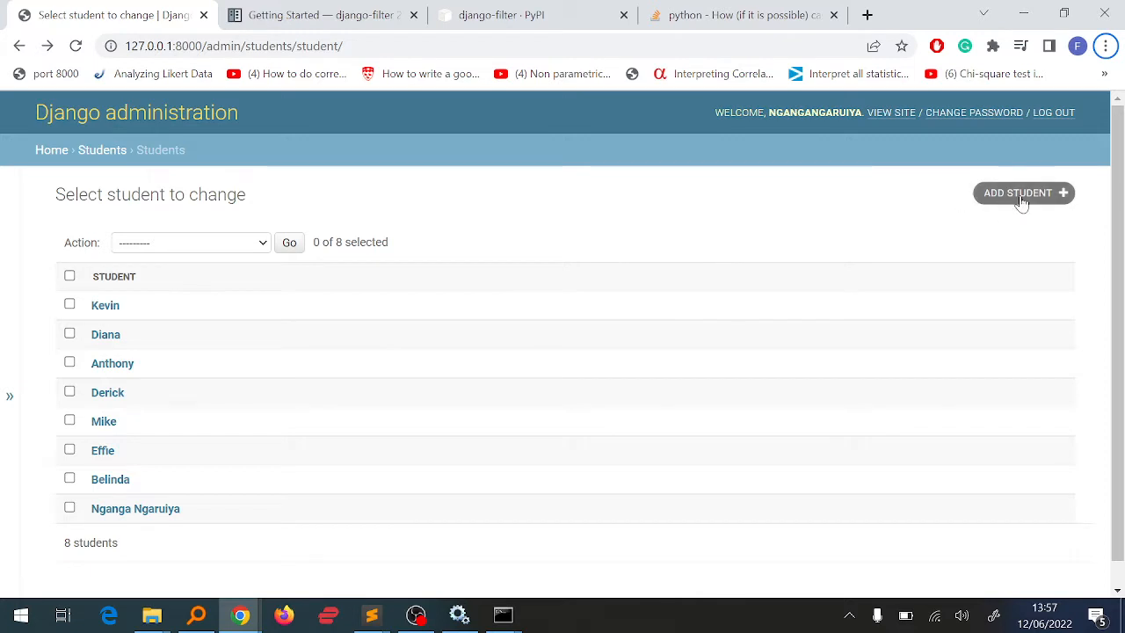
{"action": "mouse_move", "coordinate": [781, 211]}
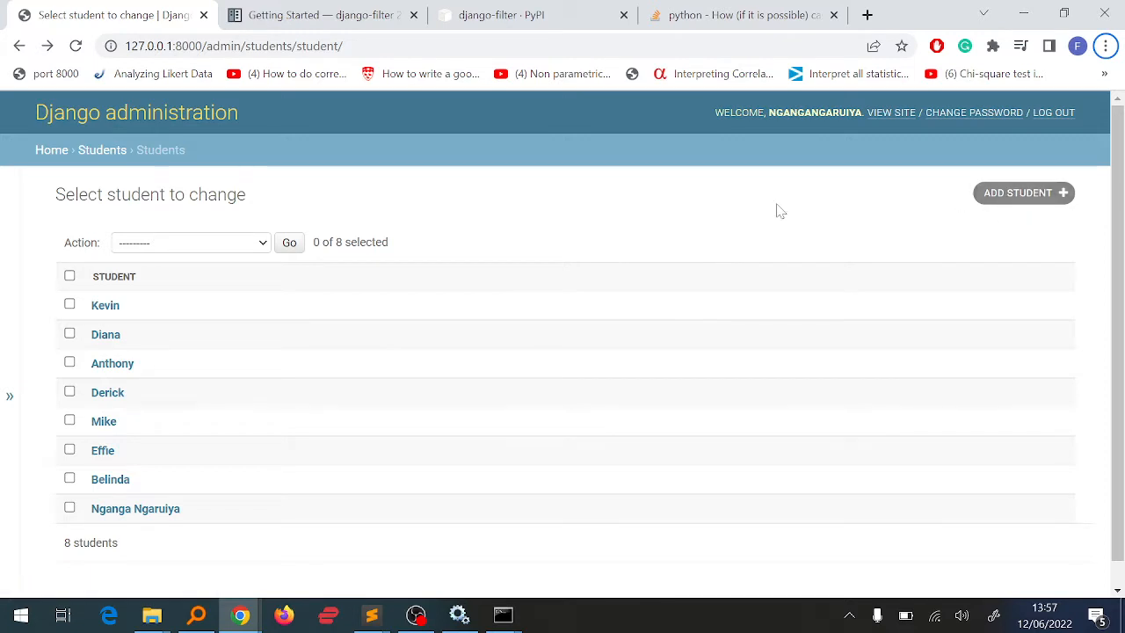
{"action": "mouse_move", "coordinate": [780, 216]}
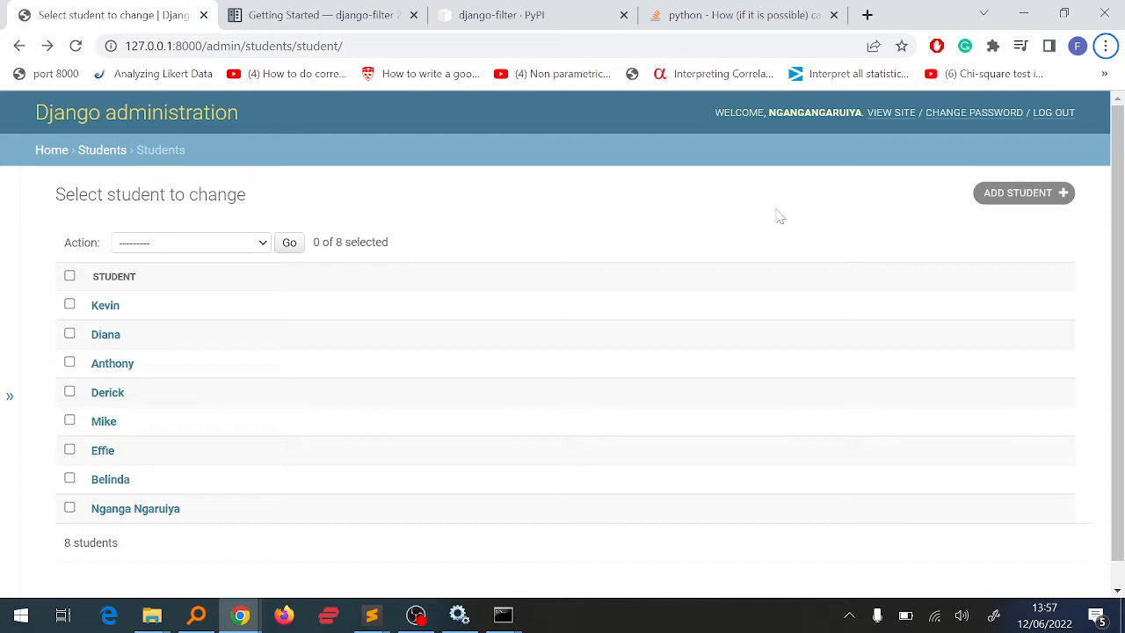
{"action": "mouse_move", "coordinate": [1016, 201]}
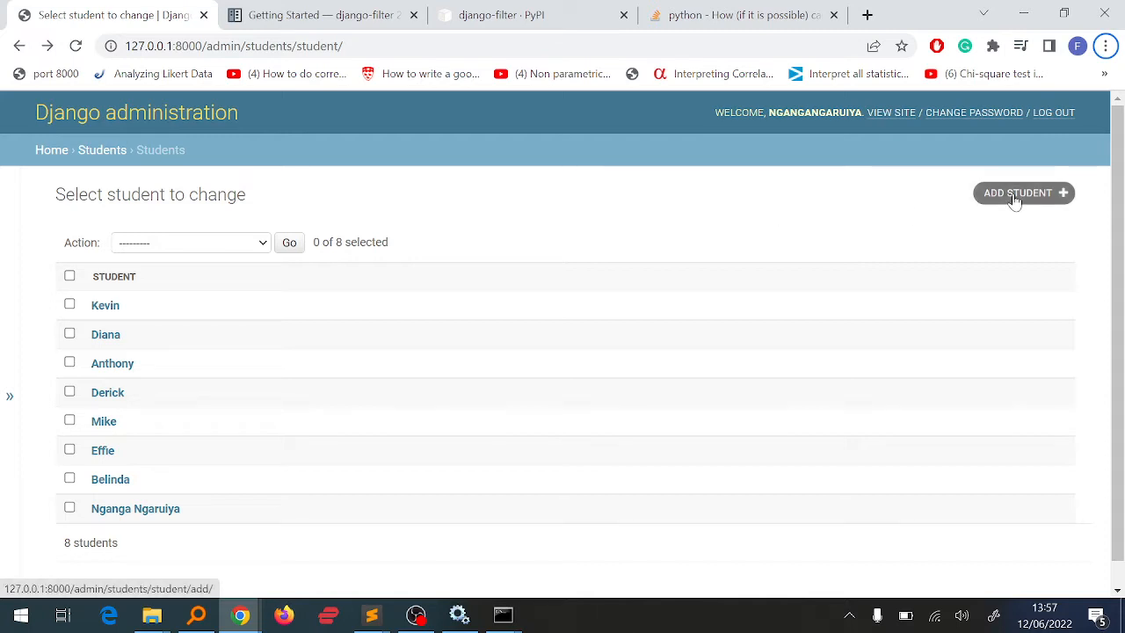
Step: Glance at the Django admin Add student form, start a blank Excel workbook, and bring up models.py
{"action": "left_click", "coordinate": [1016, 191]}
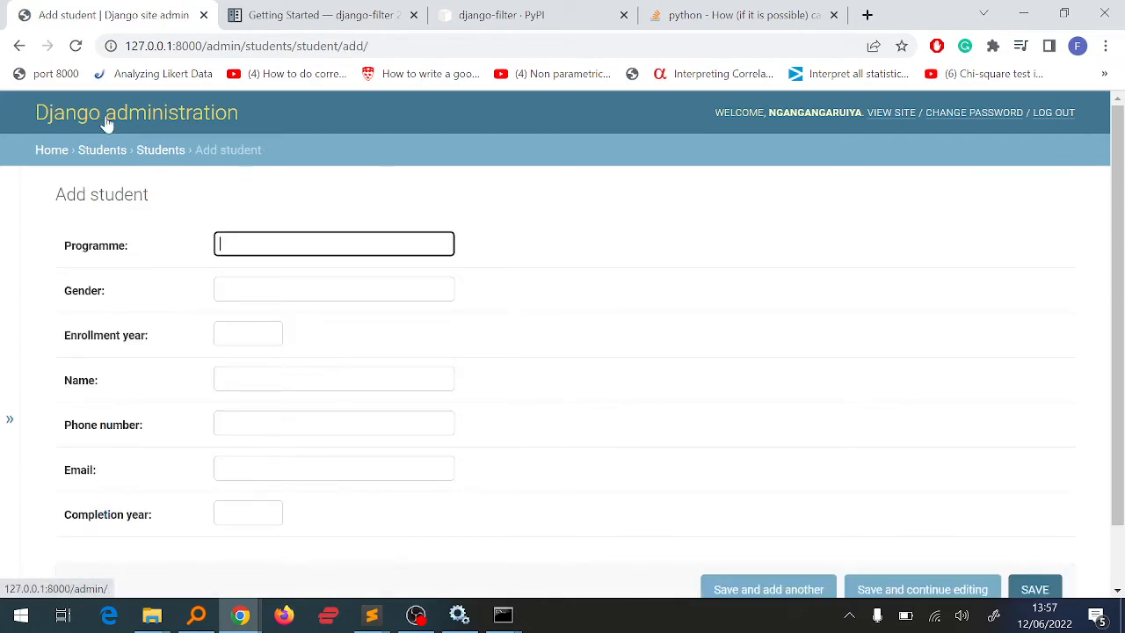
{"action": "left_click", "coordinate": [160, 149]}
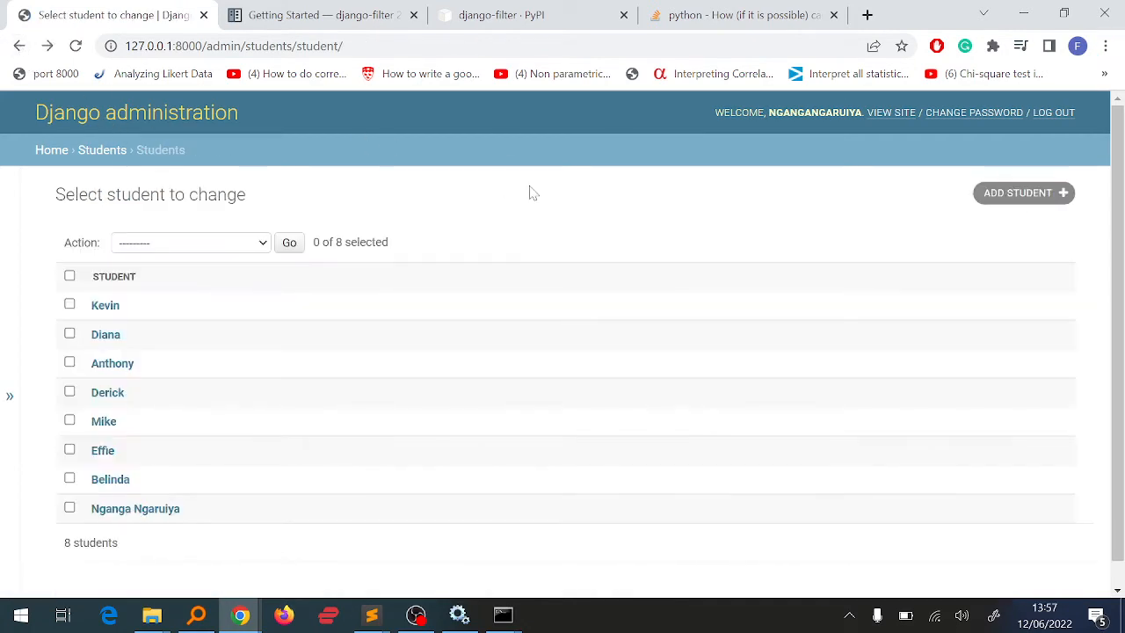
{"action": "mouse_move", "coordinate": [739, 350]}
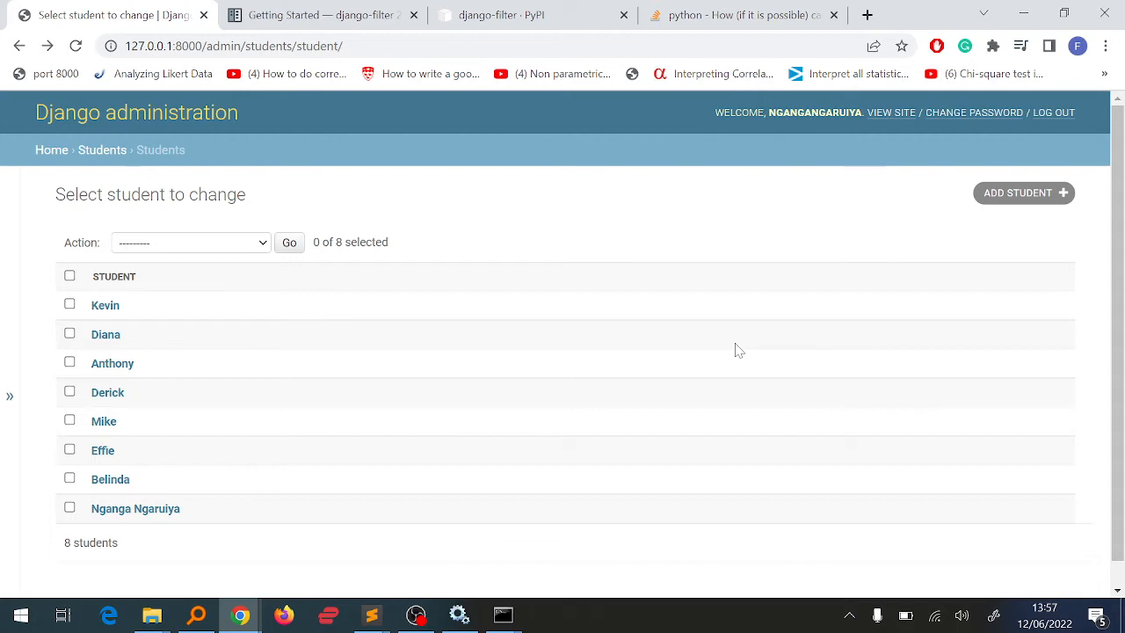
{"action": "mouse_move", "coordinate": [861, 144]}
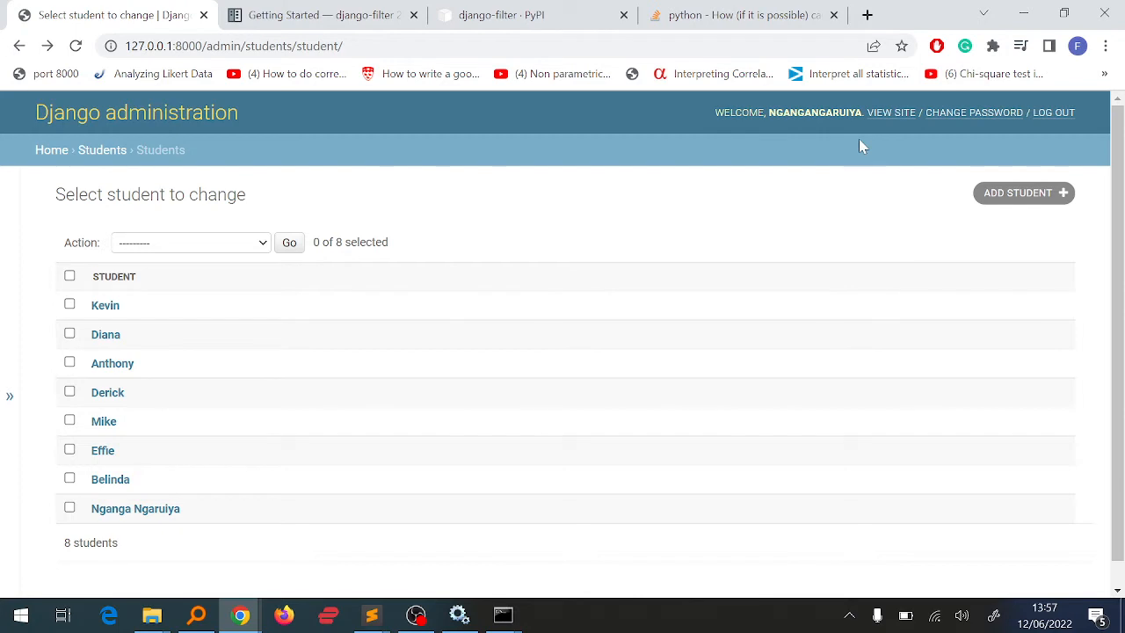
{"action": "mouse_move", "coordinate": [869, 237]}
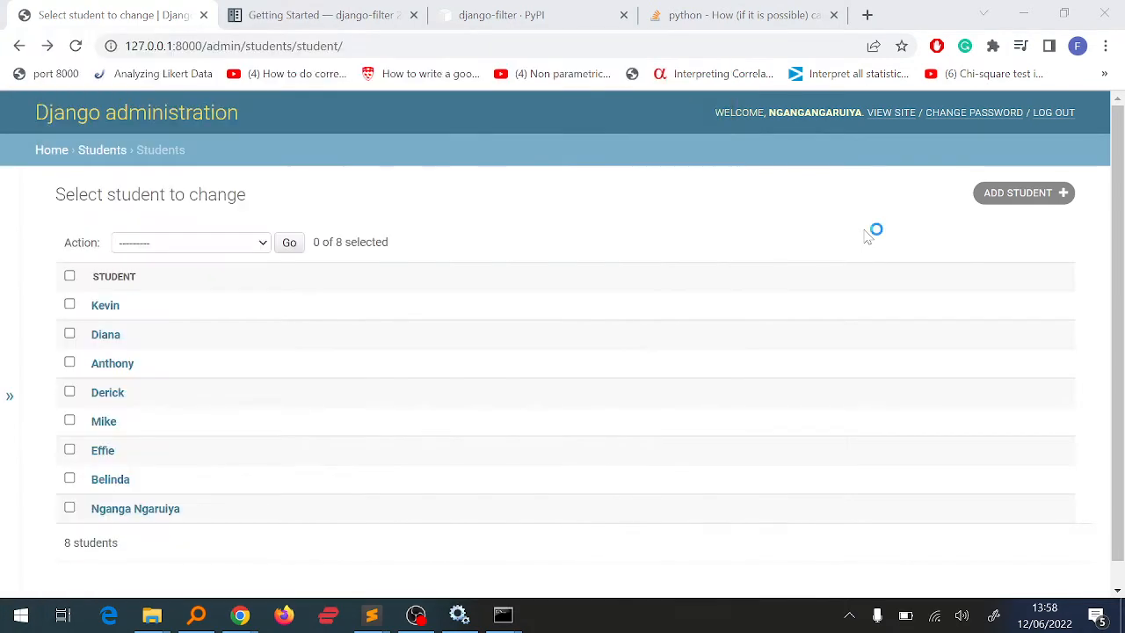
{"action": "left_click", "coordinate": [545, 615]}
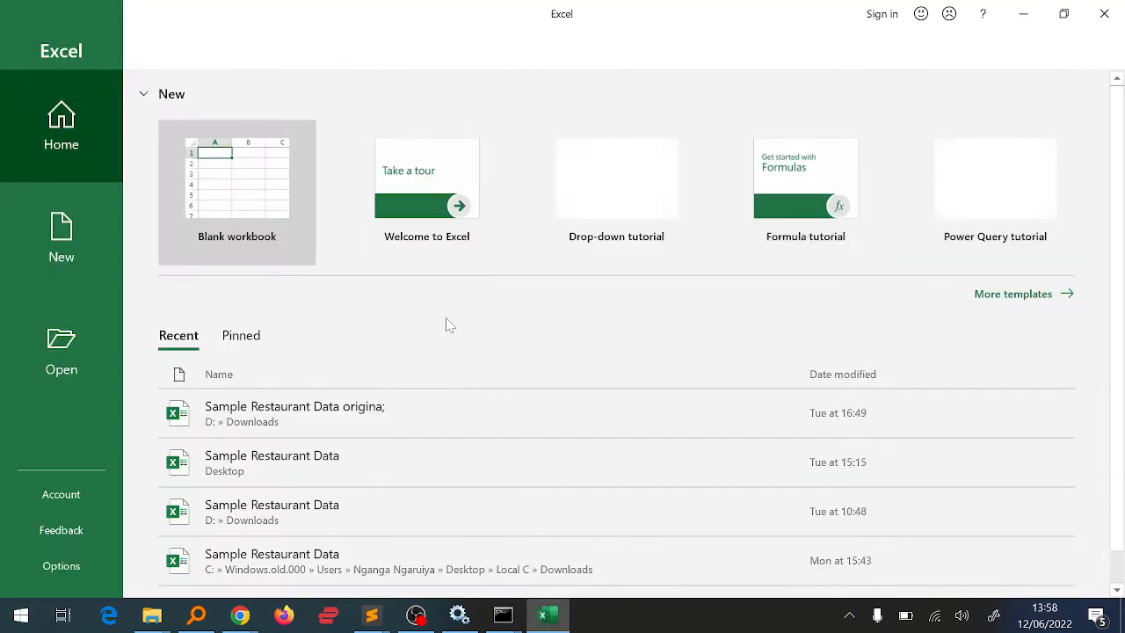
{"action": "left_click", "coordinate": [236, 191]}
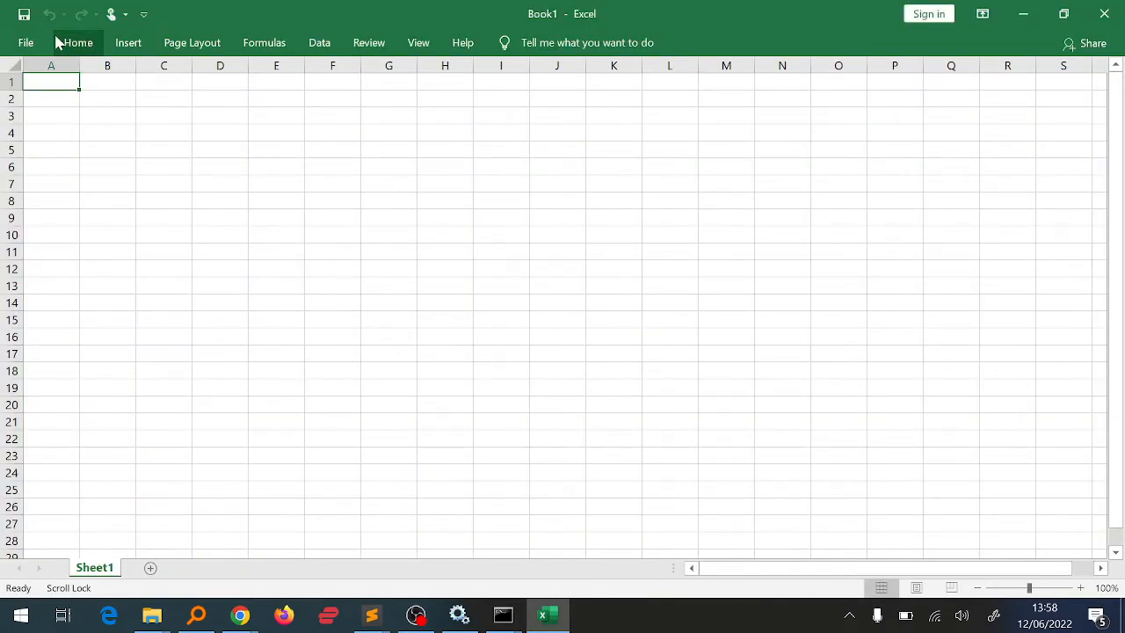
{"action": "mouse_move", "coordinate": [408, 28]}
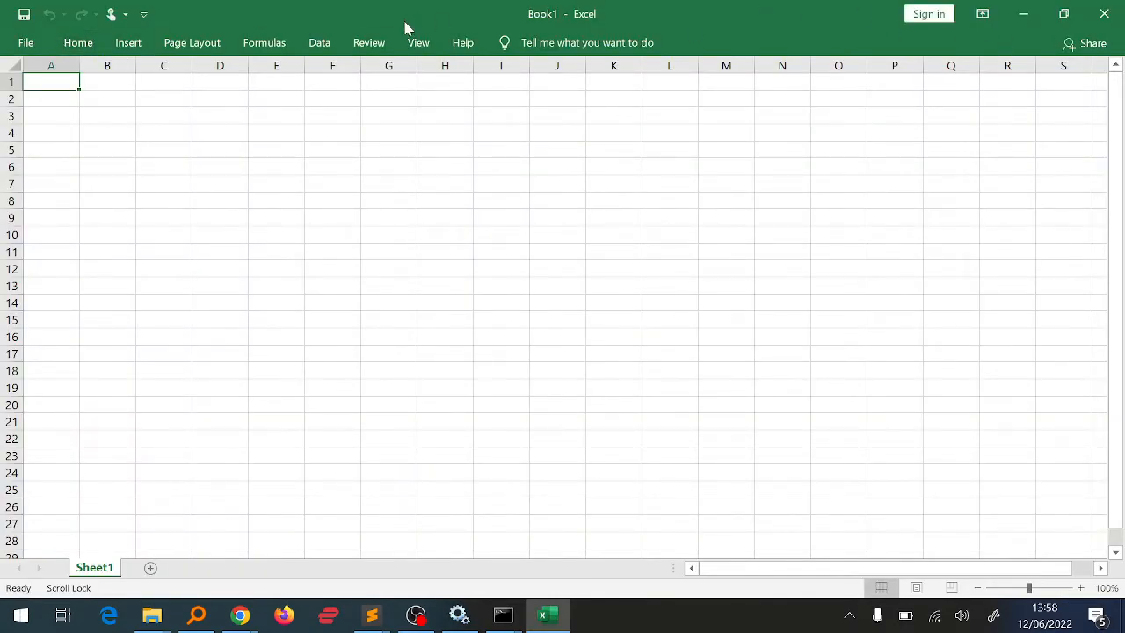
{"action": "left_click", "coordinate": [78, 43]}
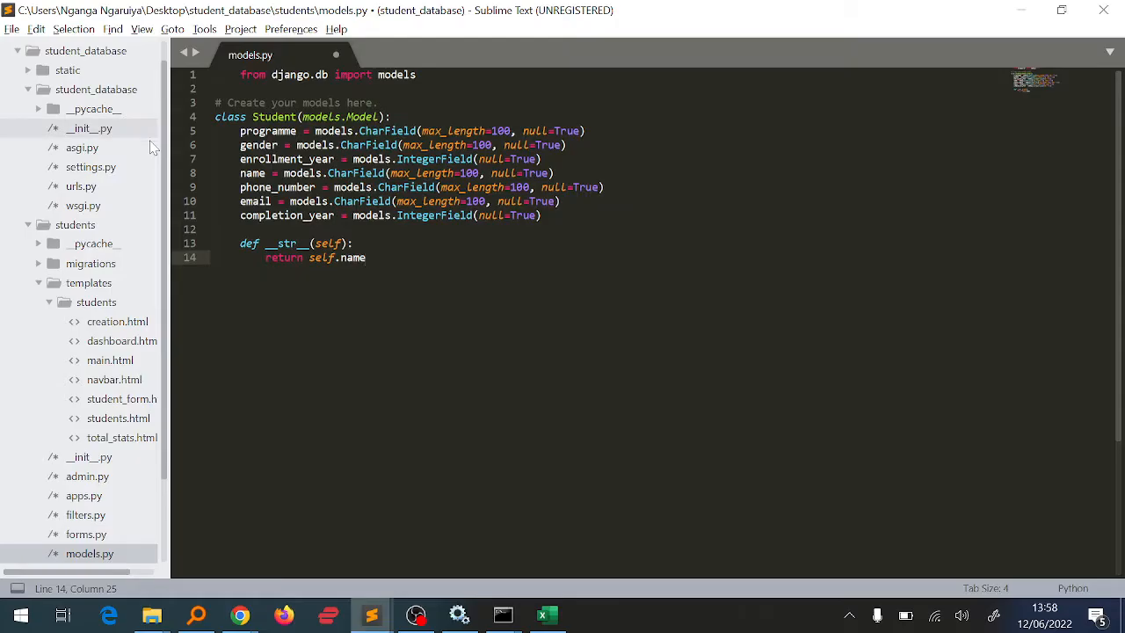
Step: Copy programme, gender and enrollment_year field names from models.py into cells A1–C1
{"action": "key", "text": "alt+tab"}
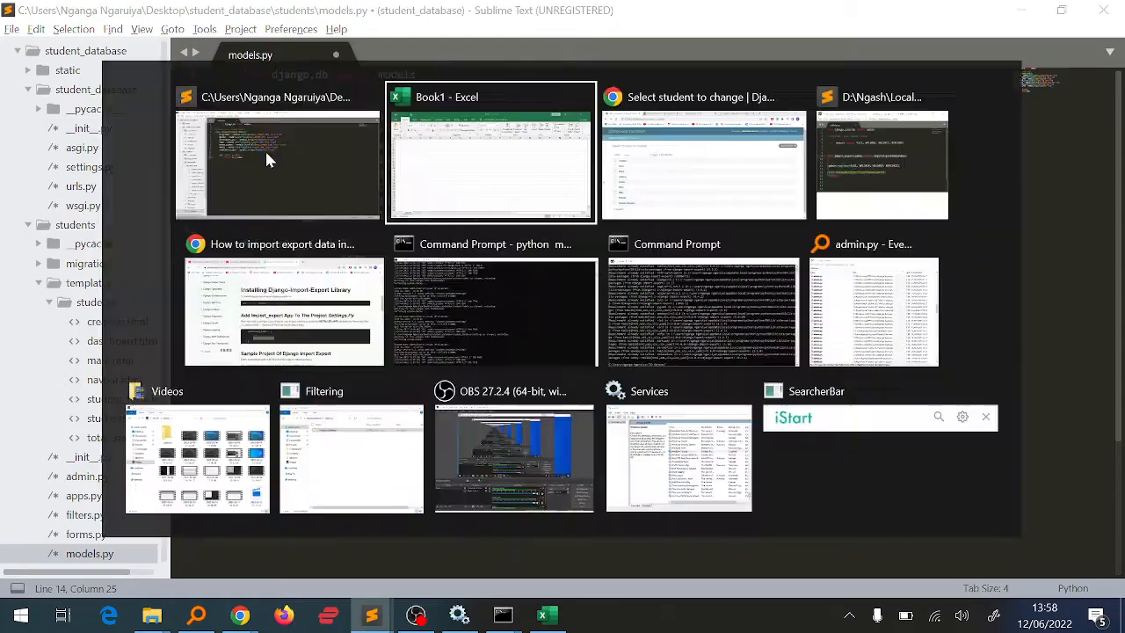
{"action": "left_click", "coordinate": [488, 151]}
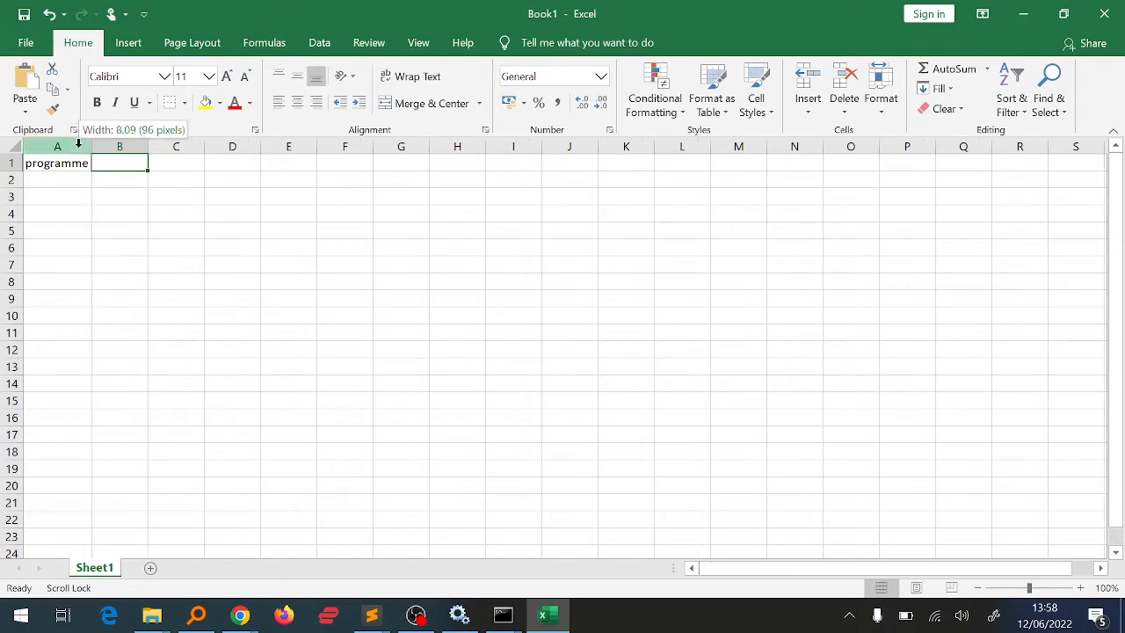
{"action": "left_click", "coordinate": [371, 615]}
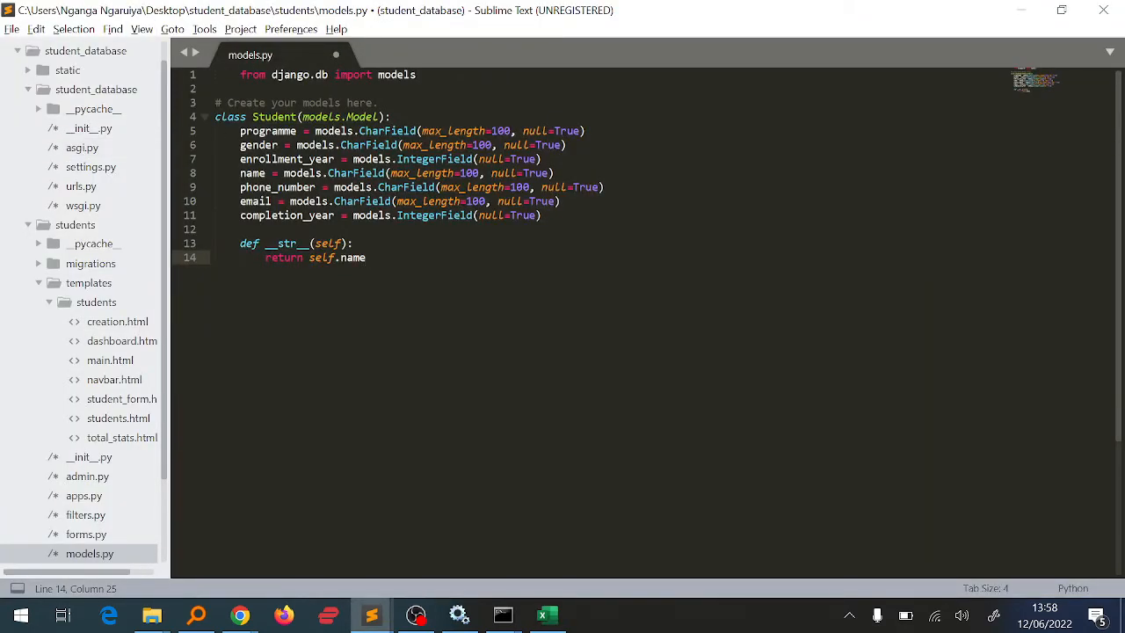
{"action": "left_click", "coordinate": [547, 615]}
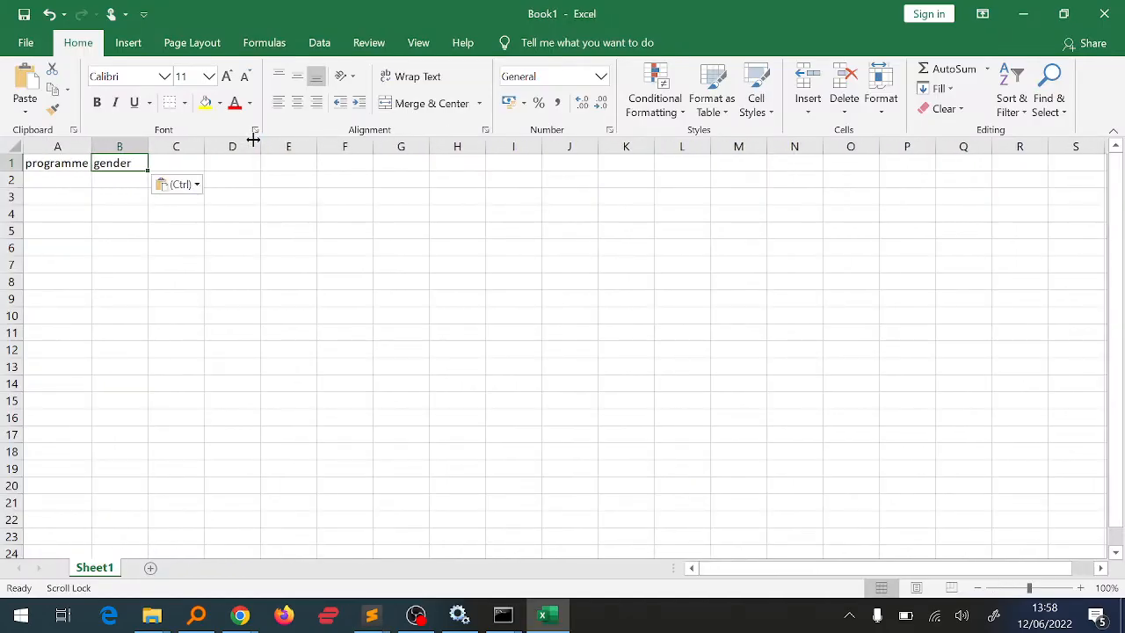
{"action": "left_click", "coordinate": [370, 615]}
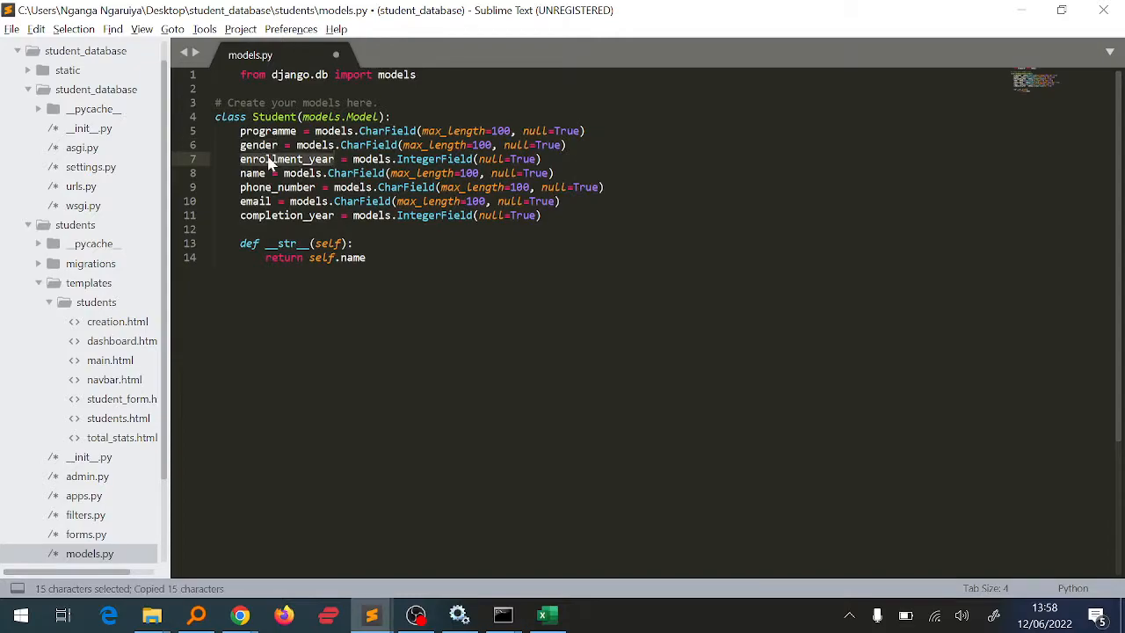
{"action": "left_click", "coordinate": [546, 615]}
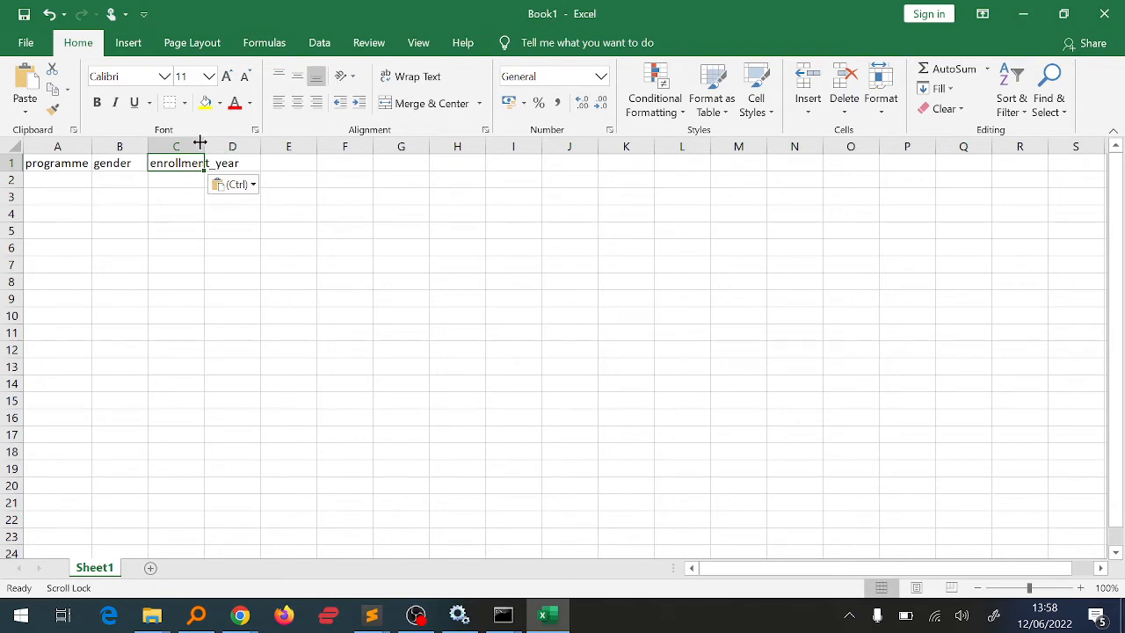
{"action": "left_click", "coordinate": [371, 615]}
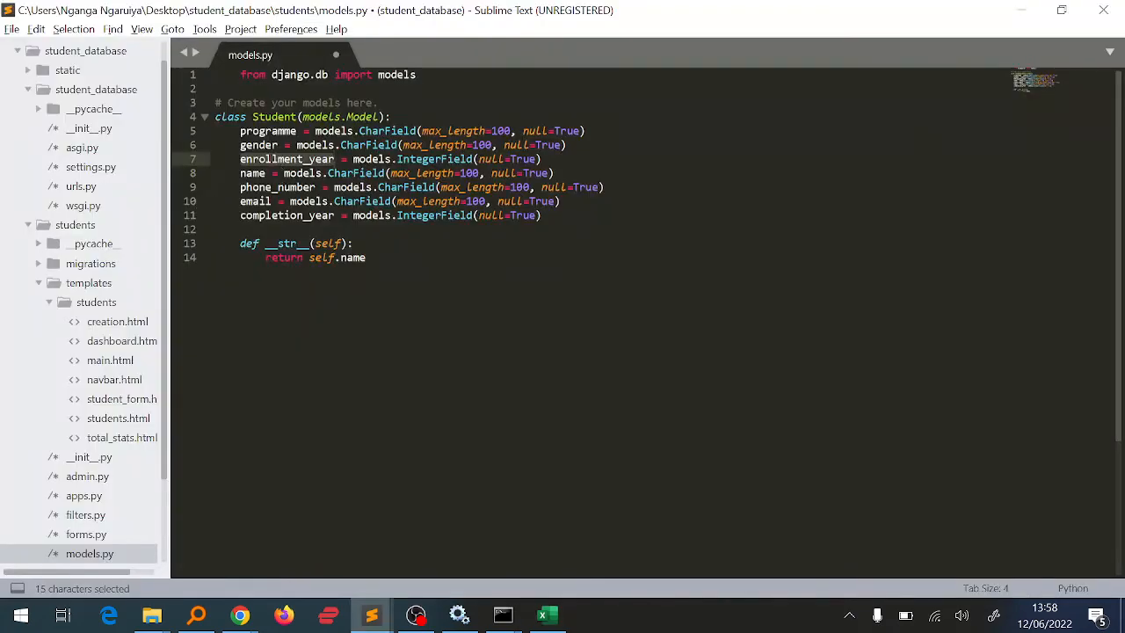
{"action": "left_click", "coordinate": [546, 615]}
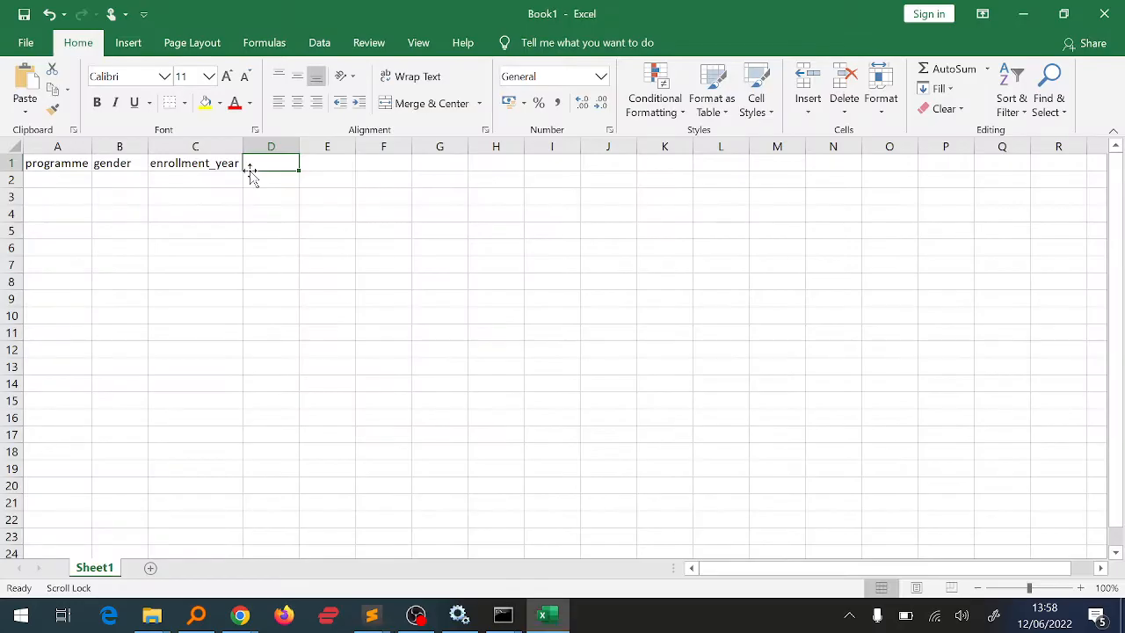
Step: Add the name, phone_number and email headers in the next columns of row 1
{"action": "left_click", "coordinate": [371, 616]}
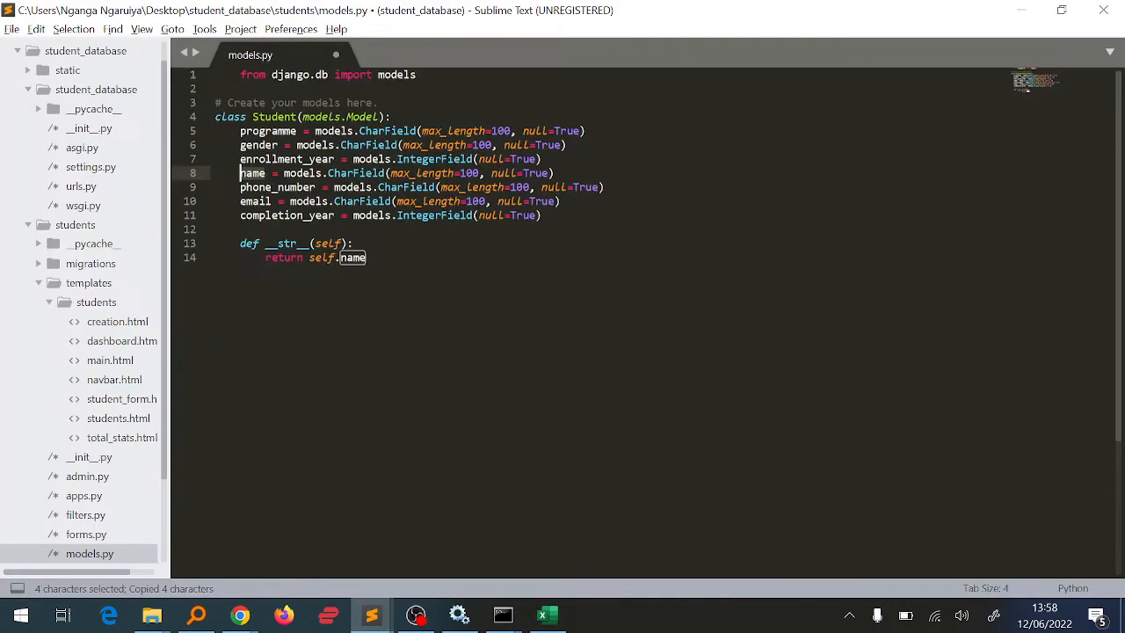
{"action": "double_click", "coordinate": [278, 187]}
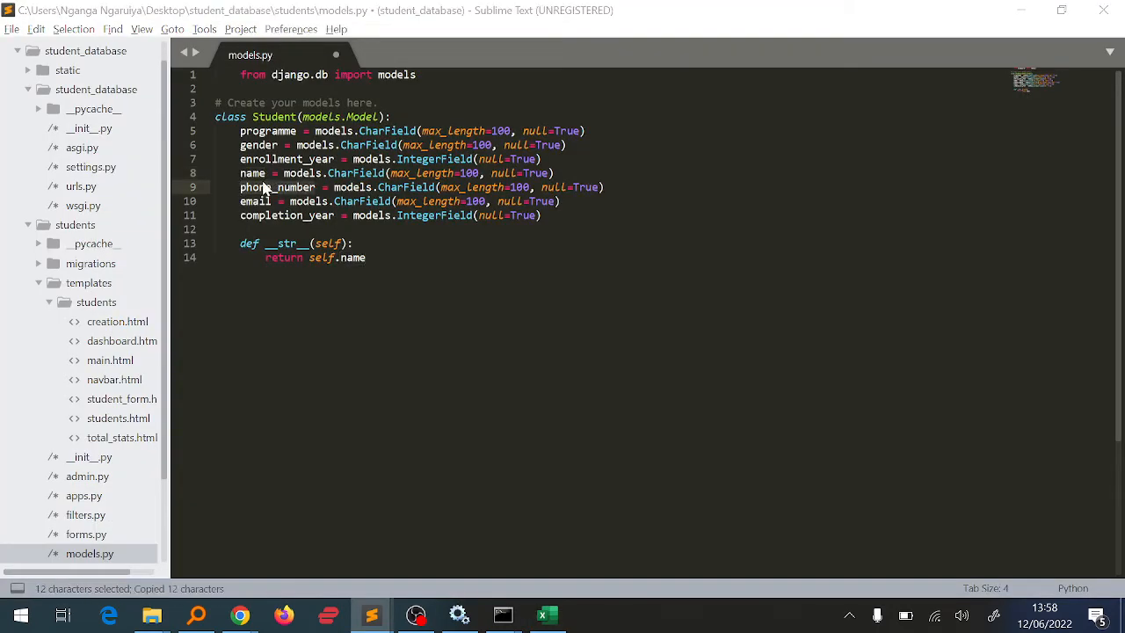
{"action": "left_click", "coordinate": [547, 615]}
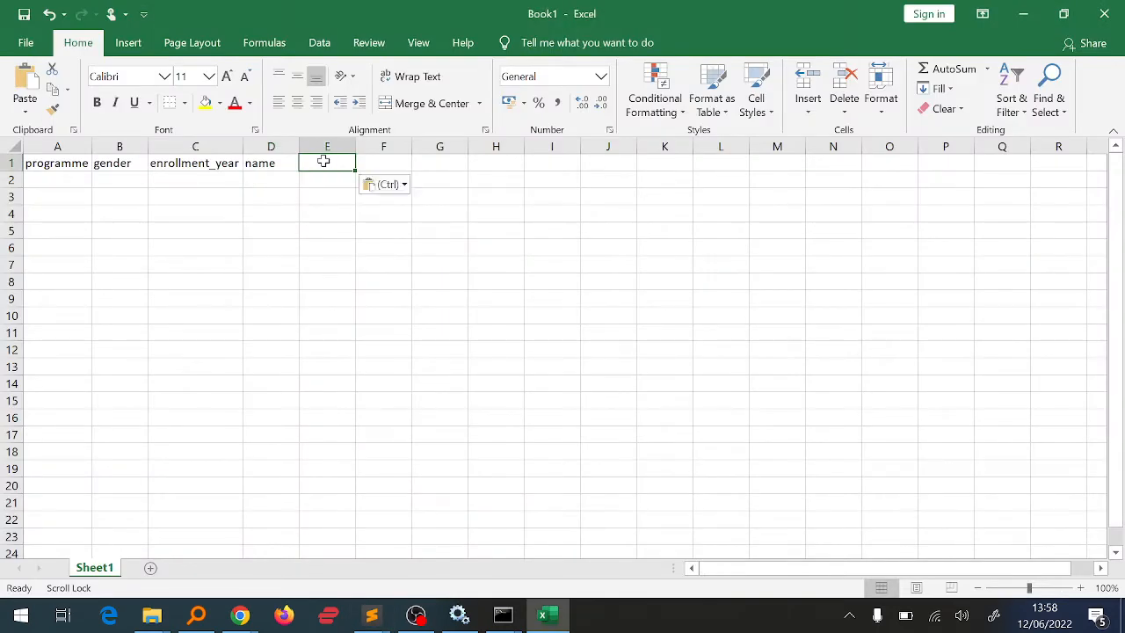
{"action": "type", "text": "phone_number = models.CharField(max_length=100, null=True"}
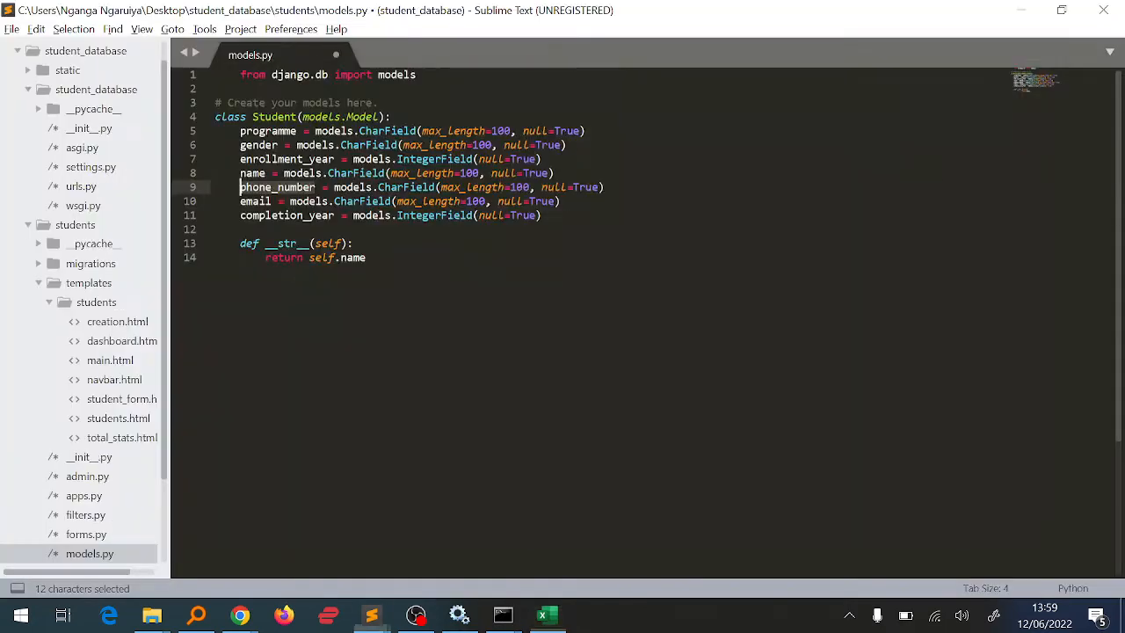
{"action": "double_click", "coordinate": [254, 200]}
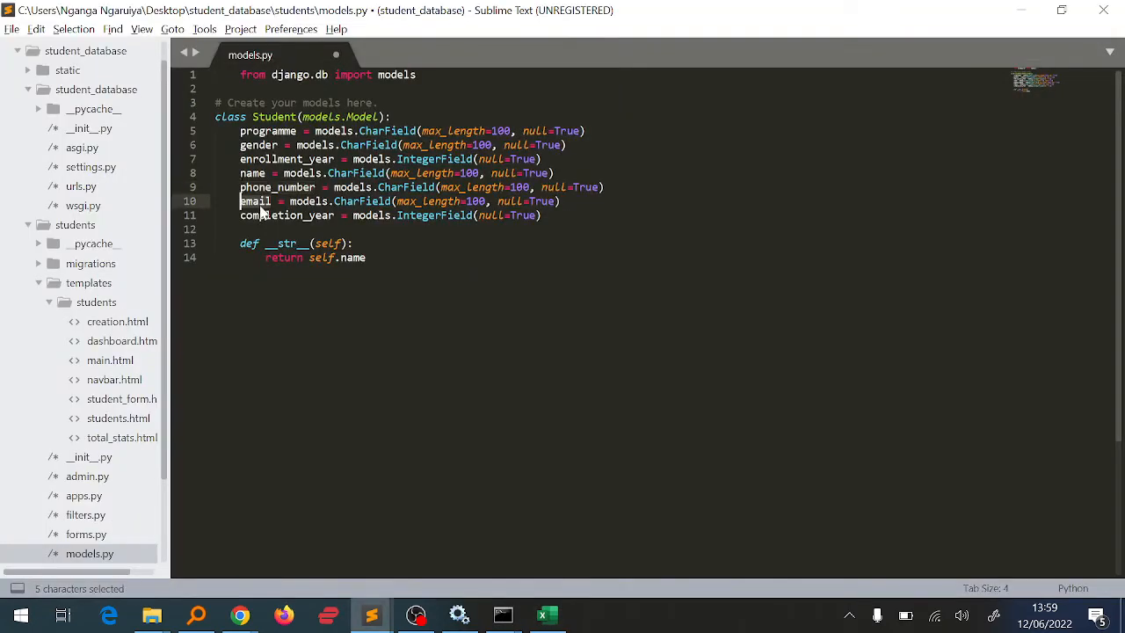
{"action": "left_click", "coordinate": [547, 615]}
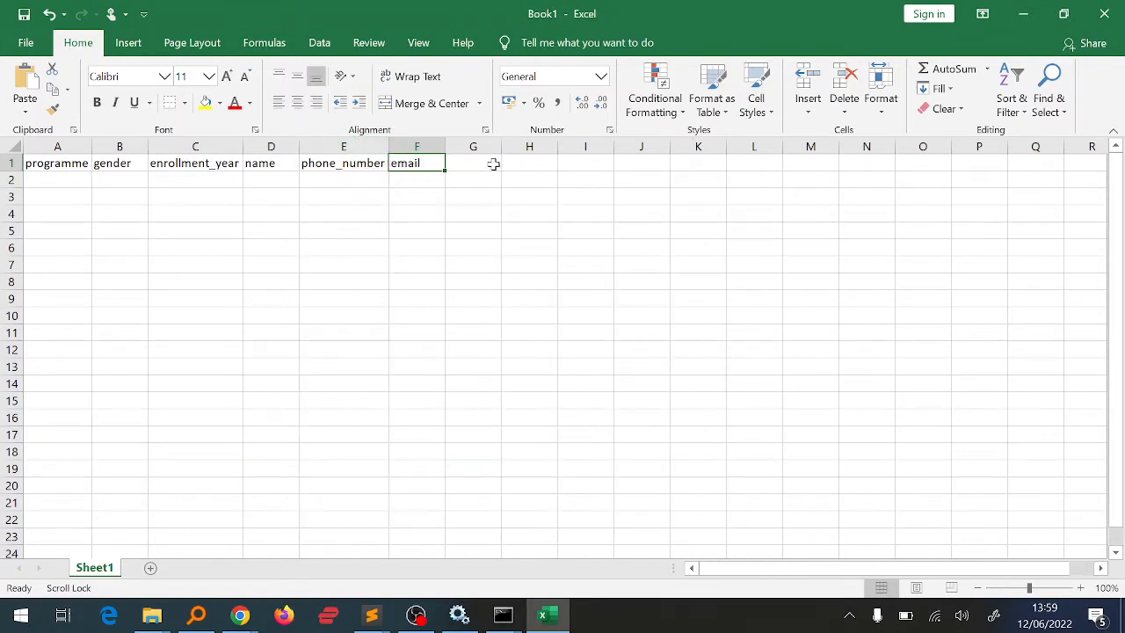
Step: Add the completion_year header to finish the seven-column header row
{"action": "left_click", "coordinate": [369, 615]}
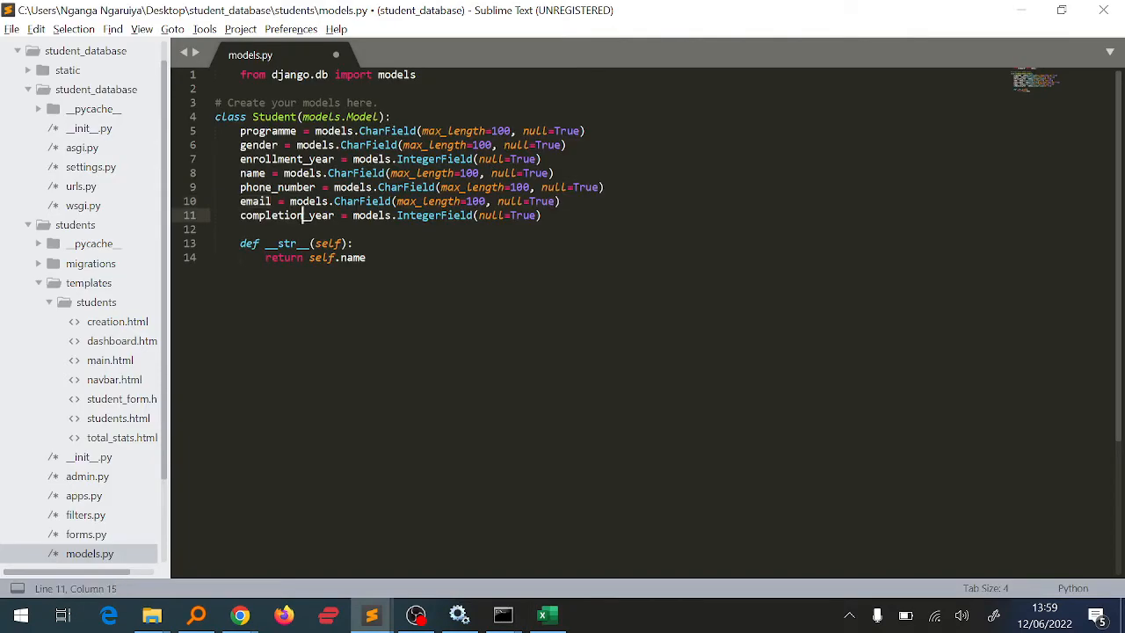
{"action": "left_click", "coordinate": [546, 615]}
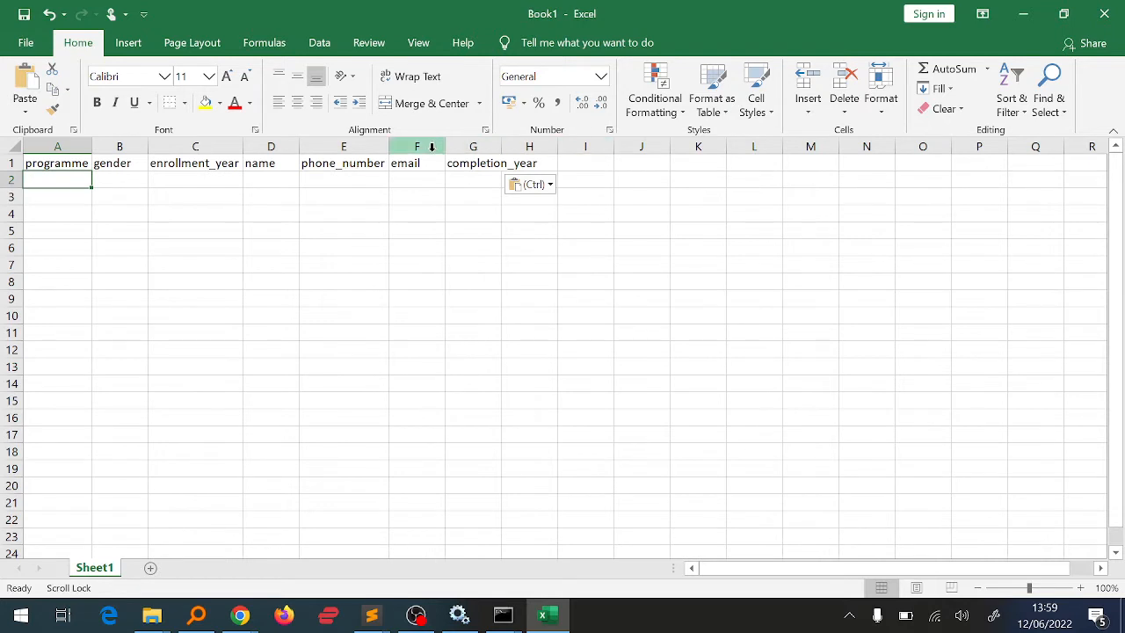
{"action": "left_click", "coordinate": [195, 180]}
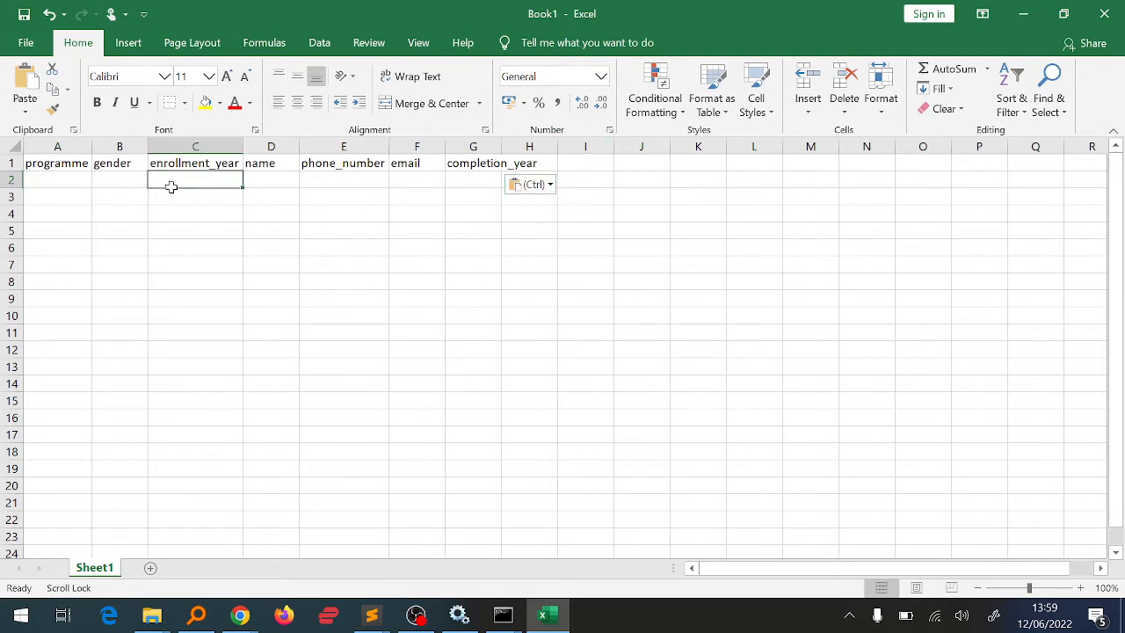
{"action": "left_click", "coordinate": [56, 179]}
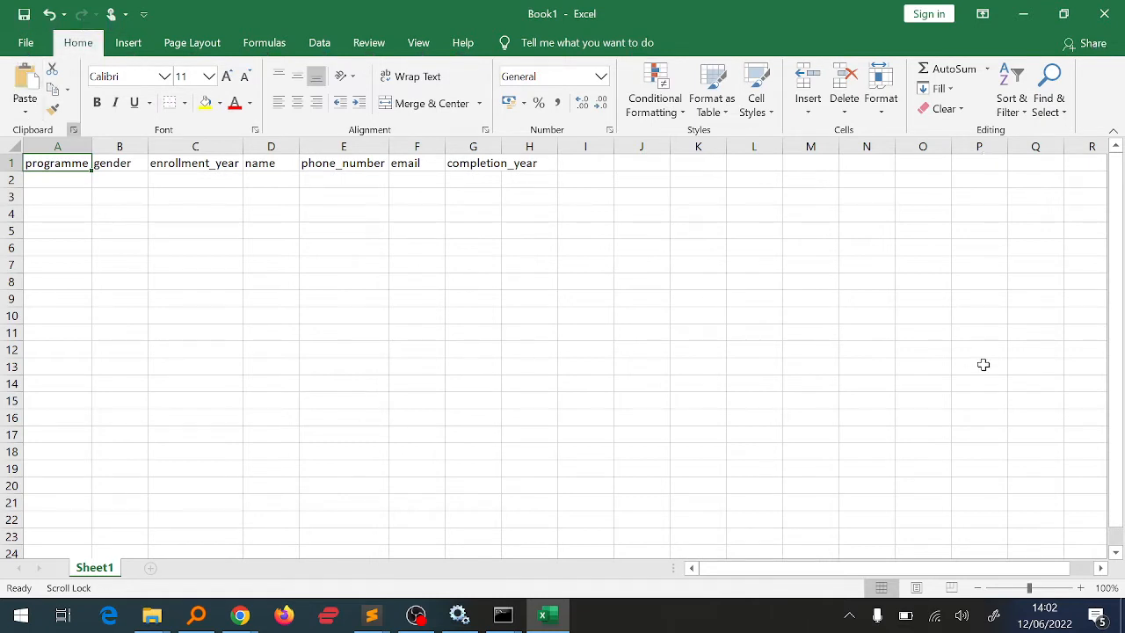
{"action": "mouse_move", "coordinate": [763, 313]}
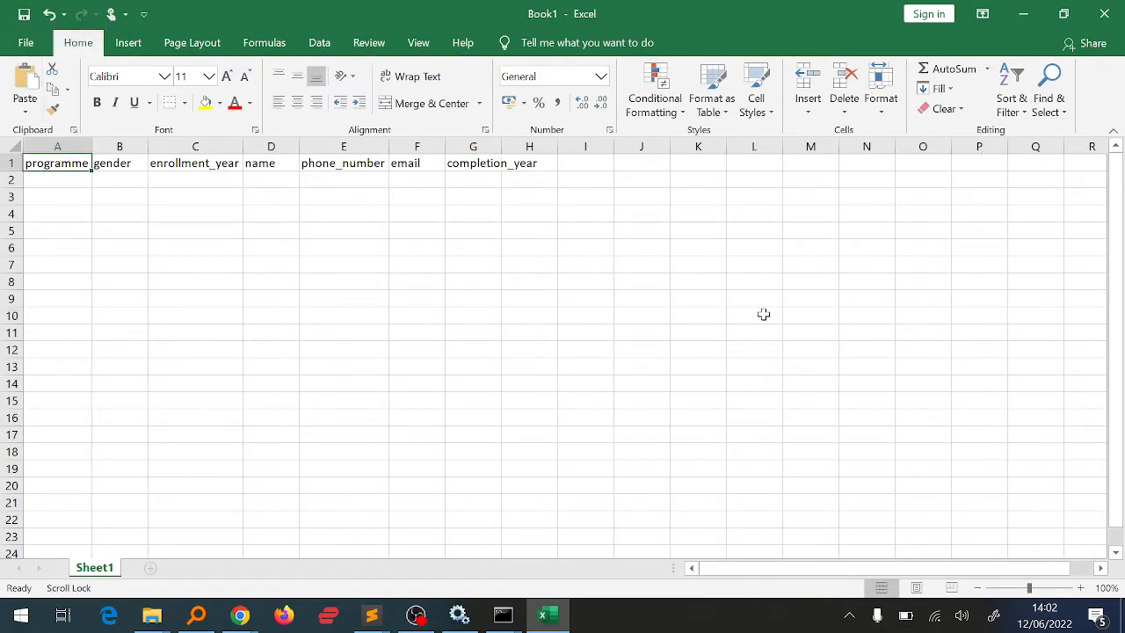
Step: Enter programmes A and B in A2:A3 and autofill the alternating pattern down to row 6
{"action": "left_click", "coordinate": [752, 162]}
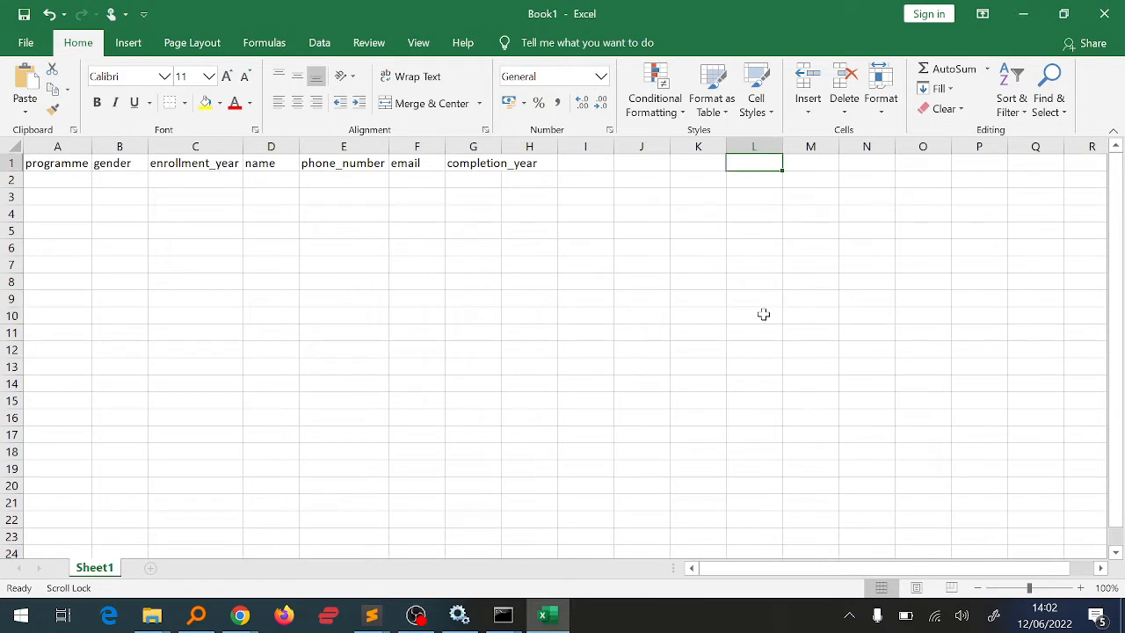
{"action": "left_click", "coordinate": [56, 179]}
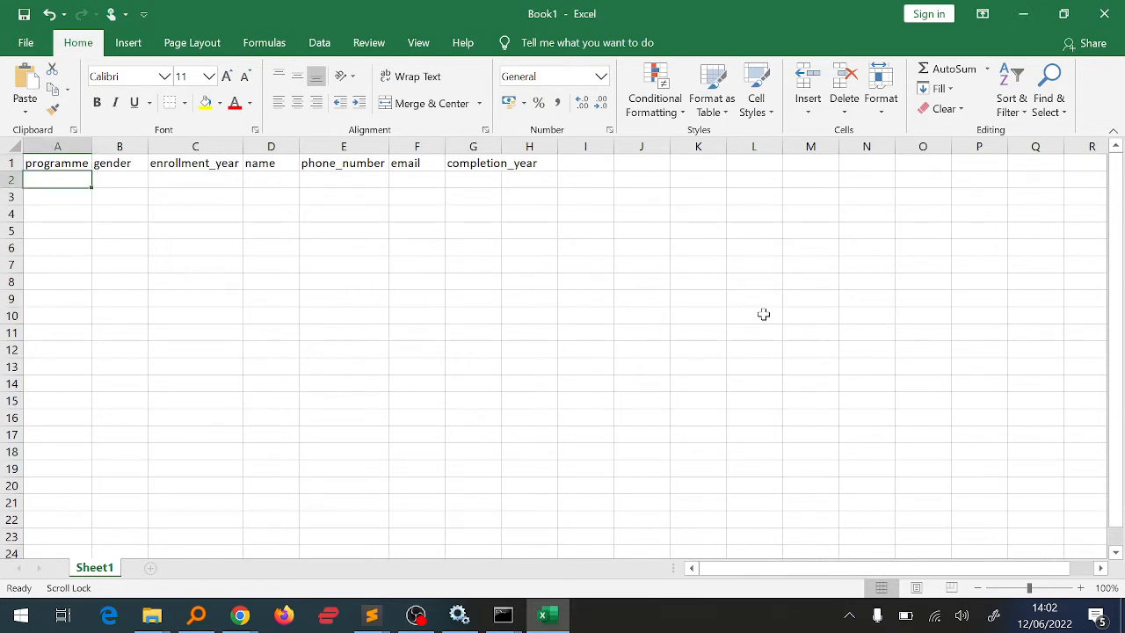
{"action": "type", "text": "A"}
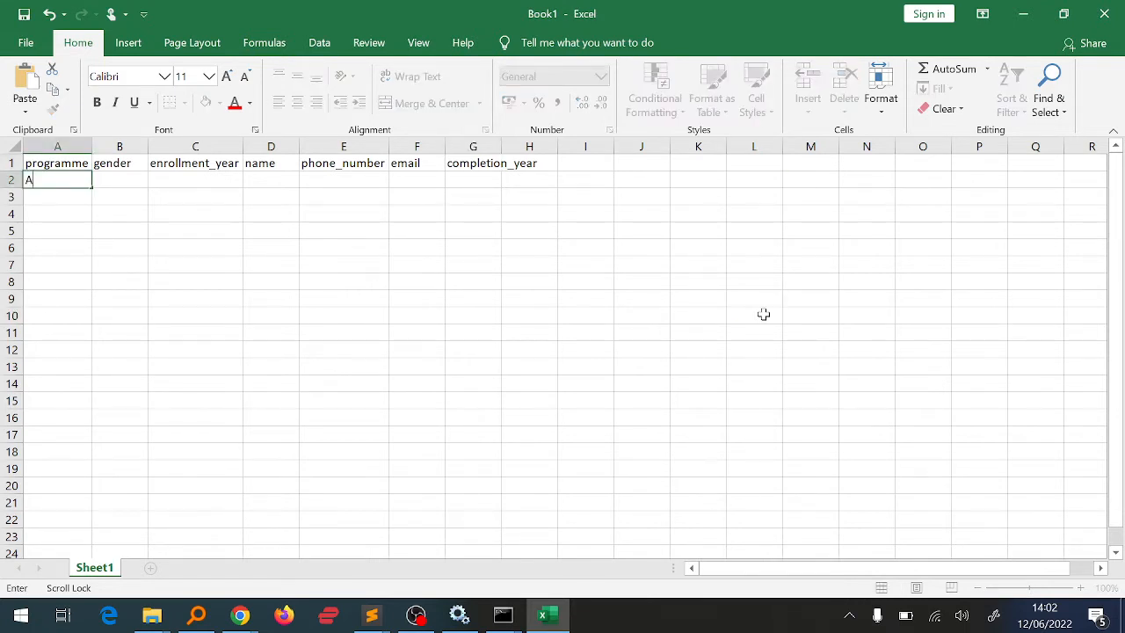
{"action": "type", "text": "B"}
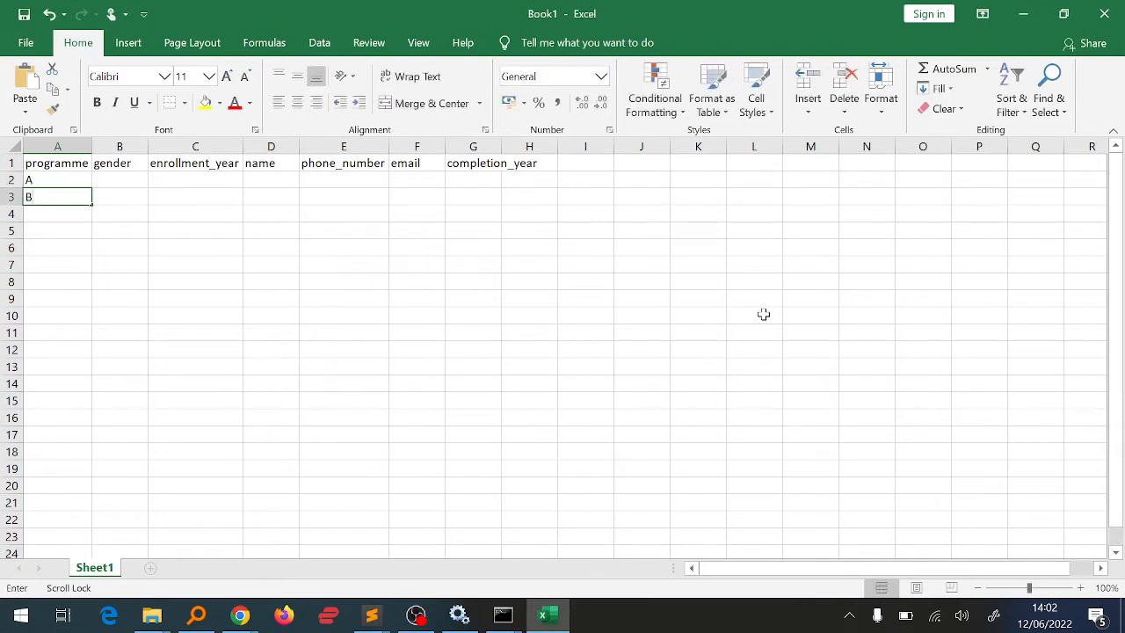
{"action": "left_click_drag", "start_coordinate": [56, 179], "coordinate": [57, 197]}
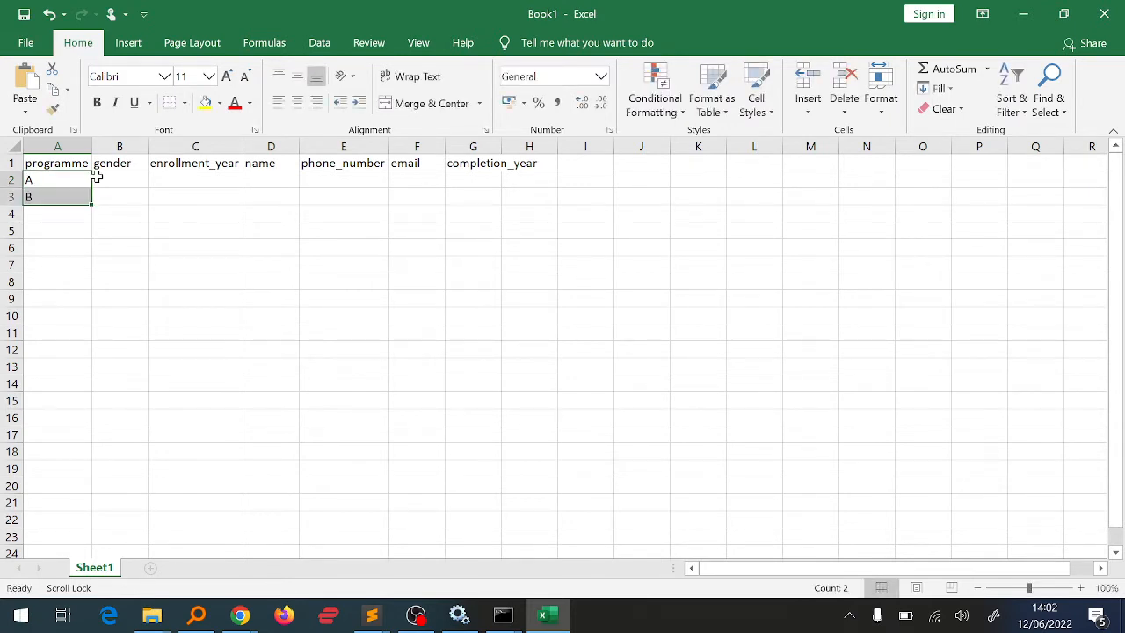
{"action": "left_click_drag", "start_coordinate": [91, 186], "coordinate": [86, 271]}
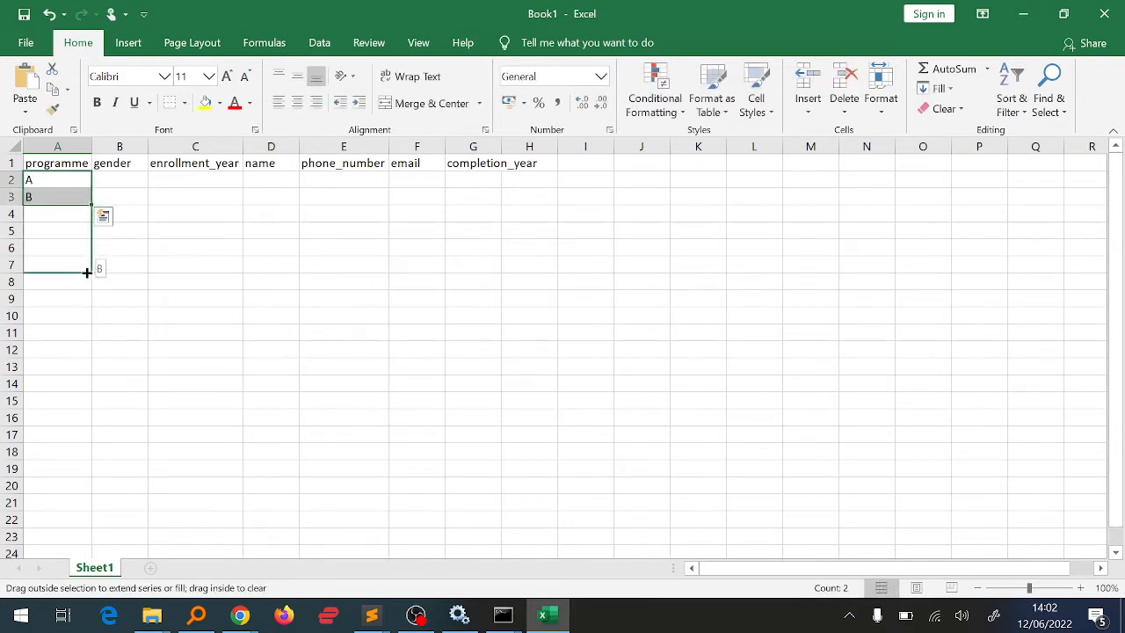
{"action": "left_click_drag", "start_coordinate": [86, 204], "coordinate": [86, 255]}
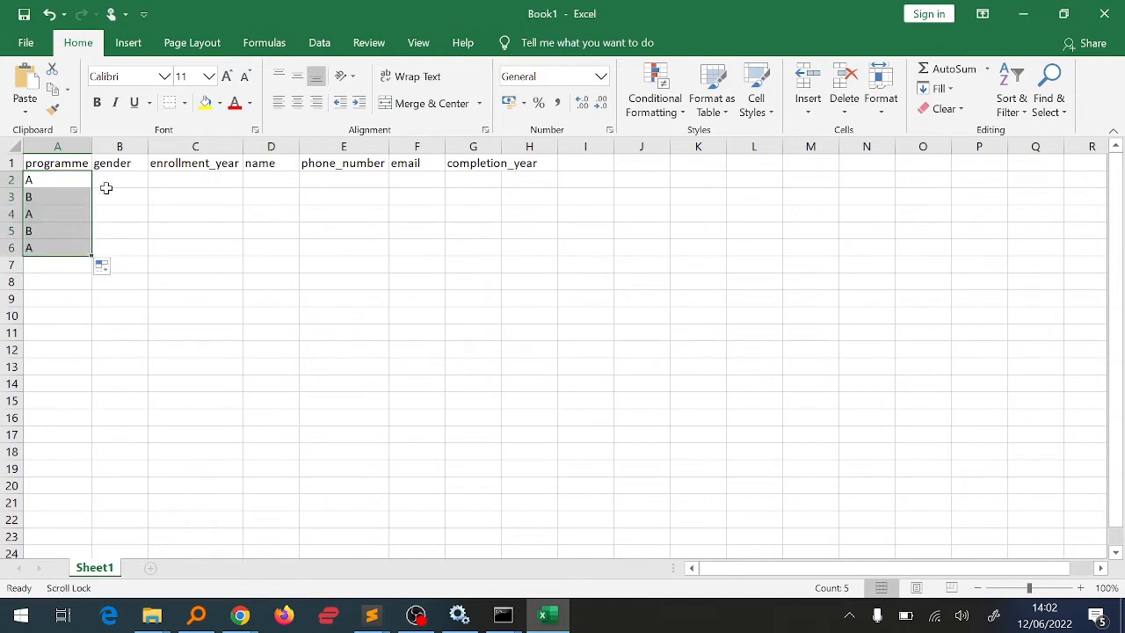
Step: Enter genders M and F in B2:B3 and autofill them down to row 6
{"action": "left_click", "coordinate": [119, 179]}
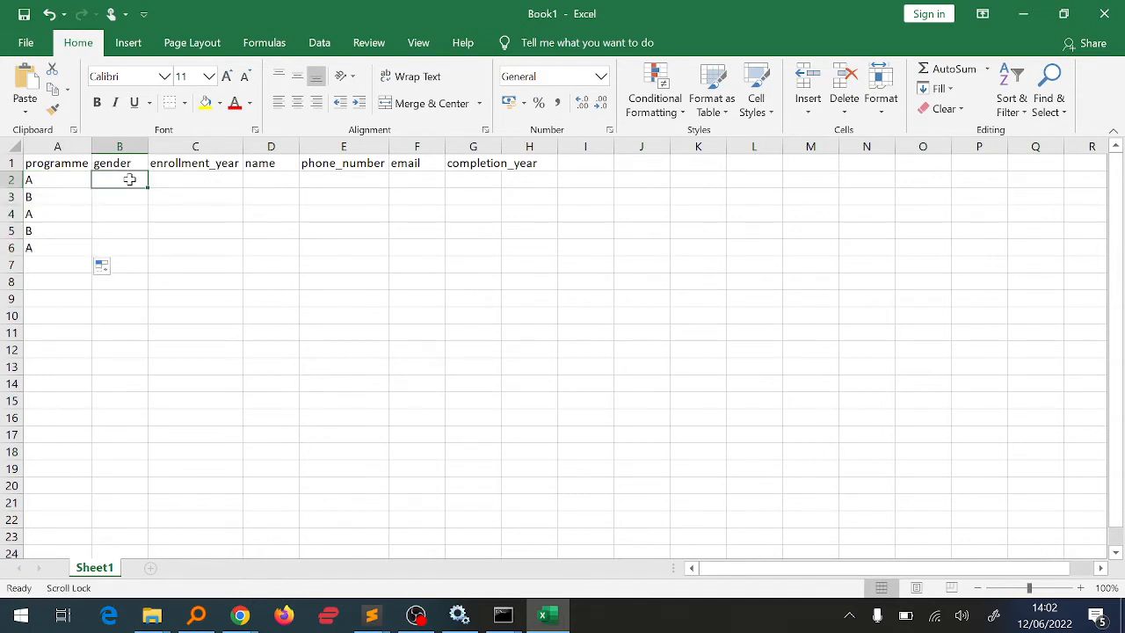
{"action": "type", "text": "M"}
{"action": "left_click", "coordinate": [119, 195]}
{"action": "type", "text": "F"}
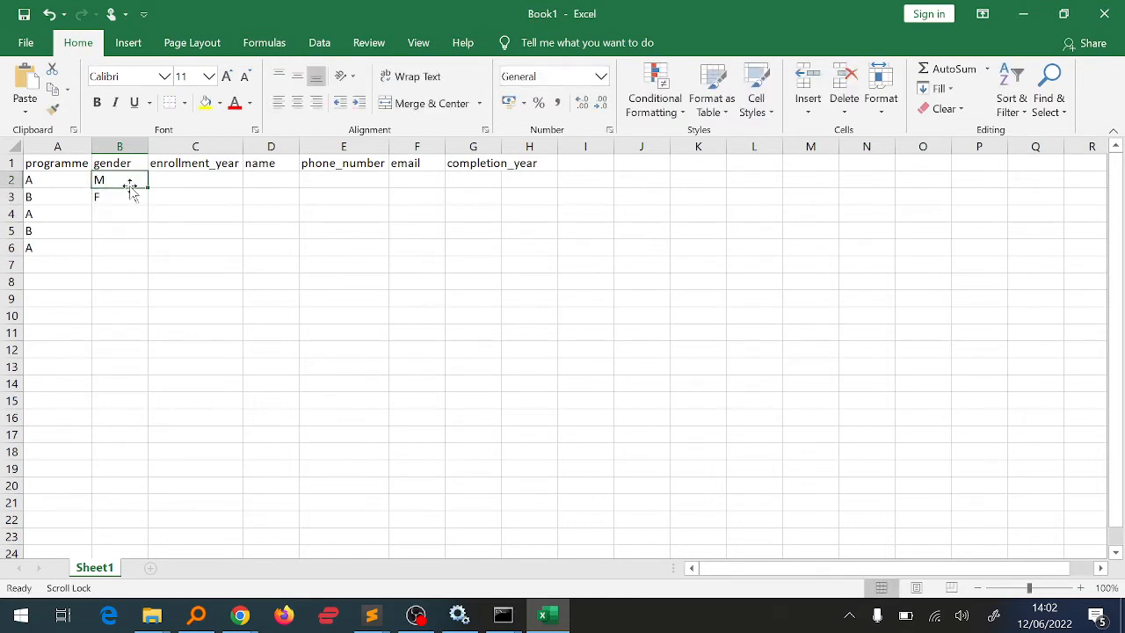
{"action": "left_click_drag", "start_coordinate": [130, 184], "coordinate": [131, 196]}
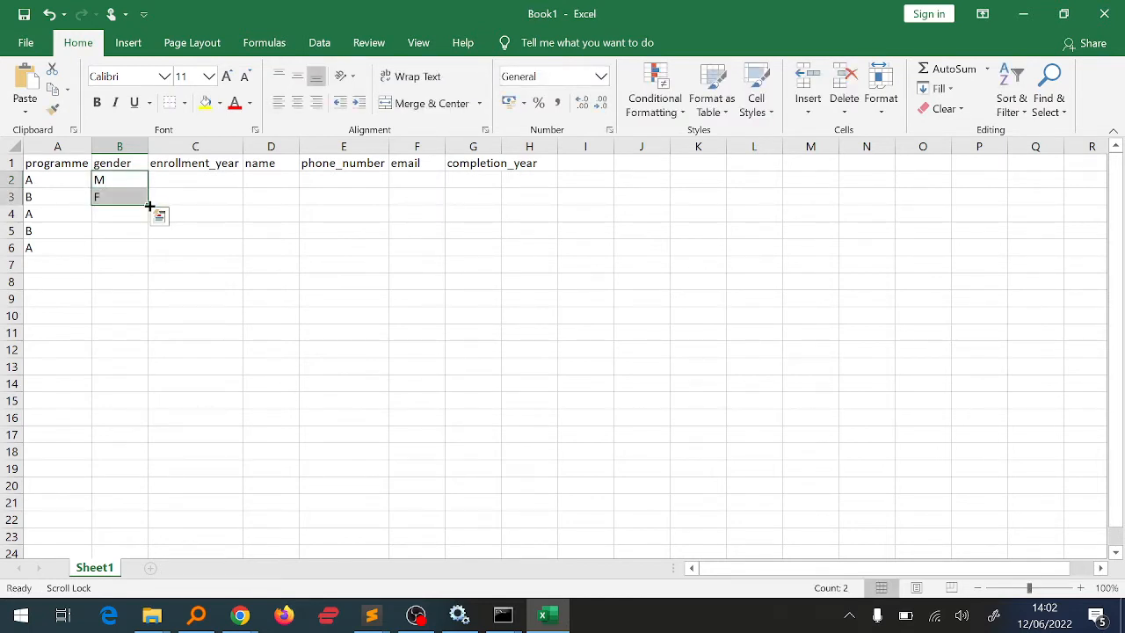
{"action": "left_click_drag", "start_coordinate": [149, 203], "coordinate": [144, 253]}
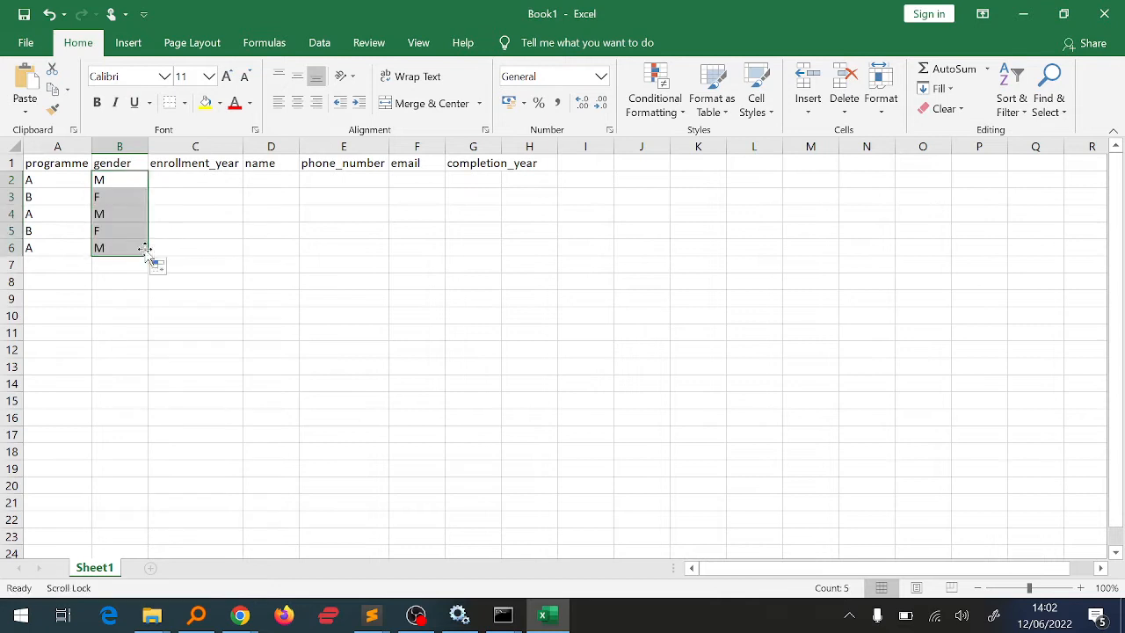
Step: Enter enrollment years 2010 and 2011 and autofill the series to 2014 in column C
{"action": "left_click", "coordinate": [195, 179]}
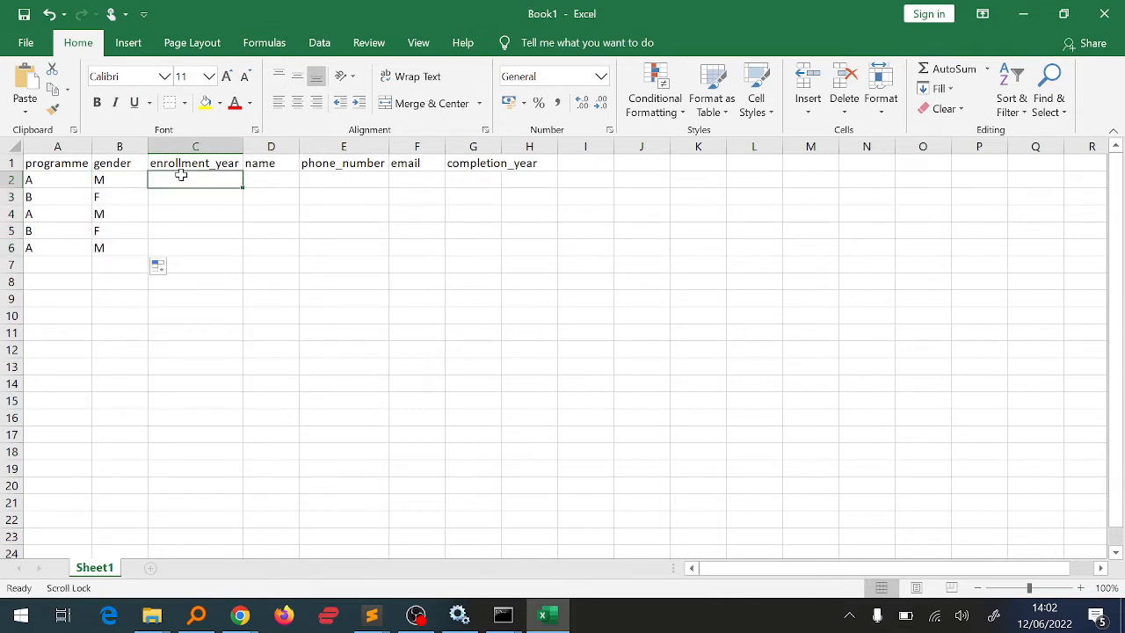
{"action": "type", "text": "2010"}
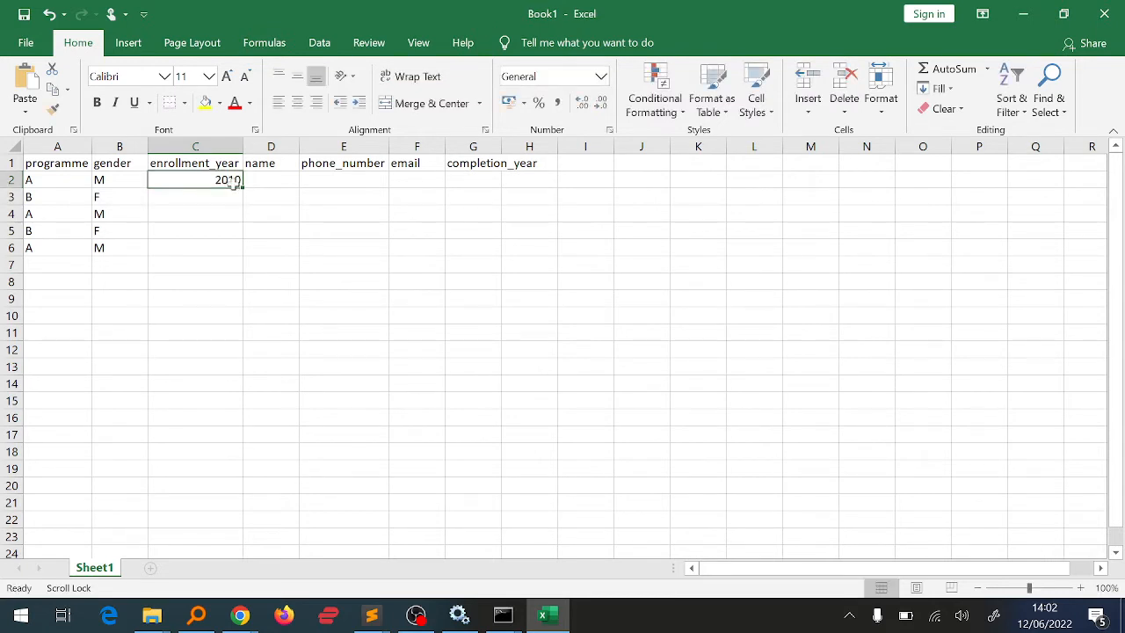
{"action": "left_click_drag", "start_coordinate": [243, 187], "coordinate": [243, 253]}
{"action": "type", "text": "2011"}
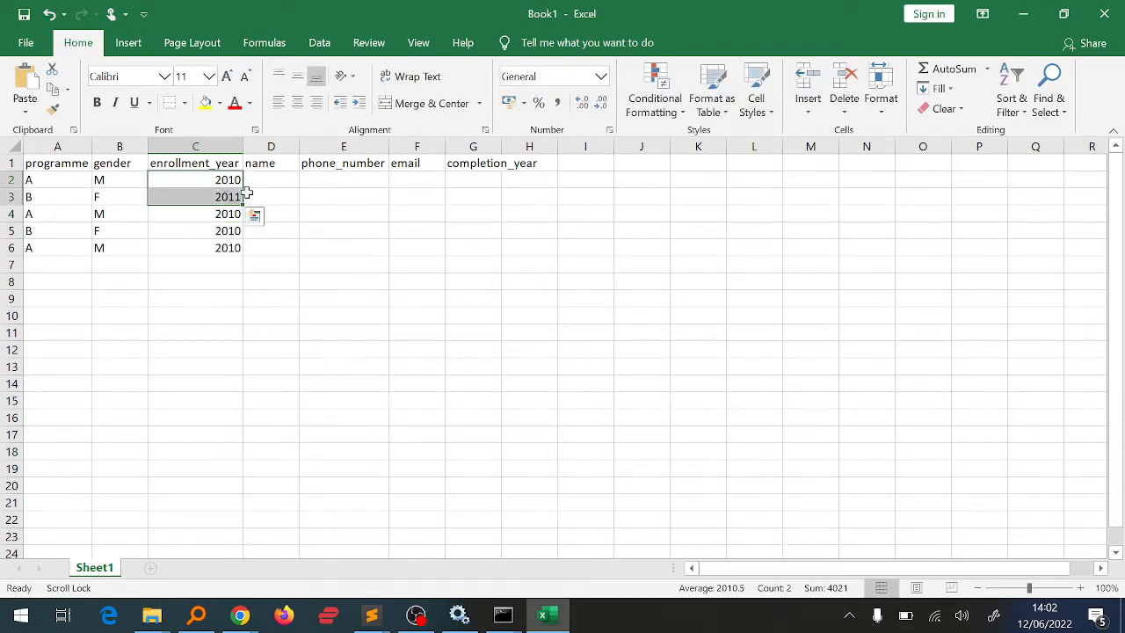
{"action": "left_click_drag", "start_coordinate": [242, 186], "coordinate": [239, 253]}
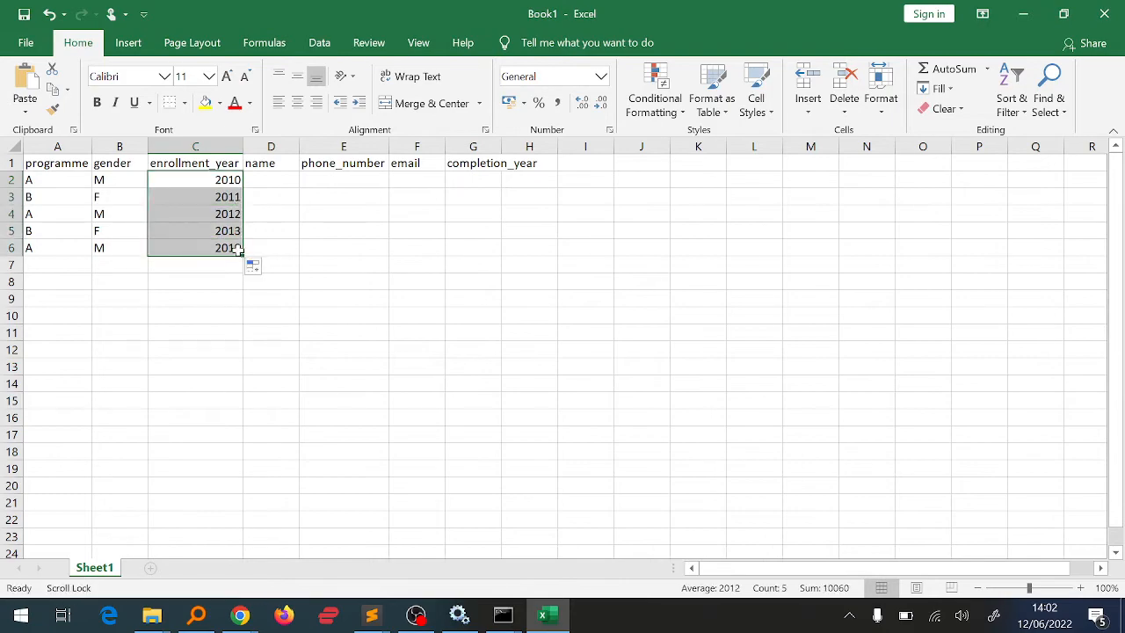
{"action": "left_click", "coordinate": [371, 615]}
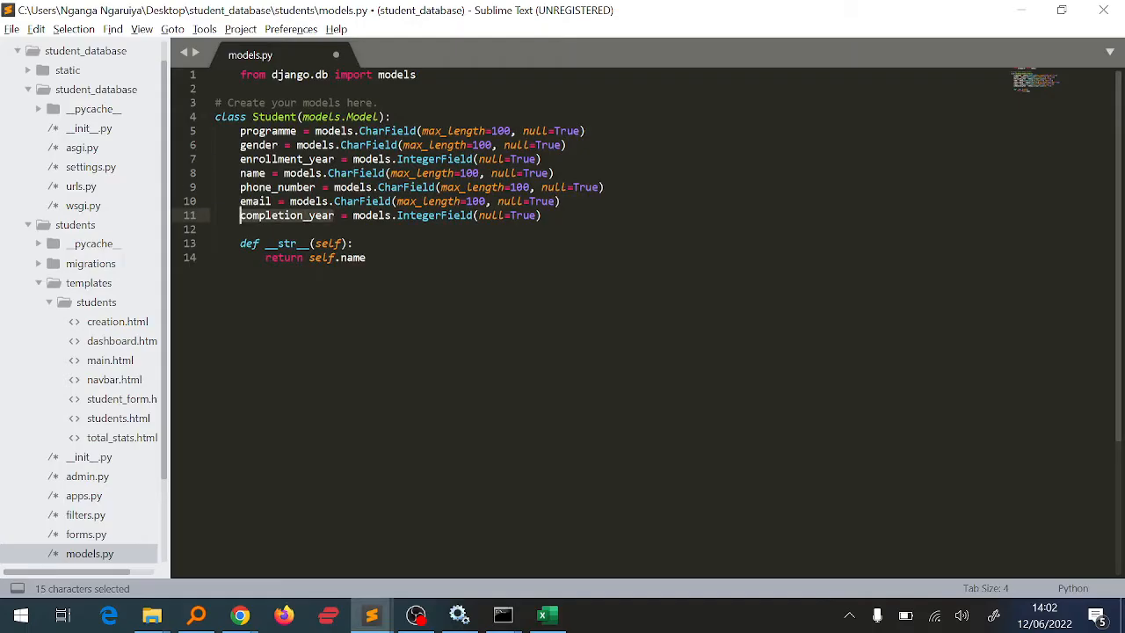
{"action": "left_click", "coordinate": [547, 615]}
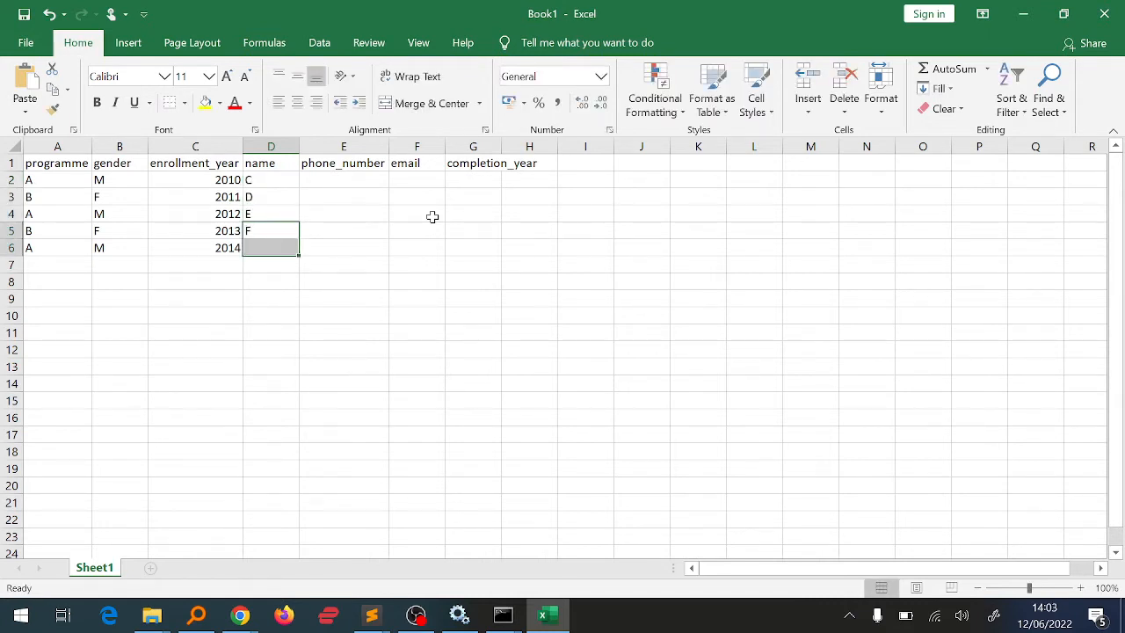
Step: Finish the placeholder letters G and H, then select the phone_number column and clear its placeholders
{"action": "type", "text": "G"}
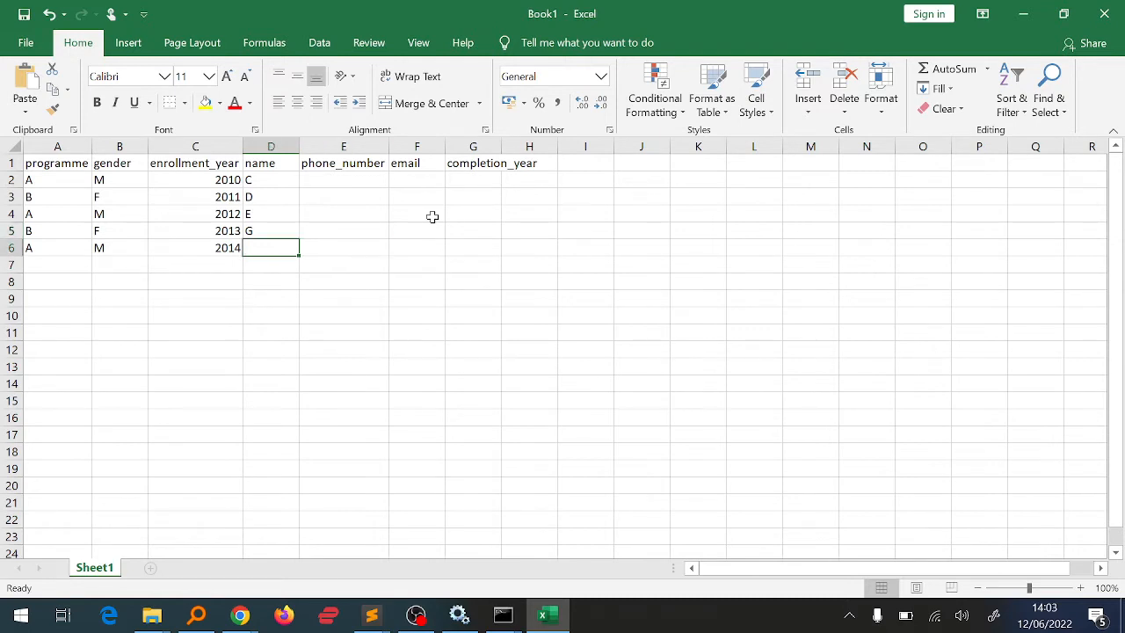
{"action": "type", "text": "H"}
{"action": "left_click", "coordinate": [345, 248]}
{"action": "type", "text": "234"}
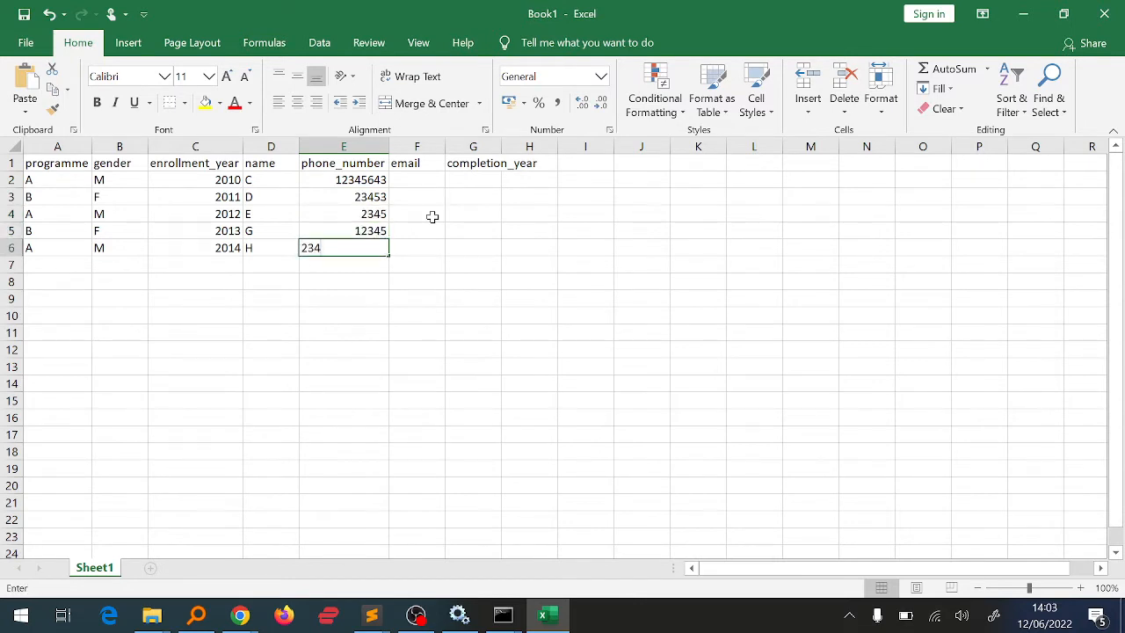
{"action": "key", "text": "Tab"}
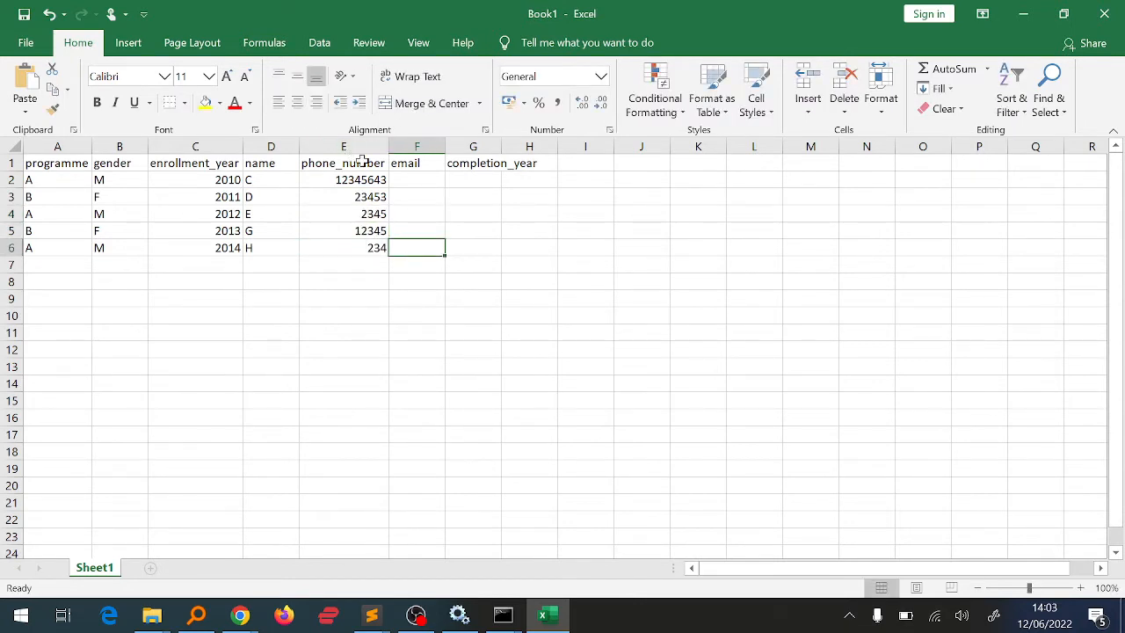
{"action": "left_click", "coordinate": [343, 146]}
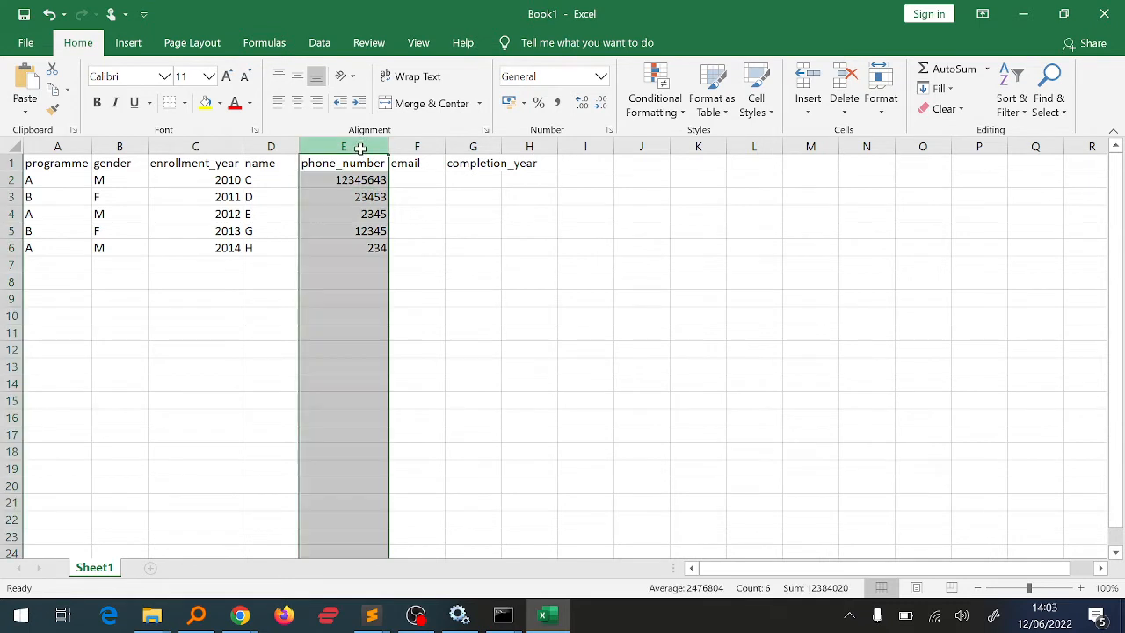
{"action": "left_click", "coordinate": [602, 76]}
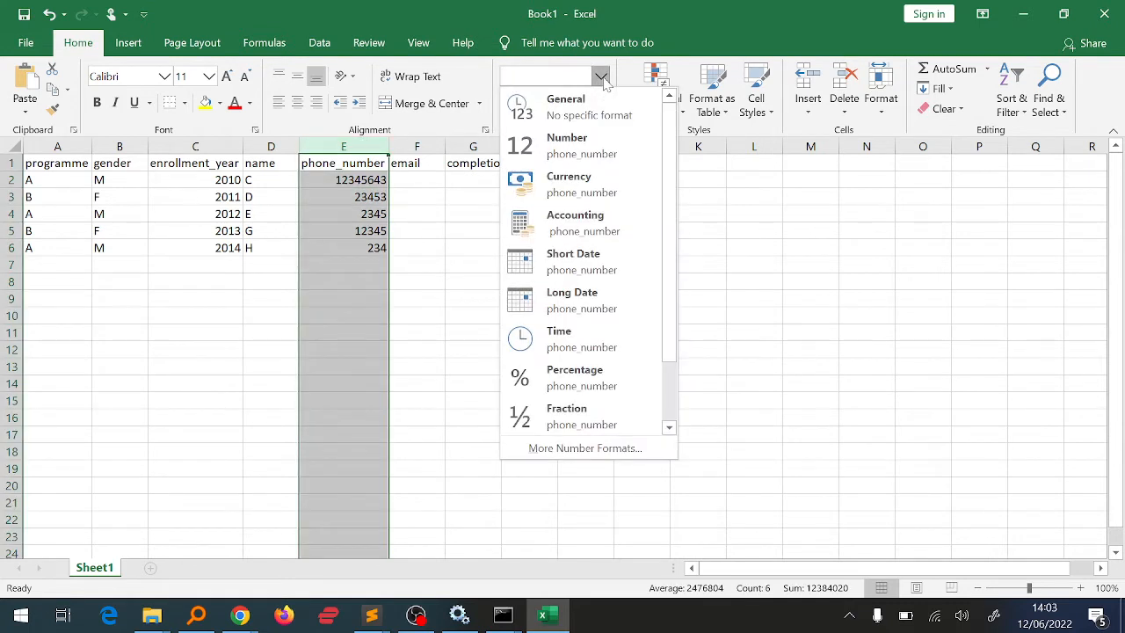
{"action": "mouse_move", "coordinate": [580, 337]}
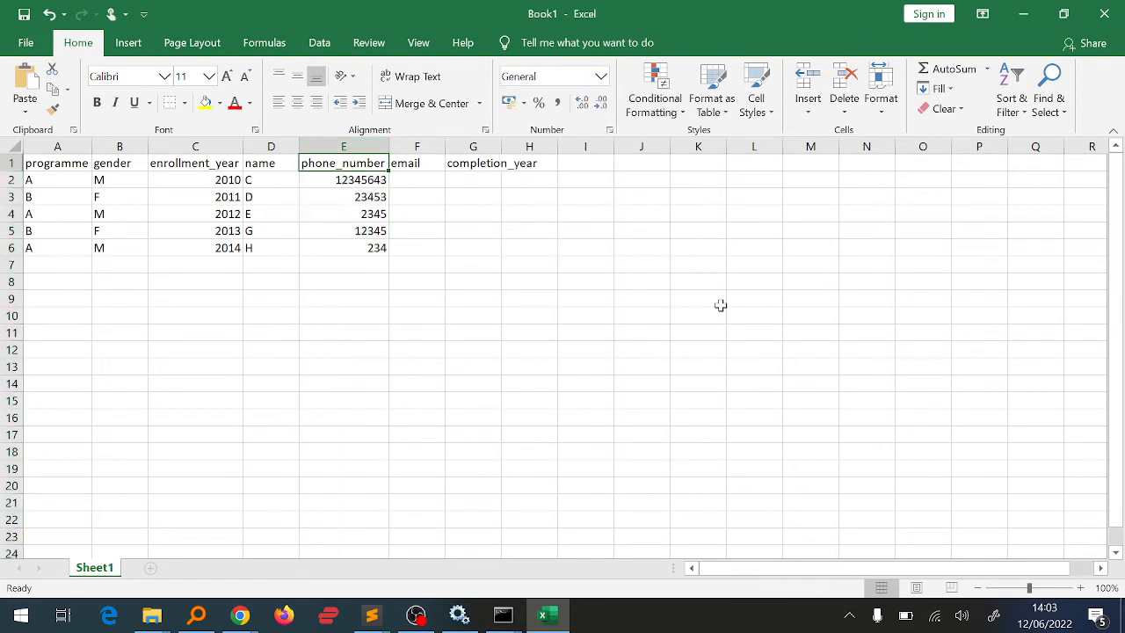
{"action": "key", "text": "Delete"}
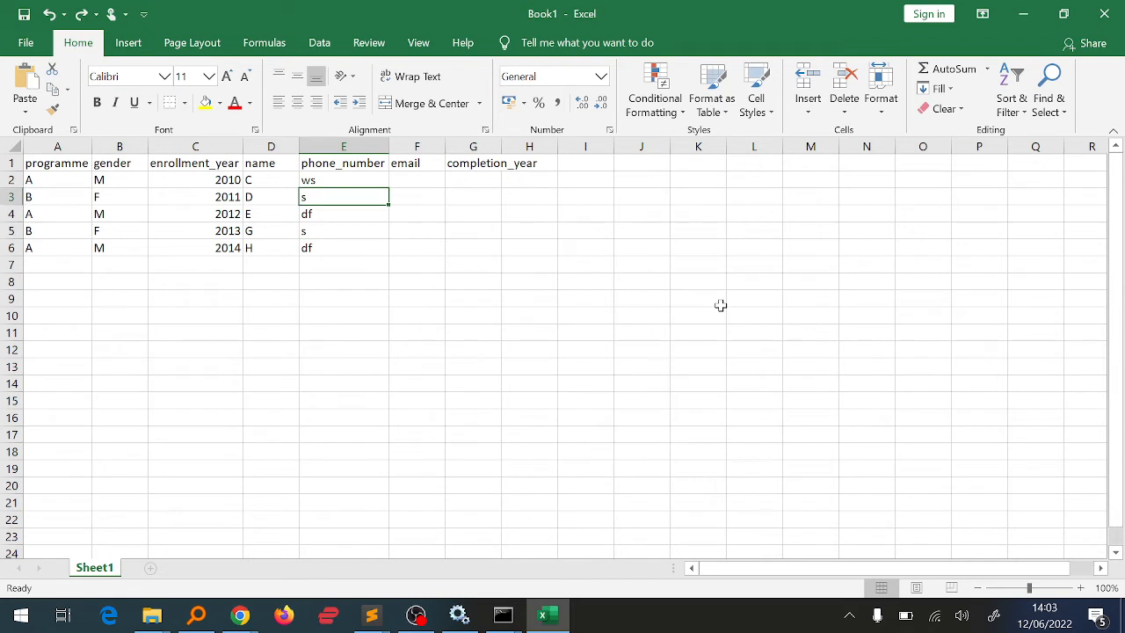
Step: Select E2:E6 and enter numeric phone values starting 234 in the phone_number column
{"action": "left_click", "coordinate": [343, 179]}
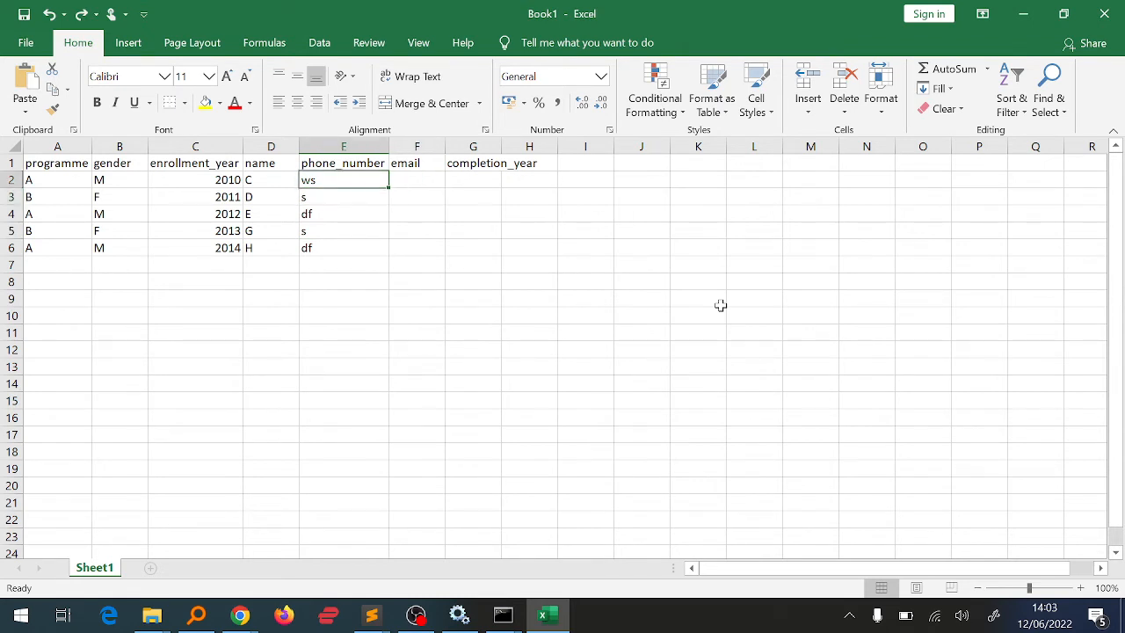
{"action": "left_click_drag", "start_coordinate": [342, 179], "coordinate": [343, 246]}
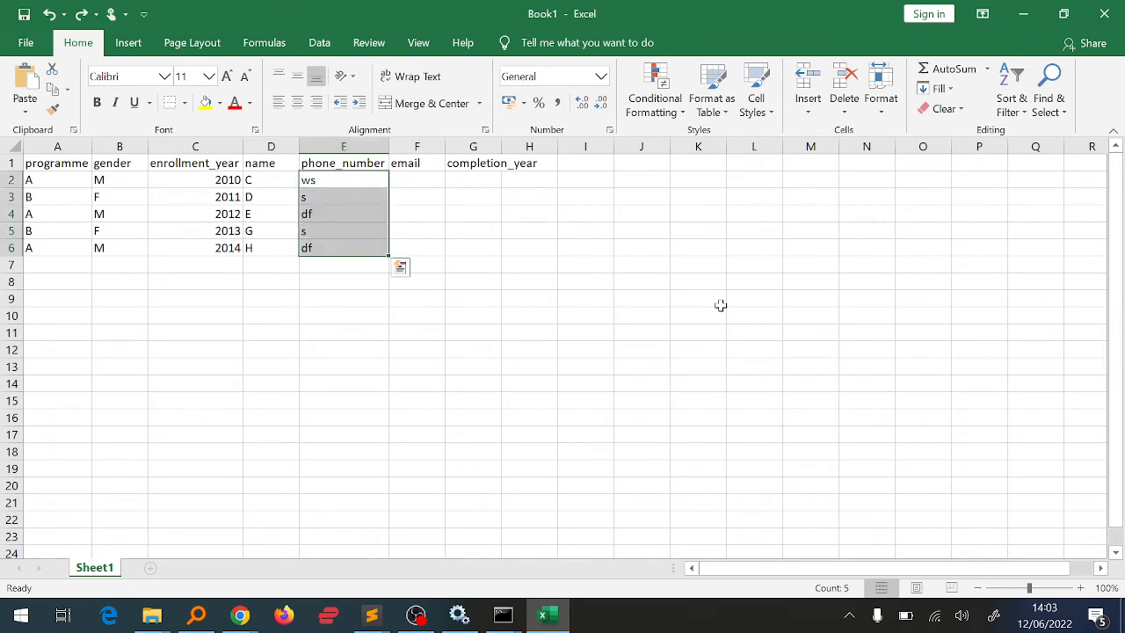
{"action": "type", "text": "234"}
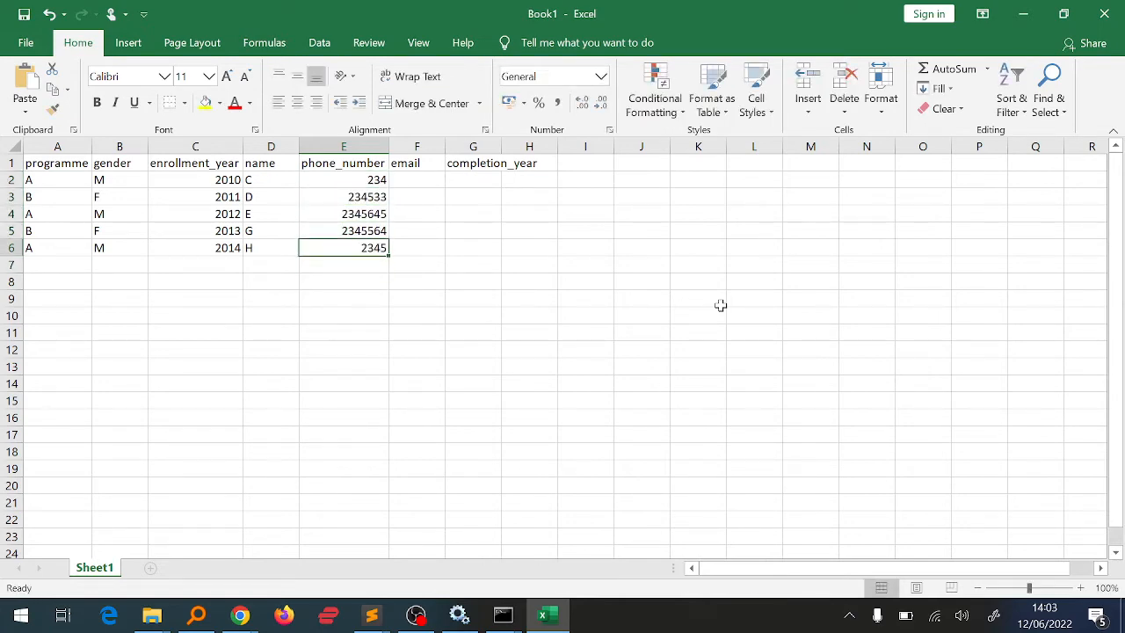
Step: Format the whole phone_number column E as Text via More Number Formats
{"action": "left_click", "coordinate": [342, 146]}
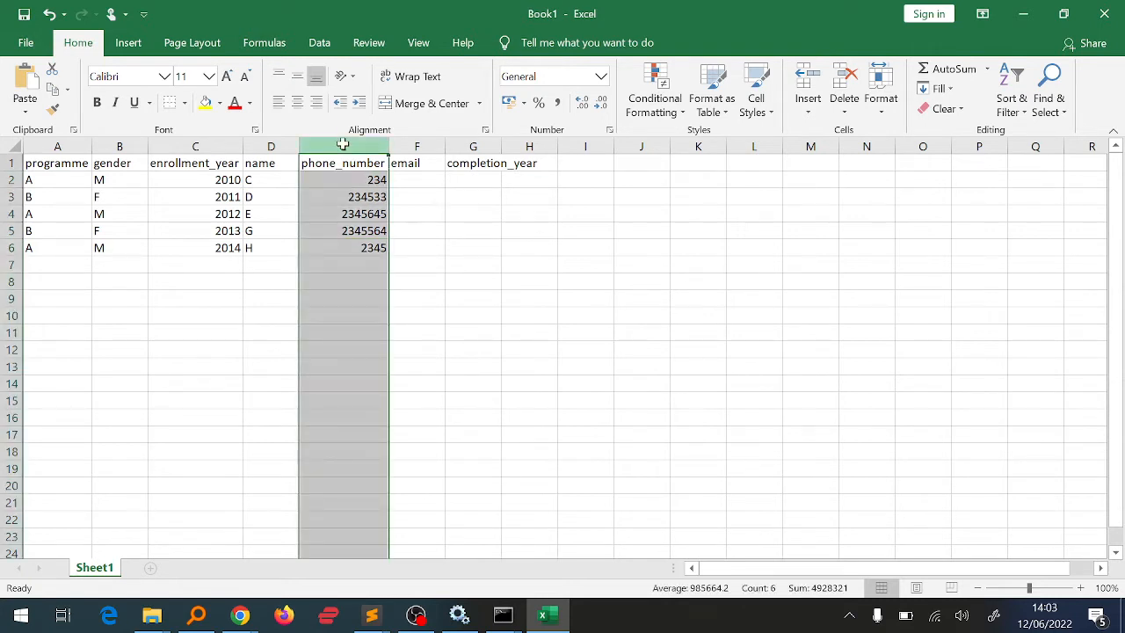
{"action": "left_click", "coordinate": [601, 75]}
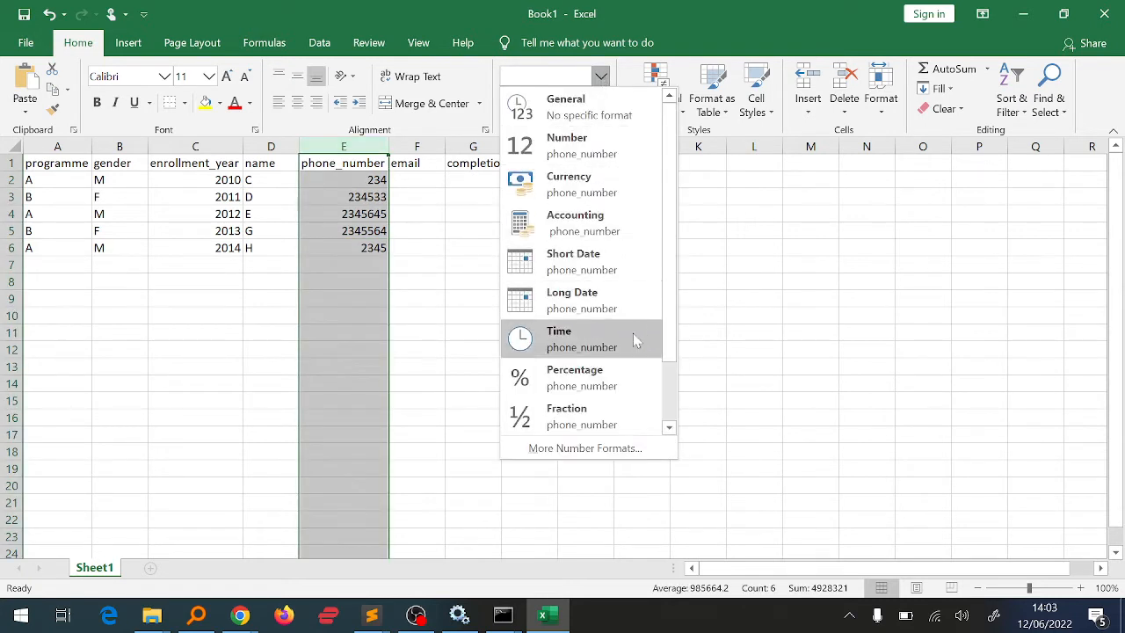
{"action": "mouse_move", "coordinate": [577, 461]}
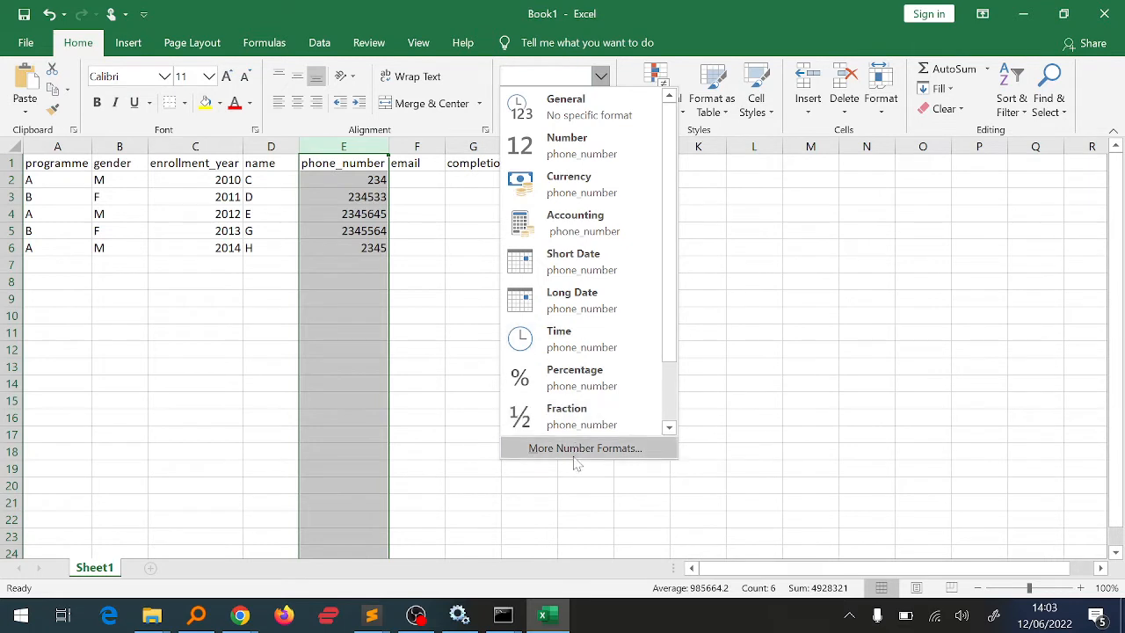
{"action": "scroll", "scroll_direction": "down", "scroll_amount": 3}
{"action": "type", "text": "sdfg"}
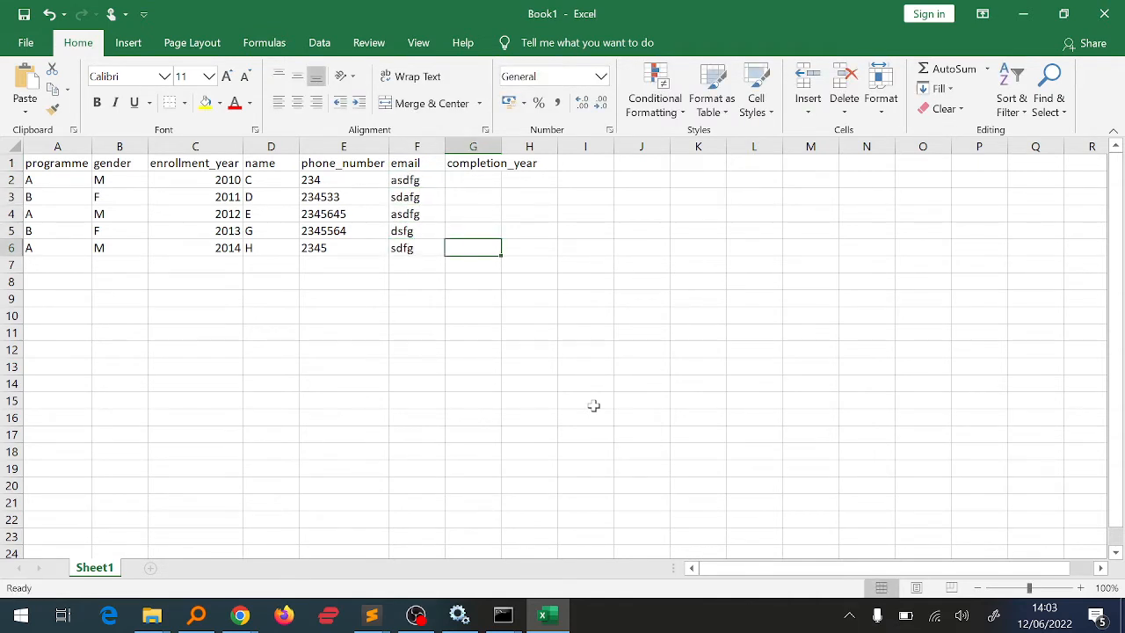
Step: Enter completion years 2014 and 2015 in column G, autofill to 2018, and begin Save As
{"action": "left_click", "coordinate": [473, 179]}
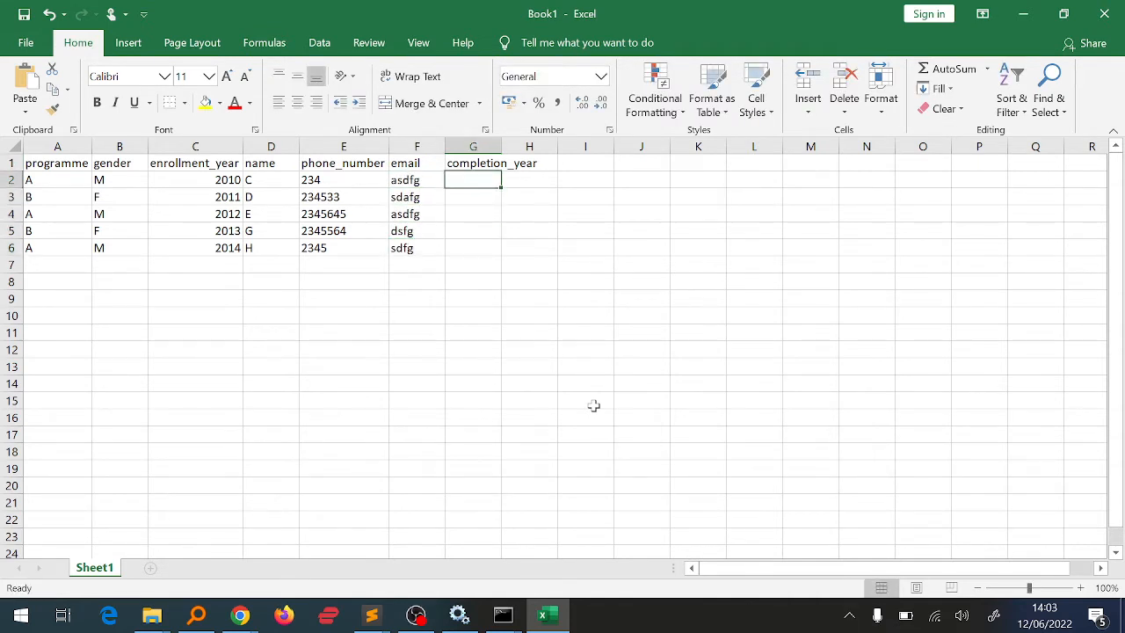
{"action": "type", "text": "2014"}
{"action": "left_click", "coordinate": [472, 195]}
{"action": "type", "text": "2015"}
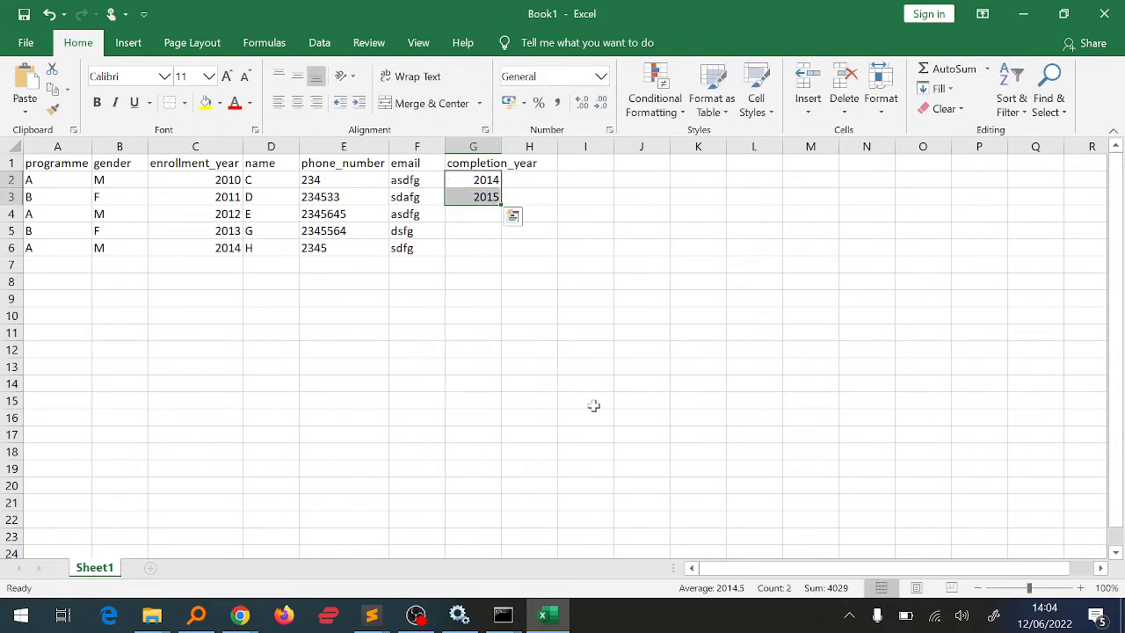
{"action": "left_click_drag", "start_coordinate": [501, 197], "coordinate": [501, 246]}
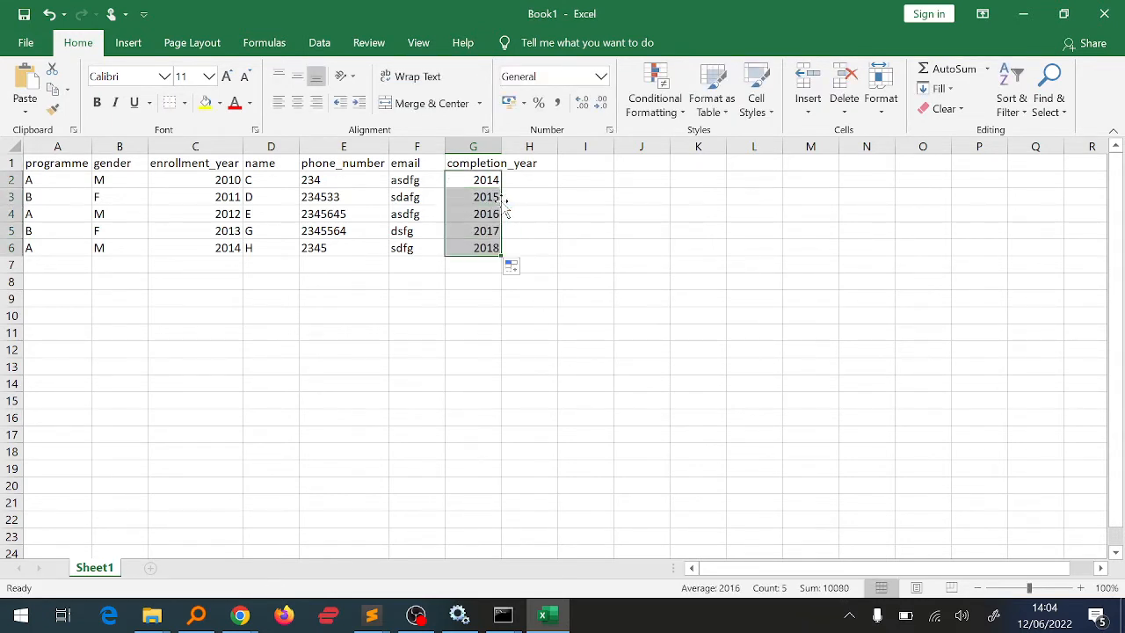
{"action": "left_click", "coordinate": [529, 180]}
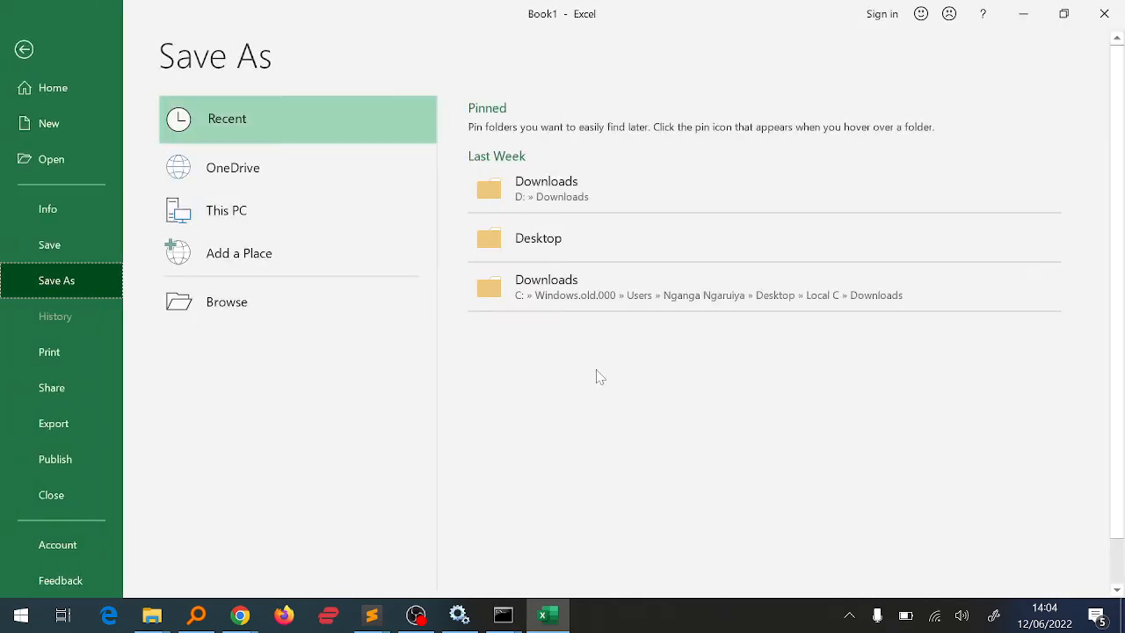
{"action": "mouse_move", "coordinate": [547, 272]}
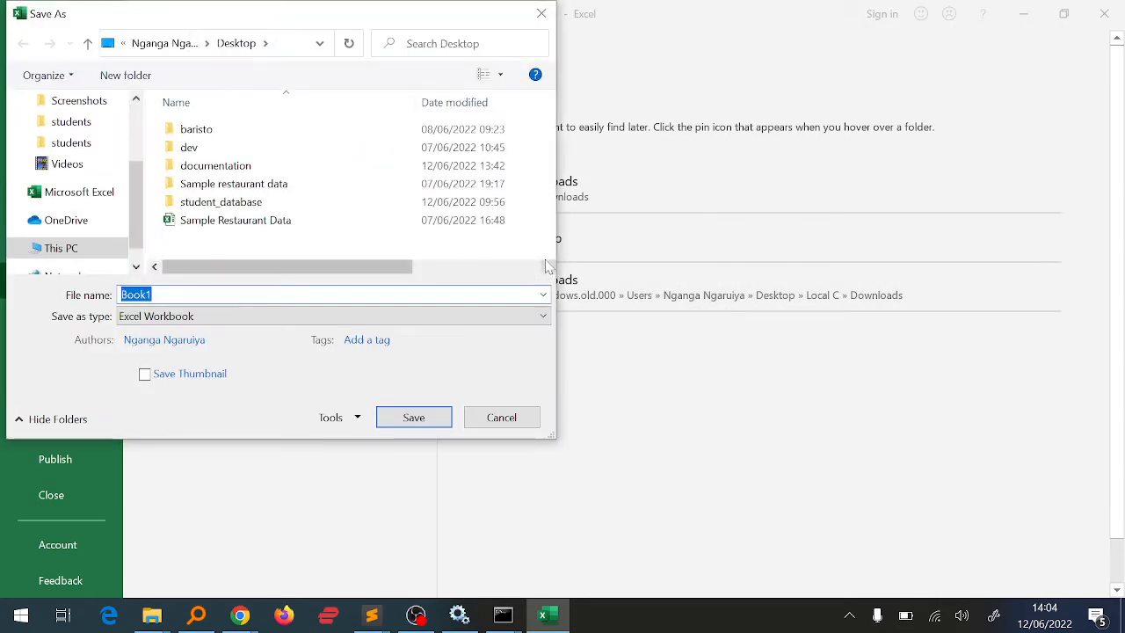
Step: Save the workbook to the Desktop under the name new_data
{"action": "type", "text": "new"}
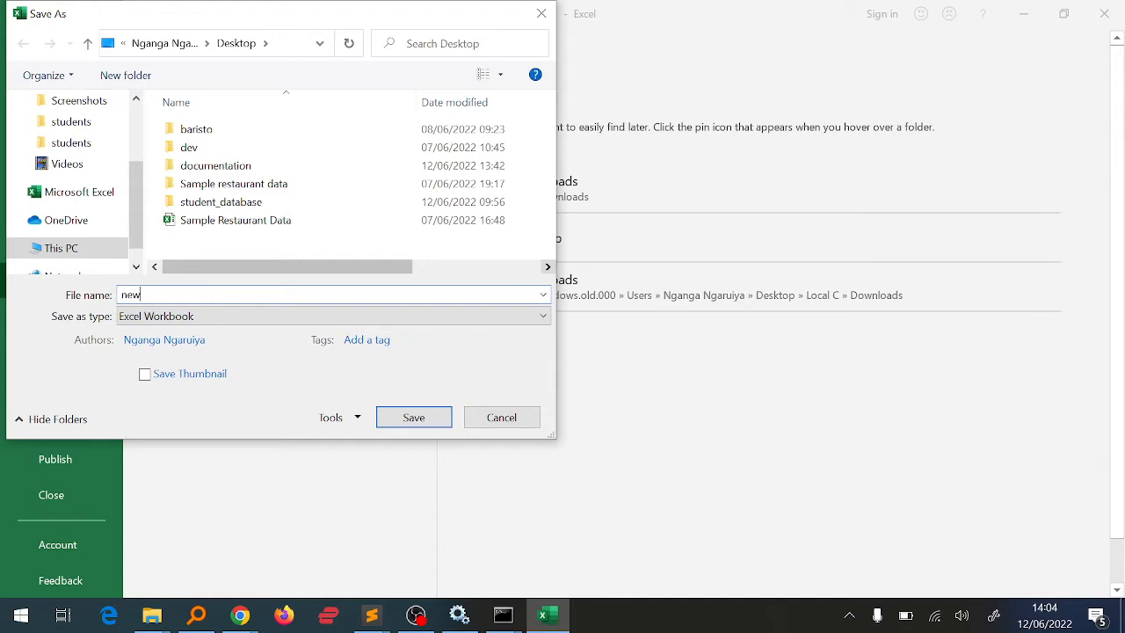
{"action": "type", "text": "data"}
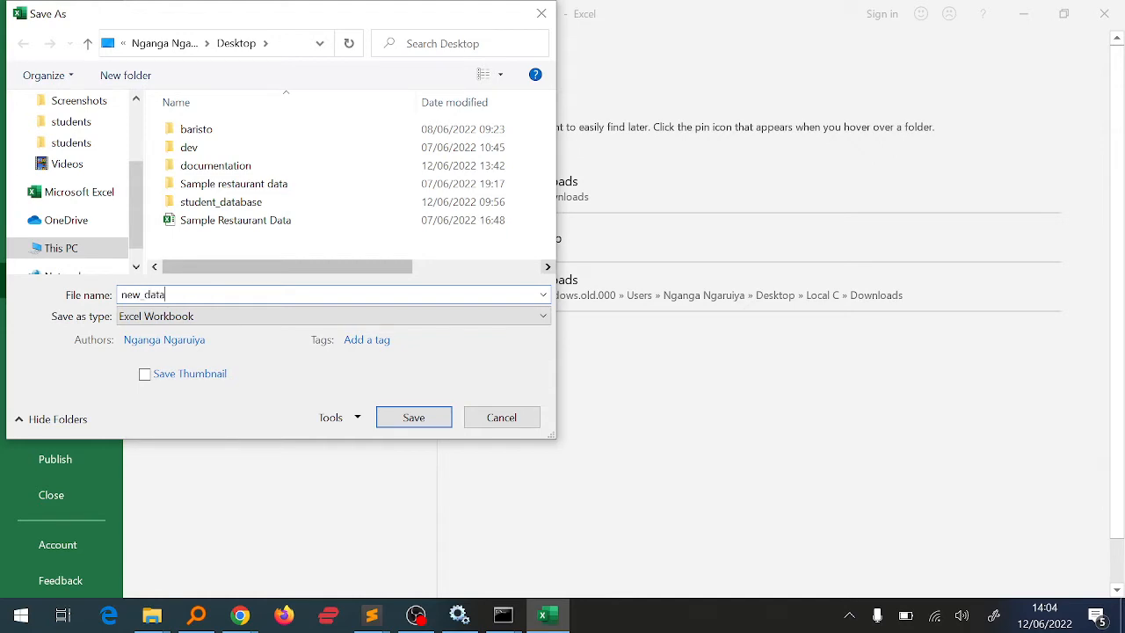
{"action": "left_click", "coordinate": [413, 416]}
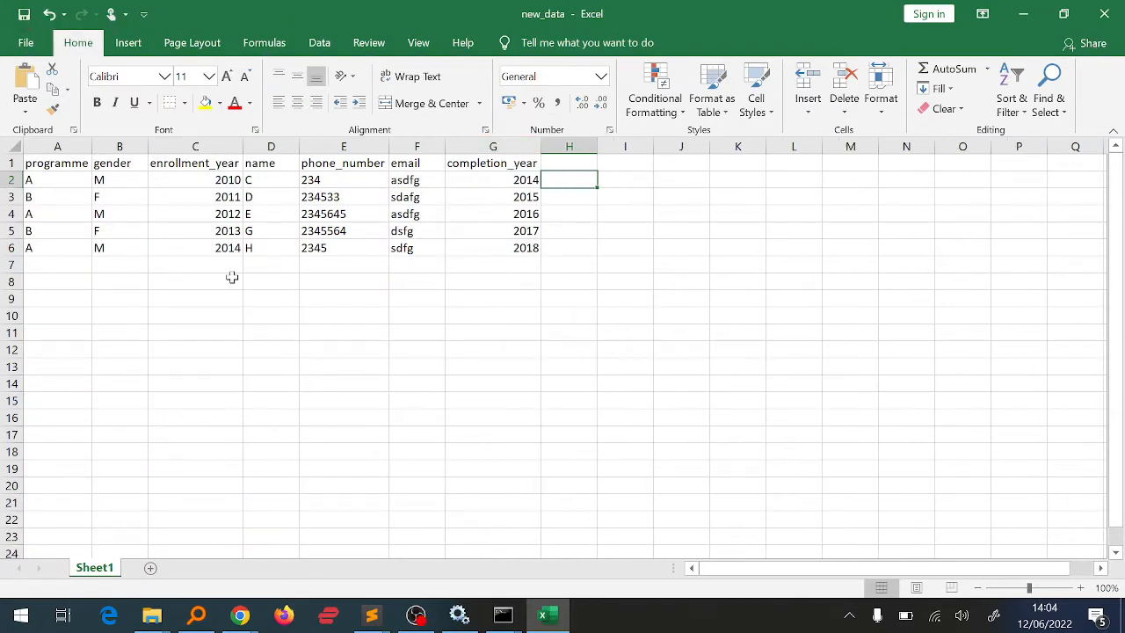
{"action": "left_click", "coordinate": [56, 246]}
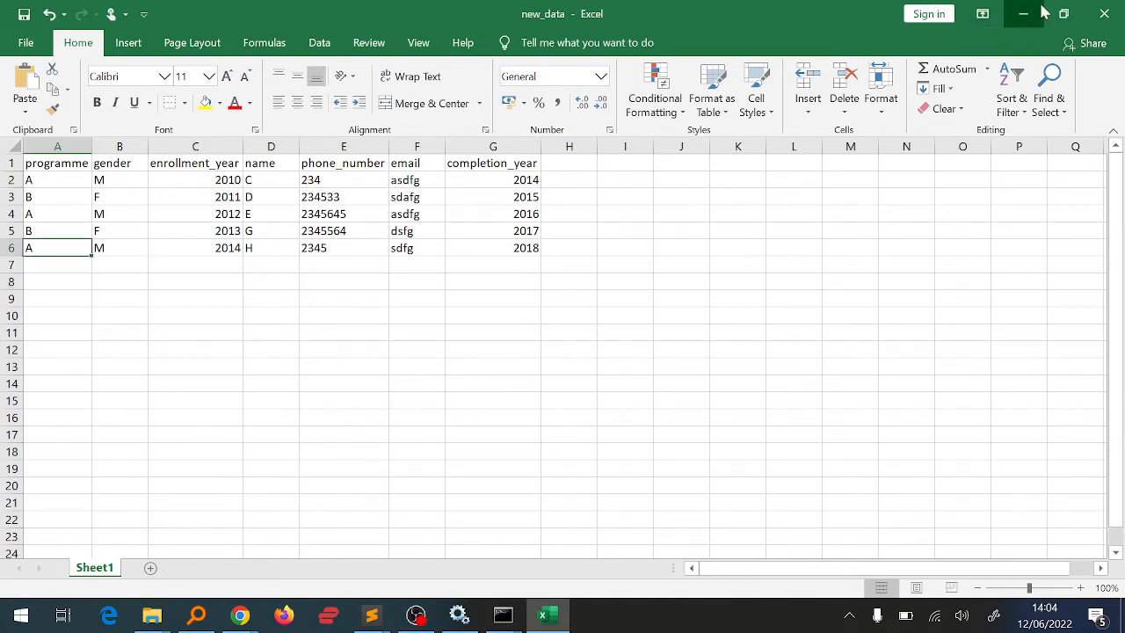
Step: Minimize Excel and run pip install django-import-export in a new Command Prompt window
{"action": "left_click", "coordinate": [371, 615]}
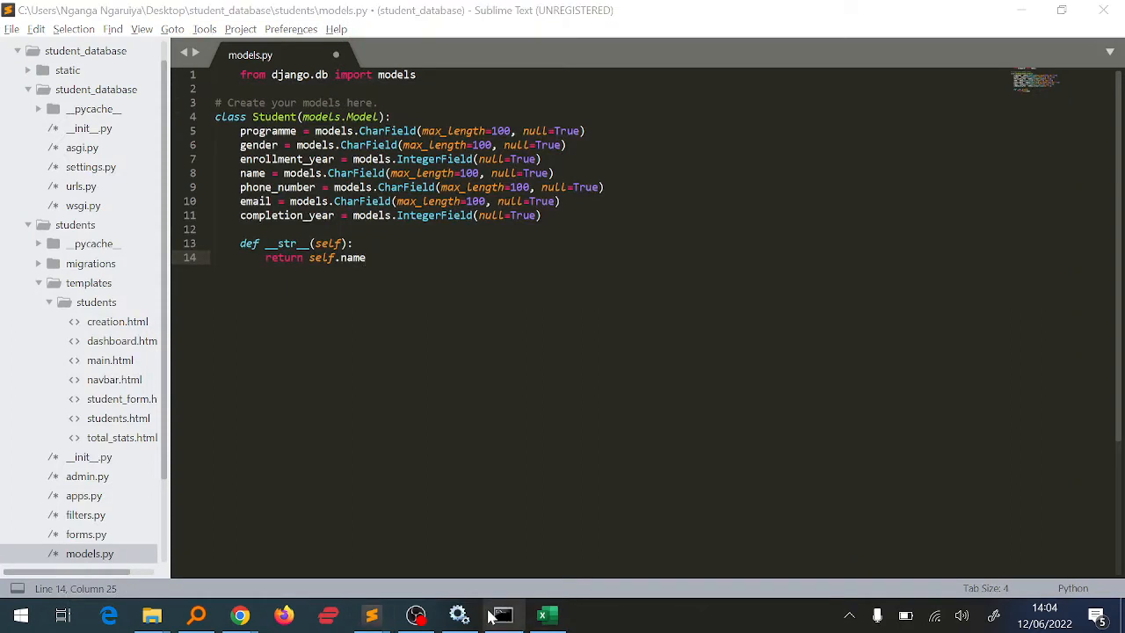
{"action": "right_click", "coordinate": [501, 615]}
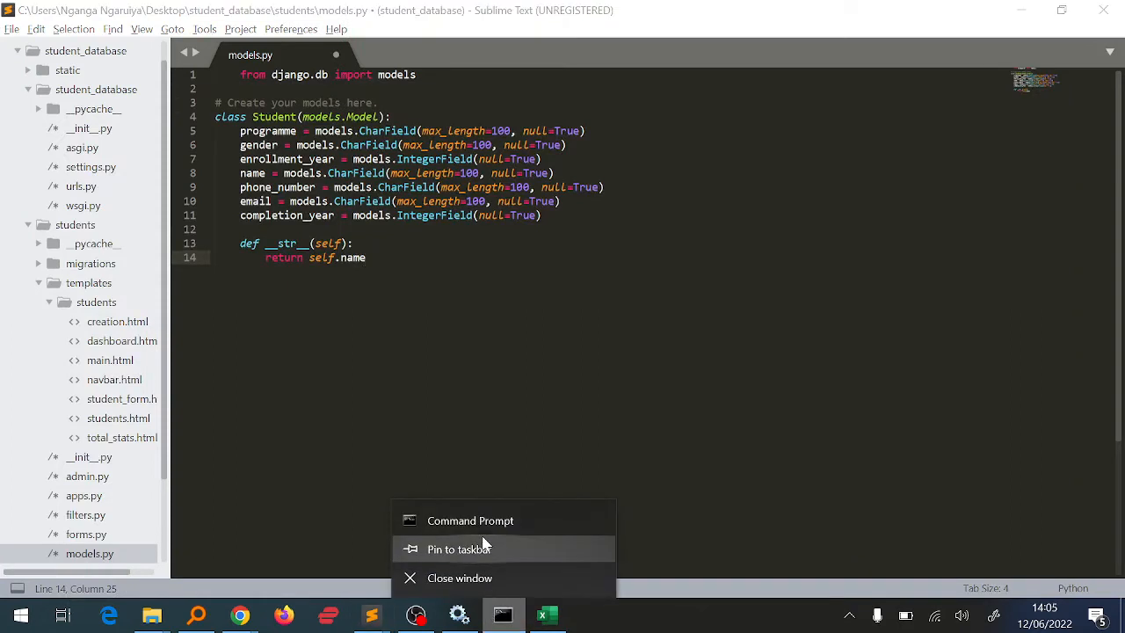
{"action": "left_click", "coordinate": [469, 520]}
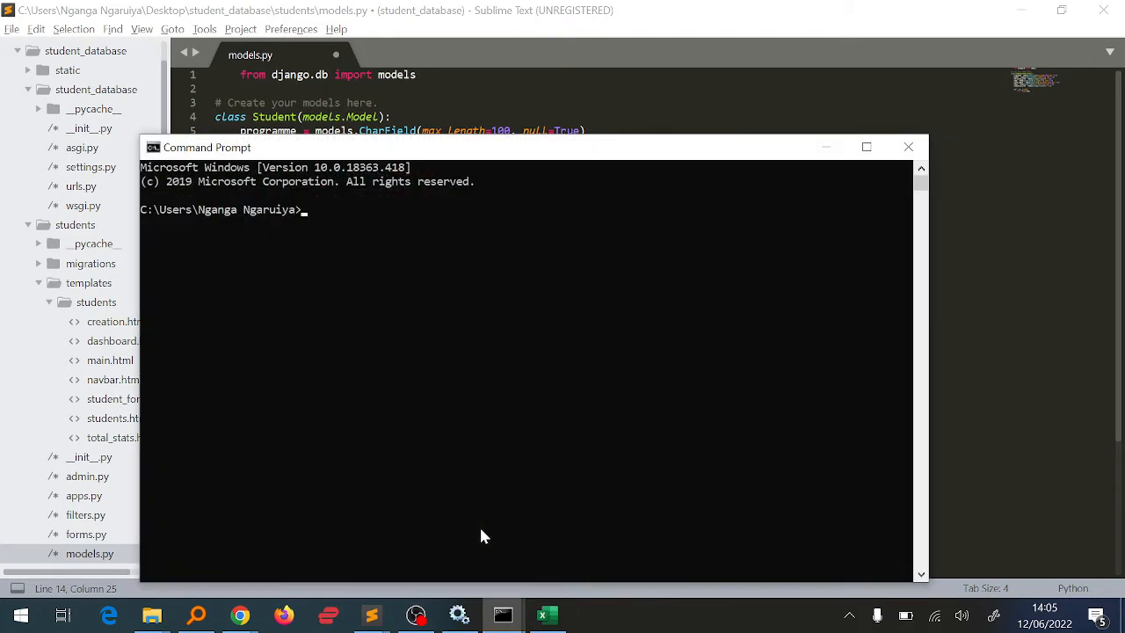
{"action": "type", "text": "pip"}
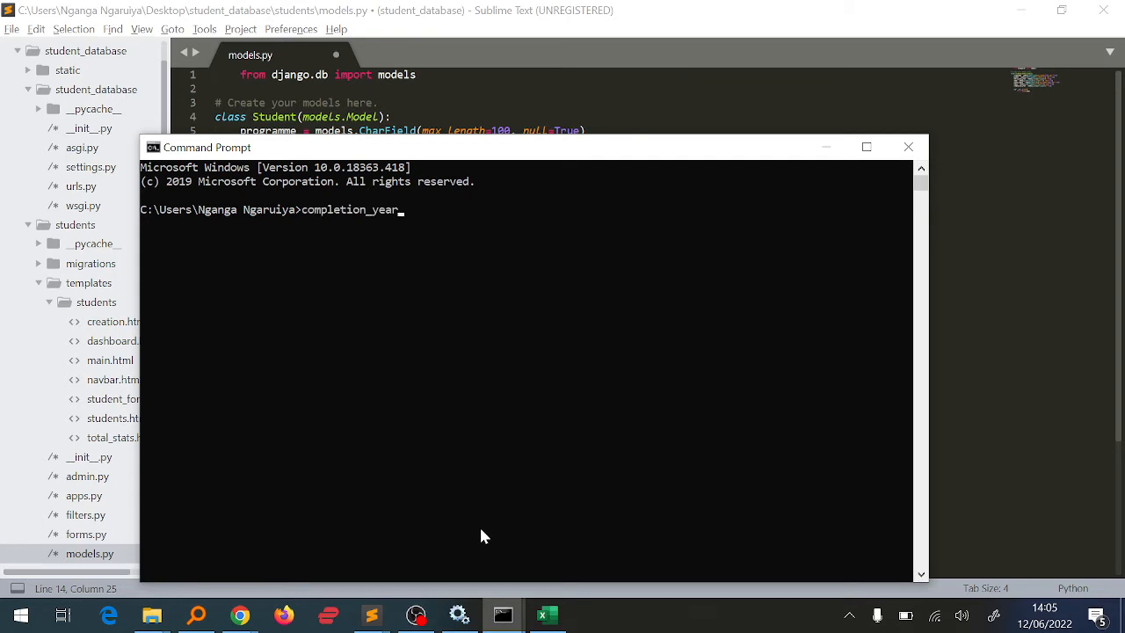
{"action": "type", "text": "pip install"}
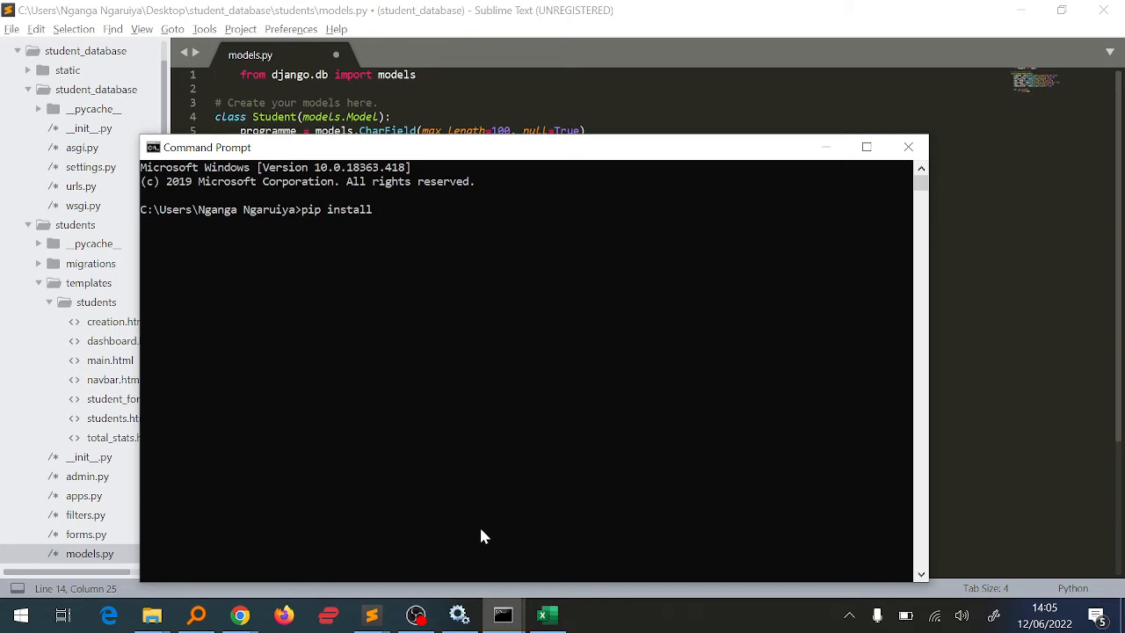
{"action": "type", "text": "d"}
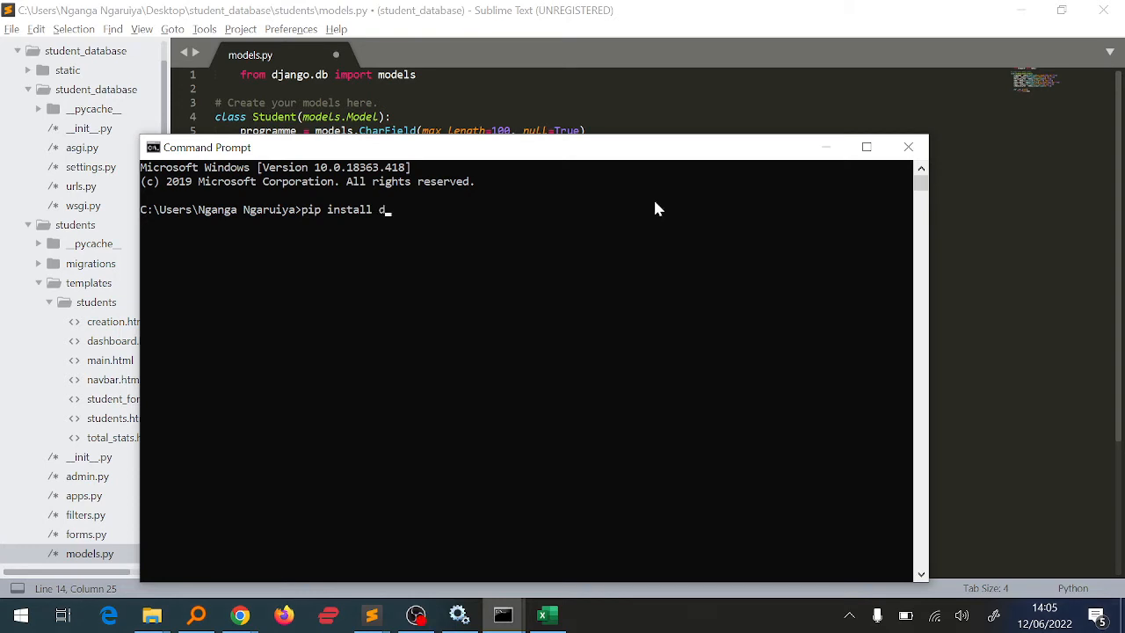
{"action": "type", "text": "jango-"}
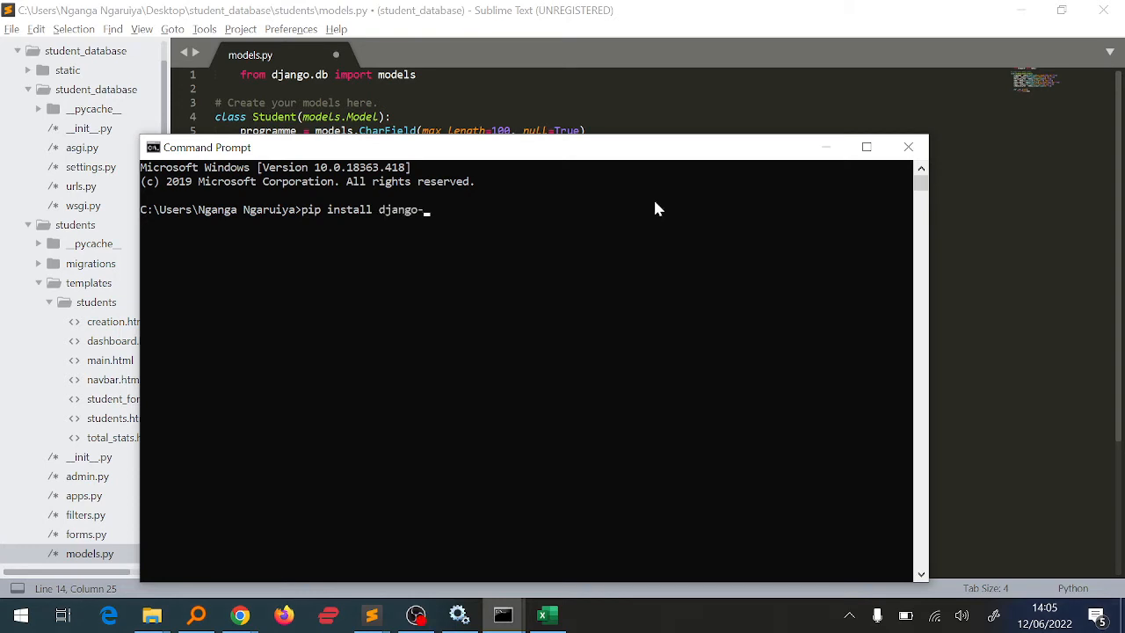
{"action": "type", "text": "import-"}
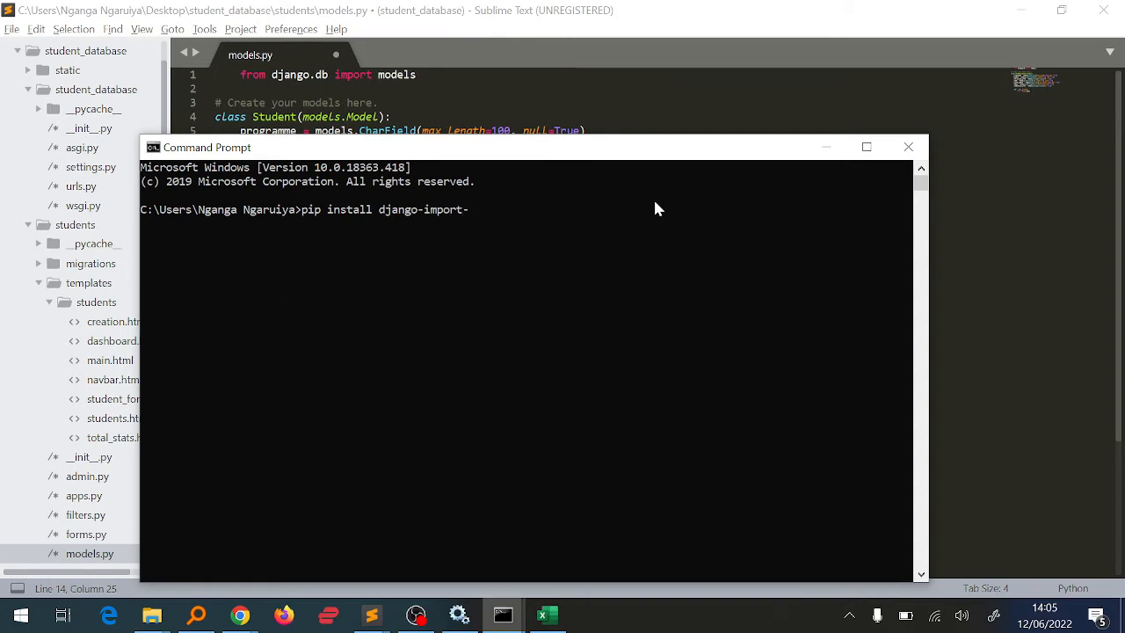
{"action": "type", "text": "export"}
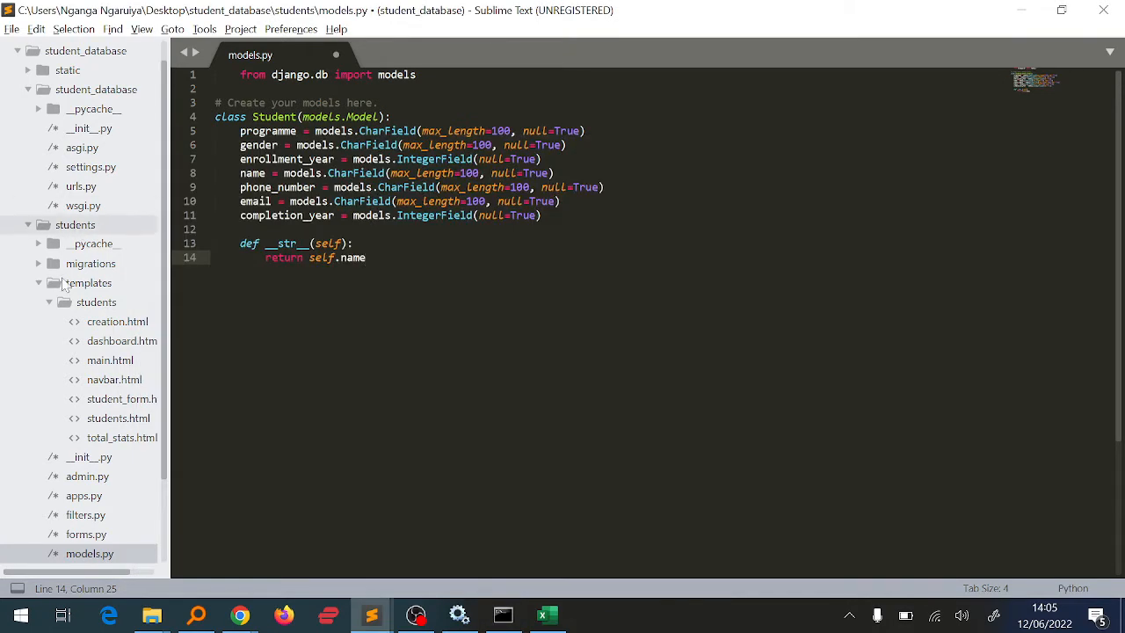
Step: Add import_export as a quoted entry in the INSTALLED_APPS list of settings.py
{"action": "left_click", "coordinate": [91, 167]}
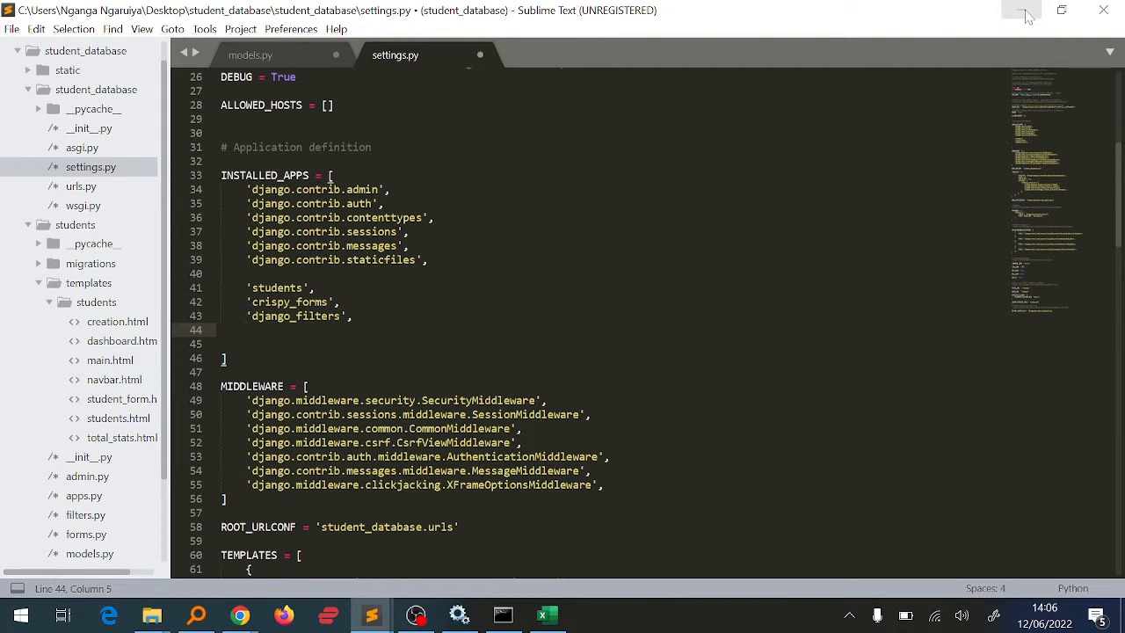
{"action": "type", "text": "import"}
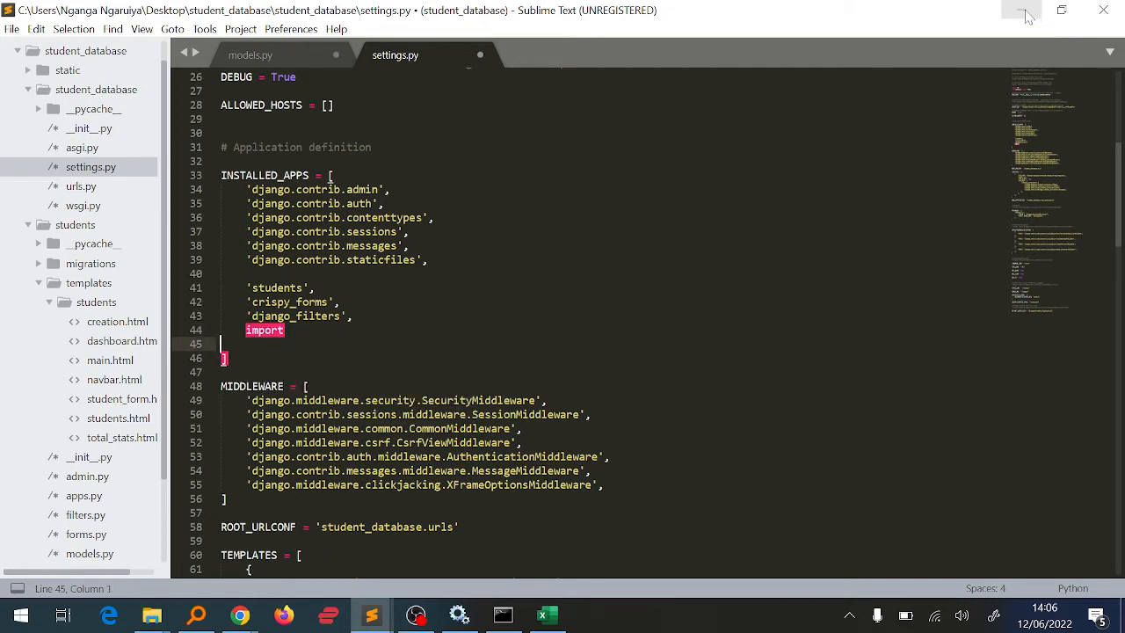
{"action": "type", "text": "_e"}
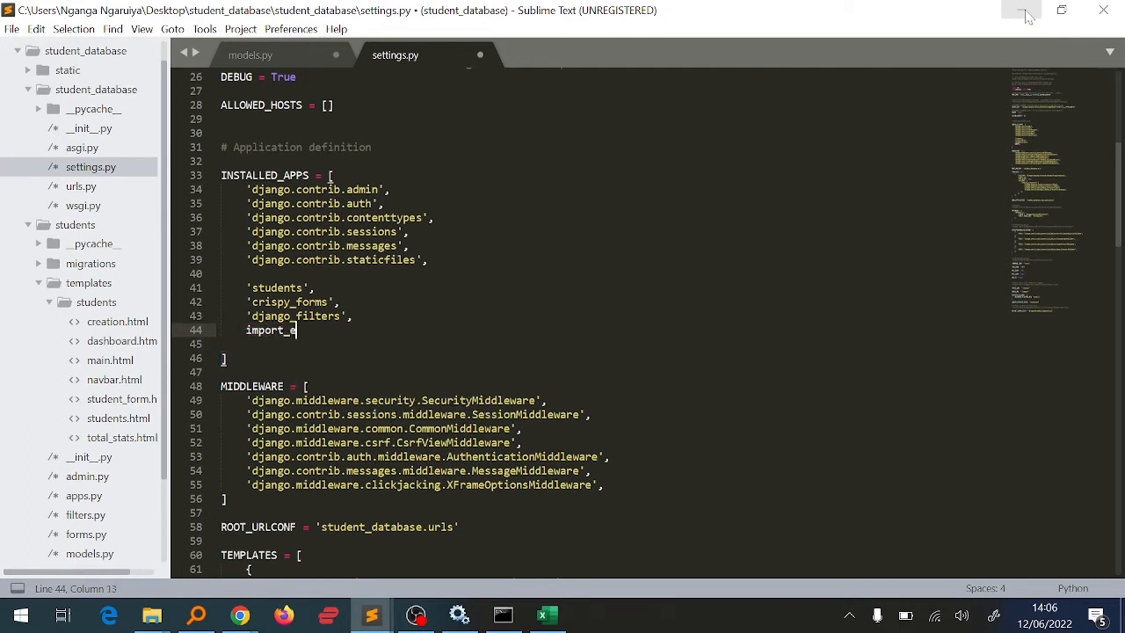
{"action": "type", "text": "xper"}
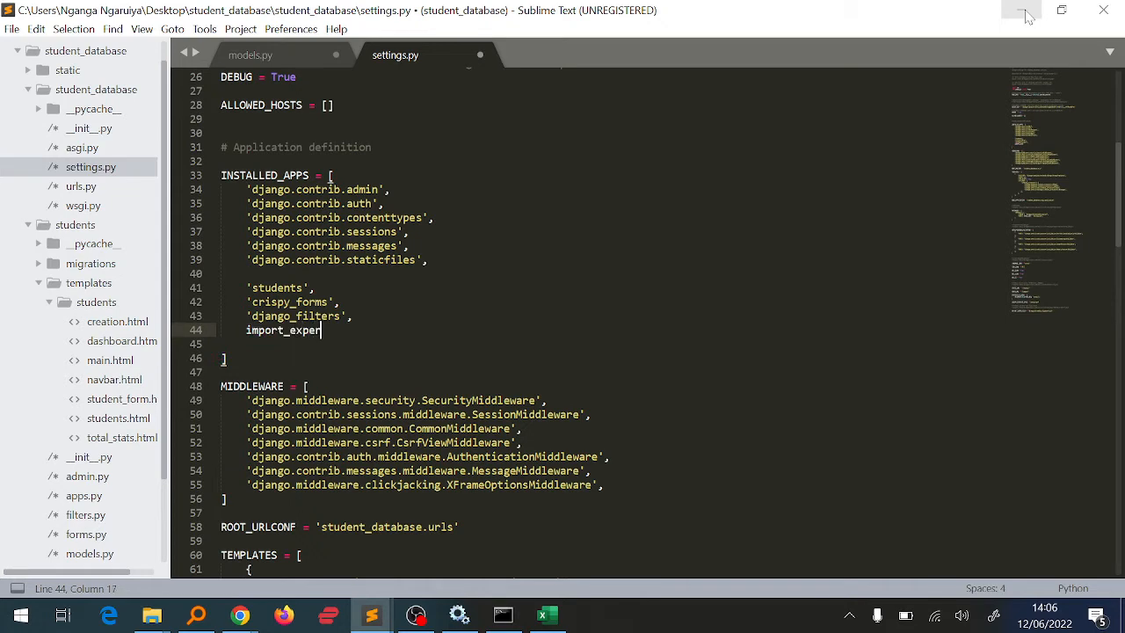
{"action": "type", "text": "t"}
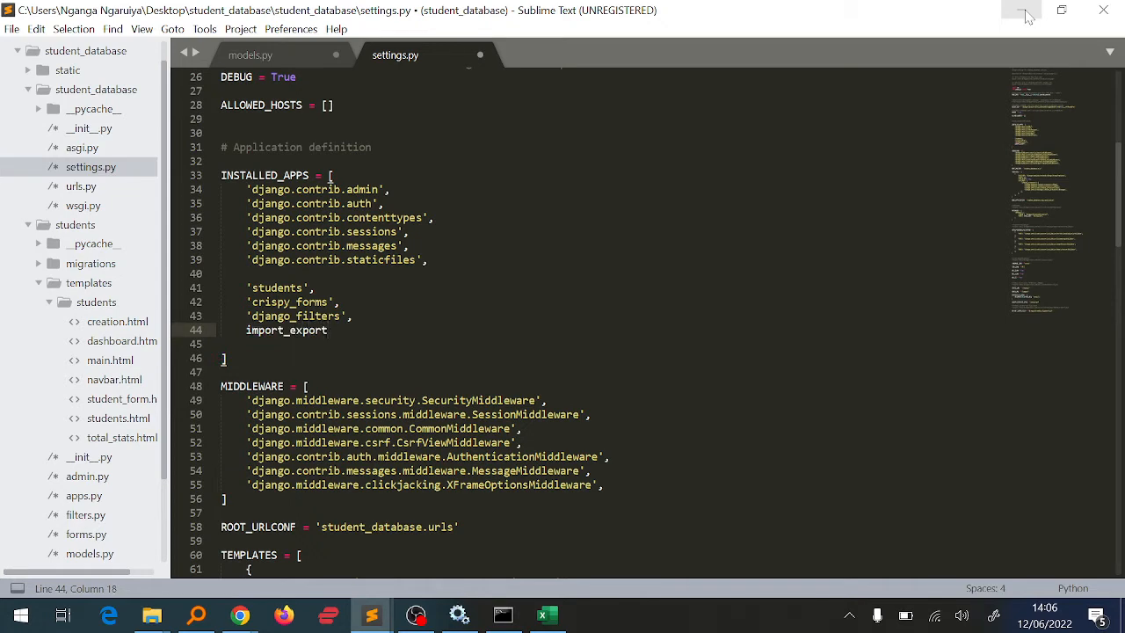
{"action": "double_click", "coordinate": [286, 330]}
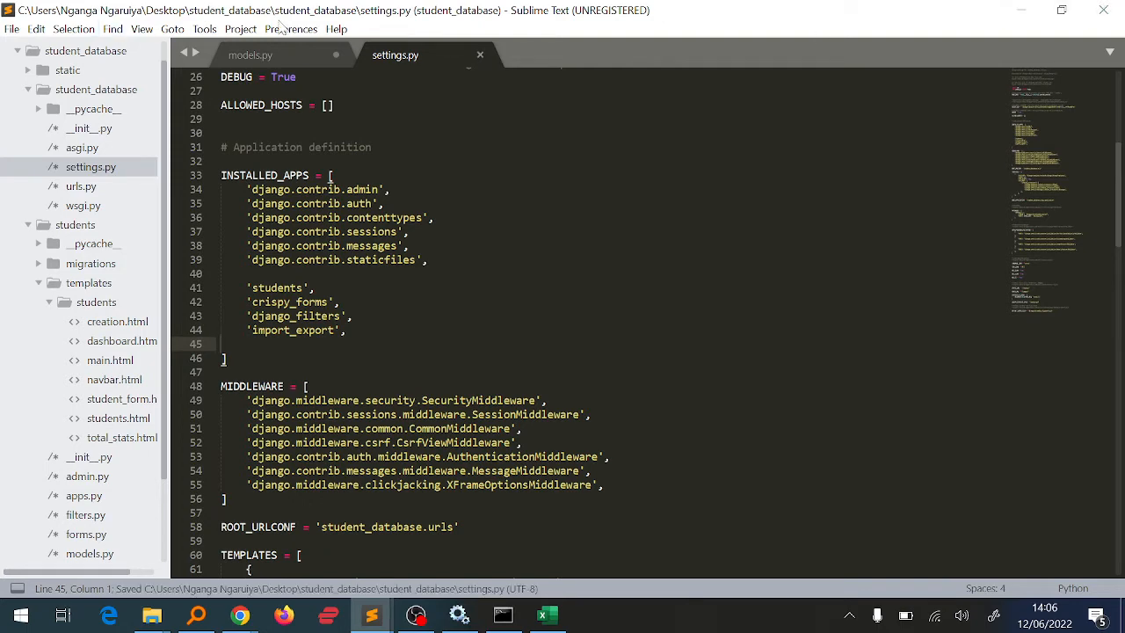
Step: Save settings.py and dismiss Sublime's unregistered-copy prompt
{"action": "left_click", "coordinate": [249, 54]}
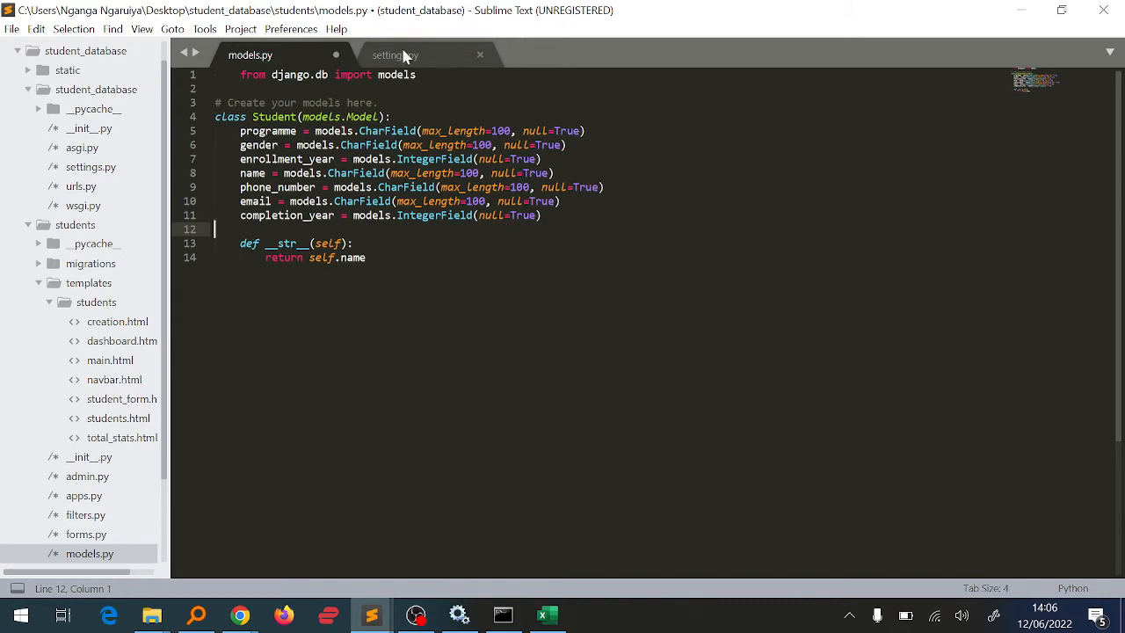
{"action": "left_click", "coordinate": [394, 55]}
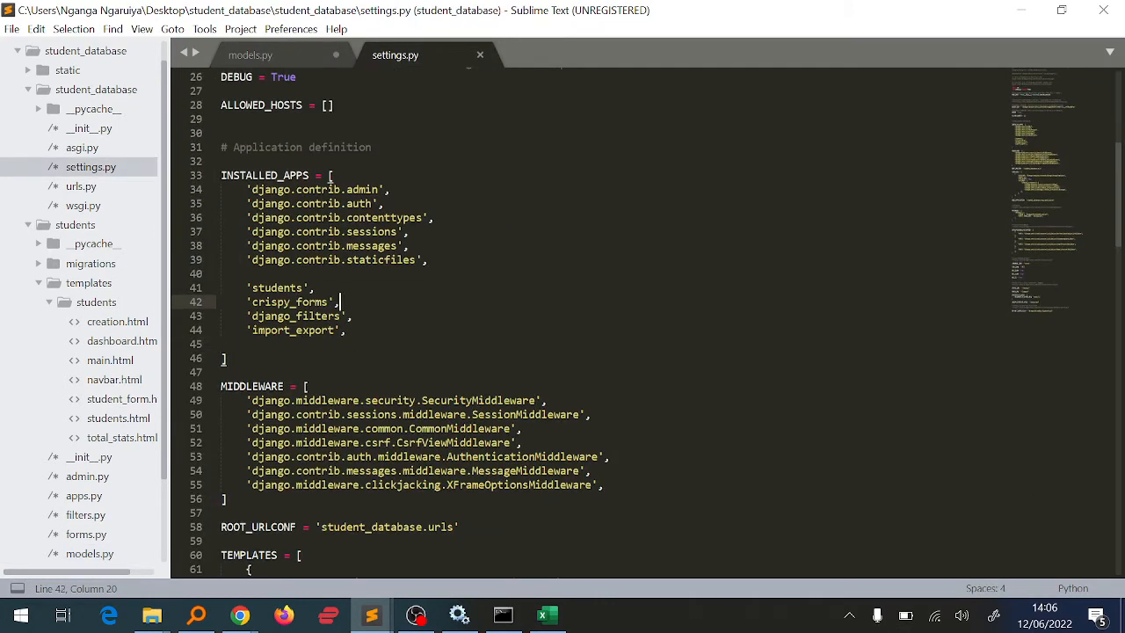
{"action": "key", "text": "ctrl+s"}
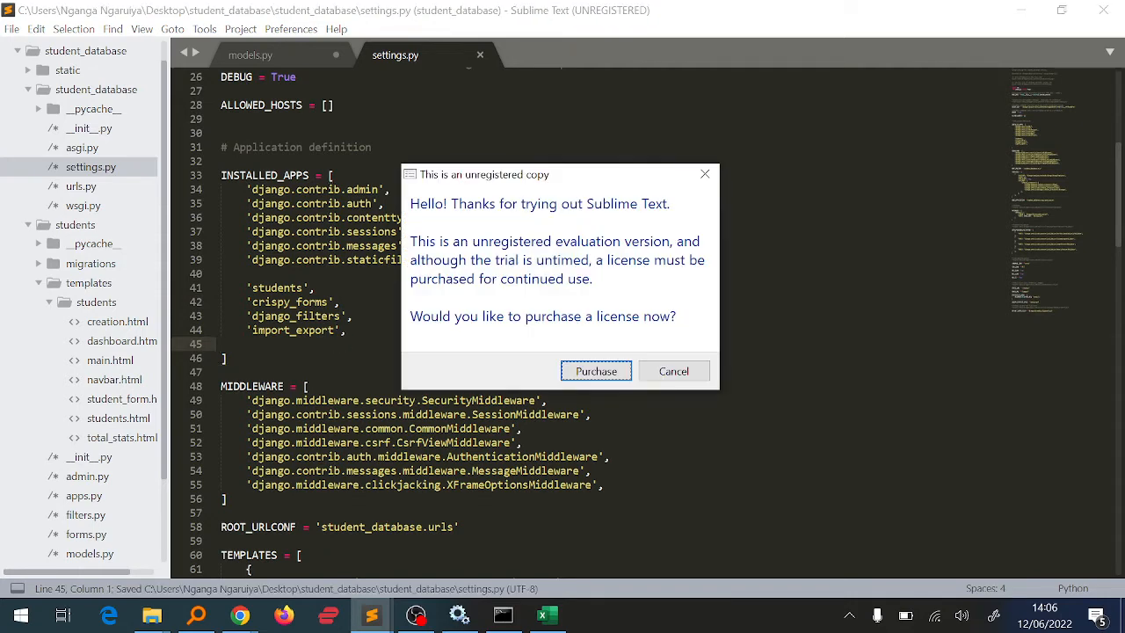
{"action": "mouse_move", "coordinate": [674, 369]}
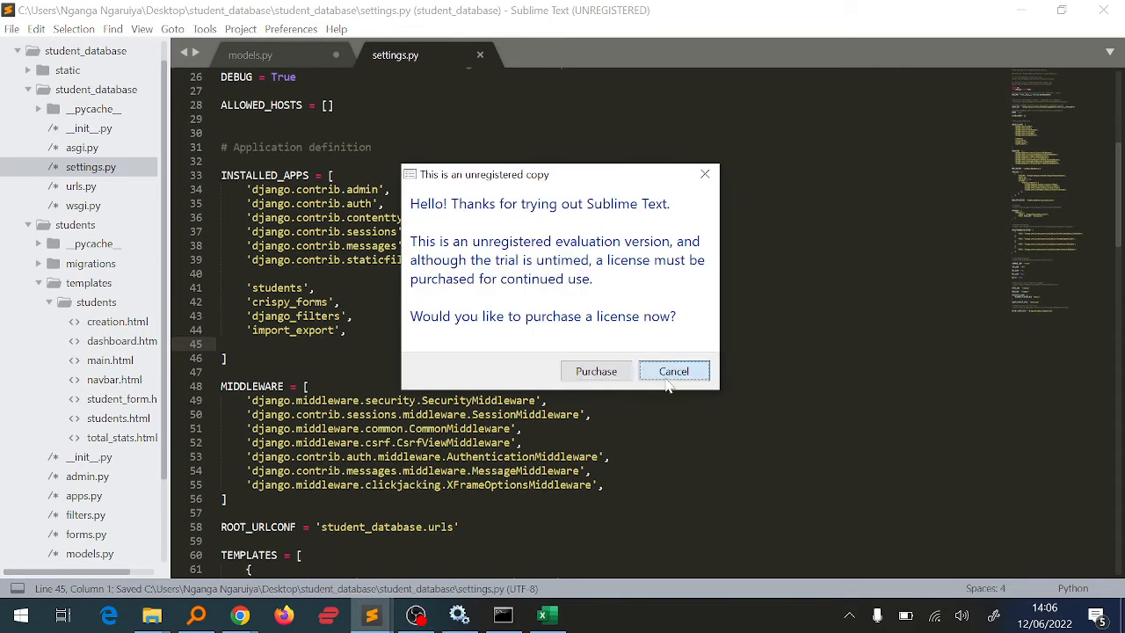
{"action": "left_click", "coordinate": [673, 369]}
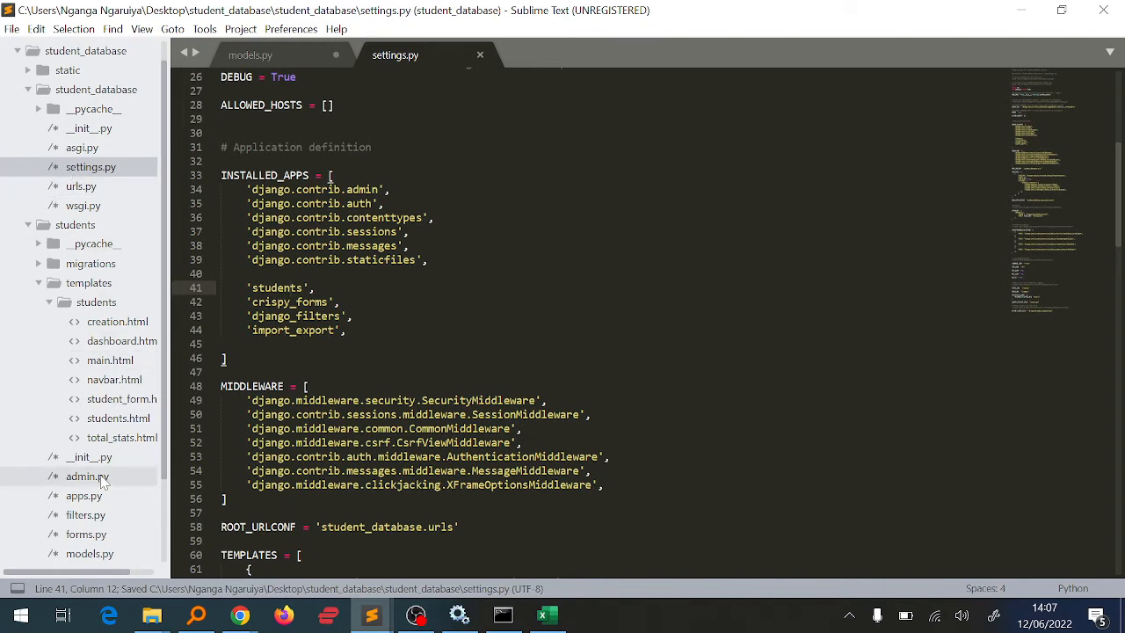
Step: In admin.py, comment out admin.site.register(Student) and type an ImportExportModelAdmin import line
{"action": "left_click", "coordinate": [88, 475]}
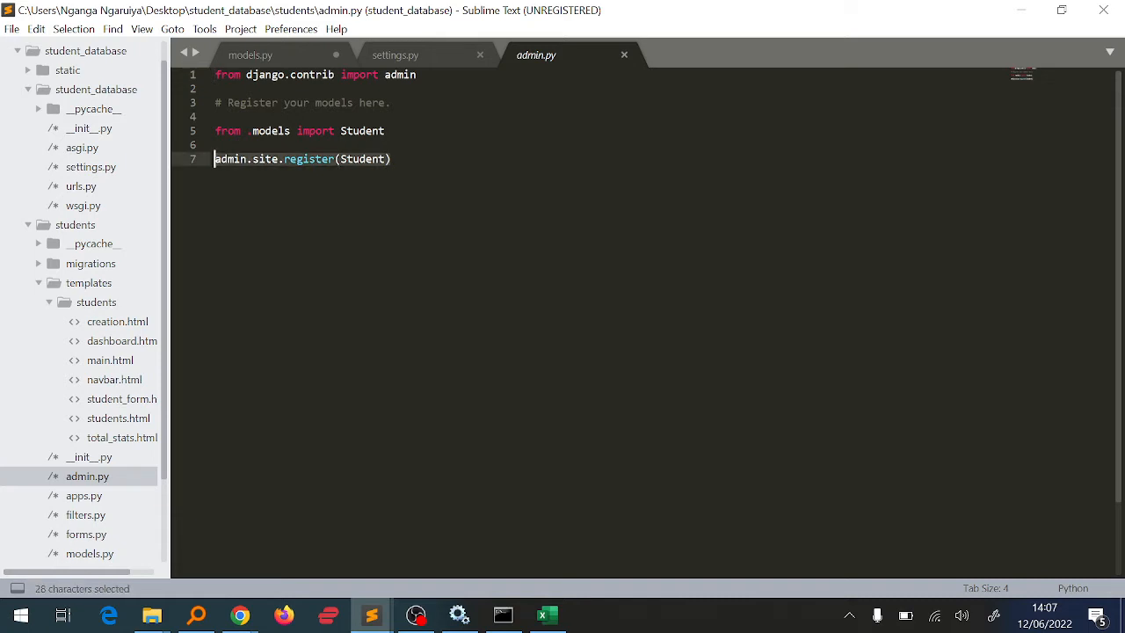
{"action": "key", "text": "ctrl+/"}
{"action": "type", "text": "from"}
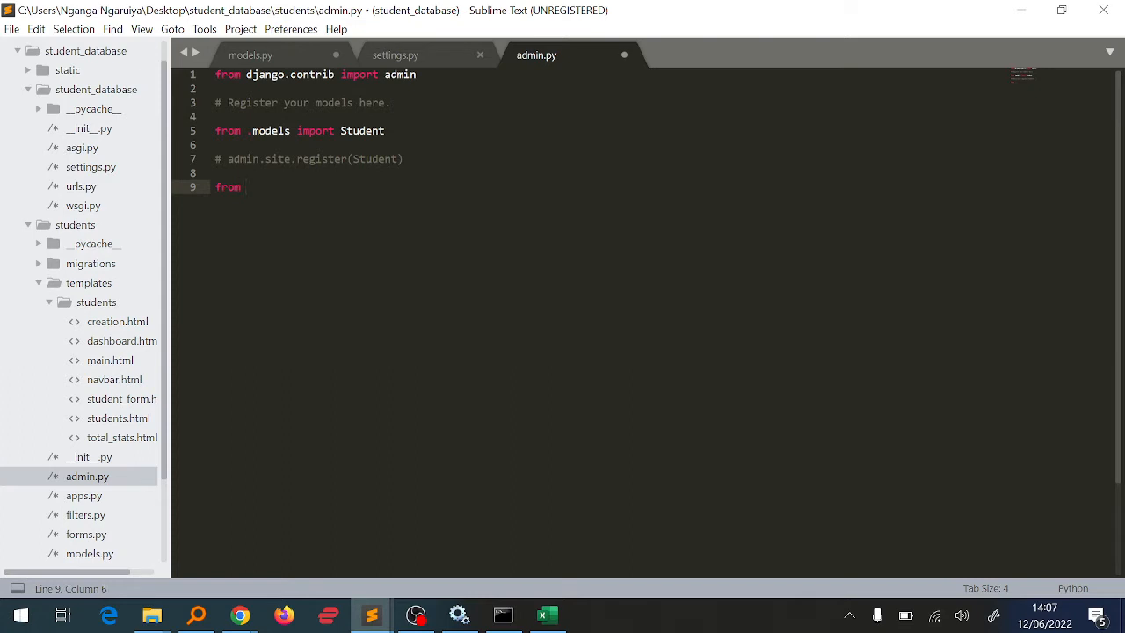
{"action": "type", "text": "Impo"}
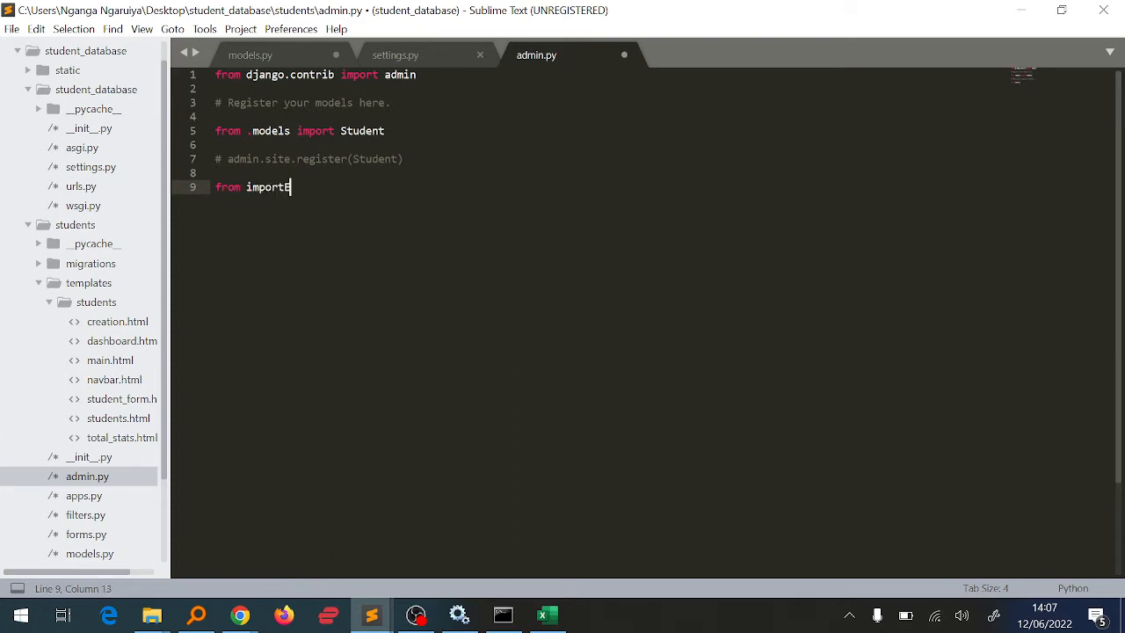
{"action": "type", "text": "xport"}
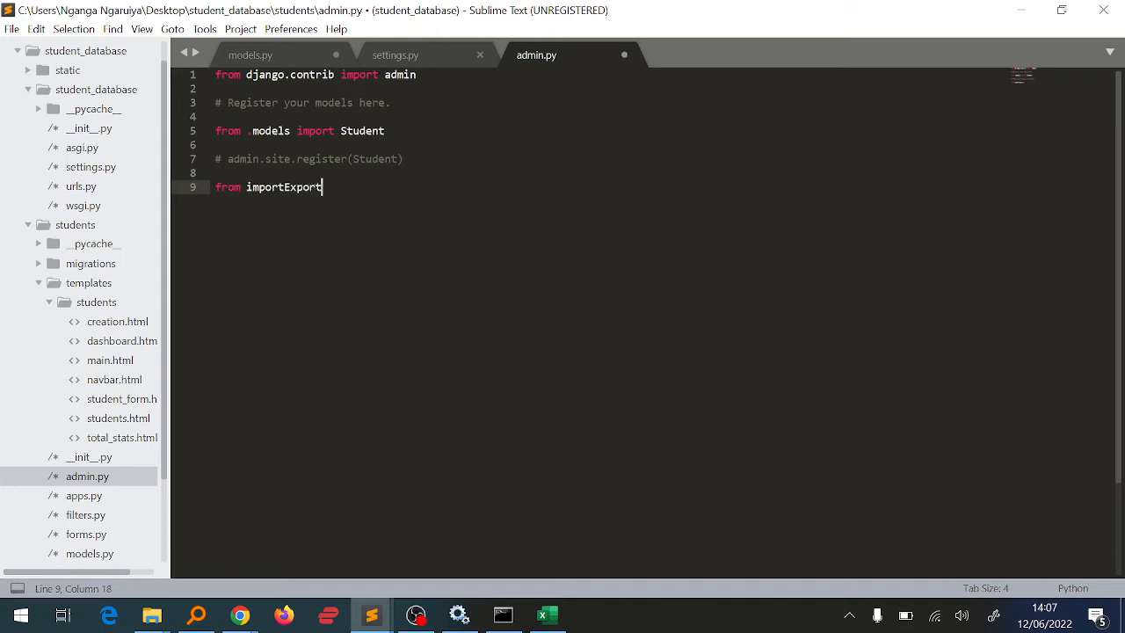
{"action": "type", "text": "Admin"}
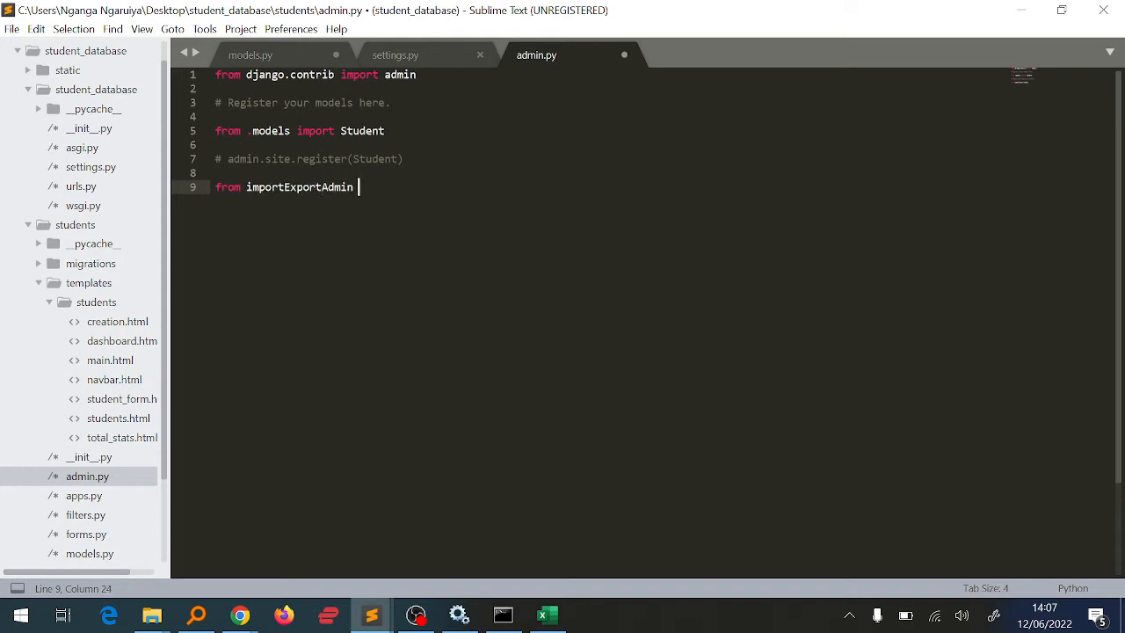
{"action": "type", "text": "import"}
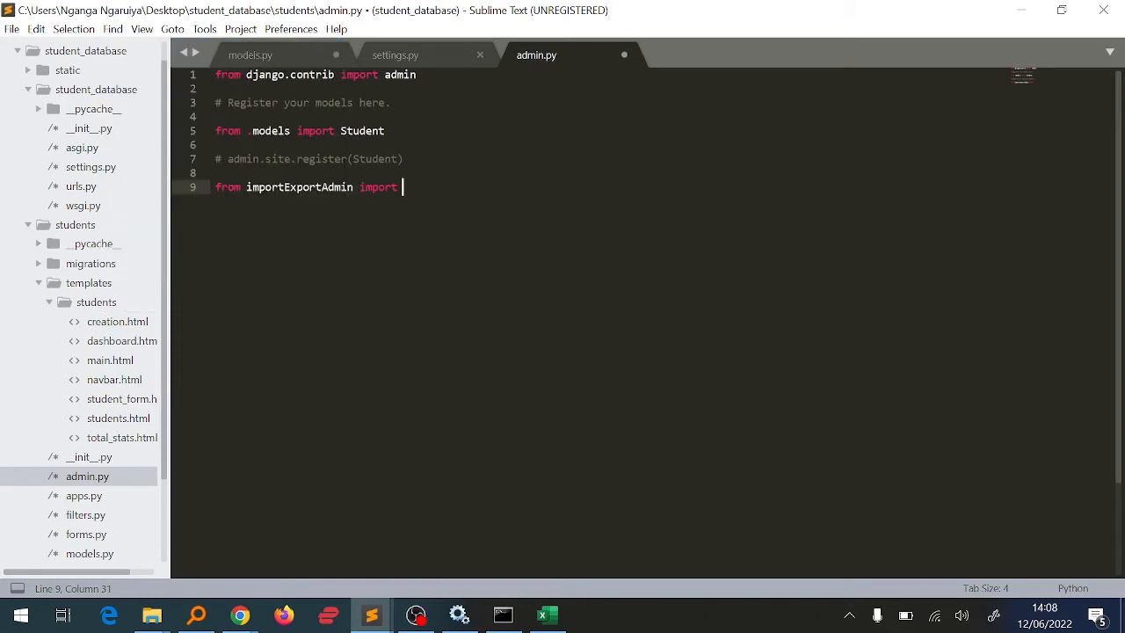
{"action": "type", "text": "I"}
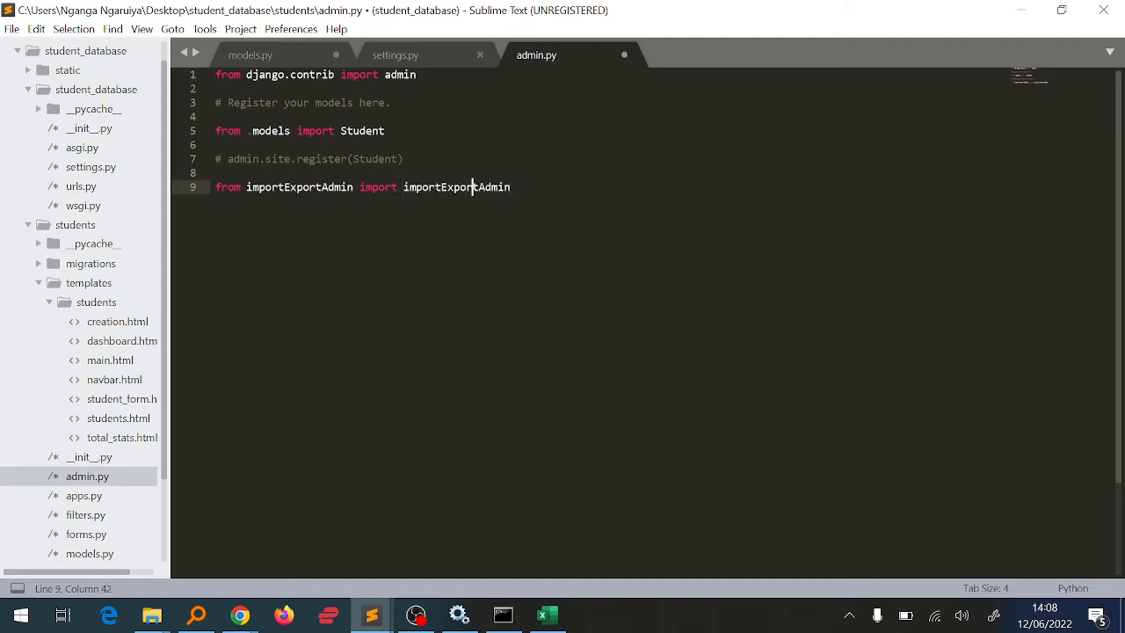
{"action": "type", "text": "Model"}
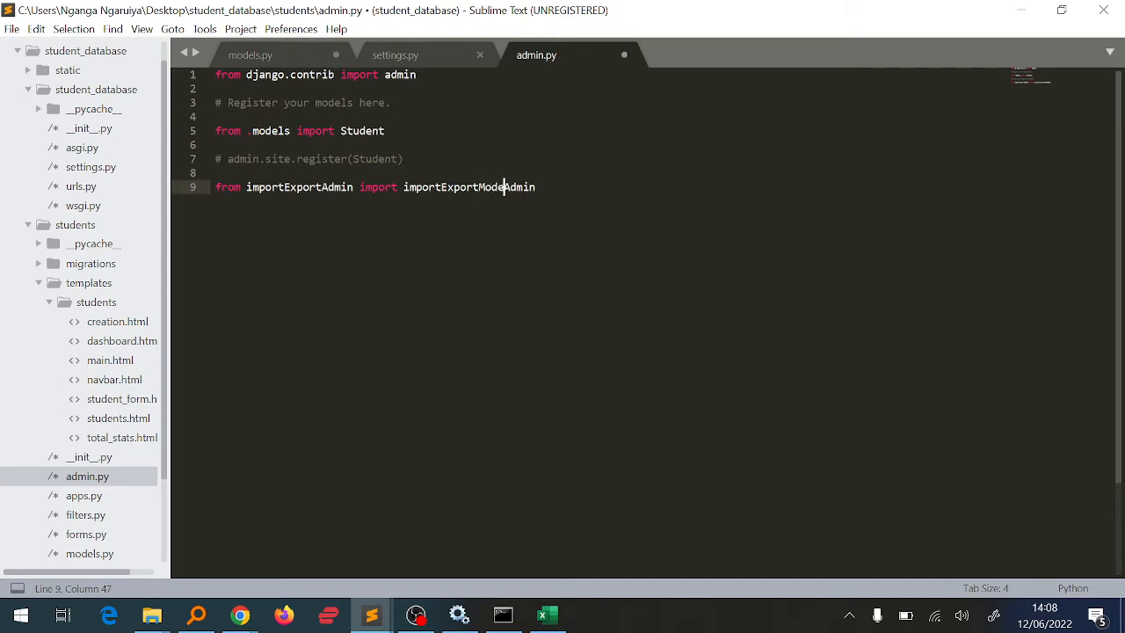
{"action": "type", "text": "lAdmin"}
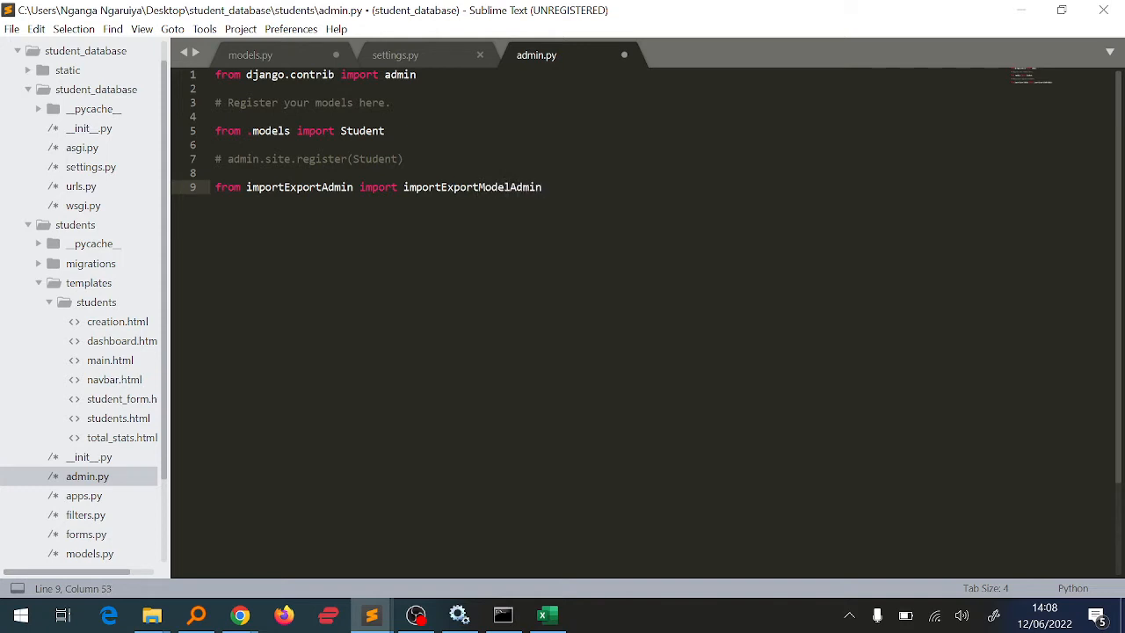
Step: Correct the line to 'from import_export.admin import ImportExportModelAdmin'
{"action": "left_click", "coordinate": [523, 186]}
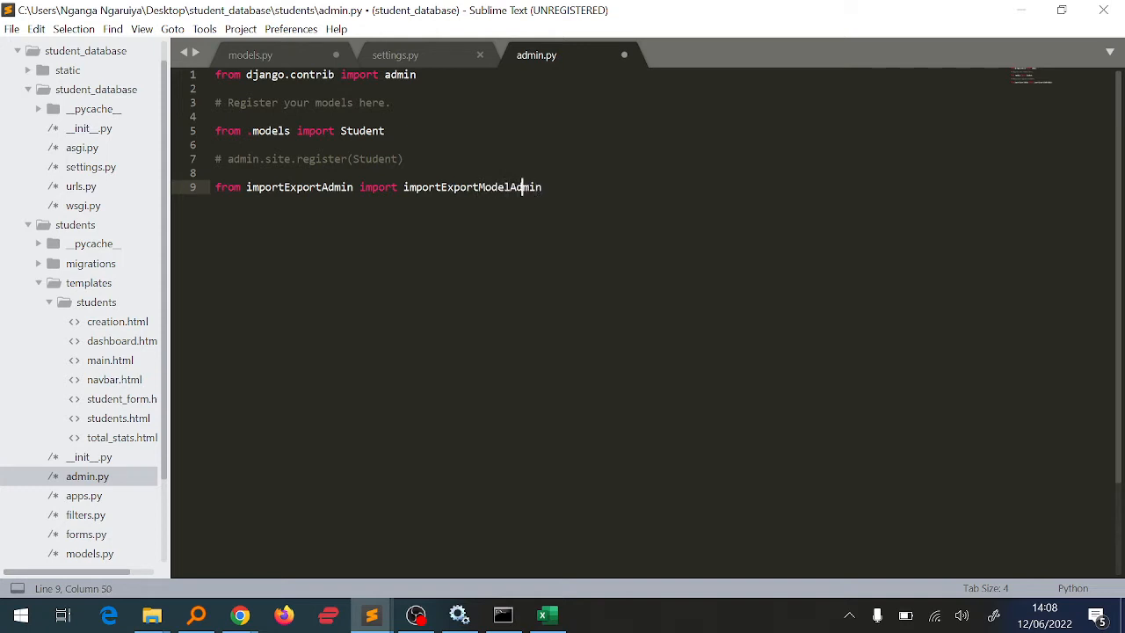
{"action": "left_click", "coordinate": [454, 186]}
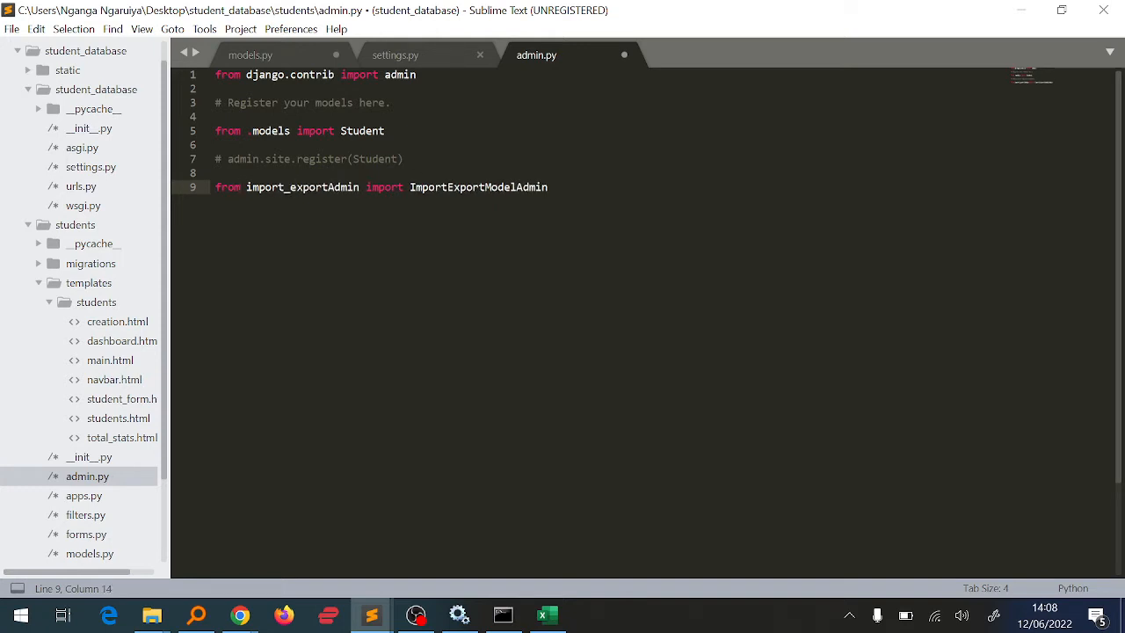
{"action": "left_click", "coordinate": [332, 186]}
{"action": "type", "text": "_a"}
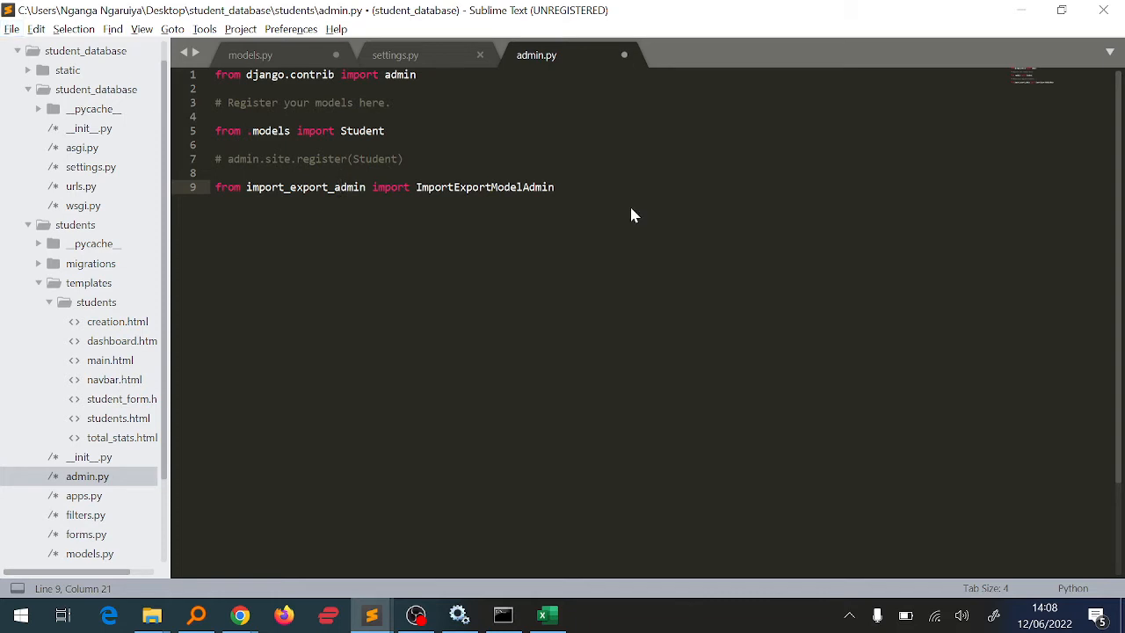
{"action": "left_click", "coordinate": [383, 186]}
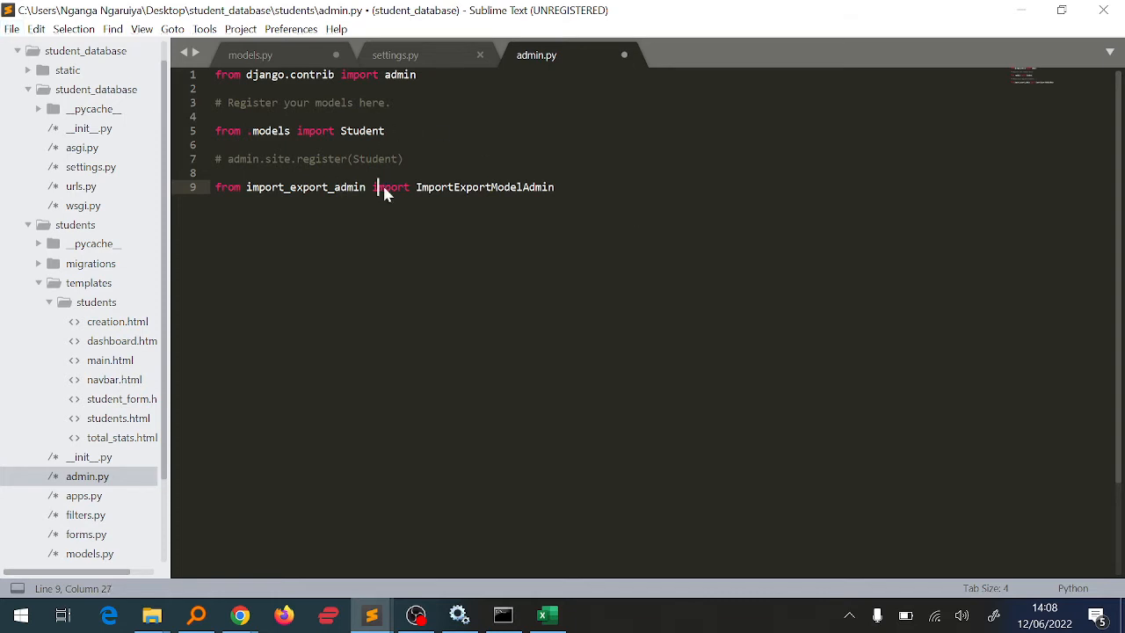
{"action": "left_click", "coordinate": [390, 186]}
{"action": "type", "text": "."}
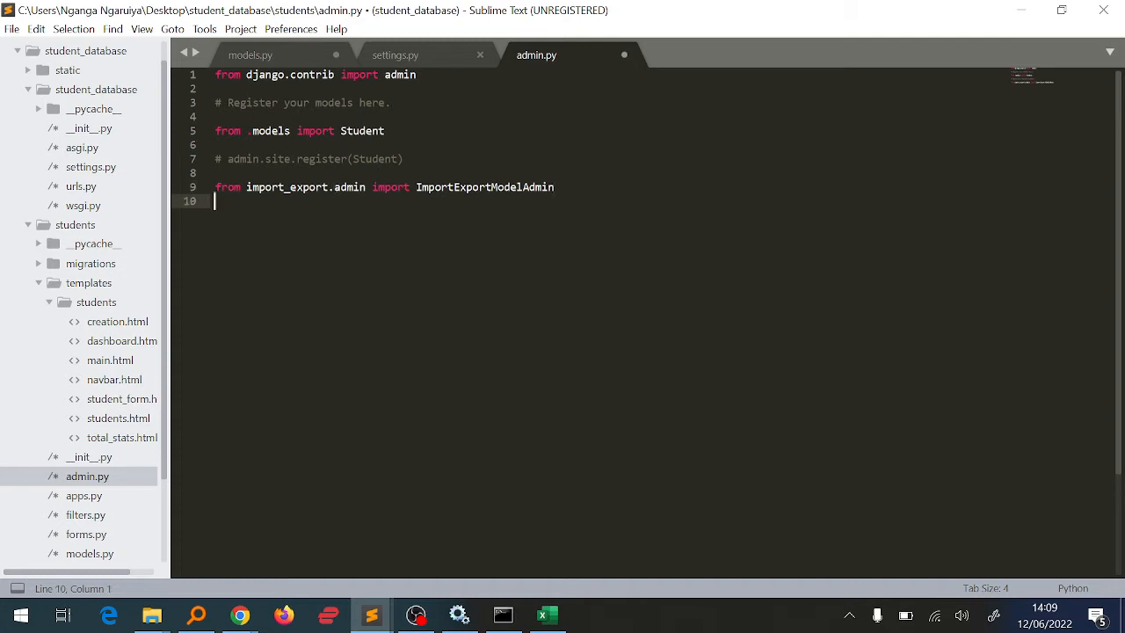
{"action": "key", "text": "Enter"}
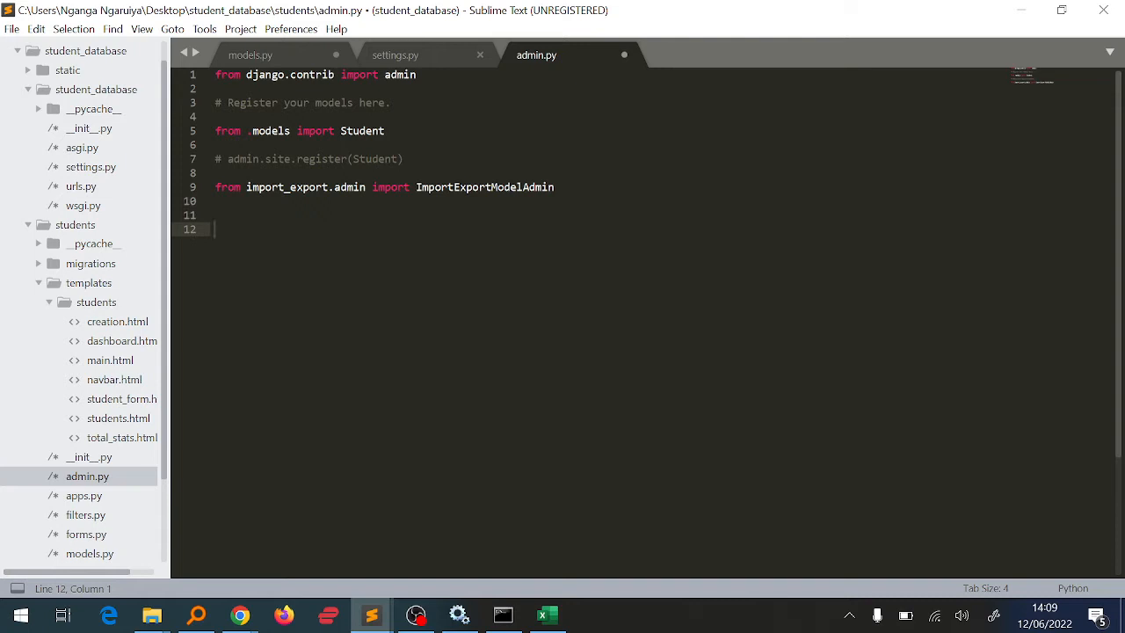
{"action": "left_click", "coordinate": [218, 145]}
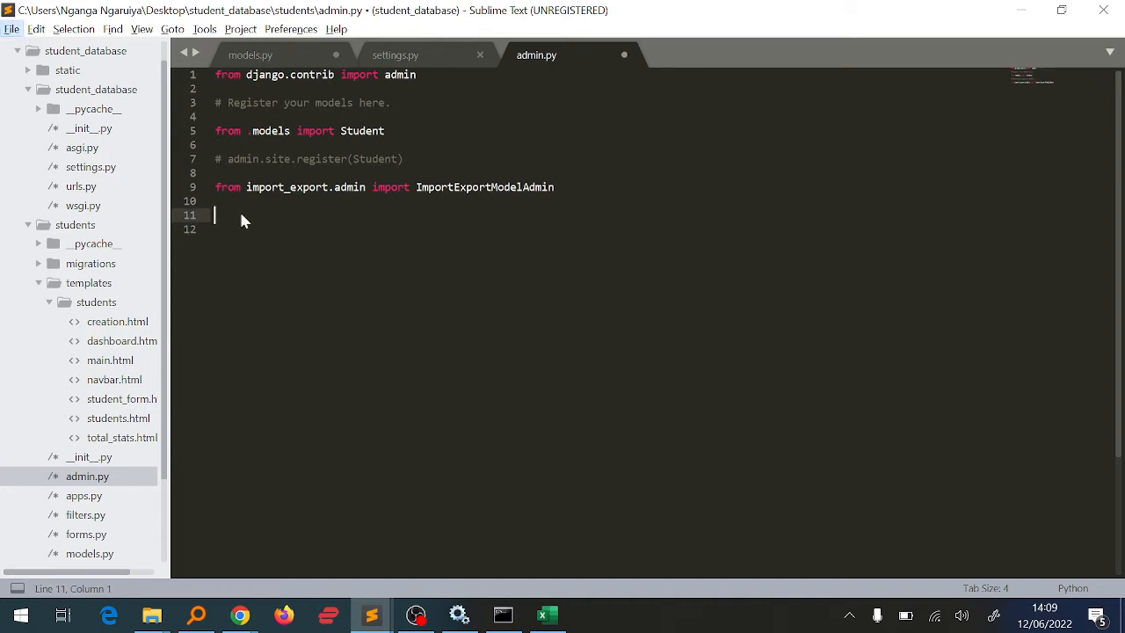
{"action": "type", "text": "a"}
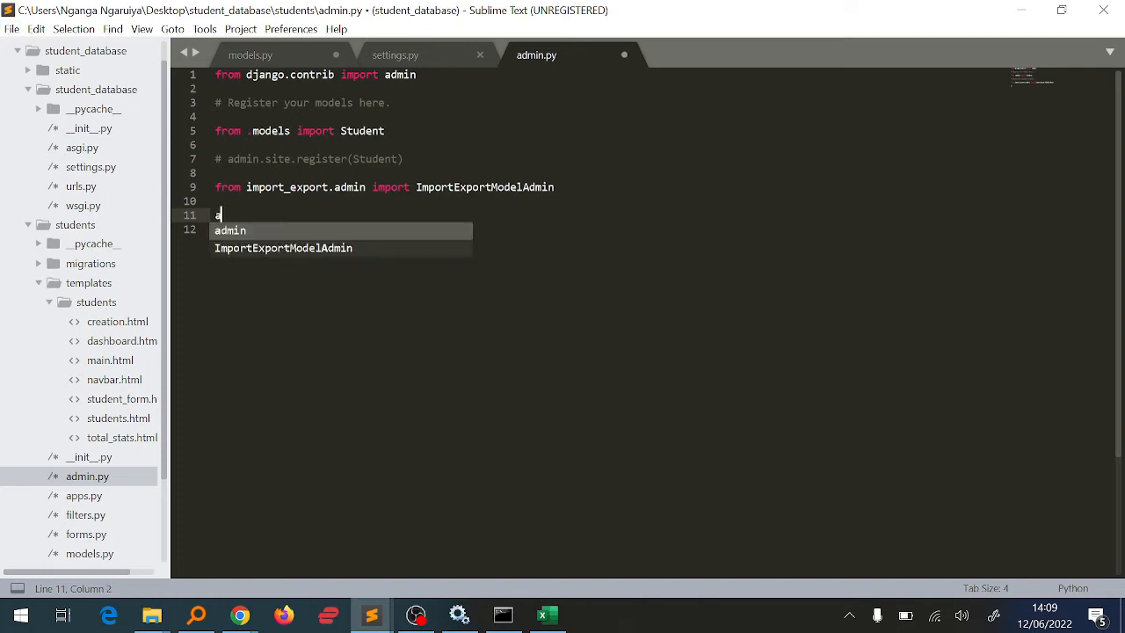
{"action": "type", "text": "dmin"}
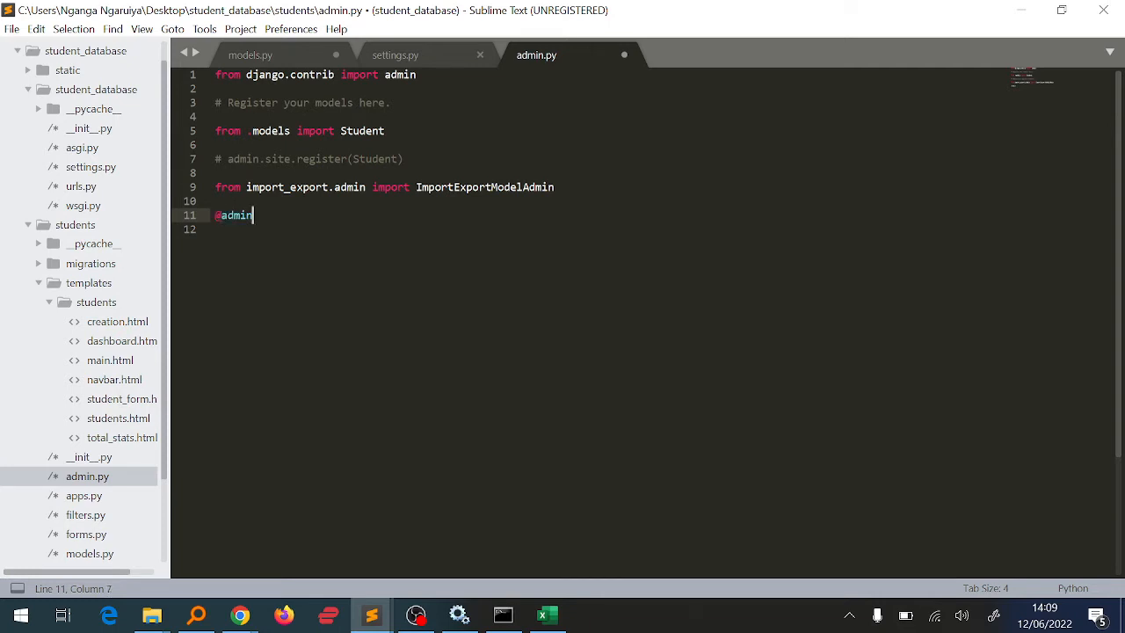
{"action": "type", "text": "."}
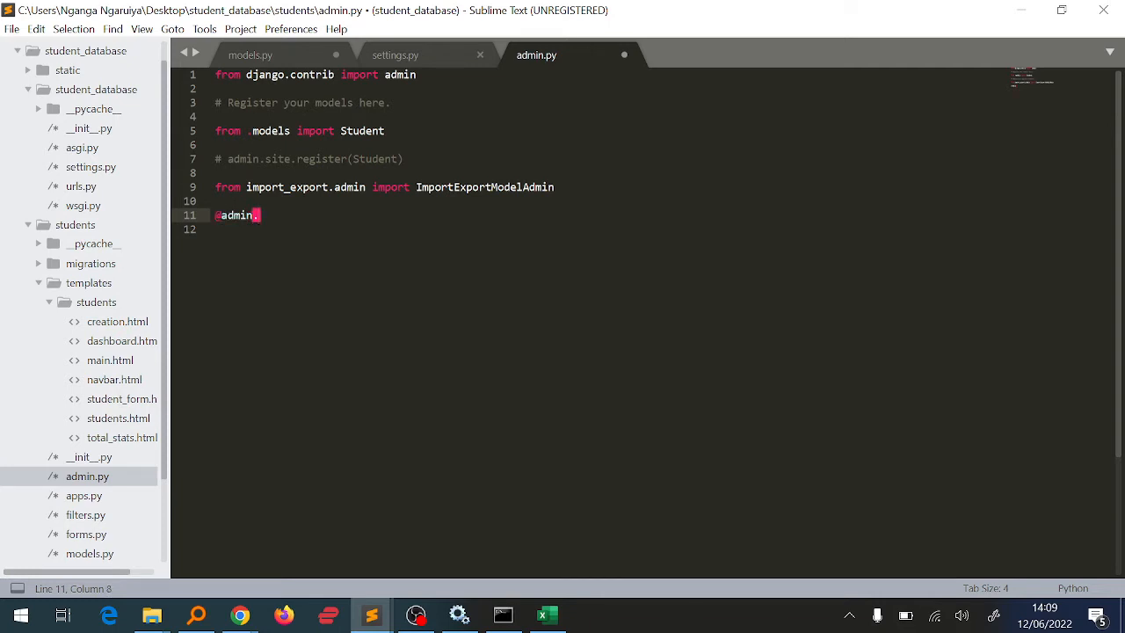
{"action": "type", "text": "register"}
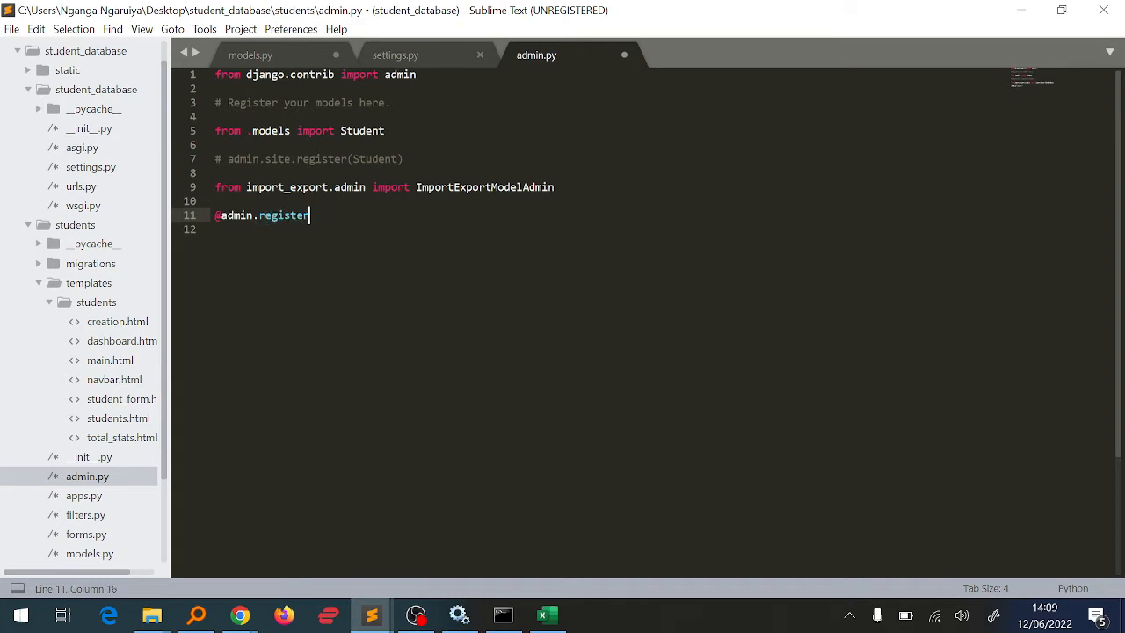
{"action": "type", "text": "(st"}
{"action": "type", "text": "pass"}
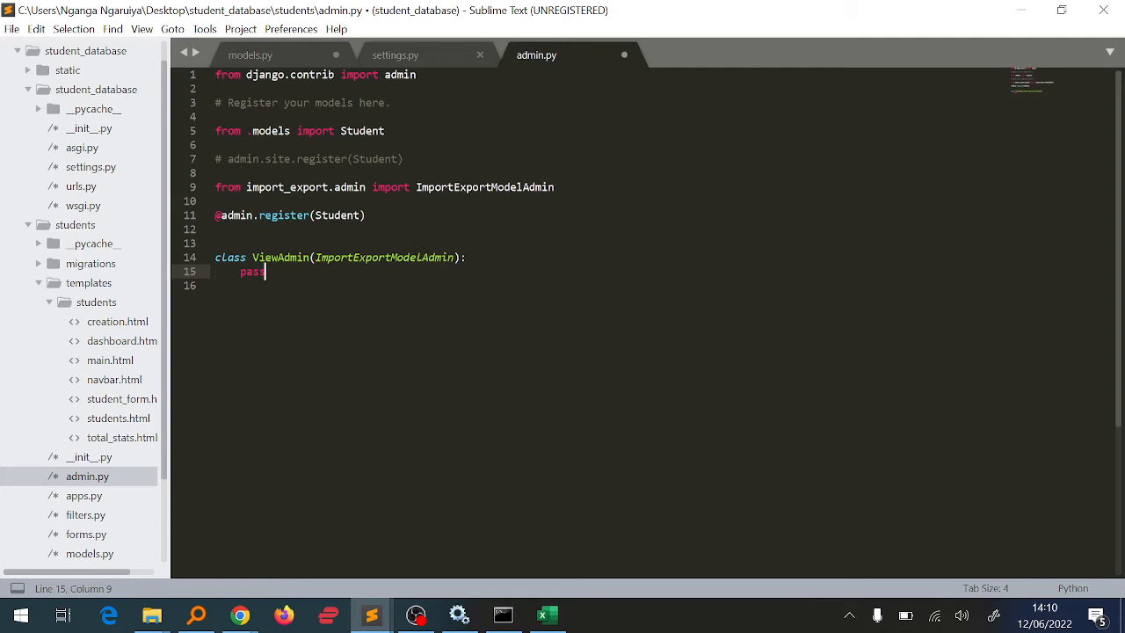
{"action": "key", "text": "ctrl+s"}
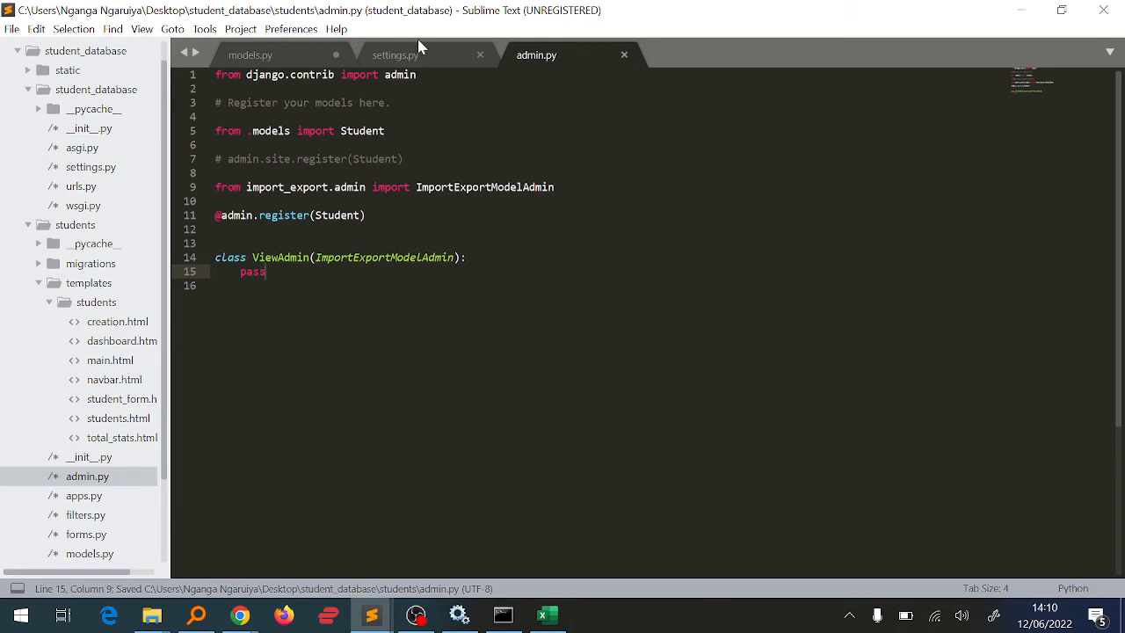
{"action": "left_click", "coordinate": [394, 55]}
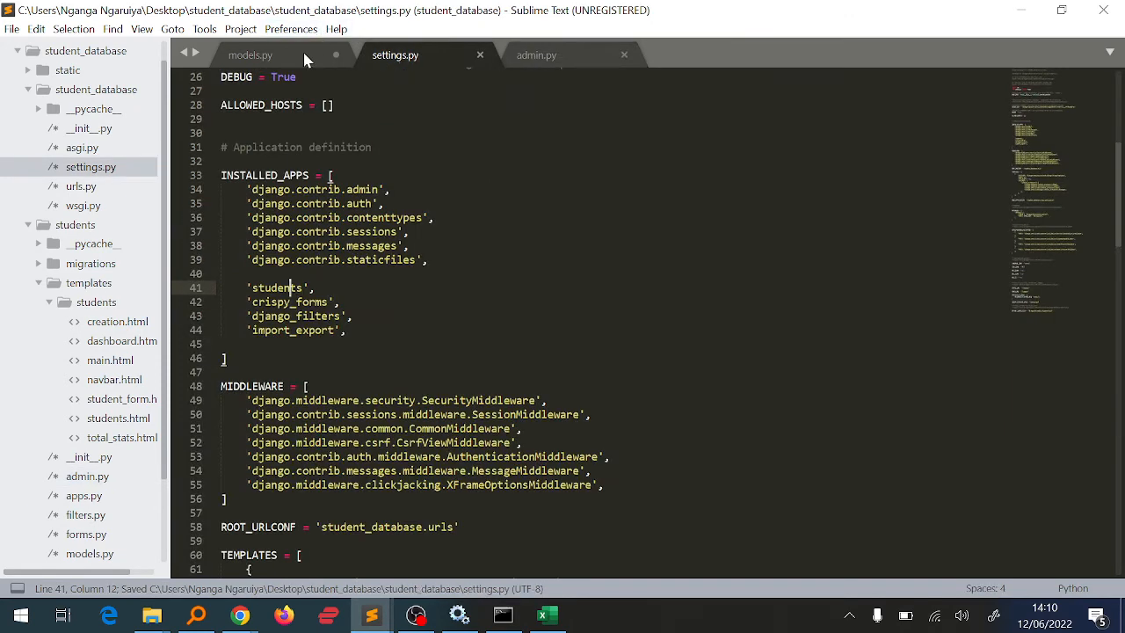
Step: Read the IndentationError traceback in the running server console pointing to models.py
{"action": "left_click", "coordinate": [250, 54]}
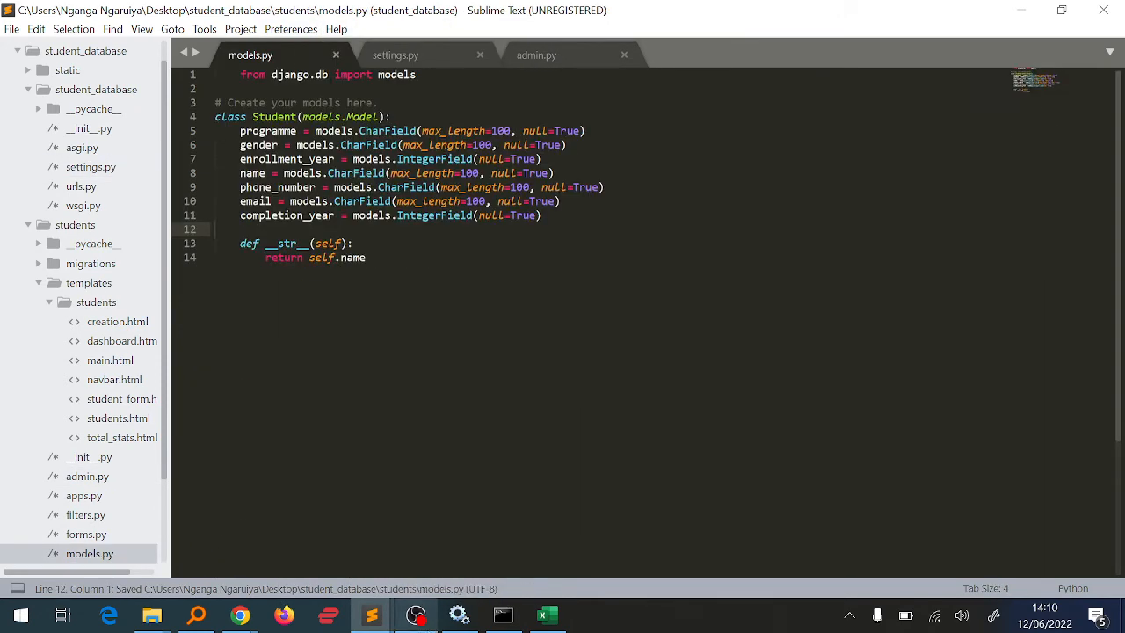
{"action": "mouse_move", "coordinate": [503, 614]}
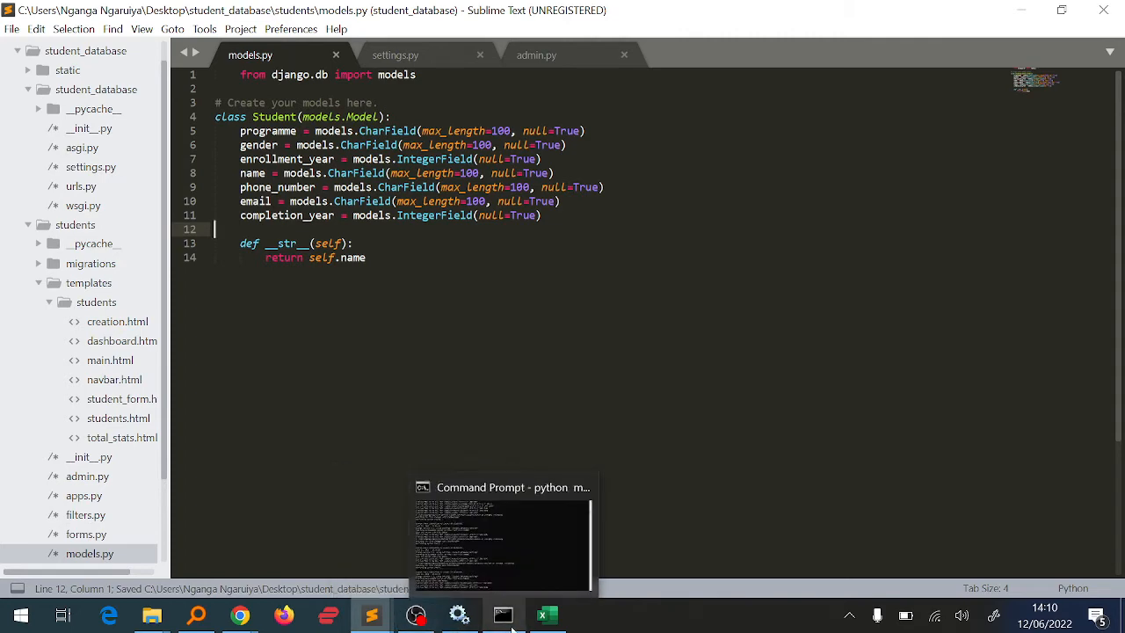
{"action": "left_click", "coordinate": [502, 545]}
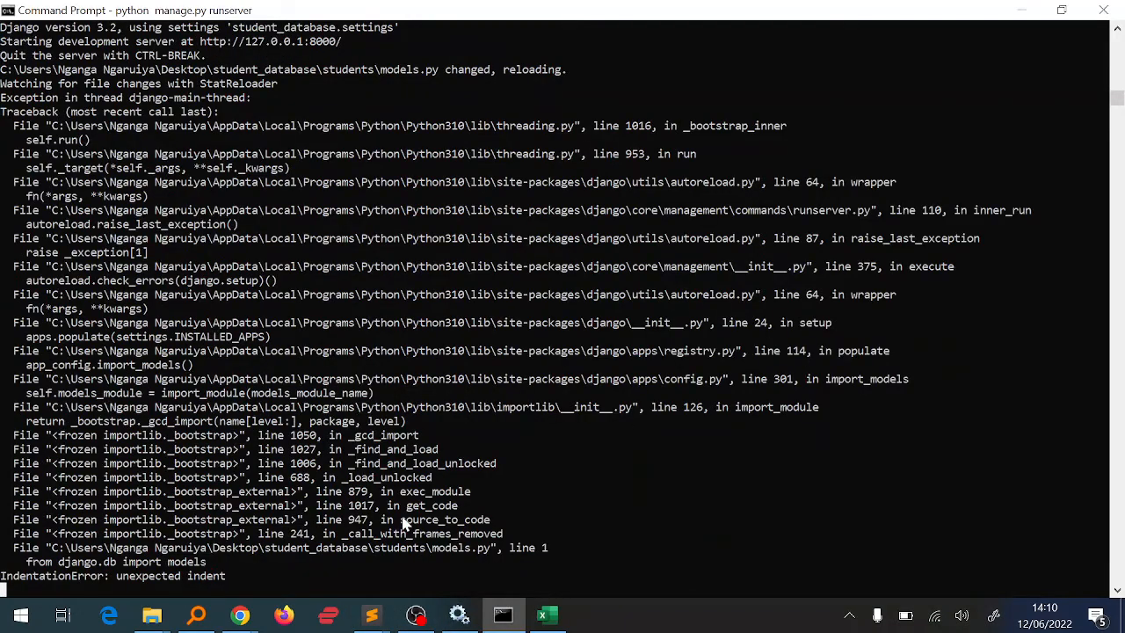
{"action": "scroll", "scroll_direction": "down", "scroll_amount": 3}
{"action": "type", "text": "python manage.py runserver"}
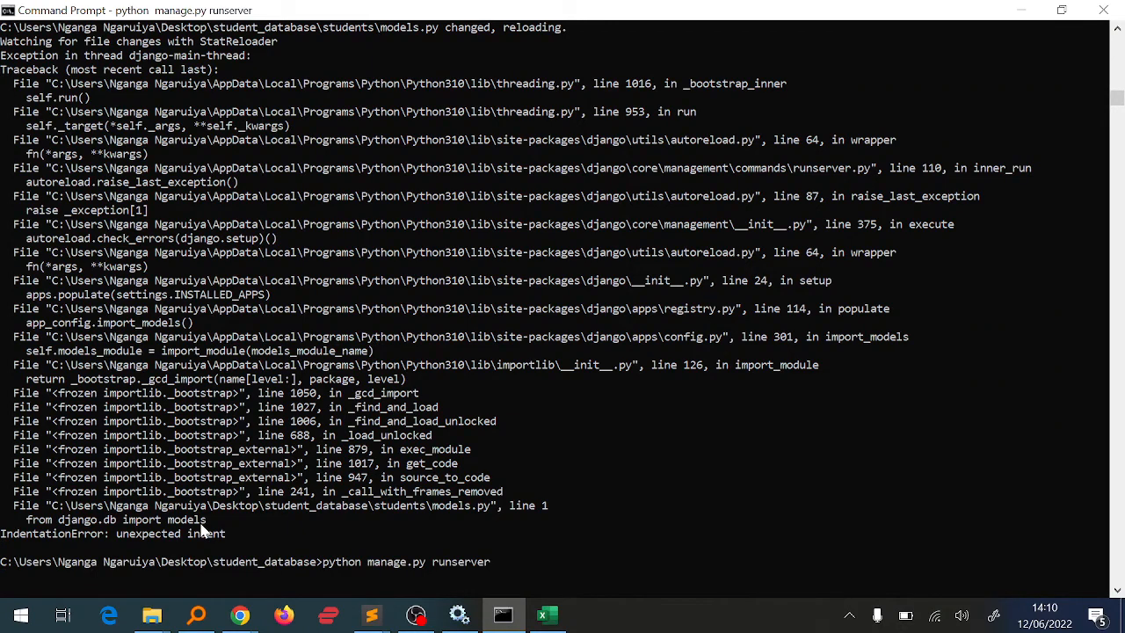
{"action": "scroll", "scroll_direction": "down", "scroll_amount": 3}
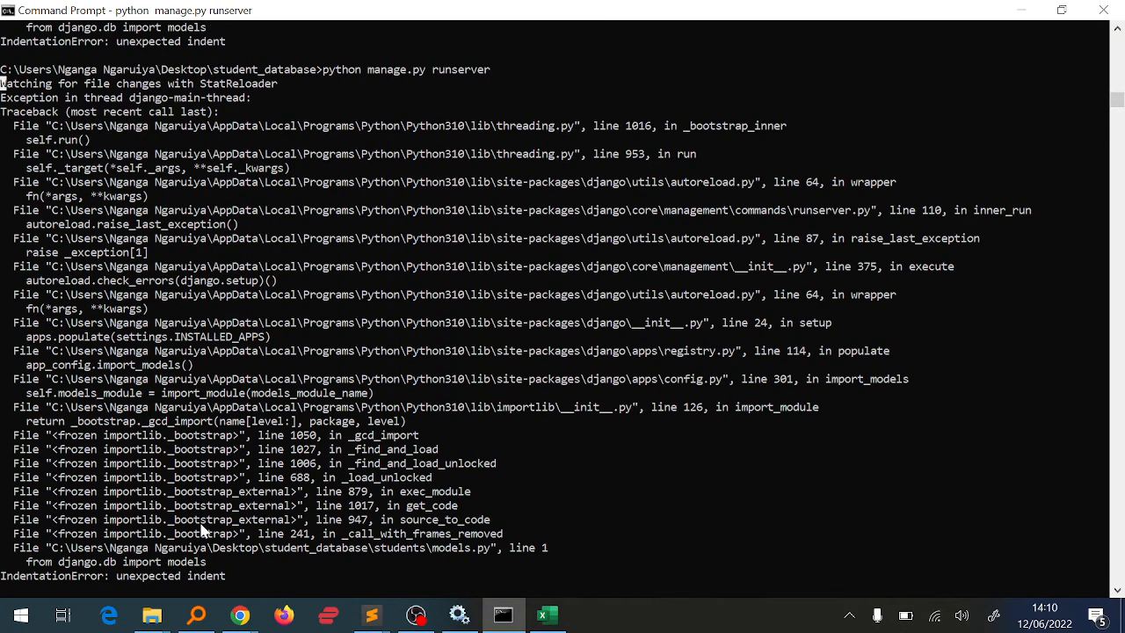
{"action": "mouse_move", "coordinate": [422, 552]}
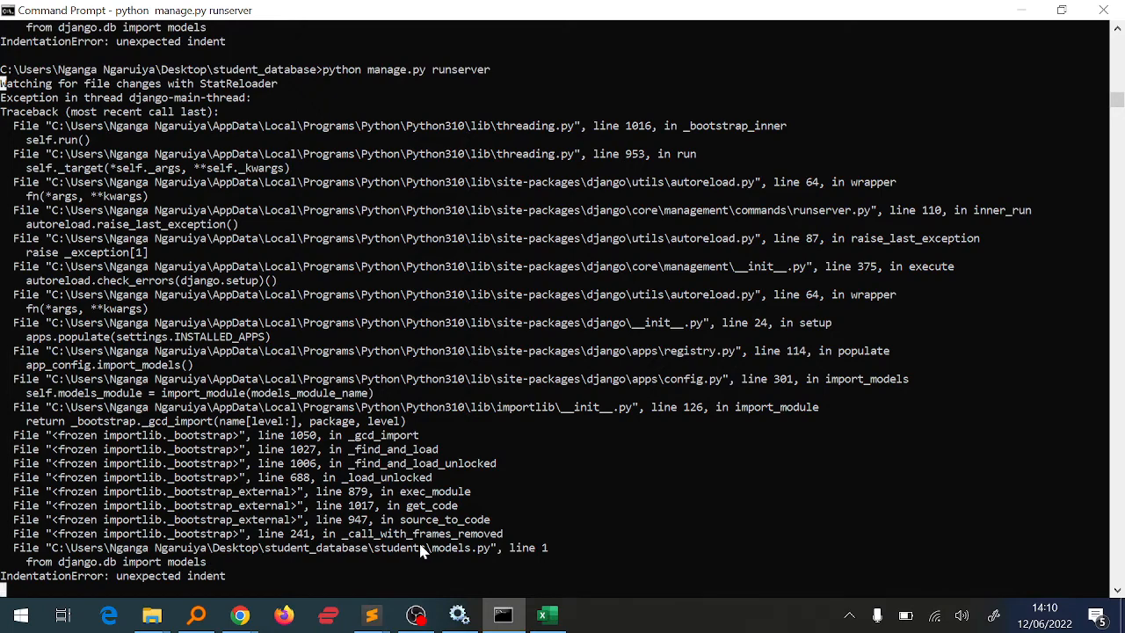
{"action": "mouse_move", "coordinate": [218, 577]}
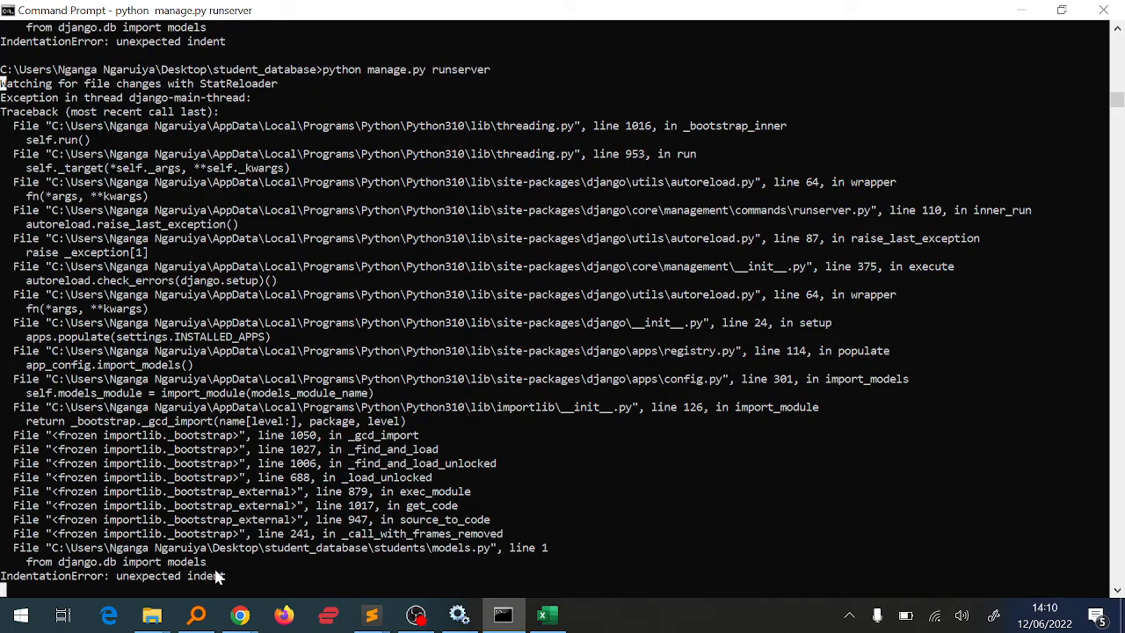
{"action": "mouse_move", "coordinate": [235, 582]}
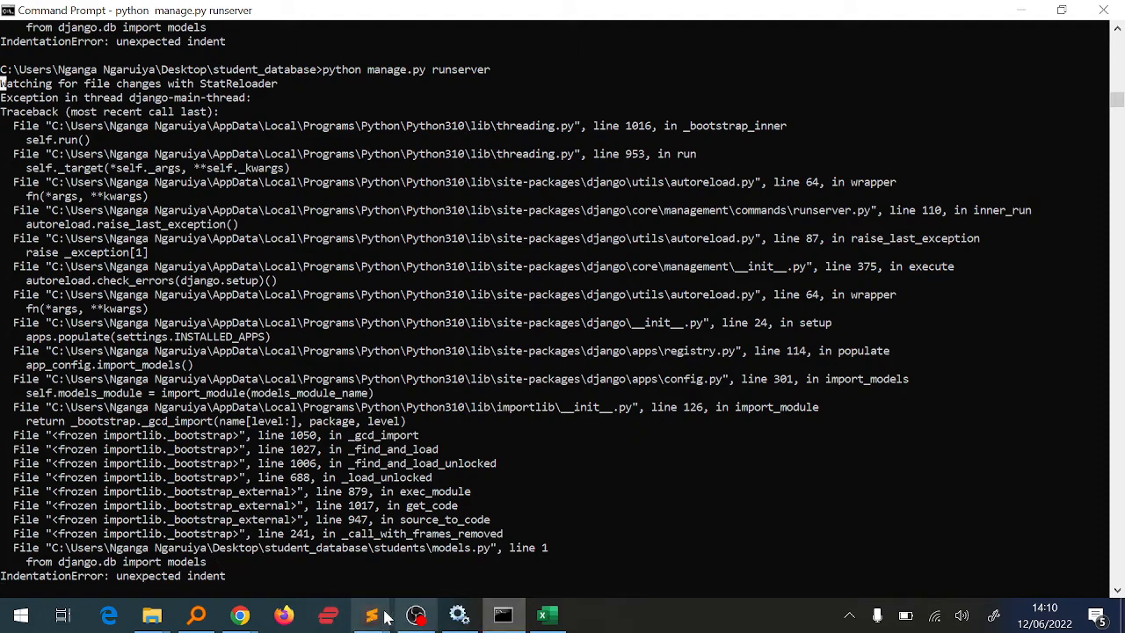
Step: Unindent the first import line of models.py and save the file
{"action": "left_click", "coordinate": [369, 615]}
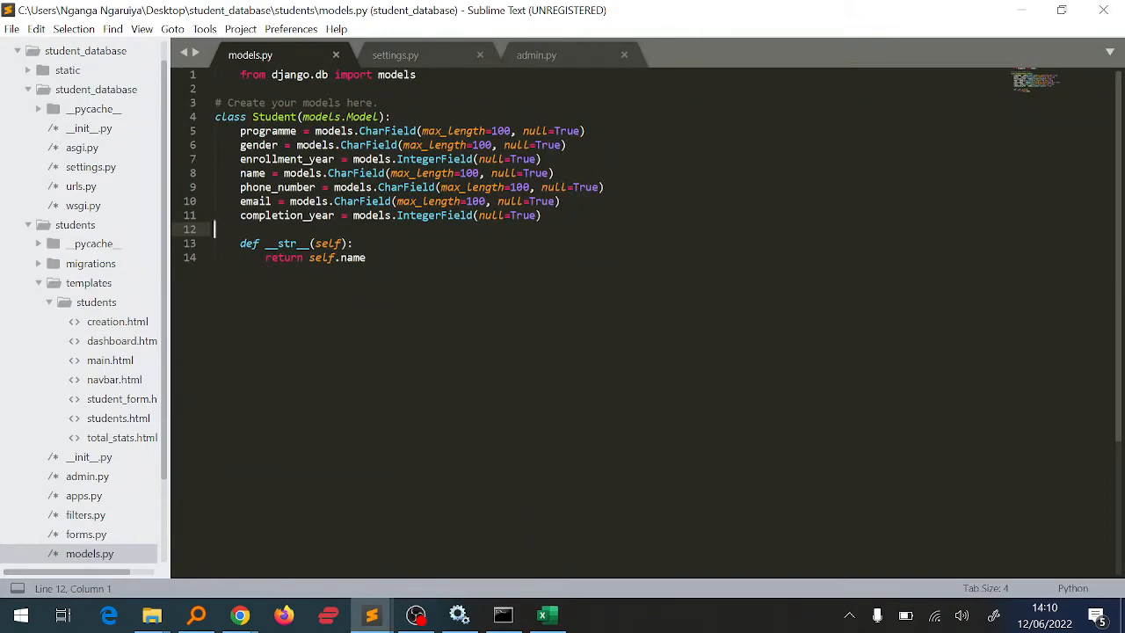
{"action": "key", "text": "ctrl+s"}
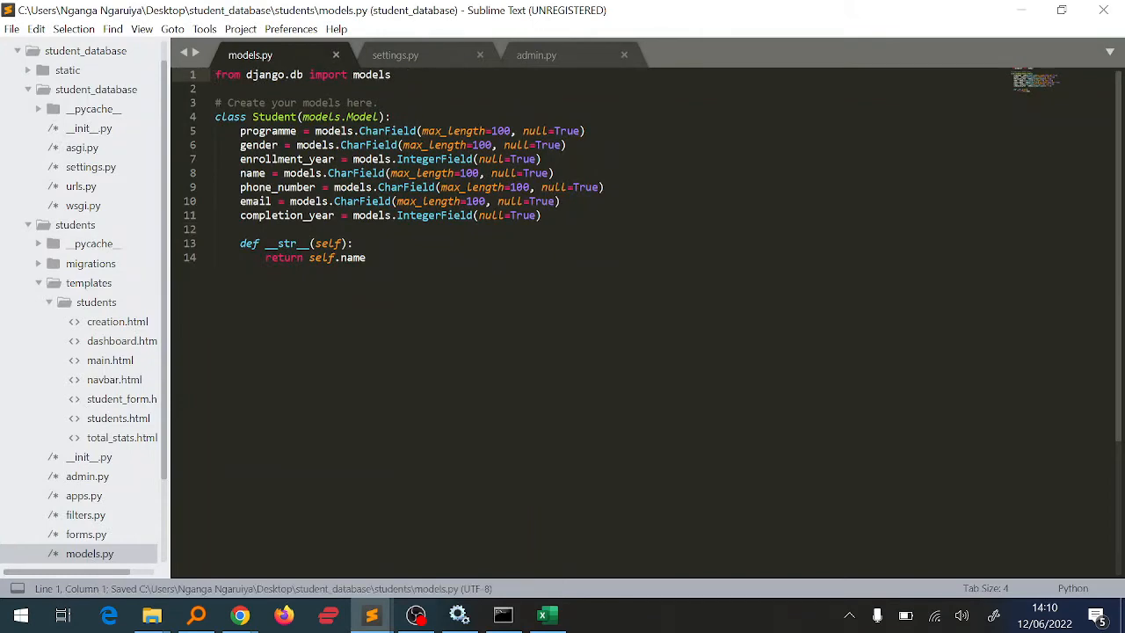
{"action": "left_click", "coordinate": [502, 615]}
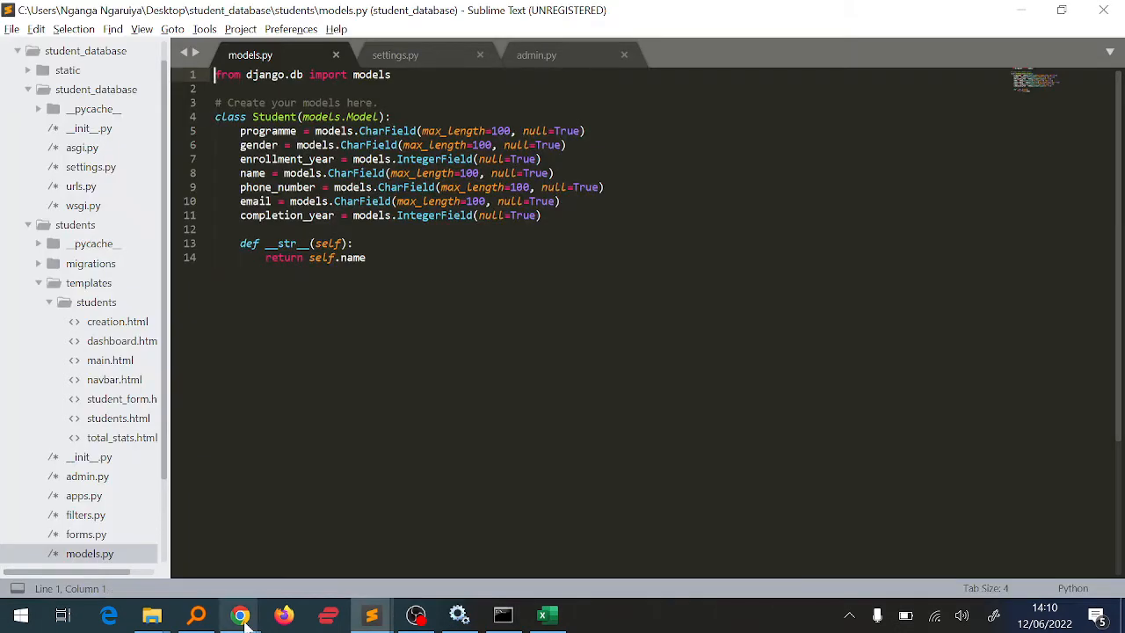
Step: Choose new_data.xlsx from the Desktop as the file for the student import
{"action": "left_click", "coordinate": [239, 615]}
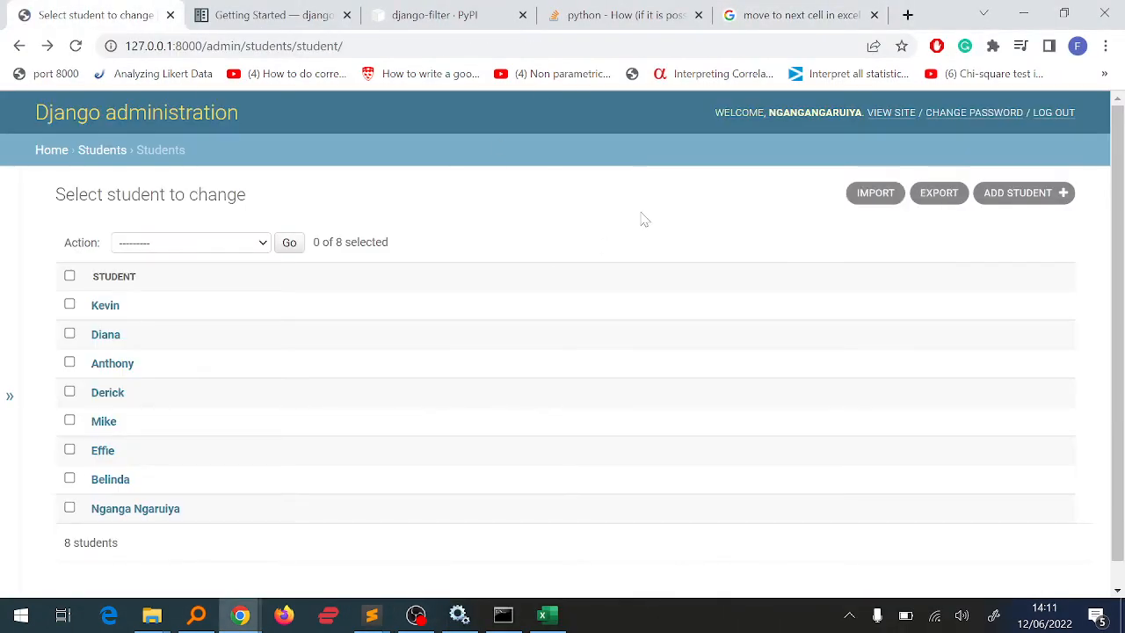
{"action": "mouse_move", "coordinate": [939, 191]}
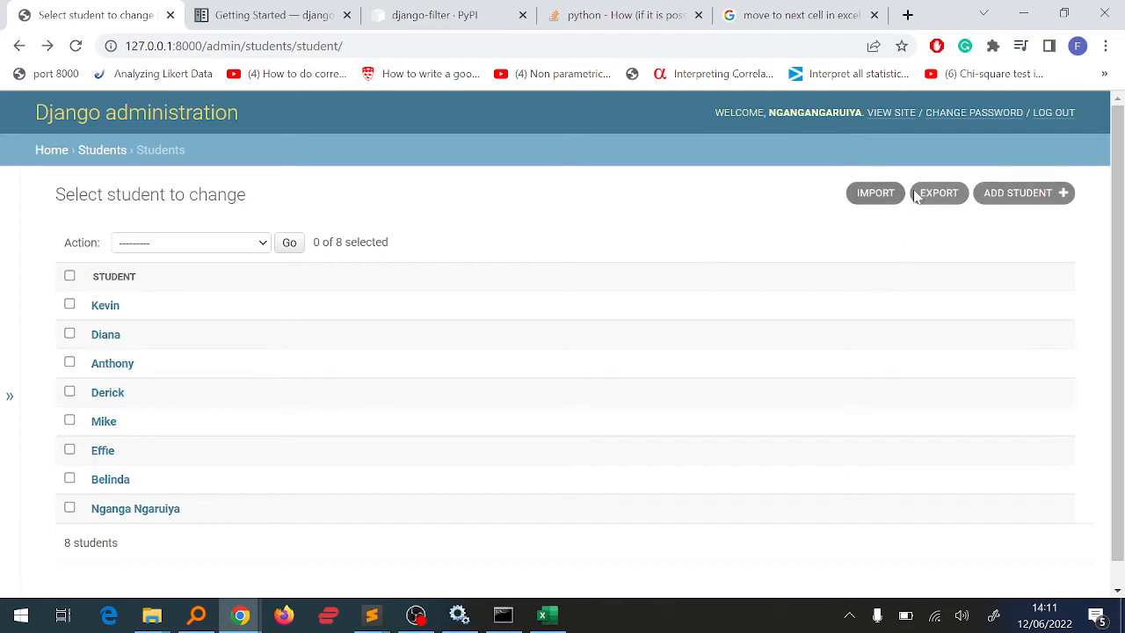
{"action": "mouse_move", "coordinate": [712, 225]}
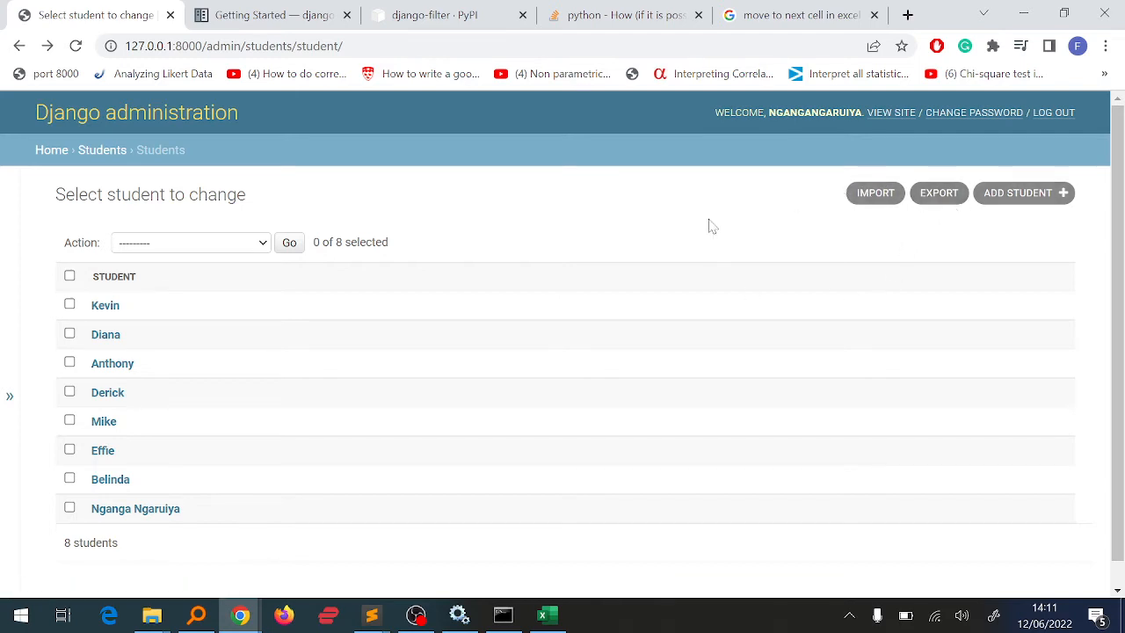
{"action": "mouse_move", "coordinate": [875, 192]}
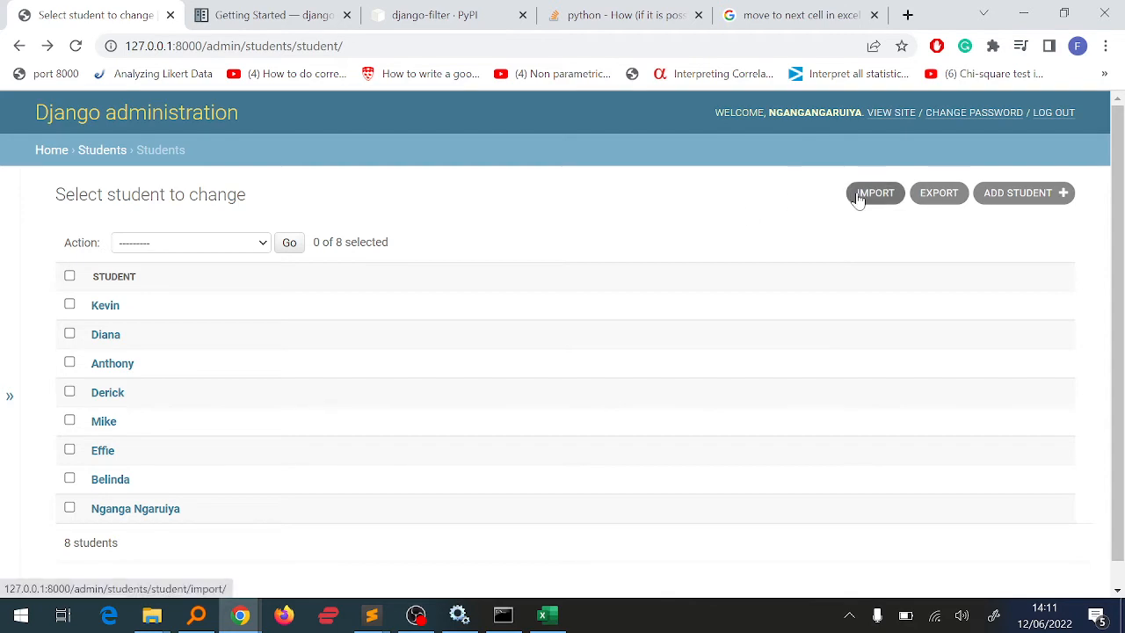
{"action": "left_click", "coordinate": [875, 191]}
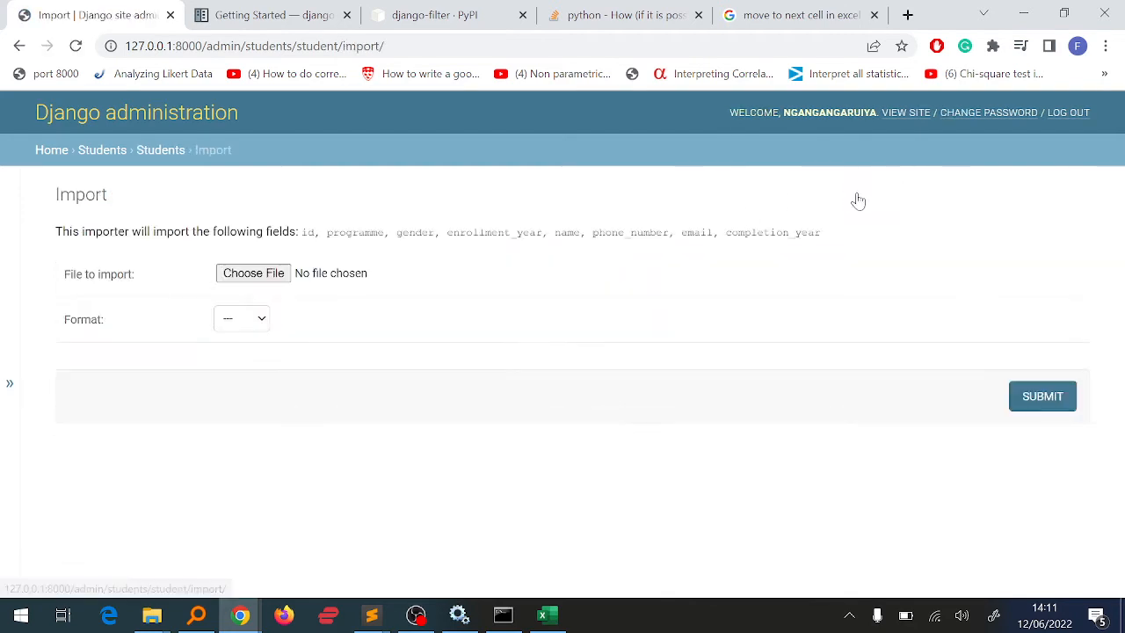
{"action": "left_click", "coordinate": [253, 273]}
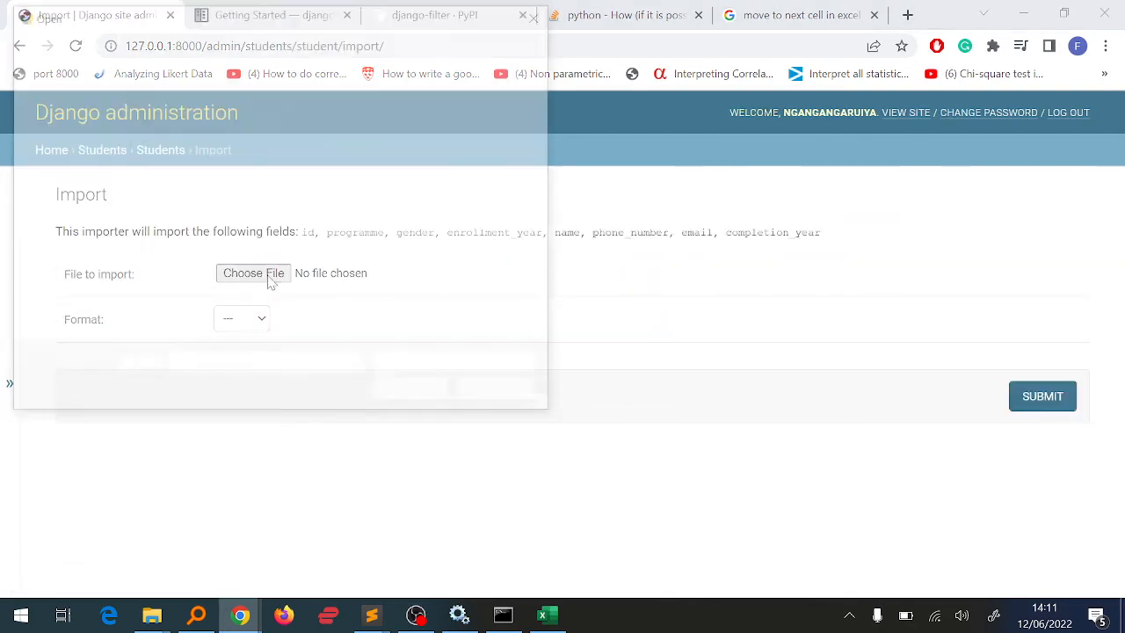
{"action": "left_click", "coordinate": [253, 272]}
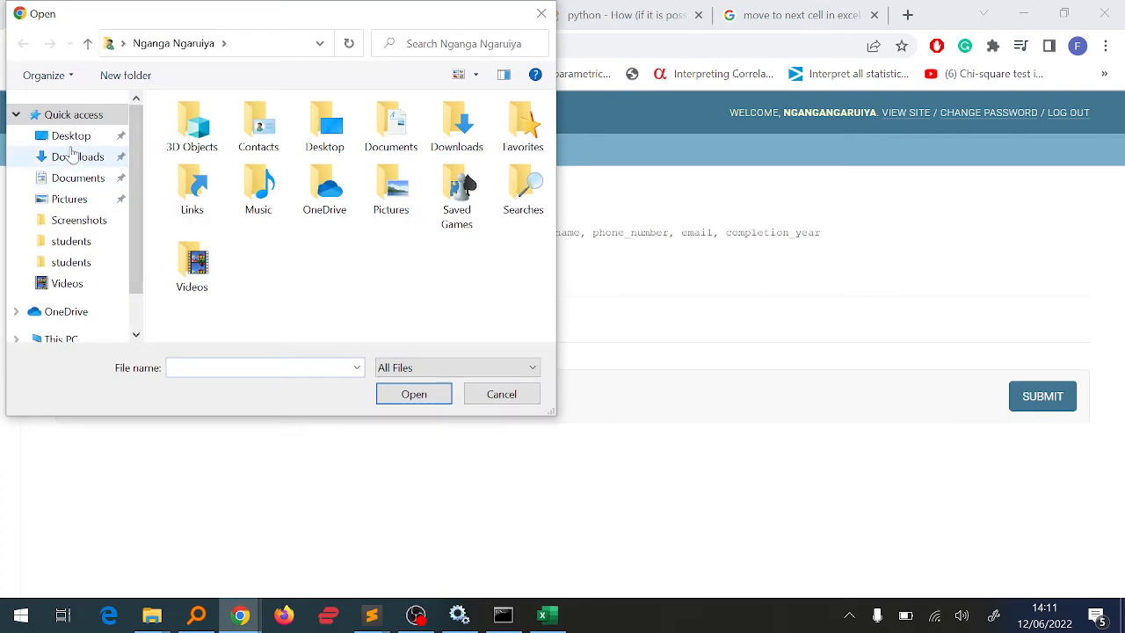
{"action": "left_click", "coordinate": [71, 135]}
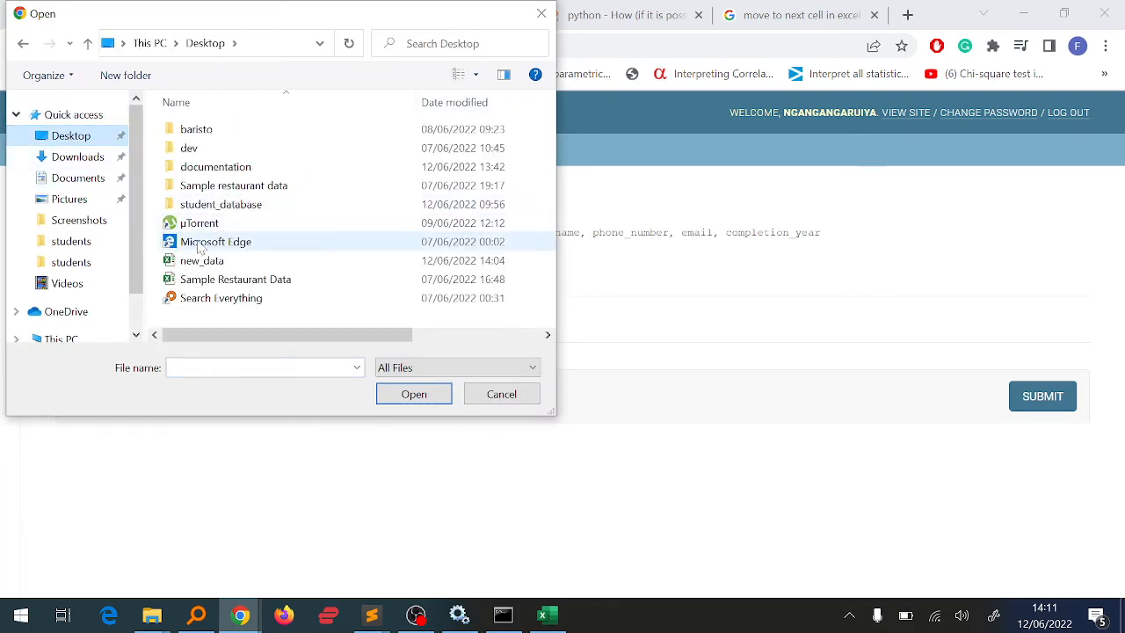
{"action": "left_click", "coordinate": [501, 393]}
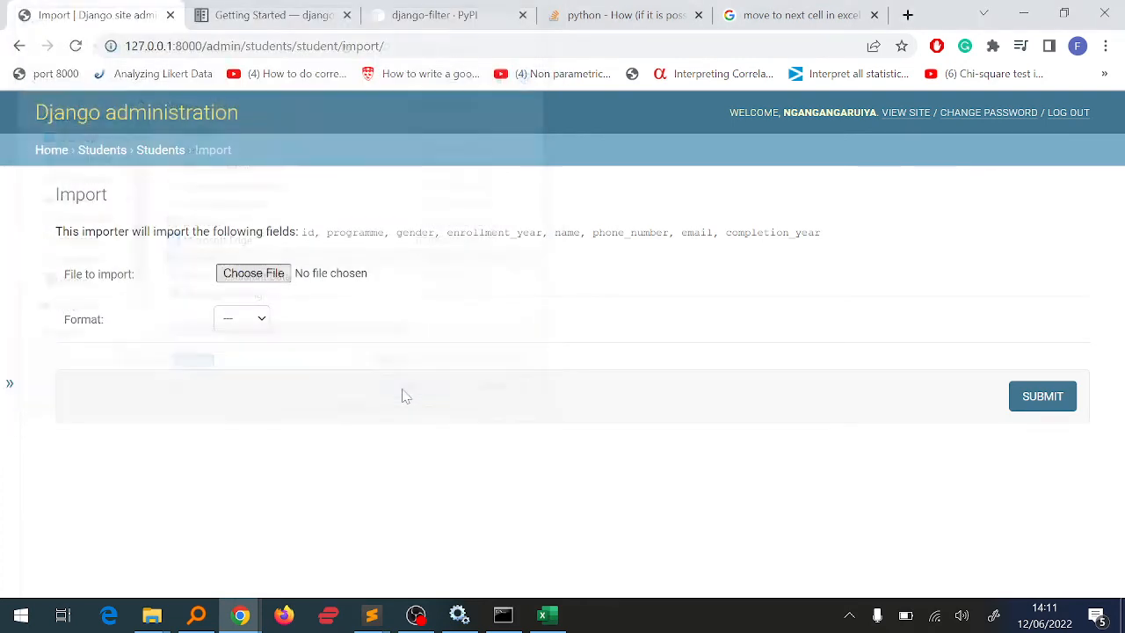
Step: Import it as xlsx and confirm, adding the five previewed students for 13 total
{"action": "left_click", "coordinate": [241, 318]}
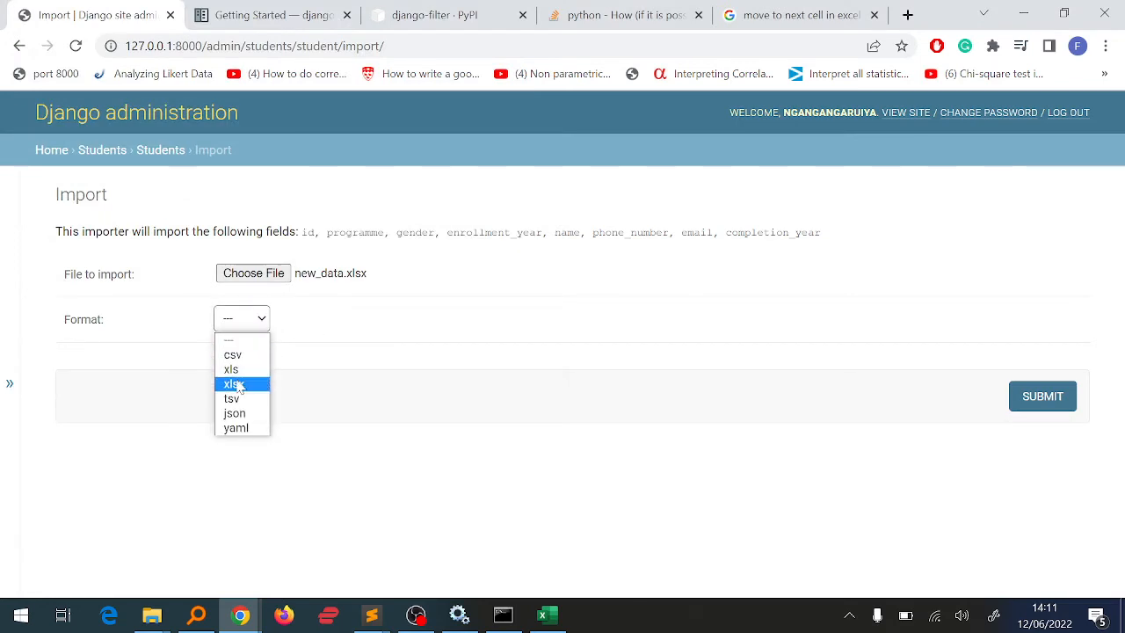
{"action": "left_click", "coordinate": [232, 383]}
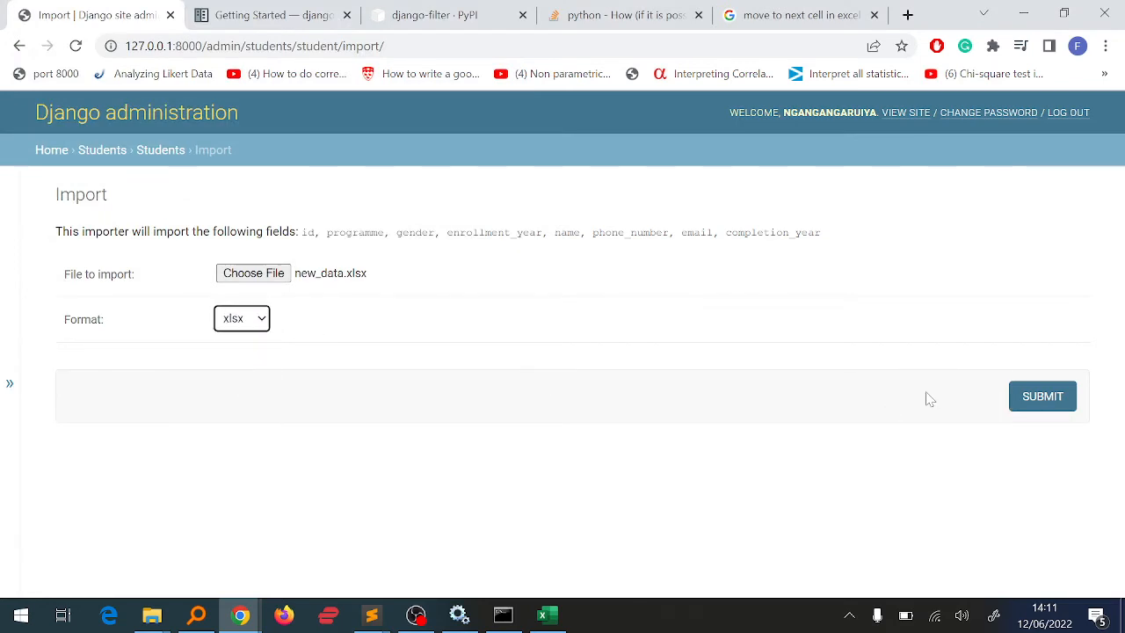
{"action": "left_click", "coordinate": [1042, 395]}
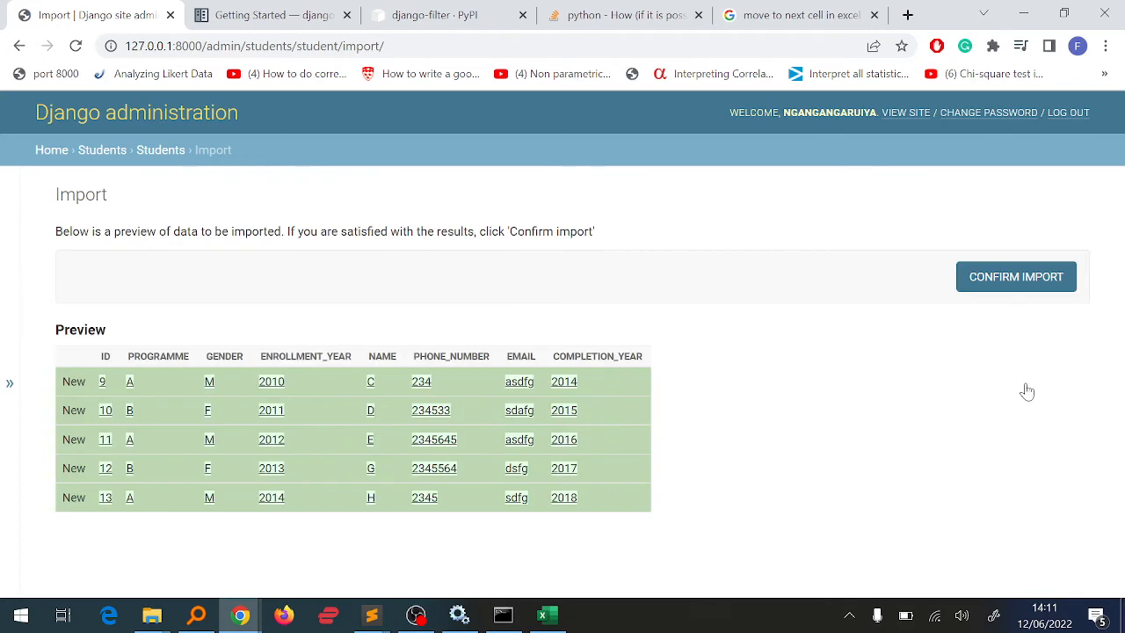
{"action": "mouse_move", "coordinate": [320, 323]}
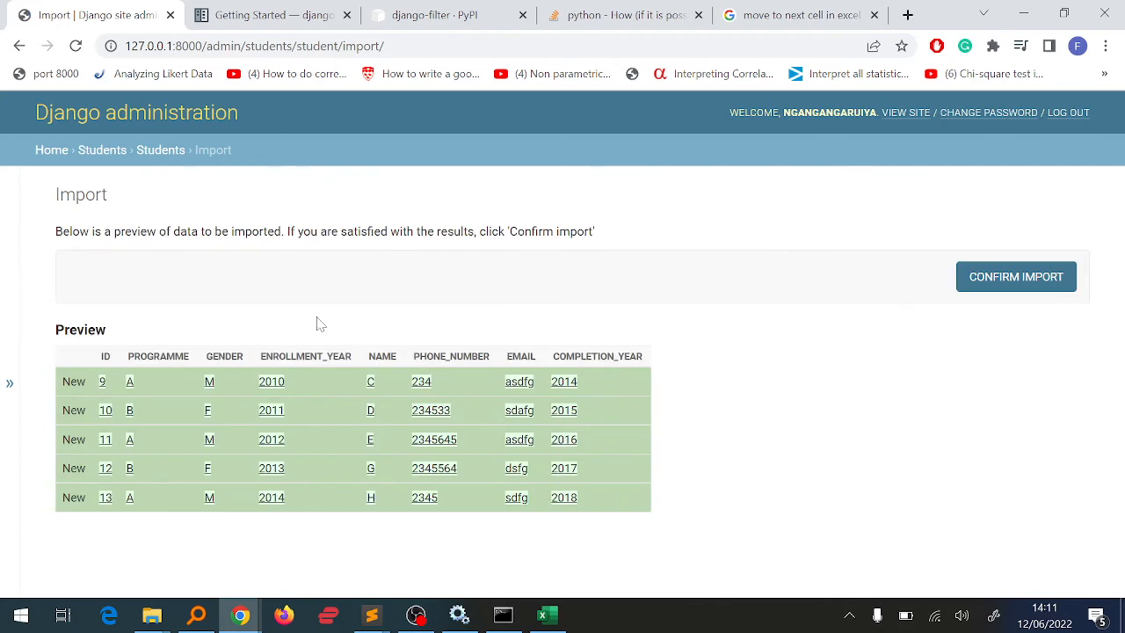
{"action": "mouse_move", "coordinate": [777, 350]}
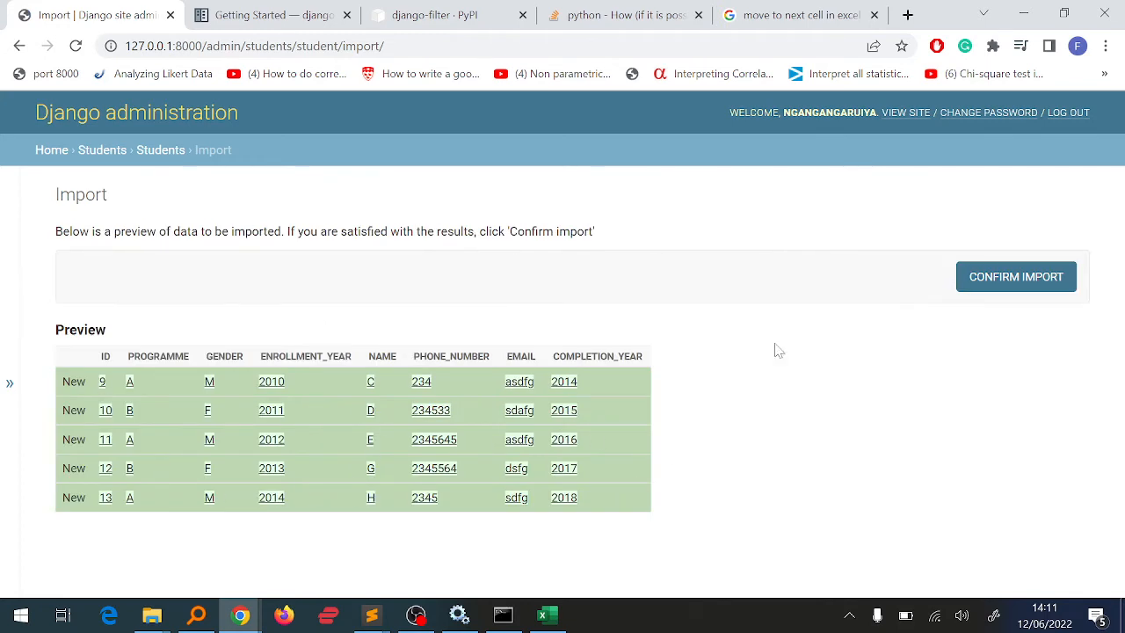
{"action": "mouse_move", "coordinate": [1016, 276]}
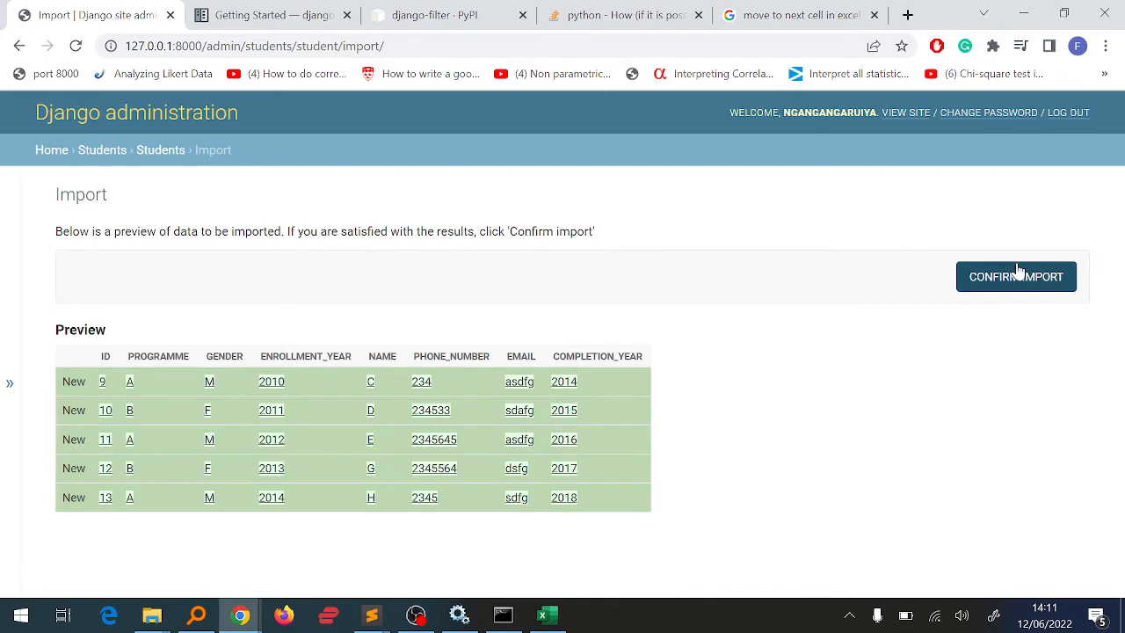
{"action": "left_click", "coordinate": [1016, 276]}
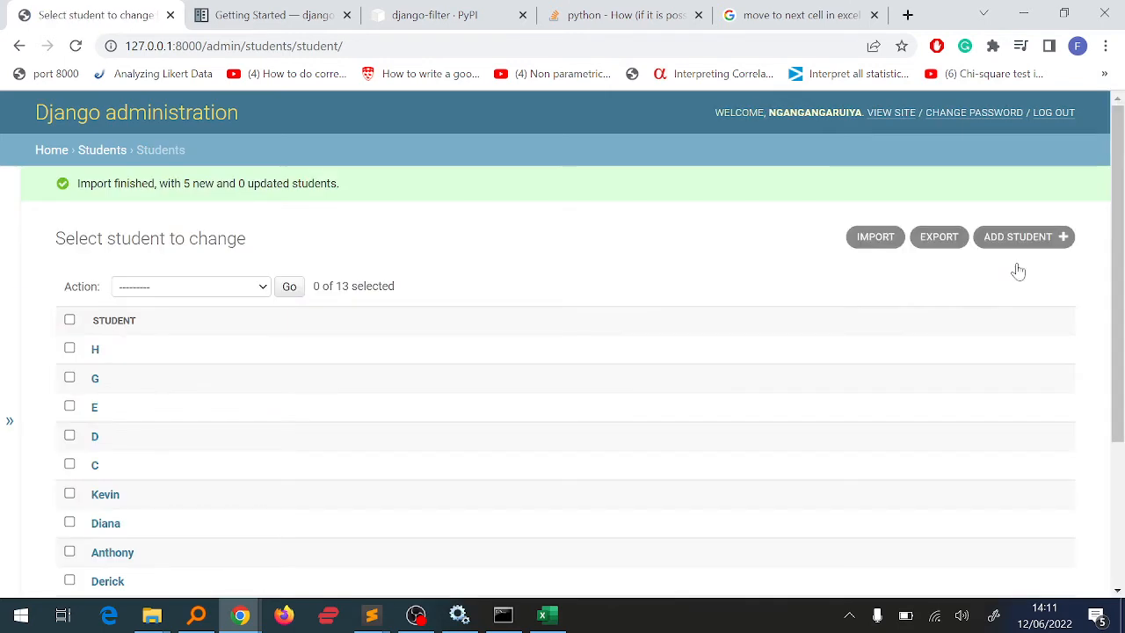
{"action": "mouse_move", "coordinate": [27, 127]}
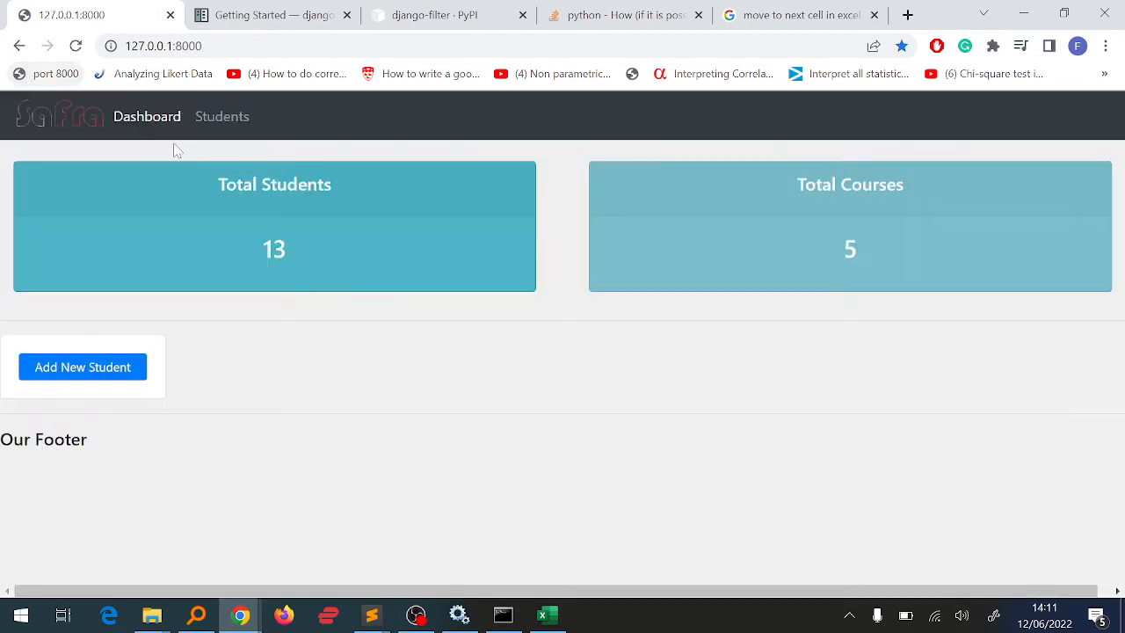
Step: Review the student site's full list now showing students C–H
{"action": "left_click", "coordinate": [222, 116]}
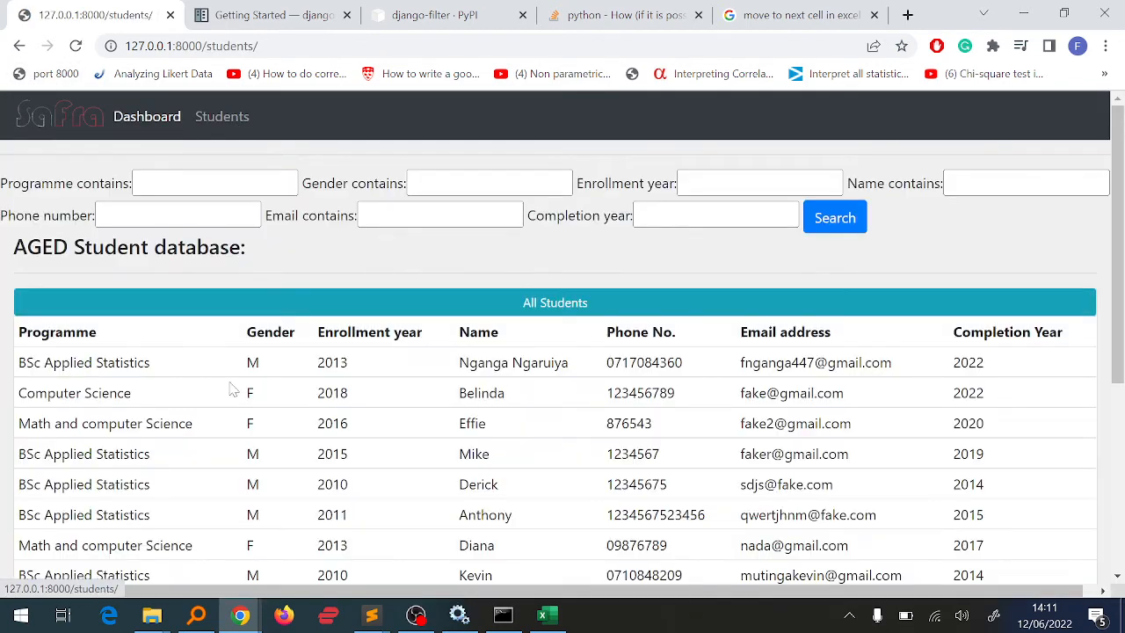
{"action": "scroll", "scroll_direction": "down", "scroll_amount": 3}
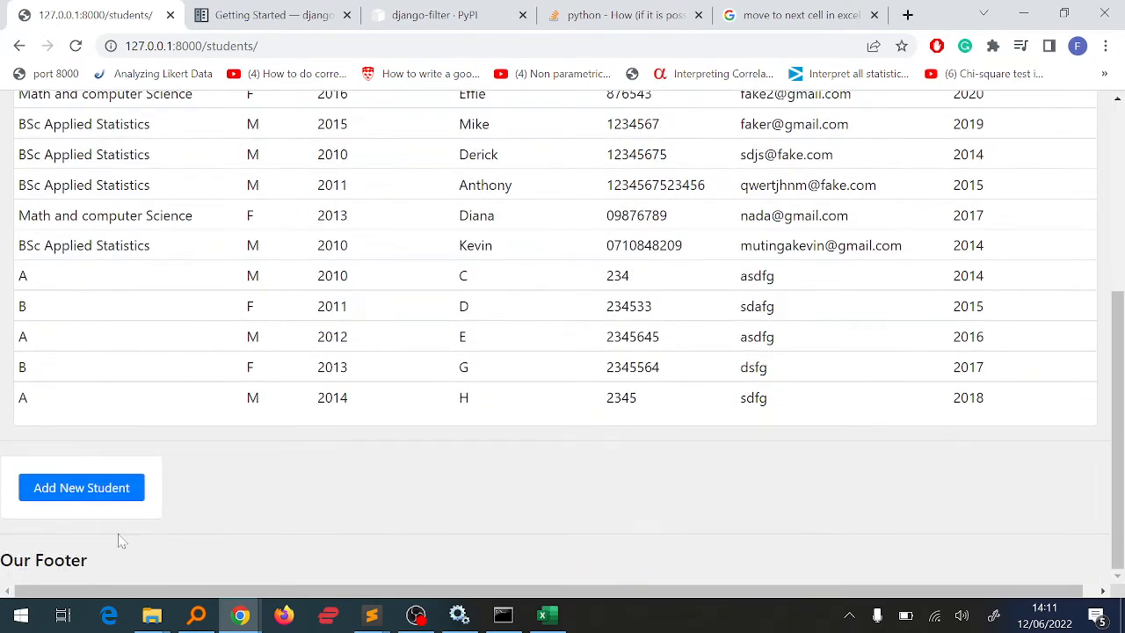
{"action": "scroll", "scroll_direction": "up", "scroll_amount": 3}
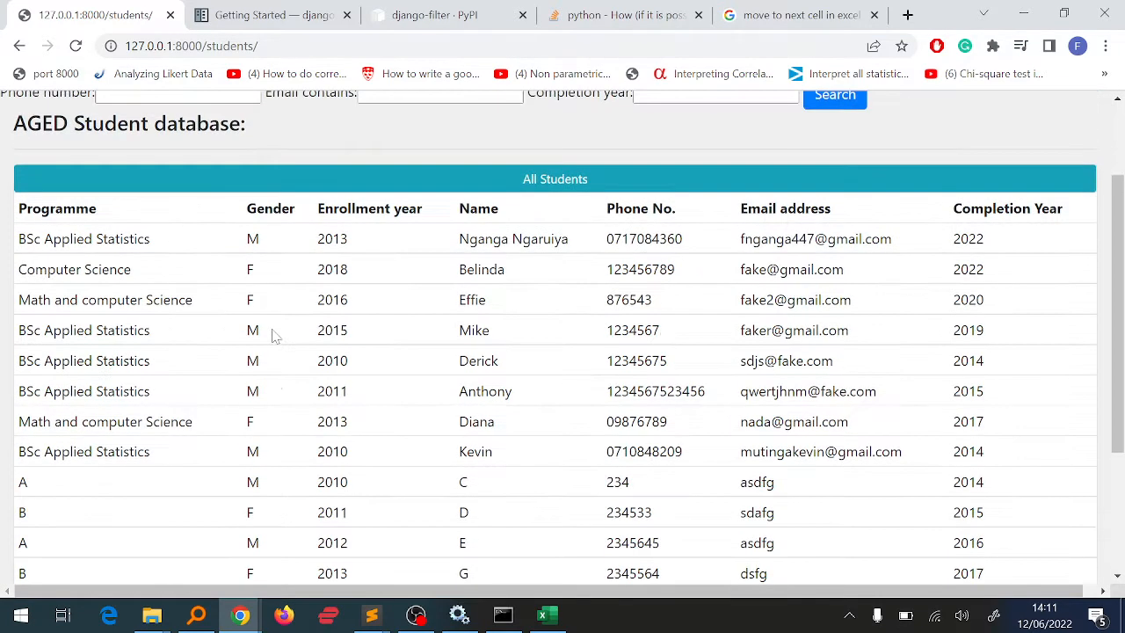
{"action": "scroll", "scroll_direction": "up", "scroll_amount": 3}
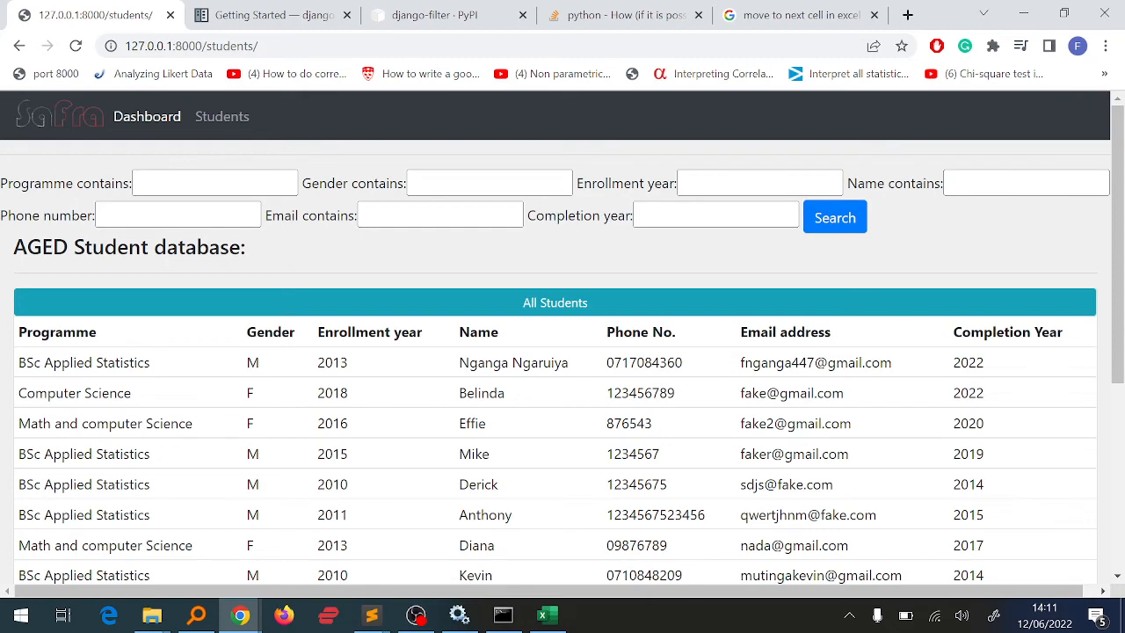
{"action": "scroll", "scroll_direction": "down", "scroll_amount": 3}
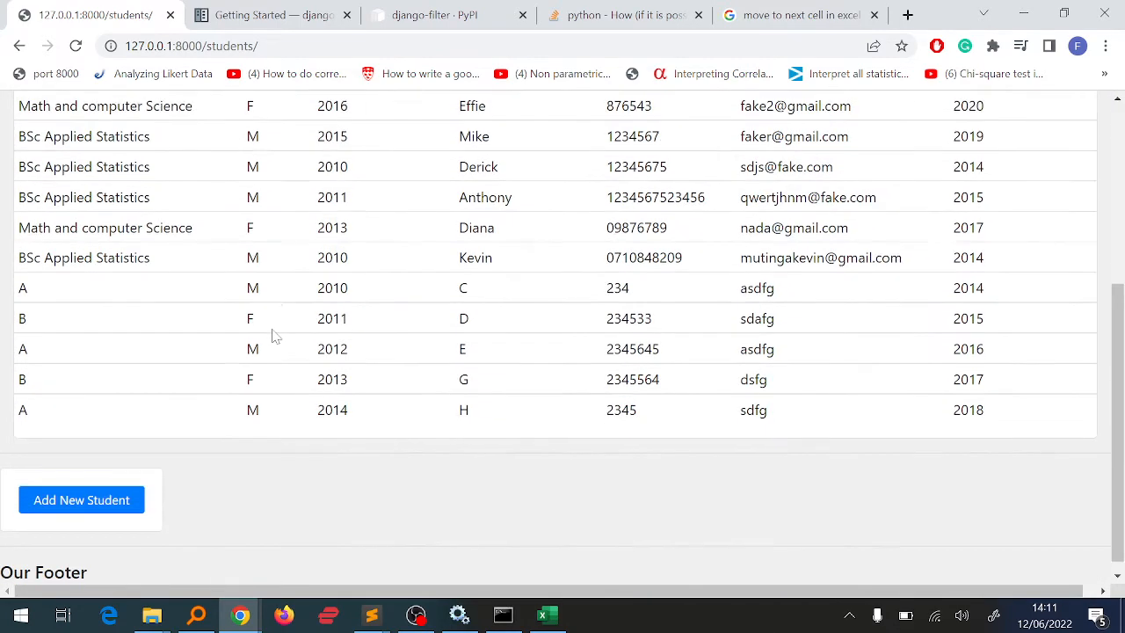
Step: Visit the Add New Student form, return to the dashboard showing 13 students and 5 courses
{"action": "left_click", "coordinate": [81, 499]}
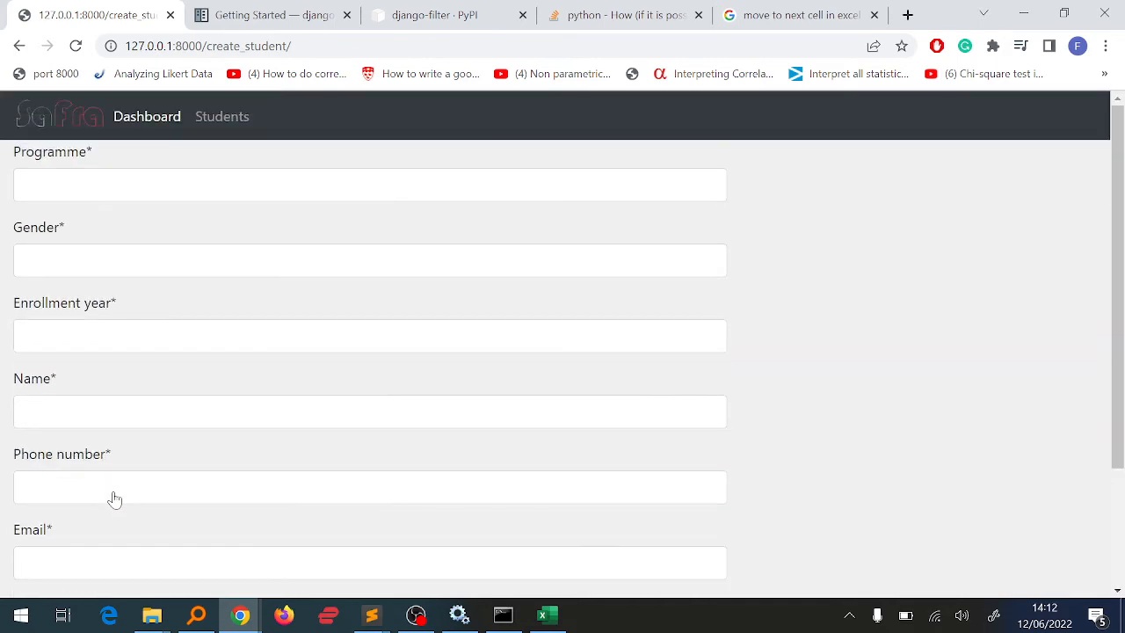
{"action": "left_click", "coordinate": [148, 116]}
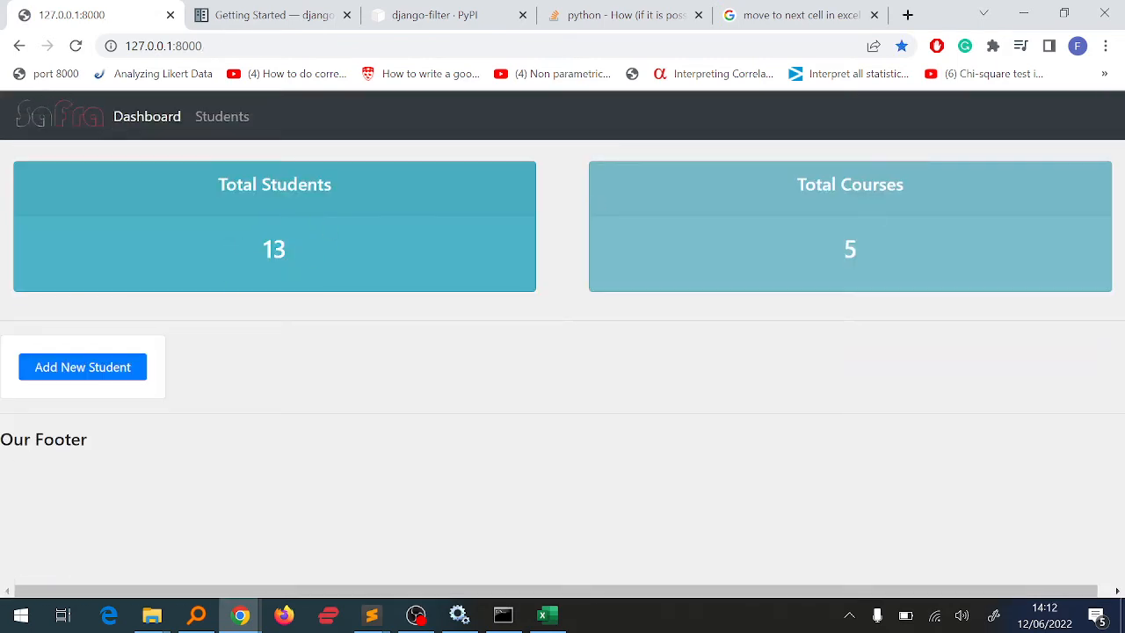
{"action": "mouse_move", "coordinate": [623, 373]}
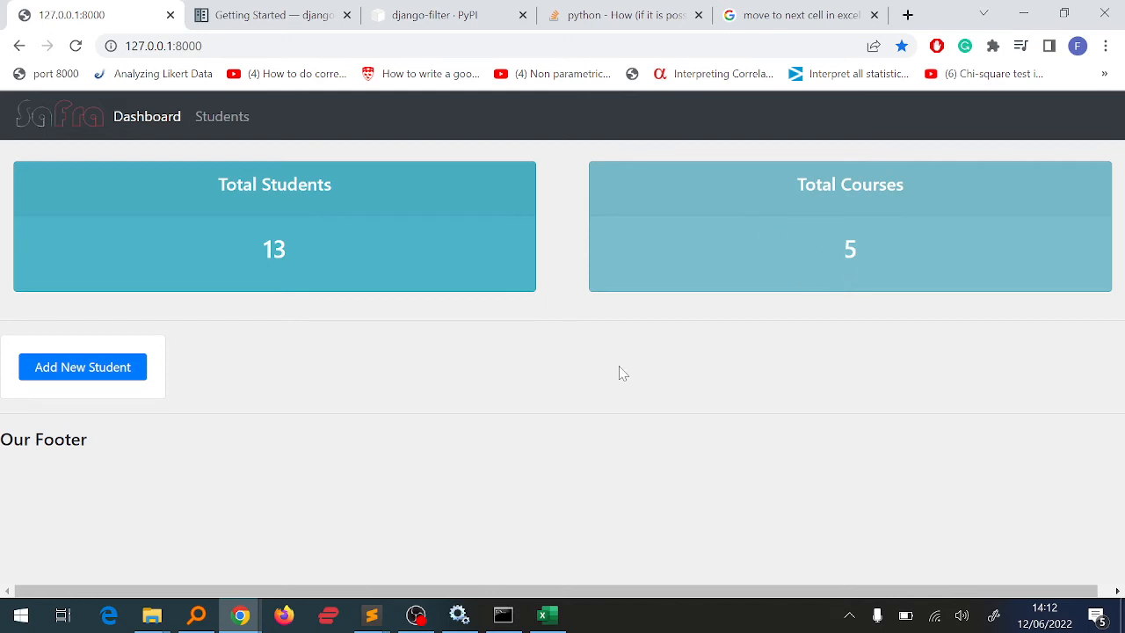
{"action": "mouse_move", "coordinate": [183, 152]}
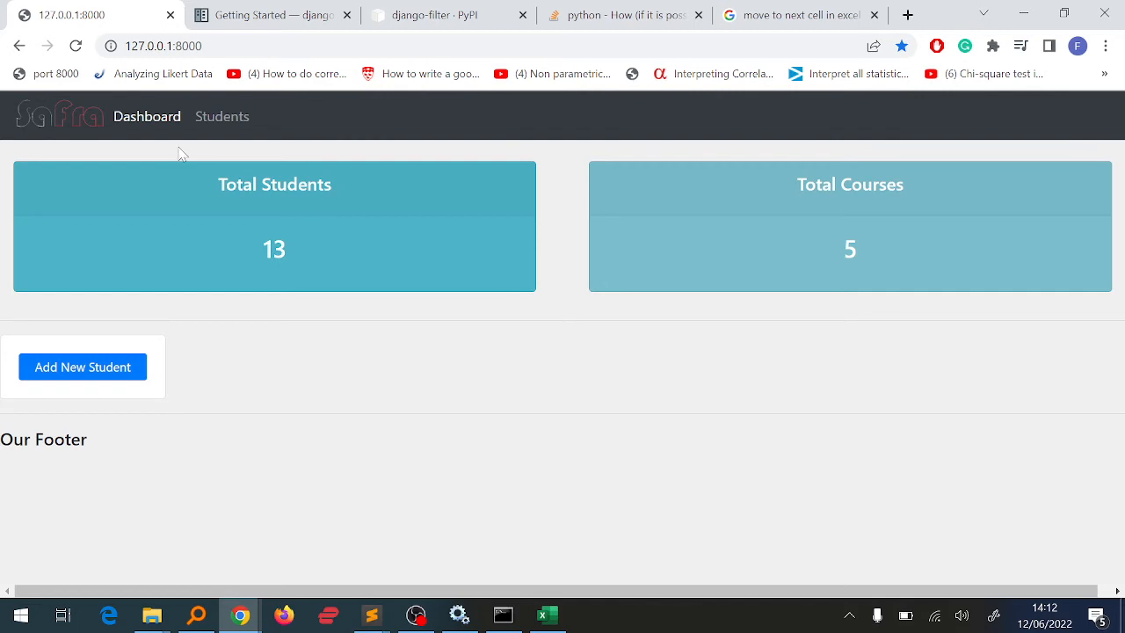
{"action": "mouse_move", "coordinate": [221, 116]}
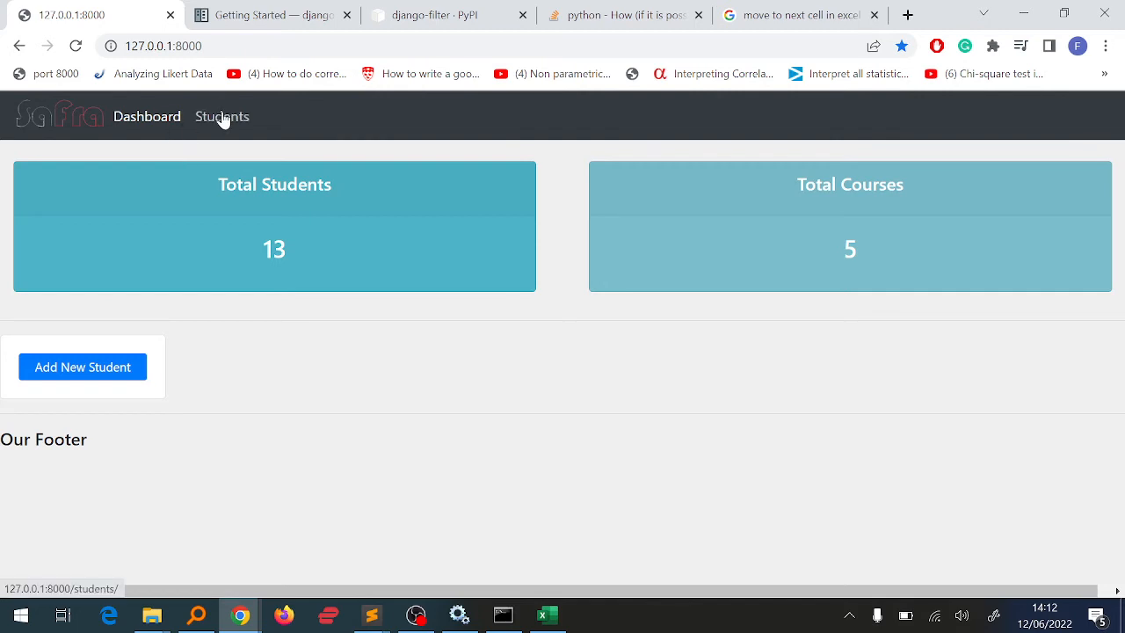
{"action": "left_click", "coordinate": [162, 46]}
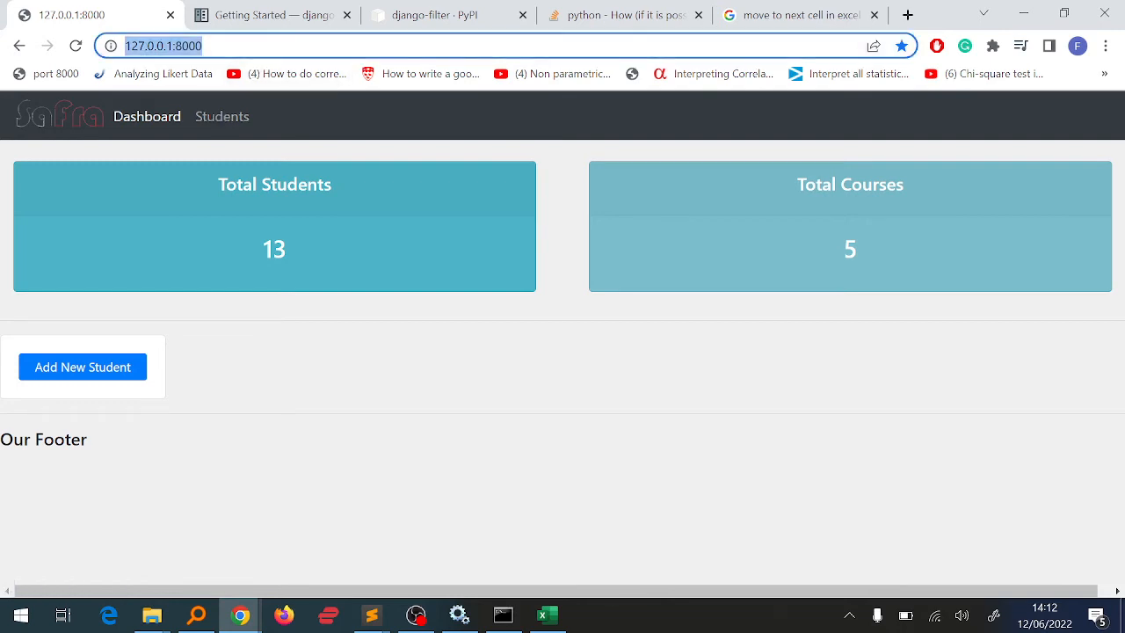
Step: Go to /admin and start an export of all student records
{"action": "type", "text": "/admin/"}
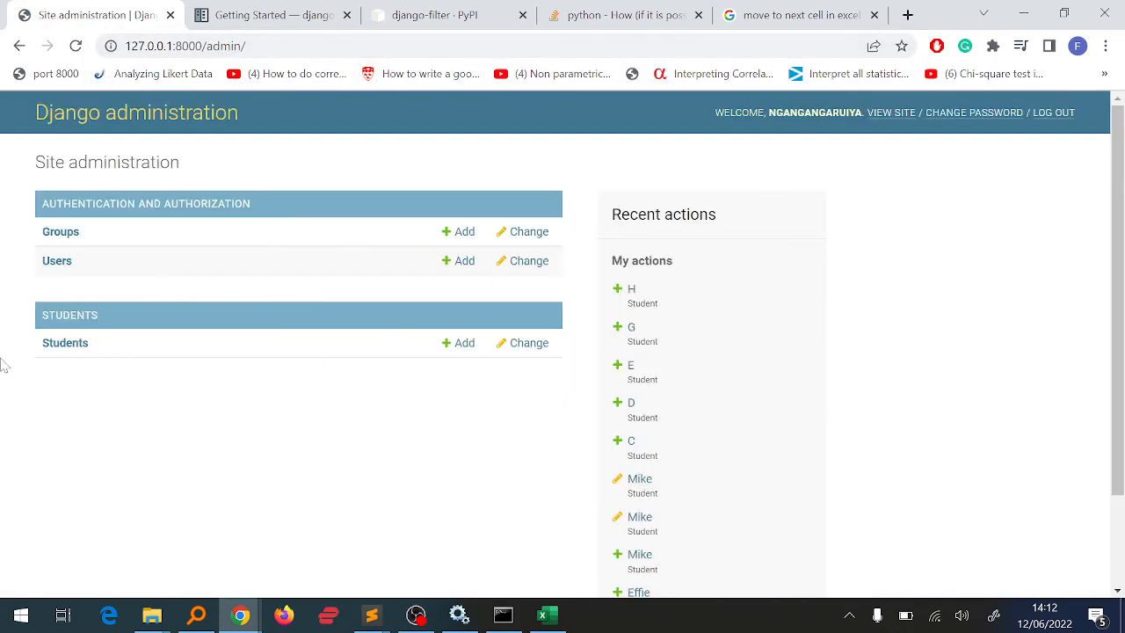
{"action": "left_click", "coordinate": [65, 343]}
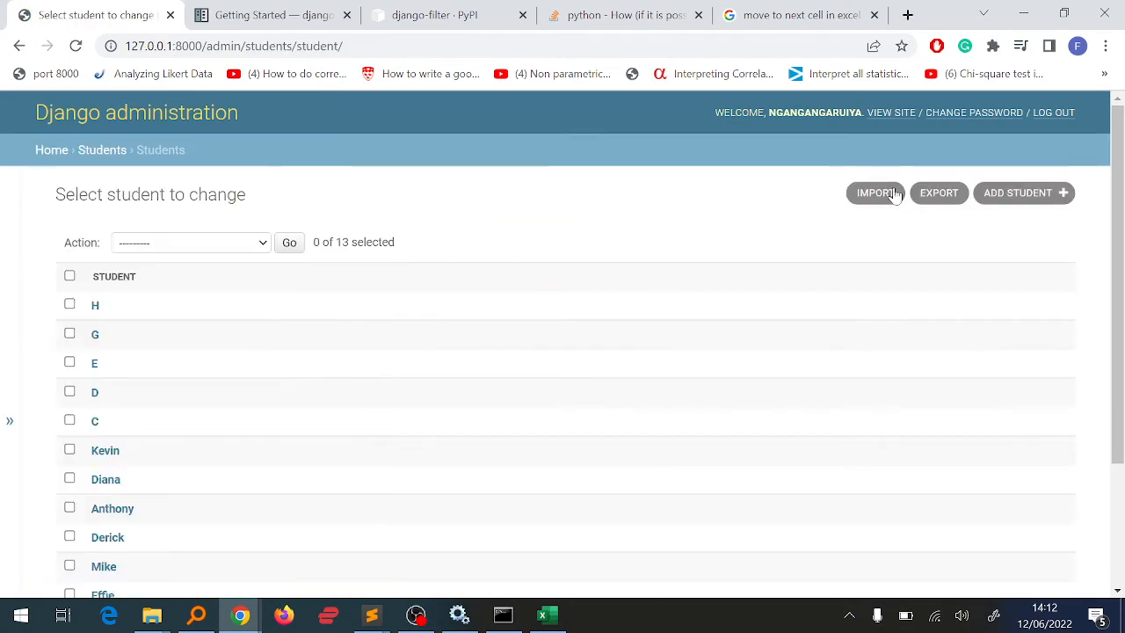
{"action": "left_click", "coordinate": [939, 191]}
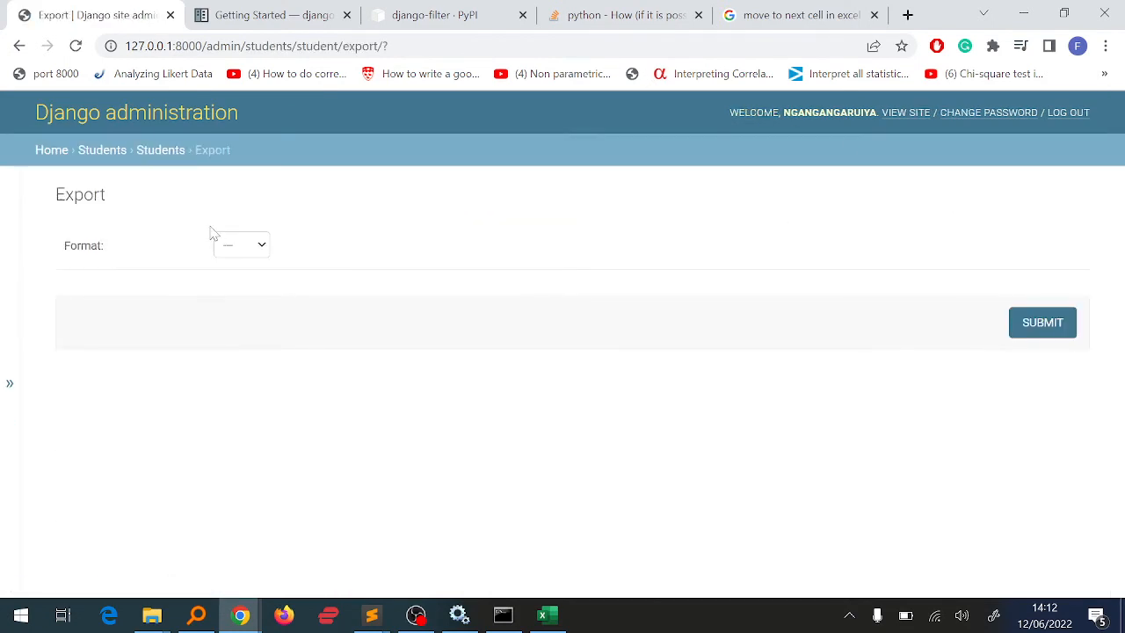
Step: Export the students as xlsx and open the downloaded Student-2022-06-12 file in Excel
{"action": "left_click", "coordinate": [241, 245]}
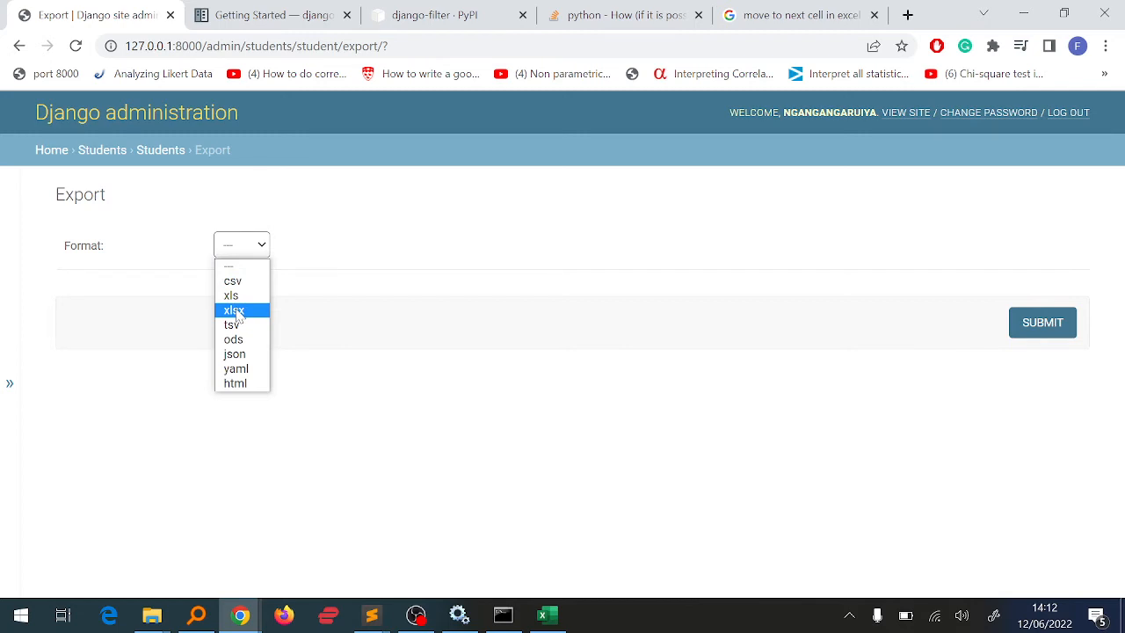
{"action": "left_click", "coordinate": [232, 309]}
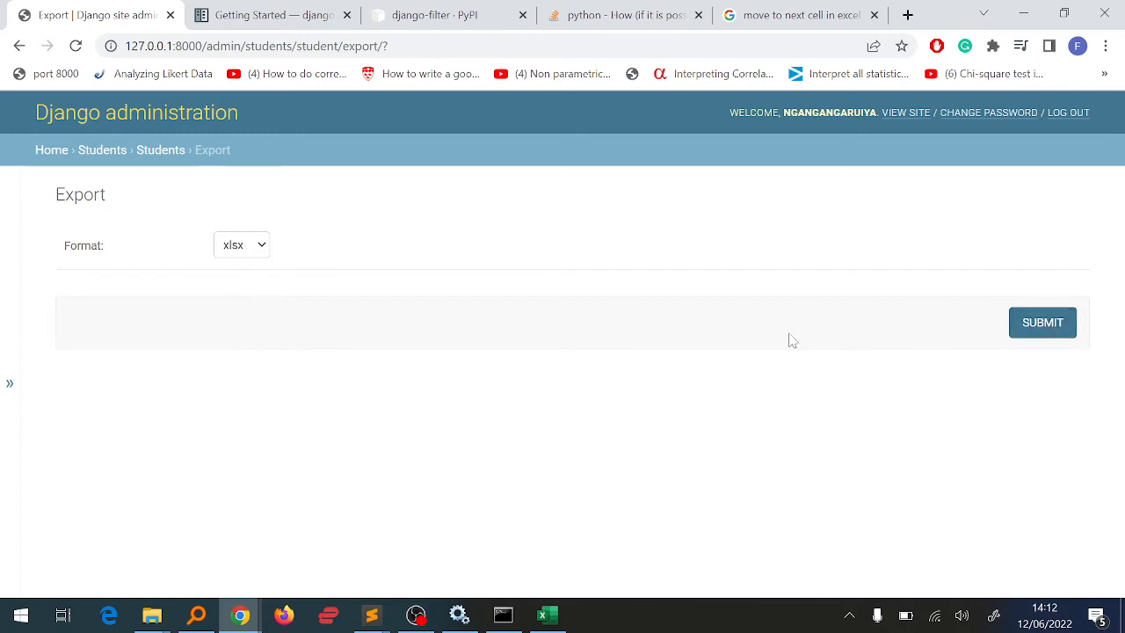
{"action": "left_click", "coordinate": [1043, 322]}
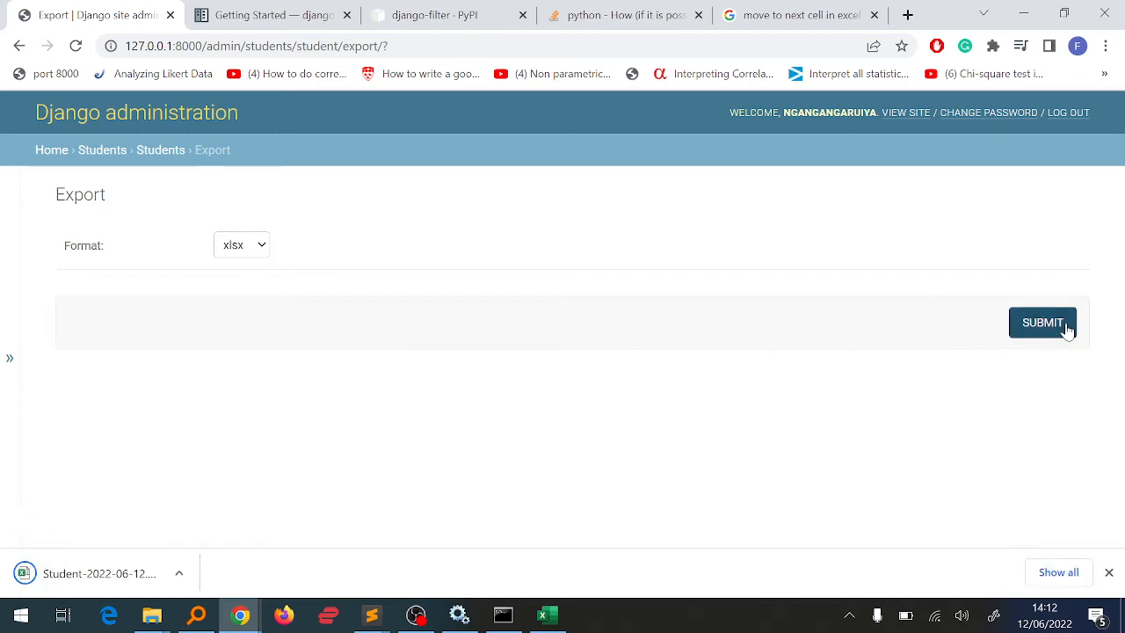
{"action": "left_click", "coordinate": [1042, 321]}
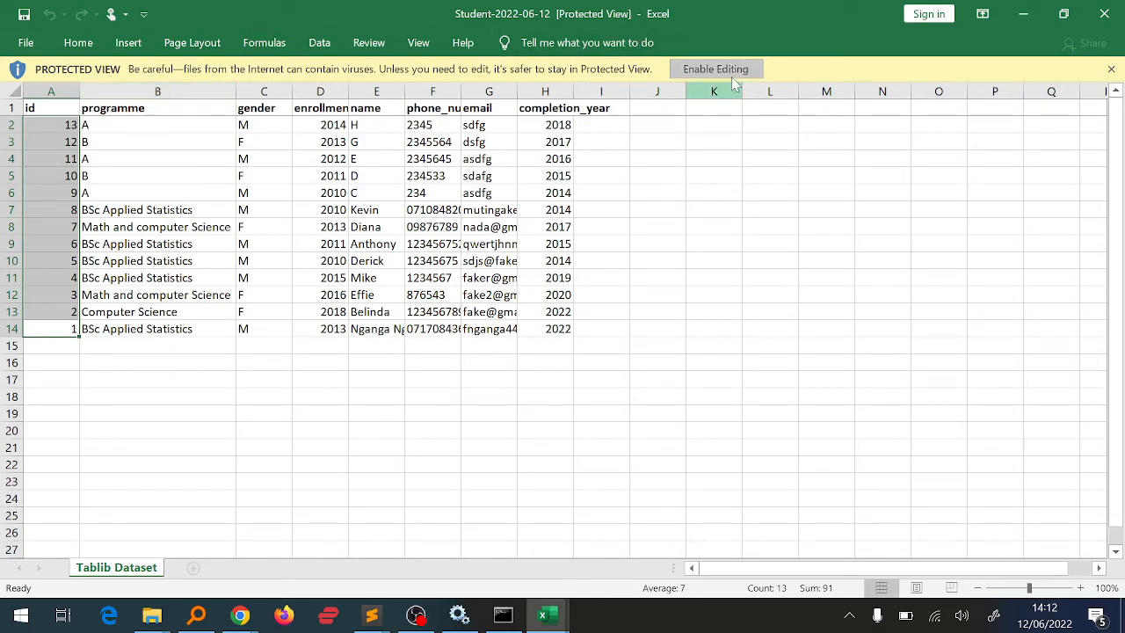
Step: Enable editing on the exported sheet and delete its id column so programme comes first
{"action": "left_click", "coordinate": [716, 68]}
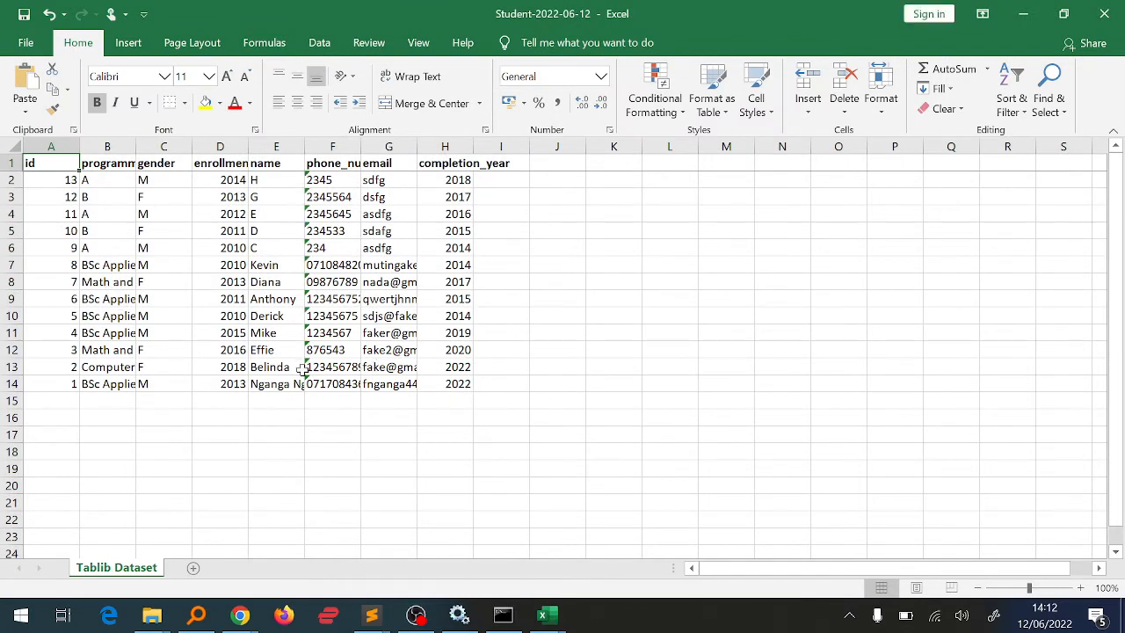
{"action": "left_click", "coordinate": [500, 383]}
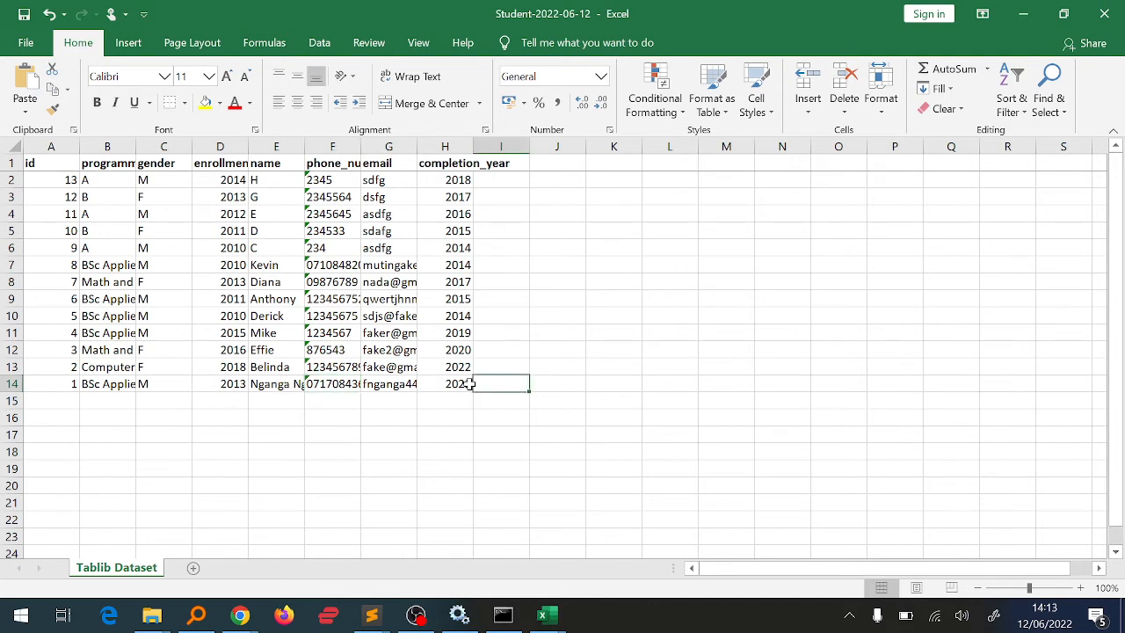
{"action": "right_click", "coordinate": [50, 146]}
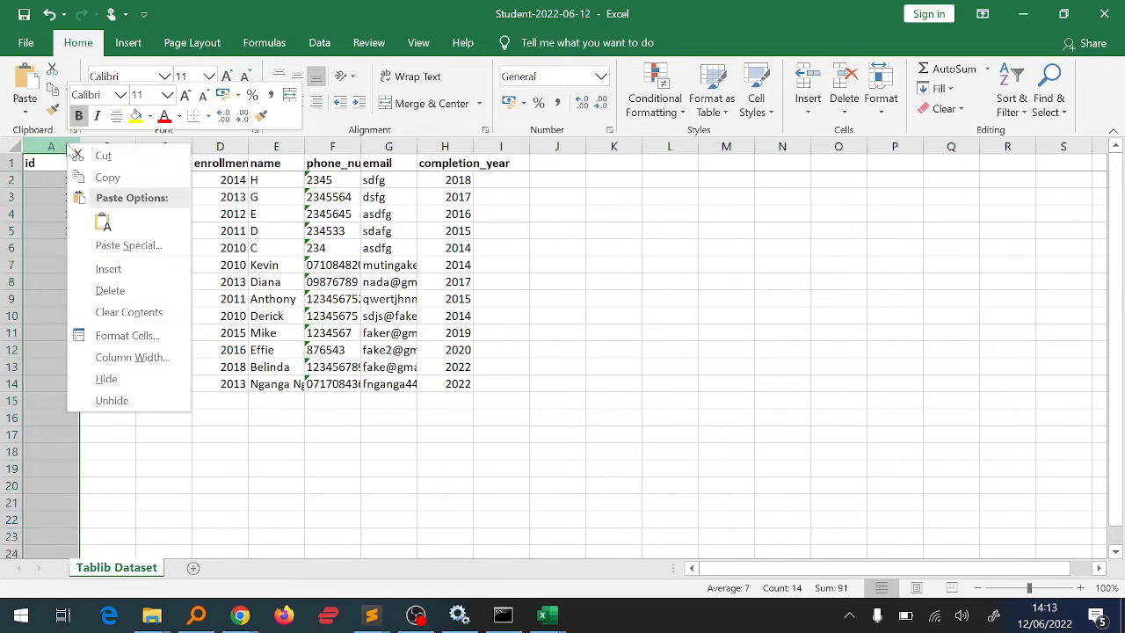
{"action": "mouse_move", "coordinate": [130, 313]}
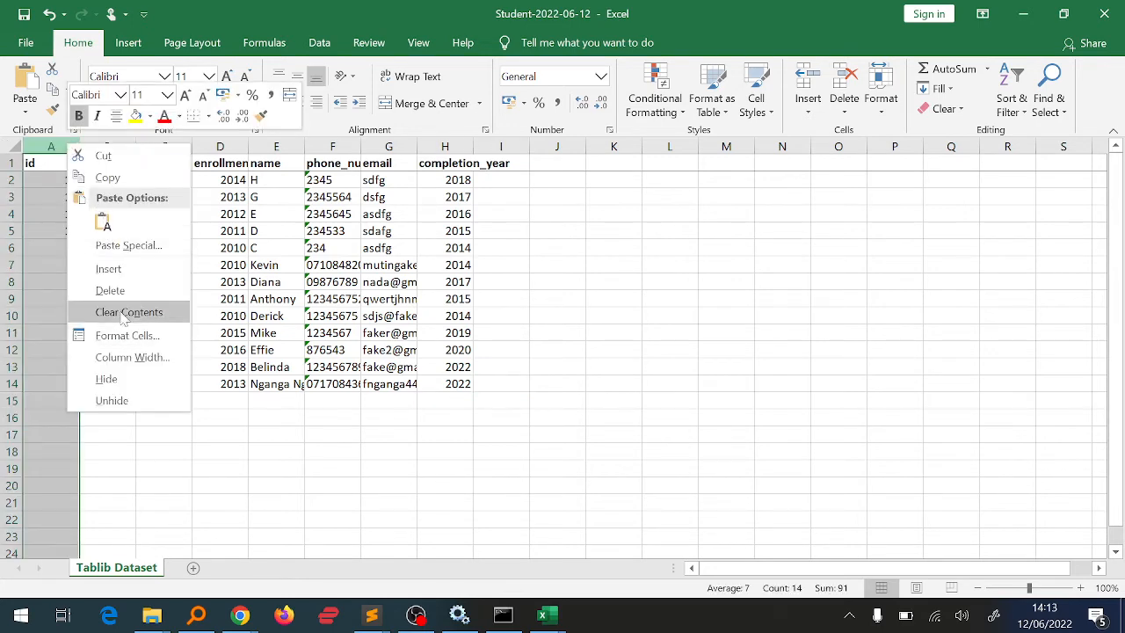
{"action": "left_click", "coordinate": [130, 313]}
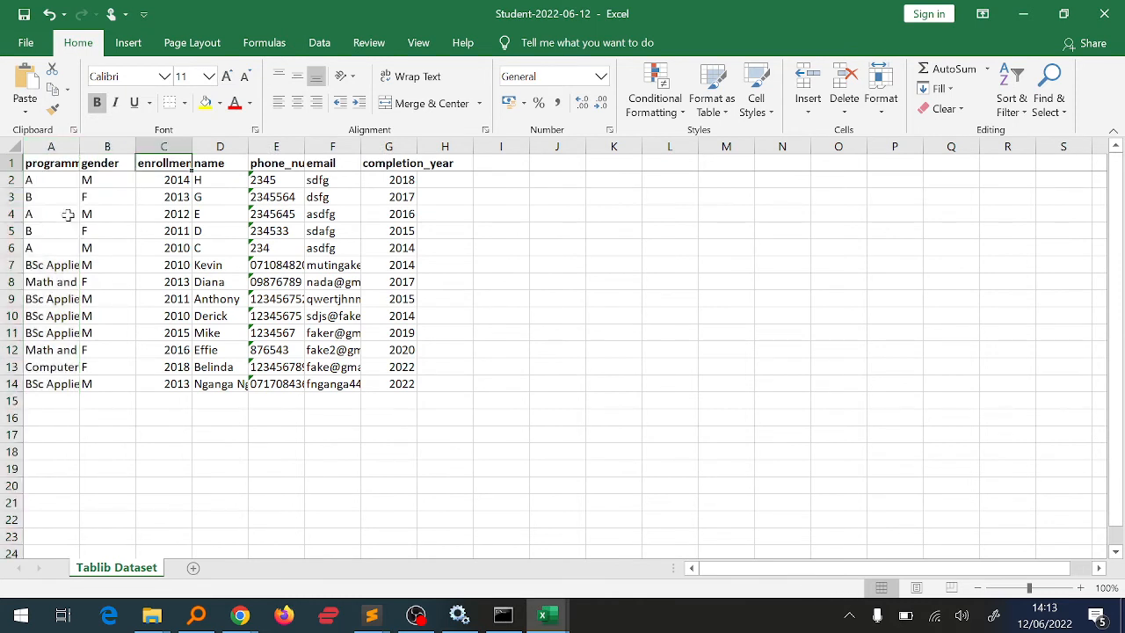
{"action": "left_click", "coordinate": [670, 162]}
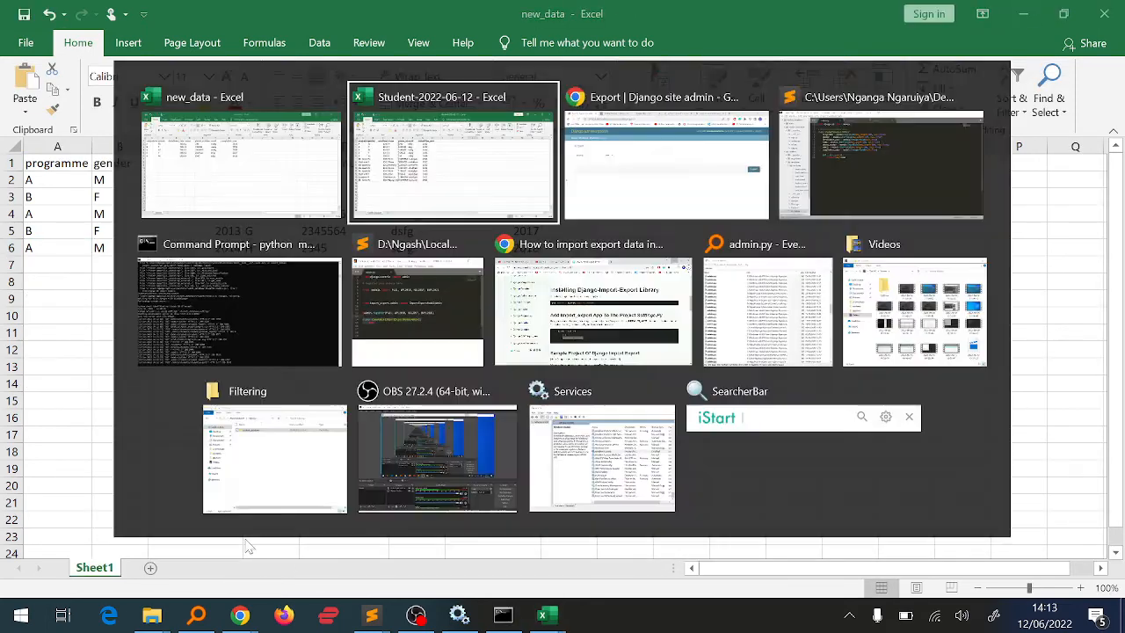
Step: Locate the Student-2022-06-12 export in Chrome's downloads list and its folder
{"action": "left_click", "coordinate": [666, 162]}
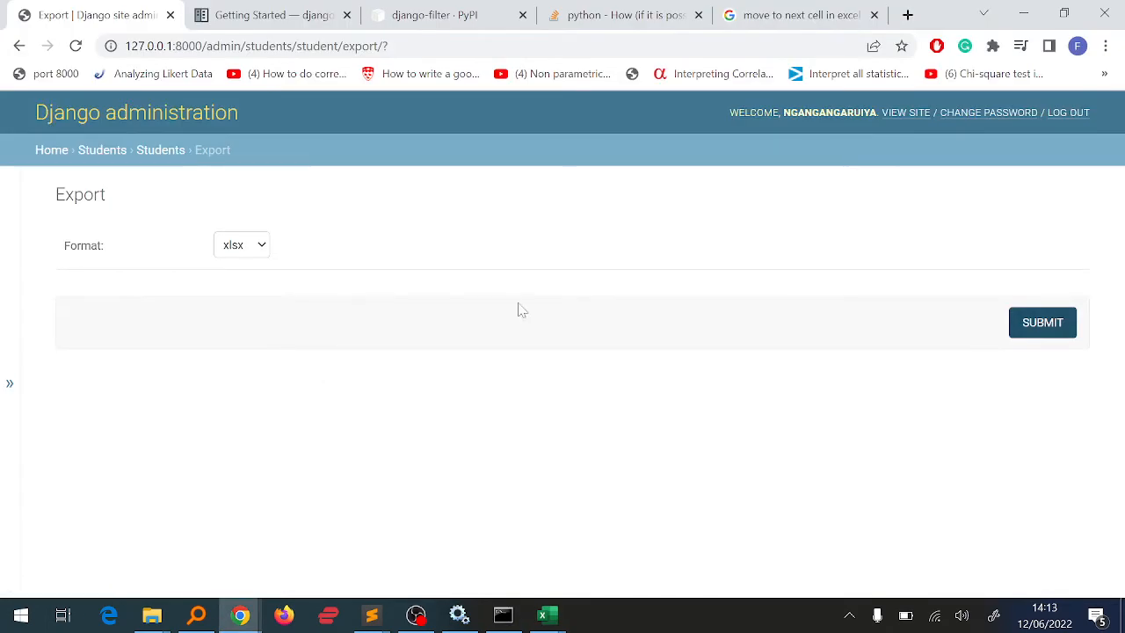
{"action": "left_click", "coordinate": [1103, 46]}
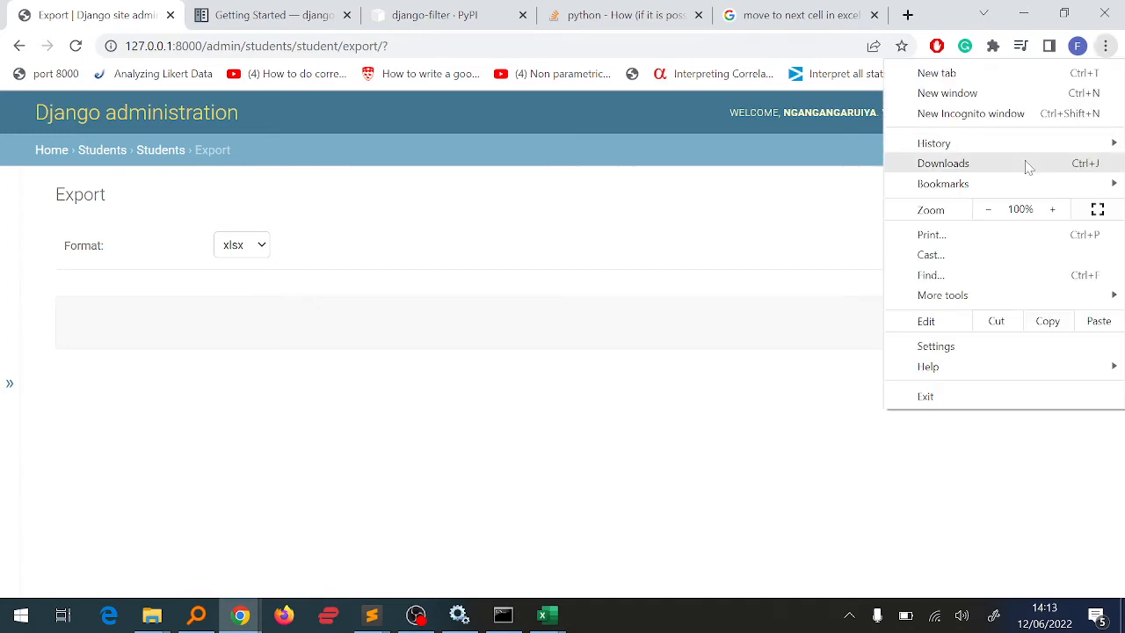
{"action": "left_click", "coordinate": [943, 162]}
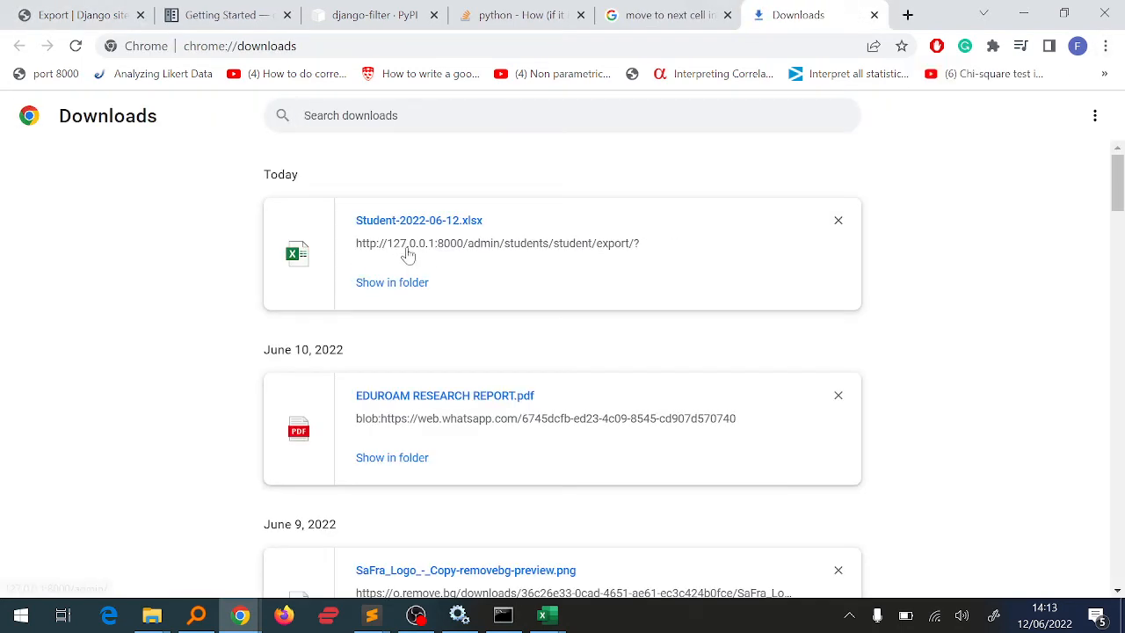
{"action": "mouse_move", "coordinate": [386, 242]}
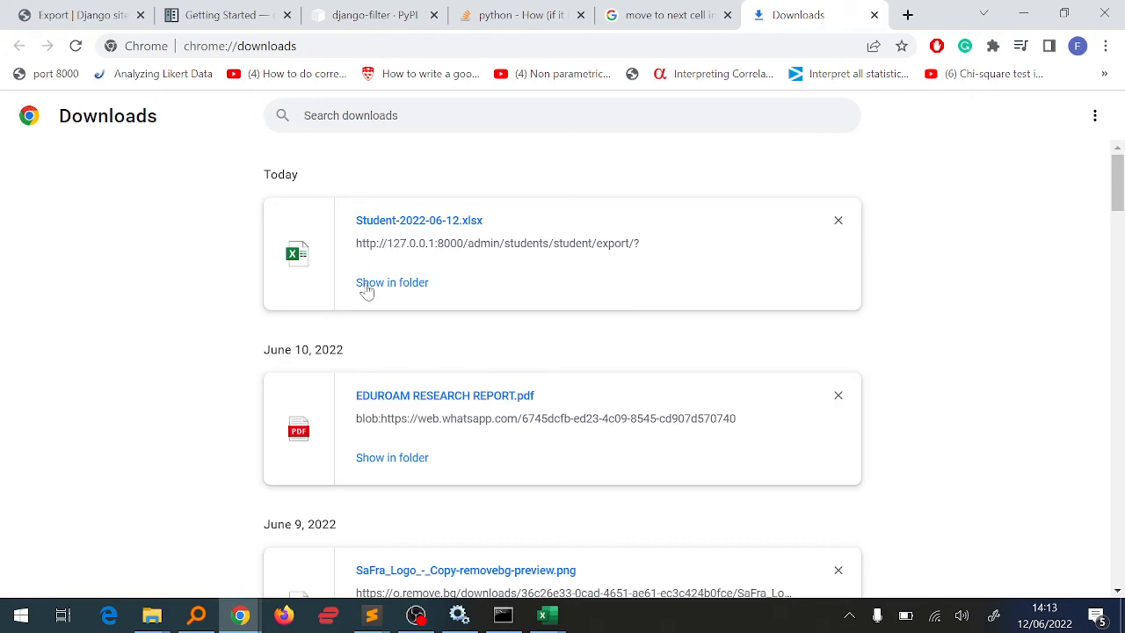
{"action": "left_click", "coordinate": [392, 282]}
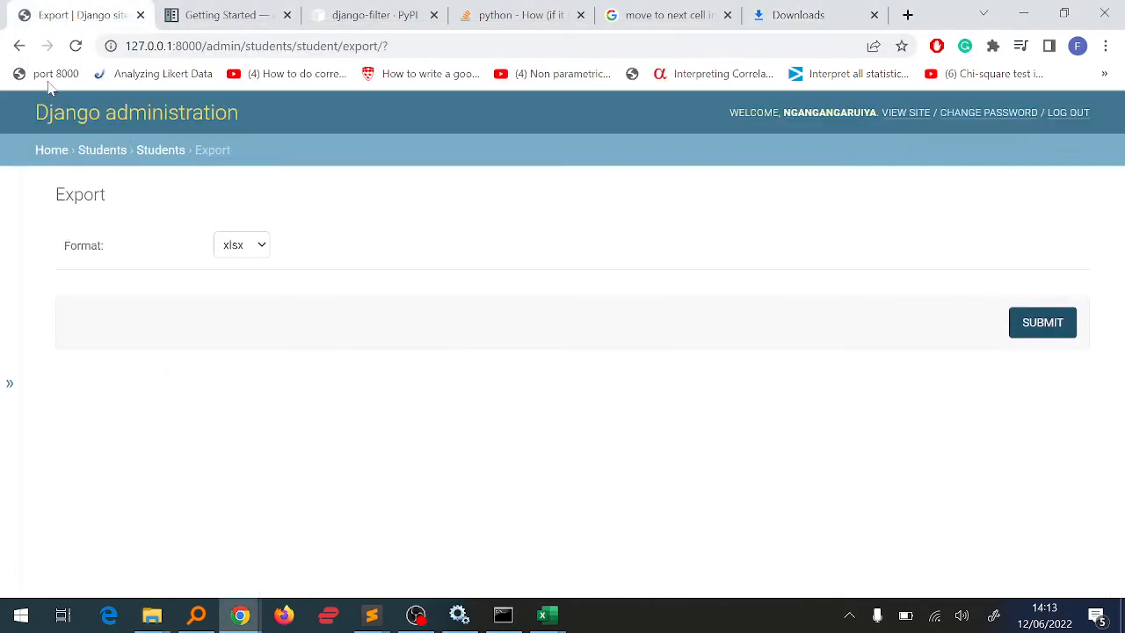
Step: Go back to the Students changelist and select all 13 students
{"action": "left_click", "coordinate": [19, 46]}
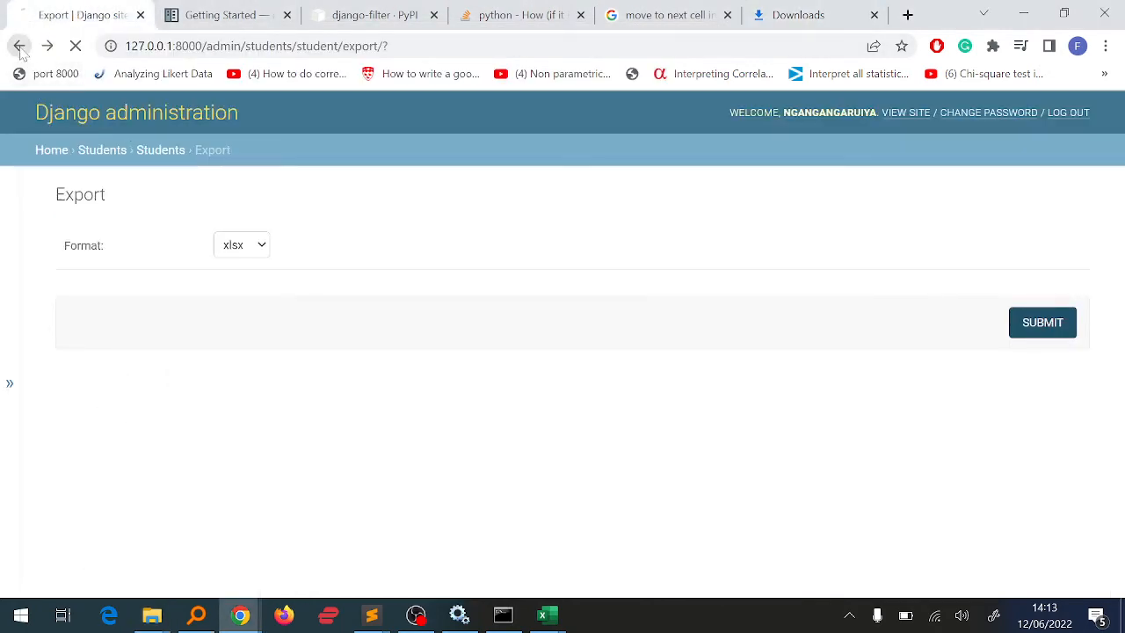
{"action": "left_click", "coordinate": [19, 46]}
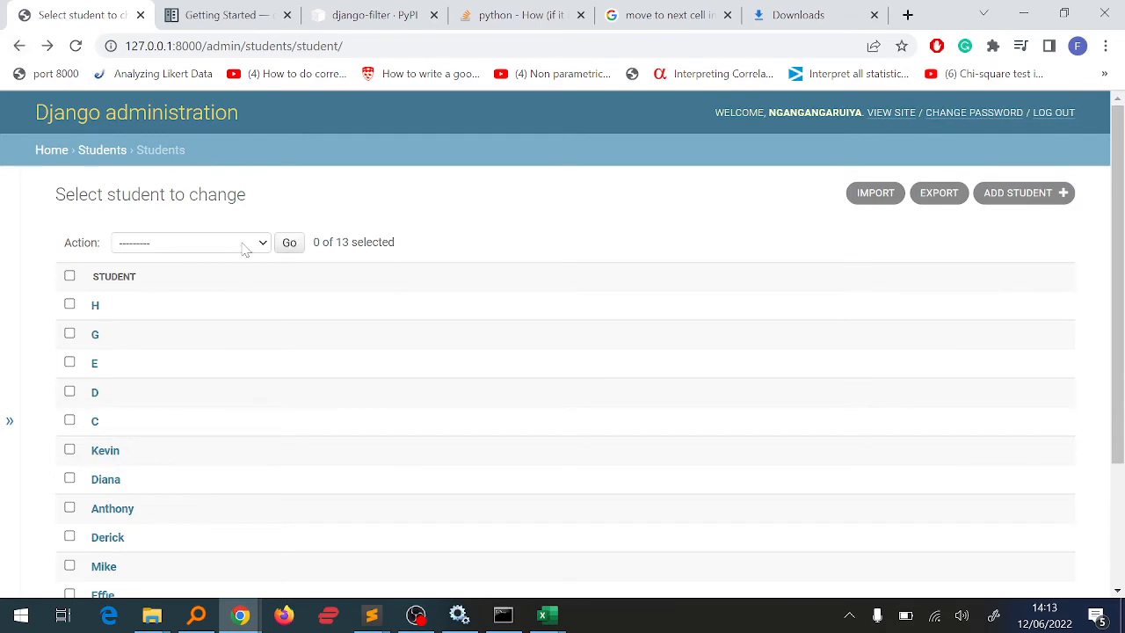
{"action": "left_click", "coordinate": [70, 276]}
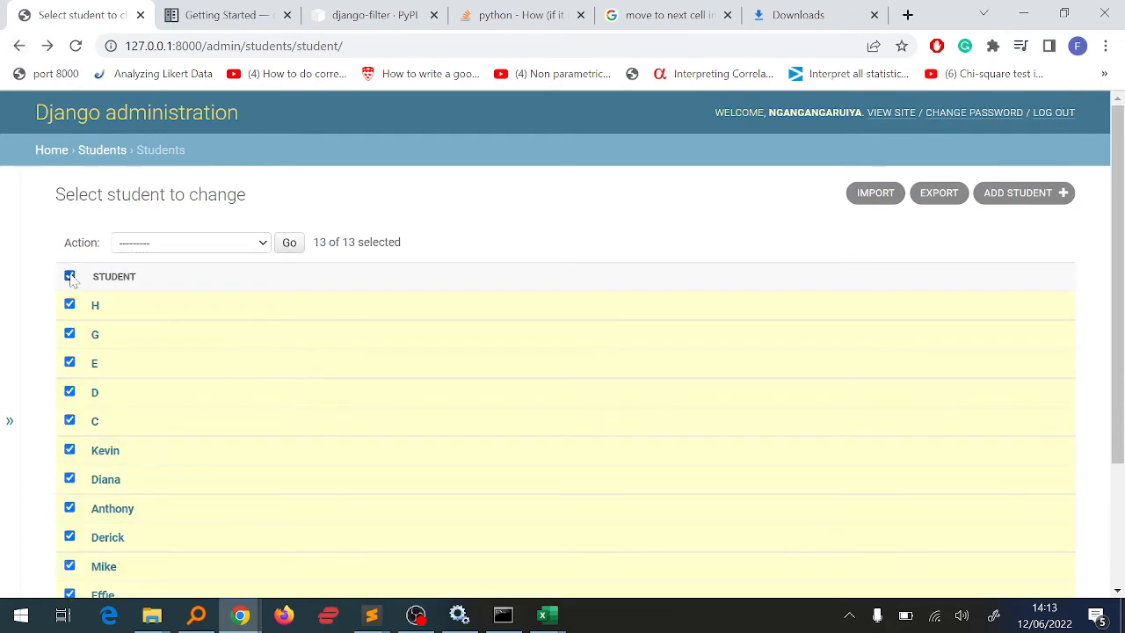
Step: Delete all 13 selected students, confirm, then head to the student import page
{"action": "scroll", "scroll_direction": "down", "scroll_amount": 3}
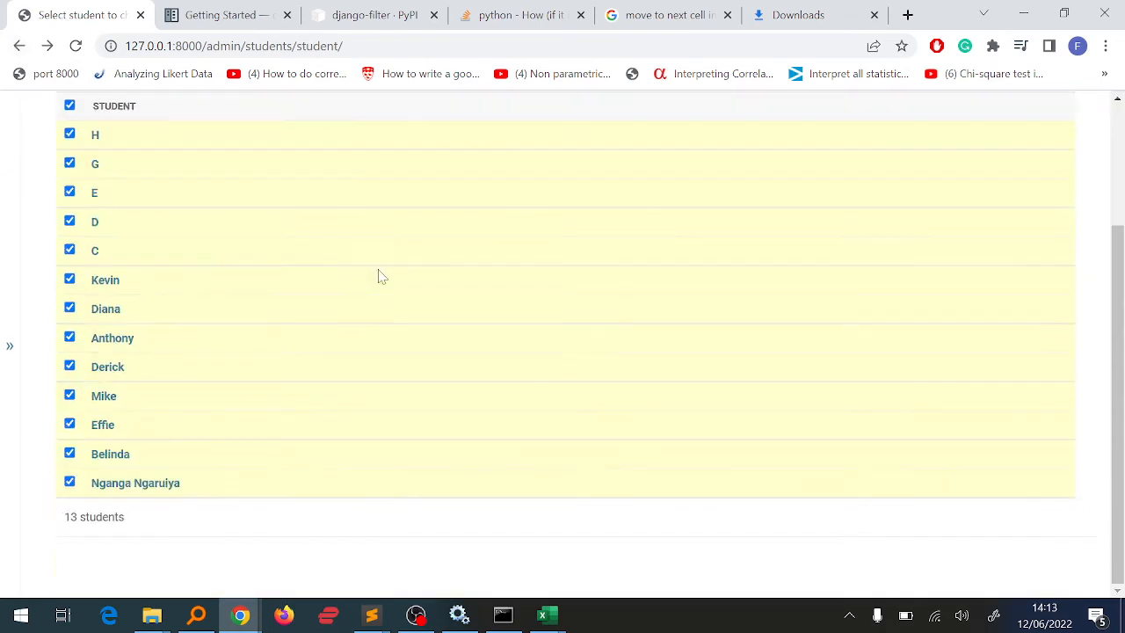
{"action": "scroll", "scroll_direction": "up", "scroll_amount": 3}
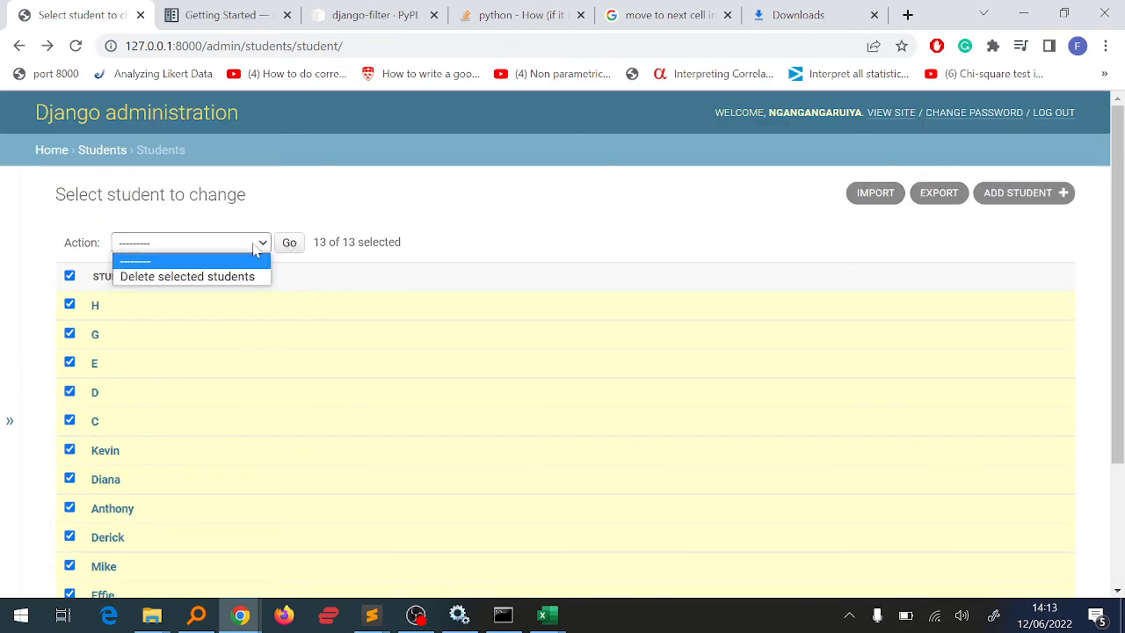
{"action": "left_click", "coordinate": [187, 276]}
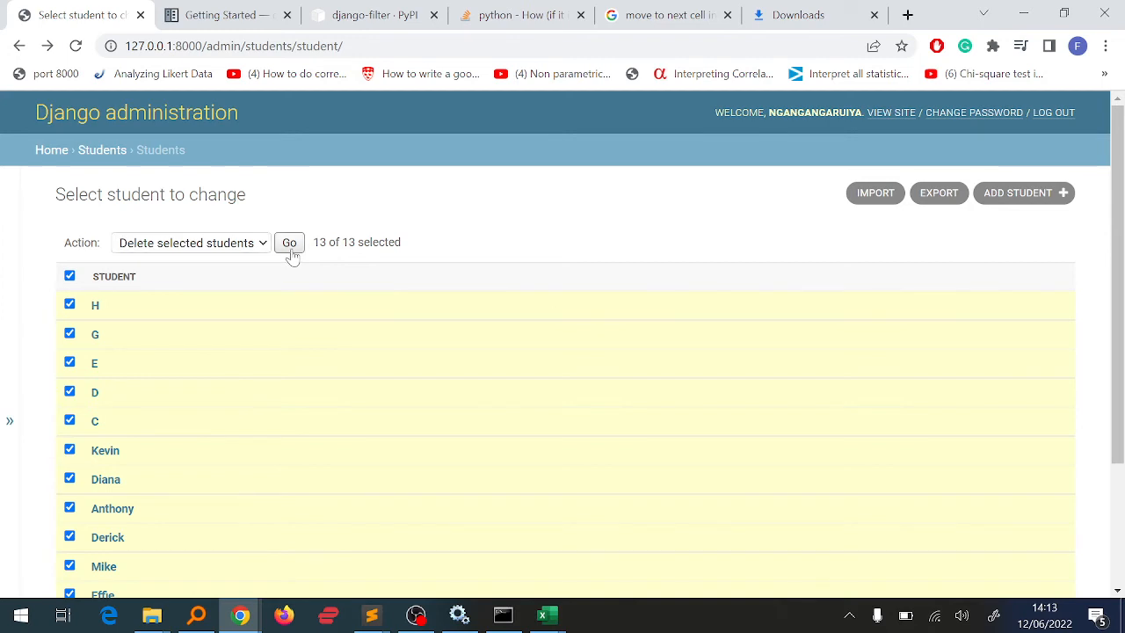
{"action": "left_click", "coordinate": [288, 242]}
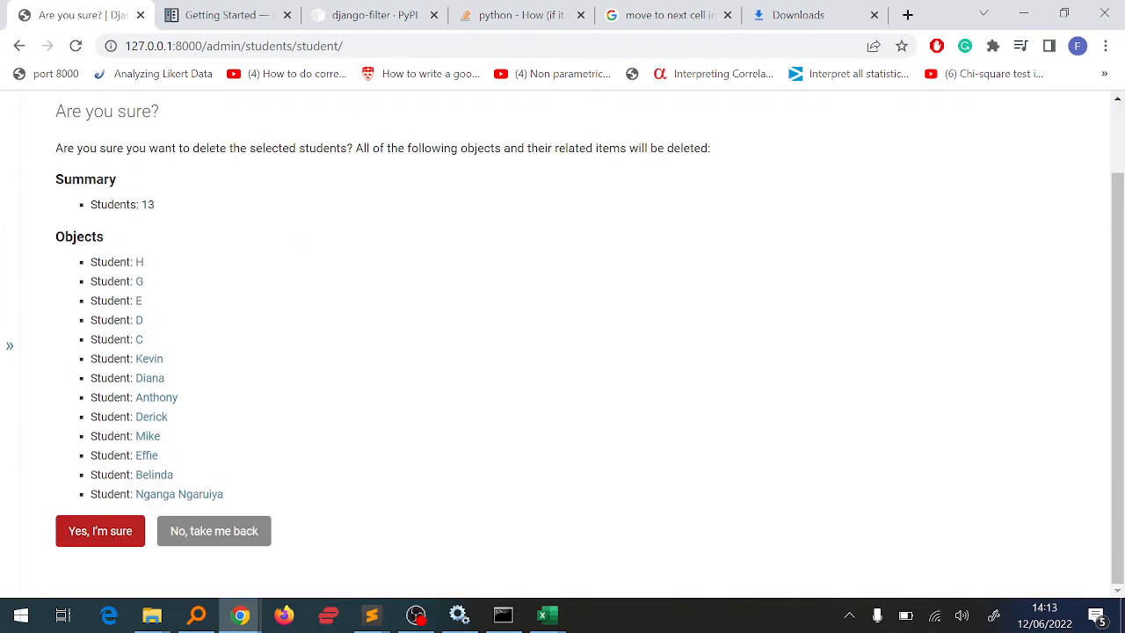
{"action": "left_click", "coordinate": [101, 531]}
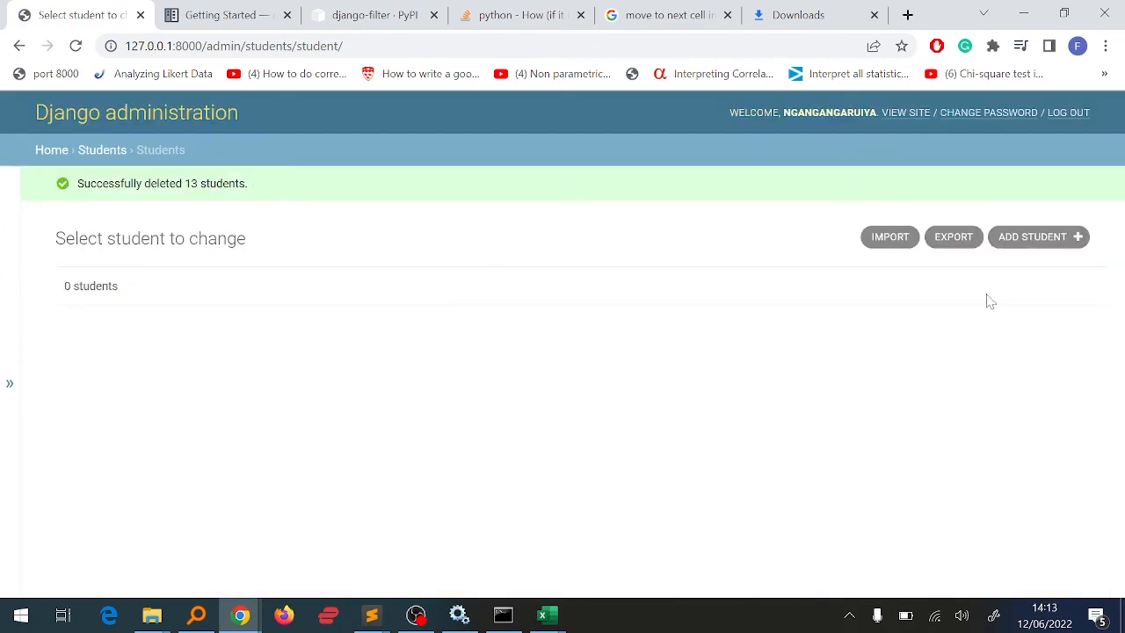
{"action": "left_click", "coordinate": [889, 235]}
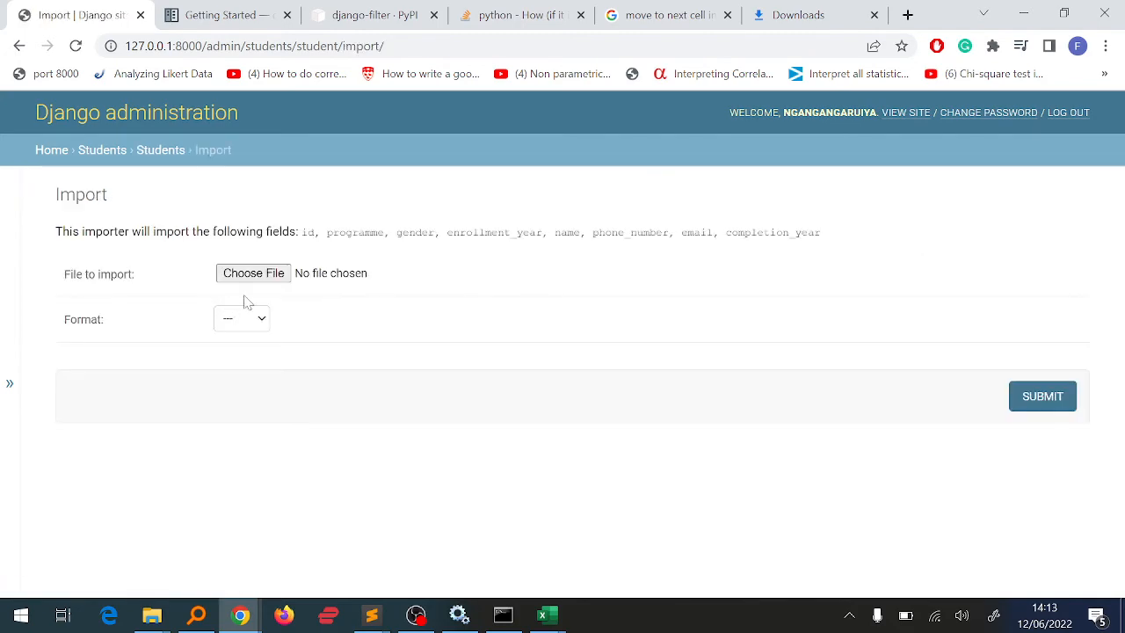
Step: Submit Student-2022-06-12.xlsx from Downloads as an xlsx import for preview
{"action": "left_click", "coordinate": [253, 272]}
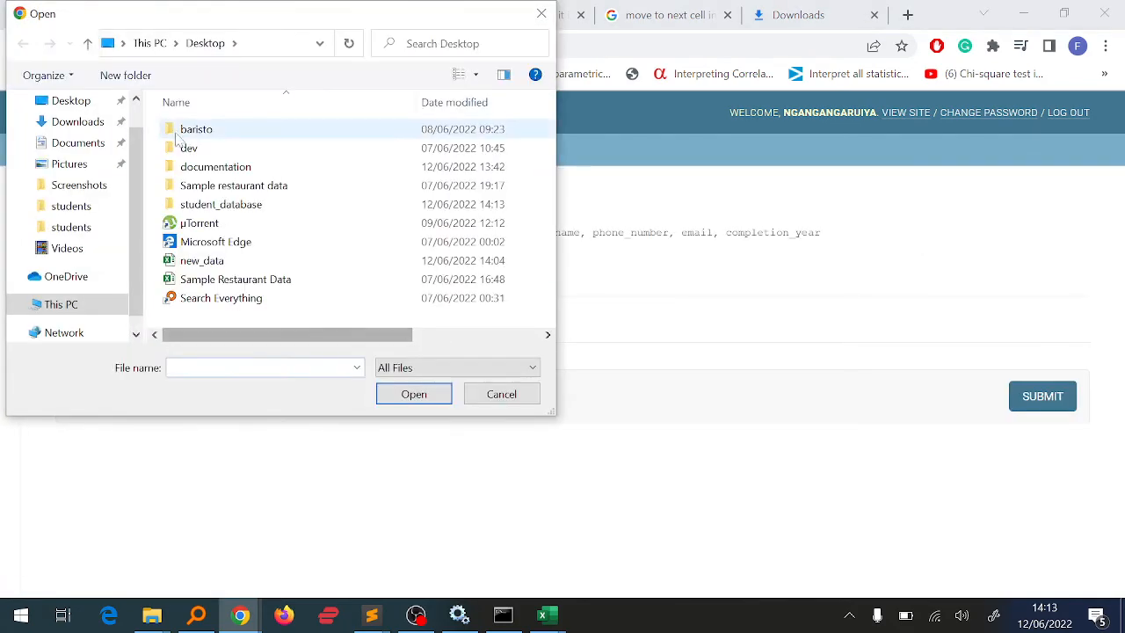
{"action": "left_click", "coordinate": [77, 121]}
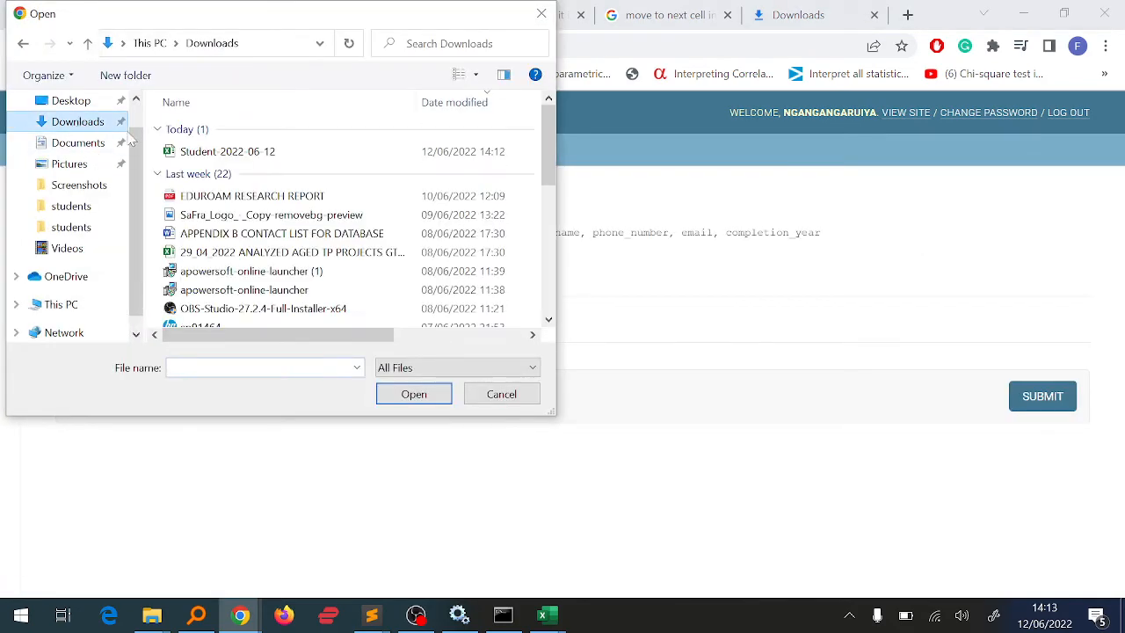
{"action": "left_click", "coordinate": [228, 152]}
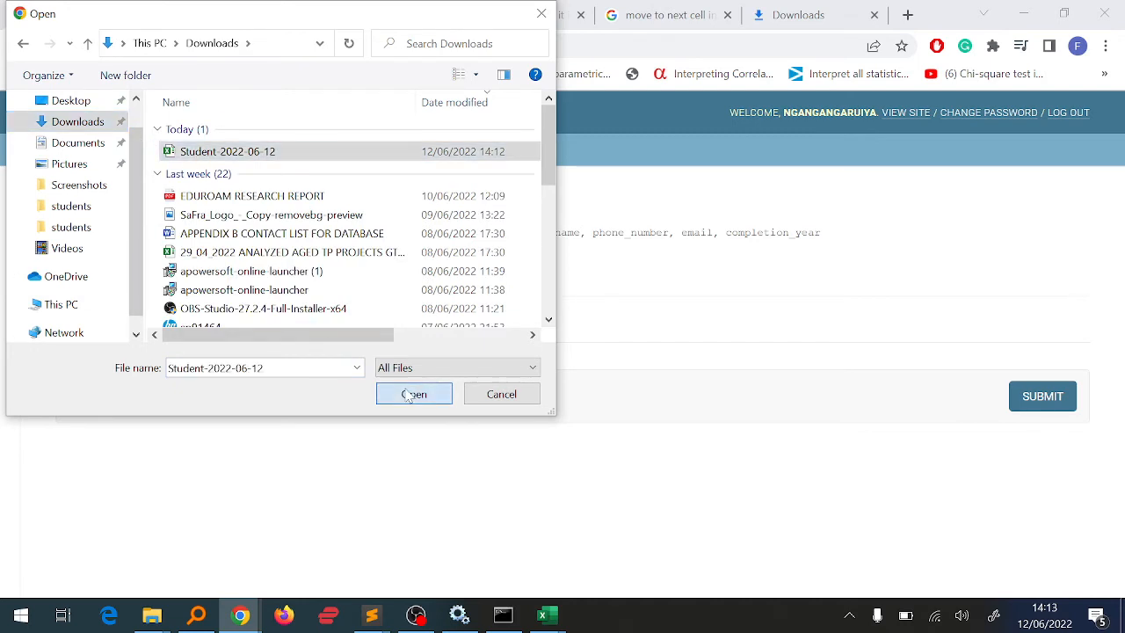
{"action": "left_click", "coordinate": [413, 393]}
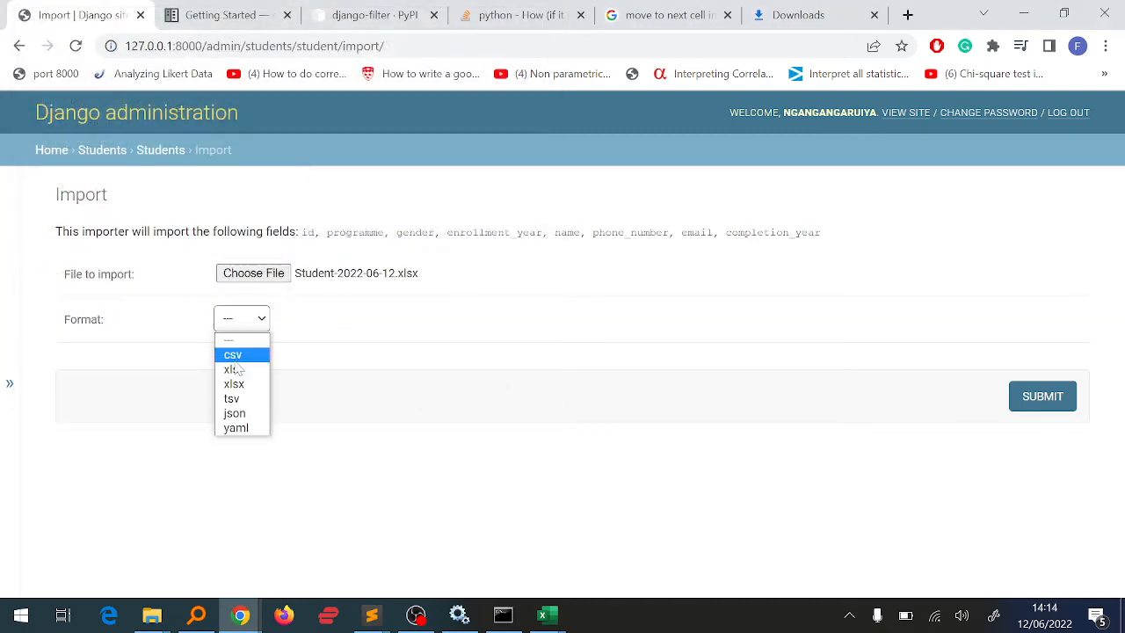
{"action": "left_click", "coordinate": [234, 383]}
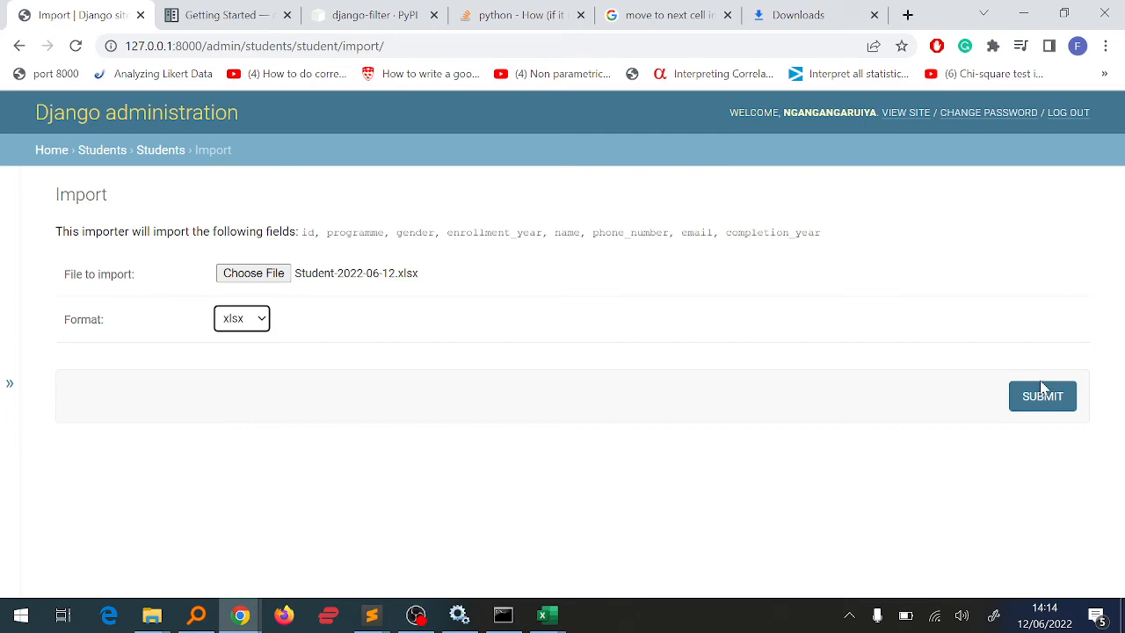
{"action": "left_click", "coordinate": [1043, 396]}
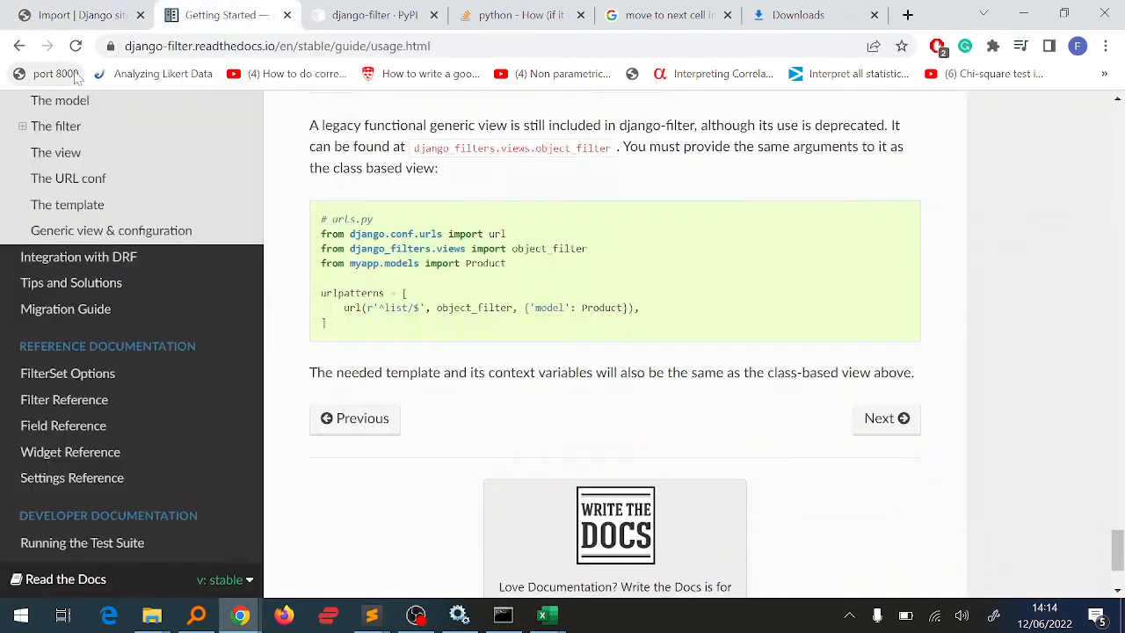
Step: Confirm importing the 13 previewed students from the spreadsheet
{"action": "left_click", "coordinate": [220, 14]}
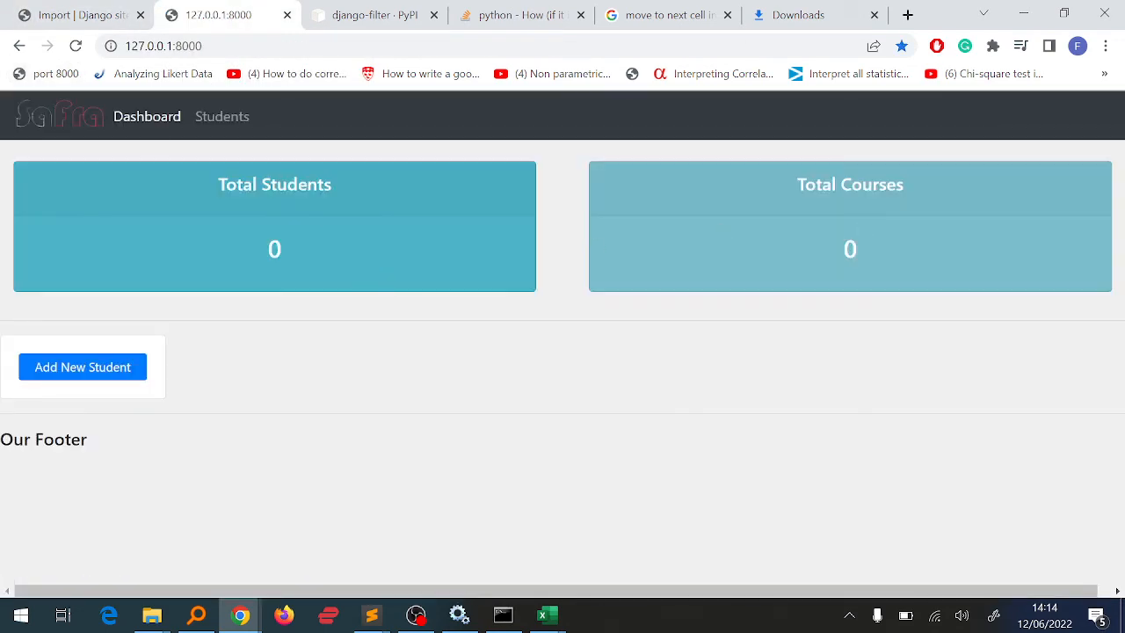
{"action": "left_click", "coordinate": [81, 367]}
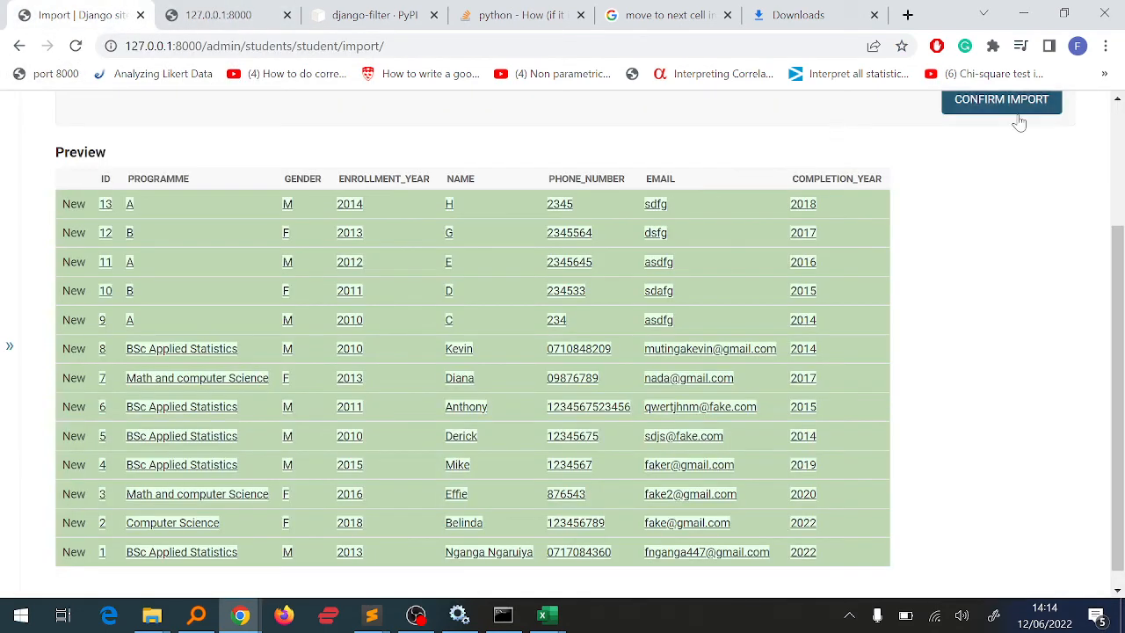
{"action": "left_click", "coordinate": [1001, 98]}
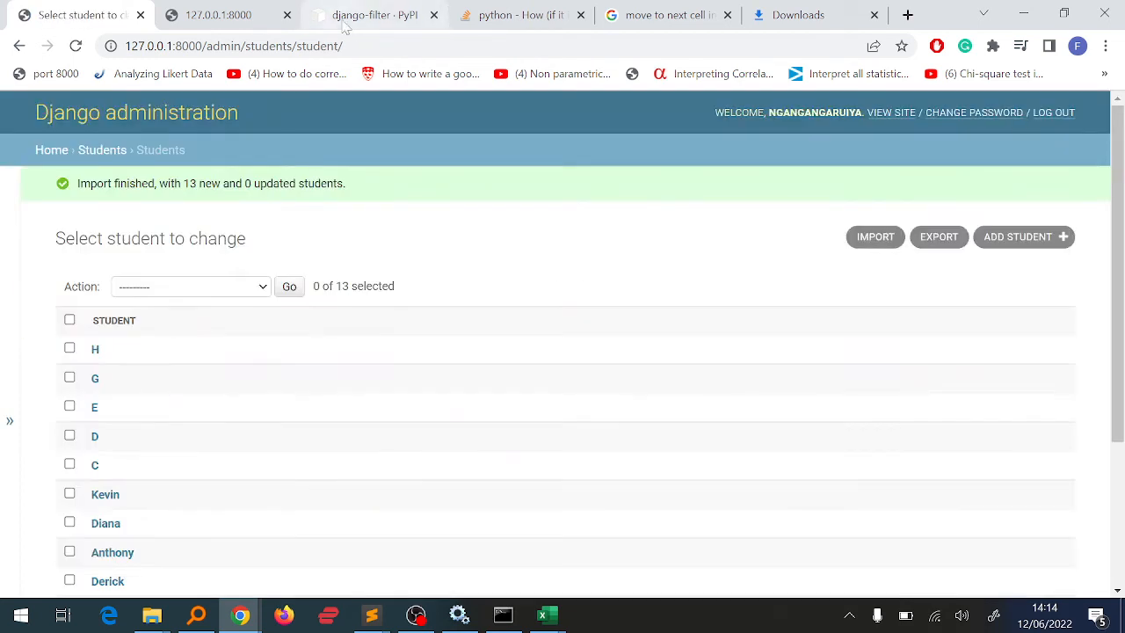
Step: Check the student site dashboard again reports 13 students and 5 courses
{"action": "left_click", "coordinate": [218, 14]}
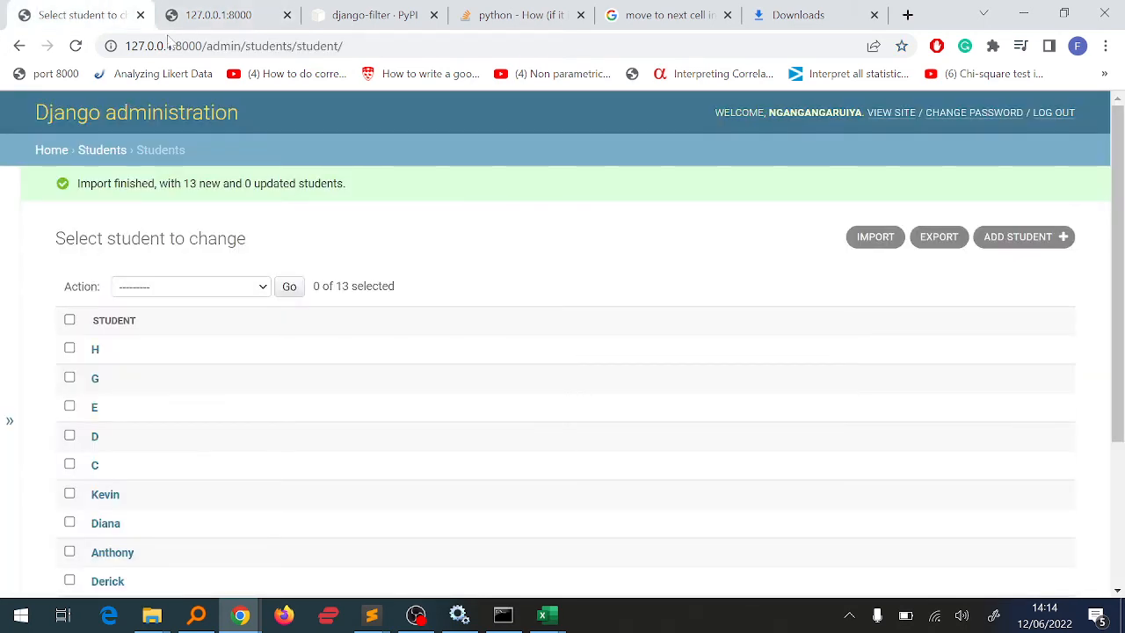
{"action": "left_click", "coordinate": [46, 74]}
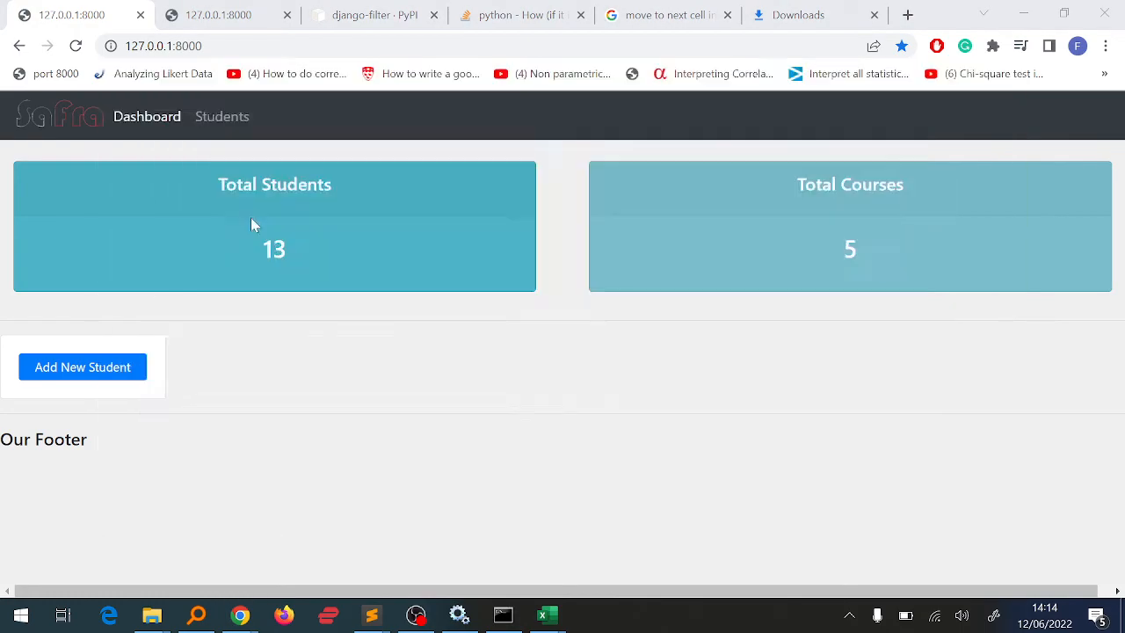
{"action": "left_click", "coordinate": [545, 615]}
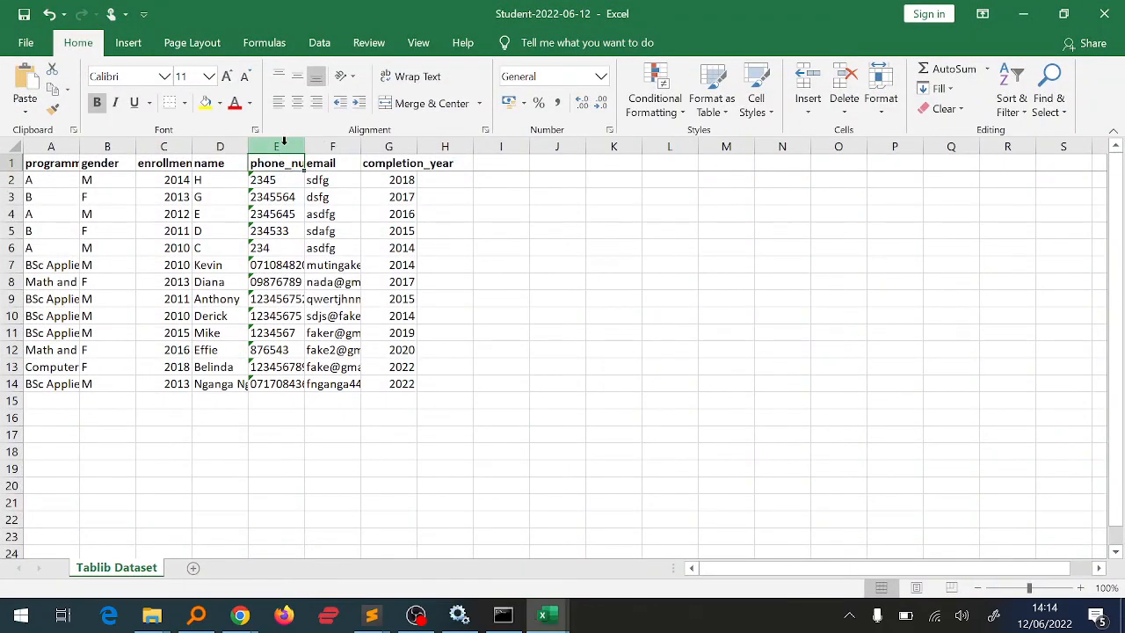
Step: Re-enter the first phone number as 2345 in the phone_number column
{"action": "left_click", "coordinate": [276, 145]}
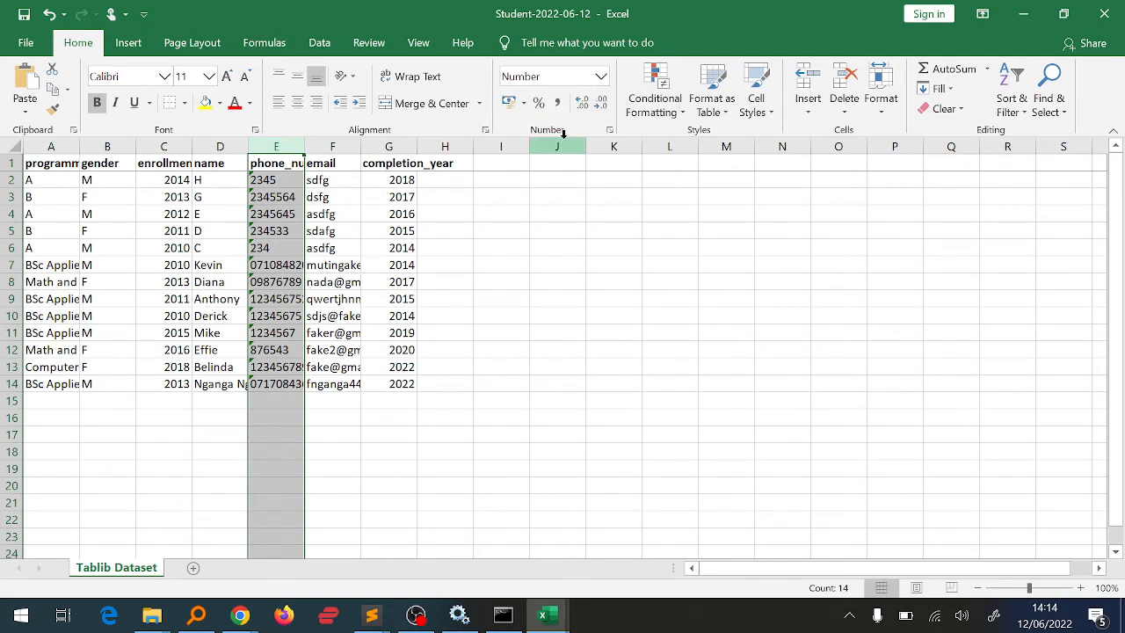
{"action": "left_click", "coordinate": [276, 197]}
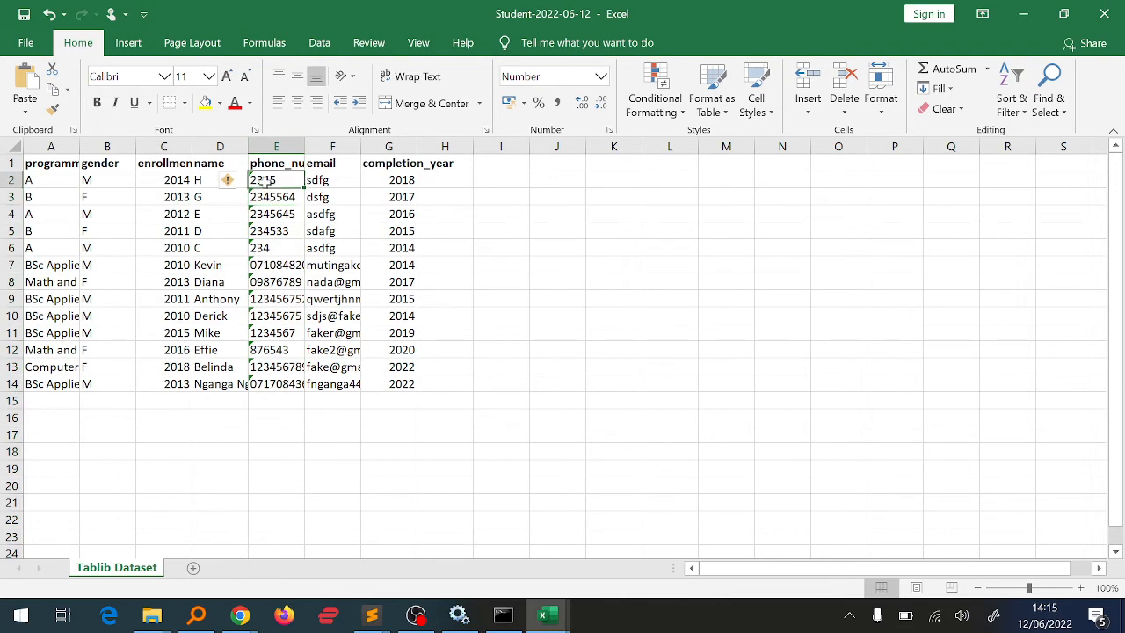
{"action": "type", "text": "2345"}
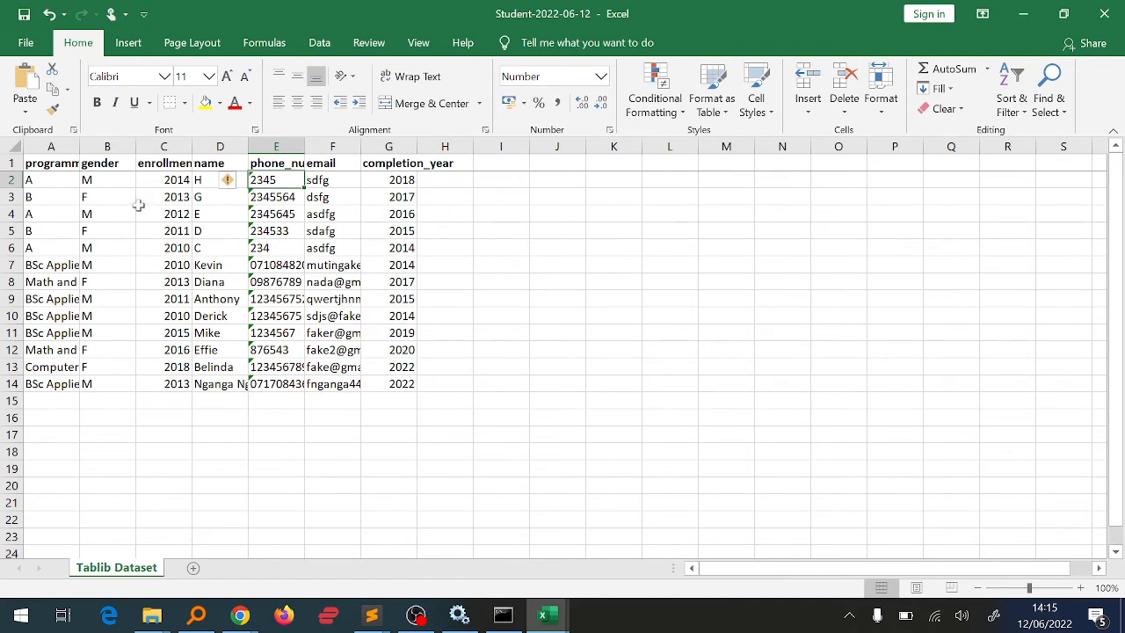
{"action": "left_click", "coordinate": [388, 180]}
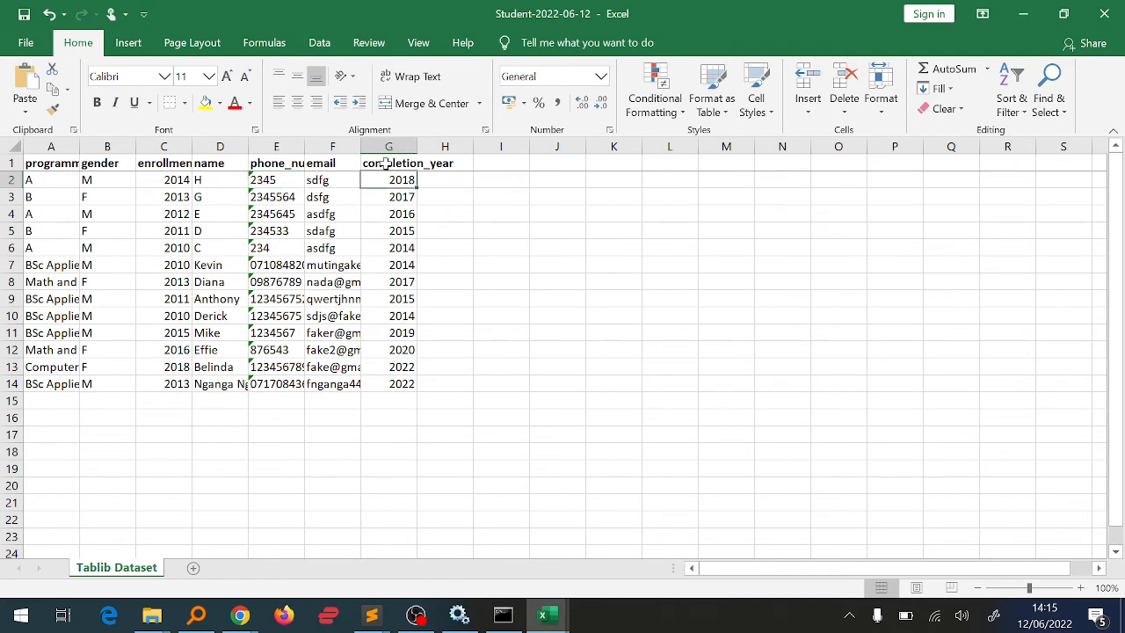
{"action": "left_click", "coordinate": [332, 146]}
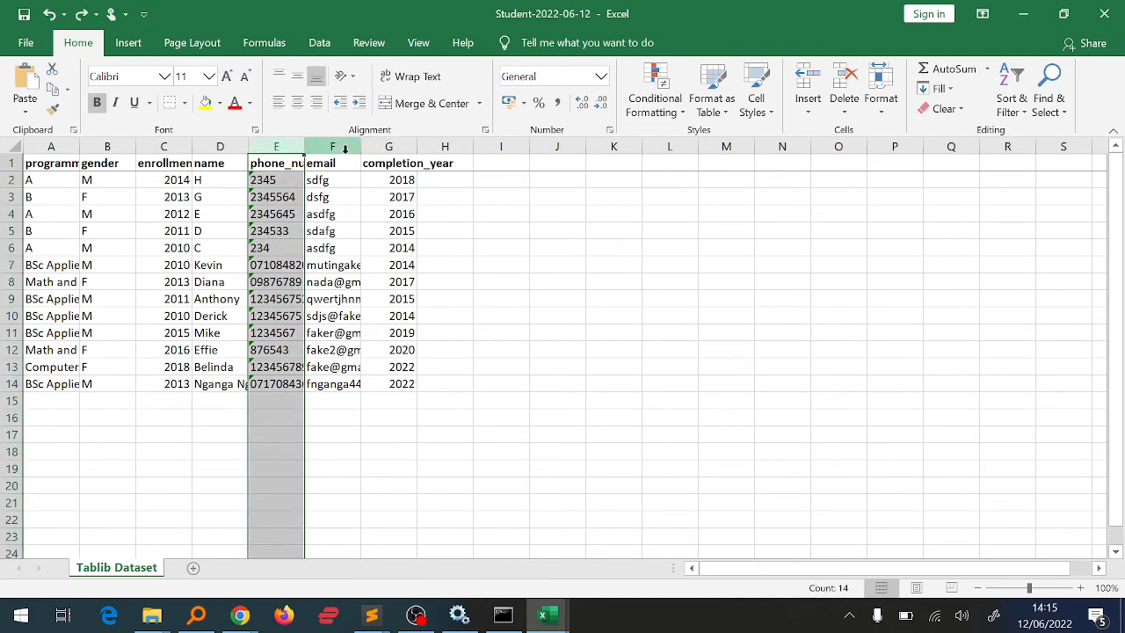
Step: Format the completion_year column as Text
{"action": "left_click", "coordinate": [388, 146]}
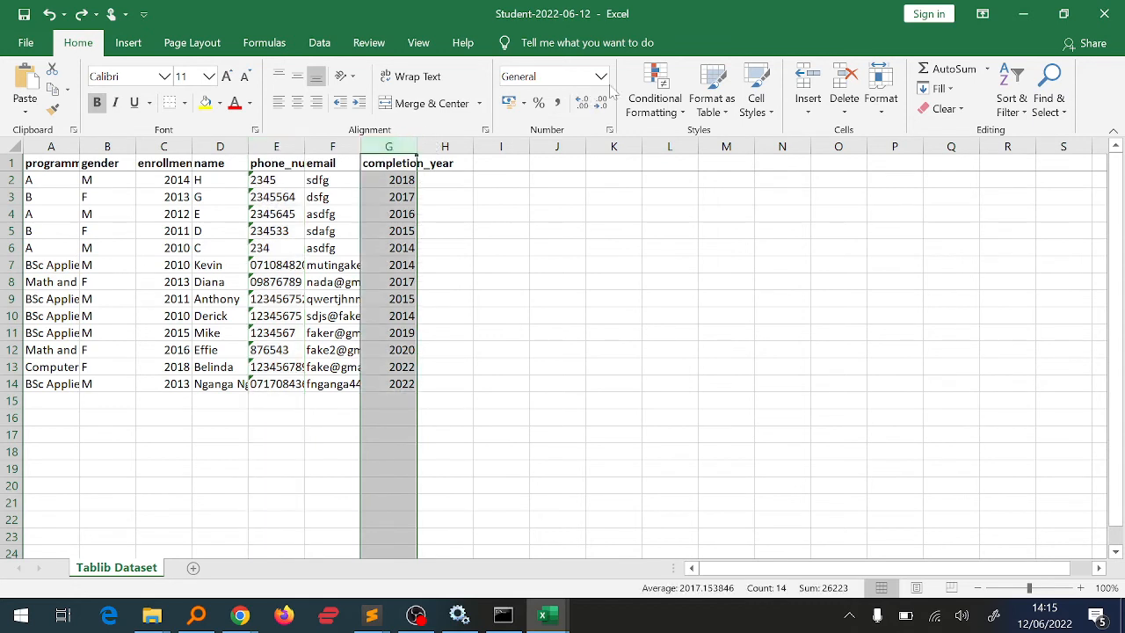
{"action": "left_click", "coordinate": [601, 75]}
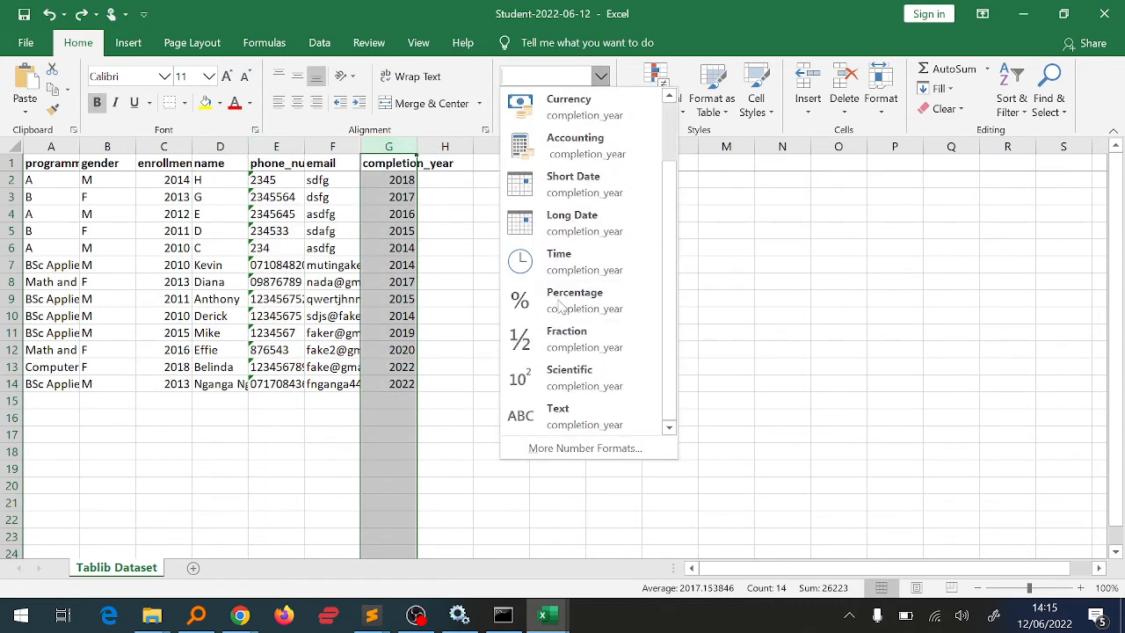
{"action": "left_click", "coordinate": [557, 415]}
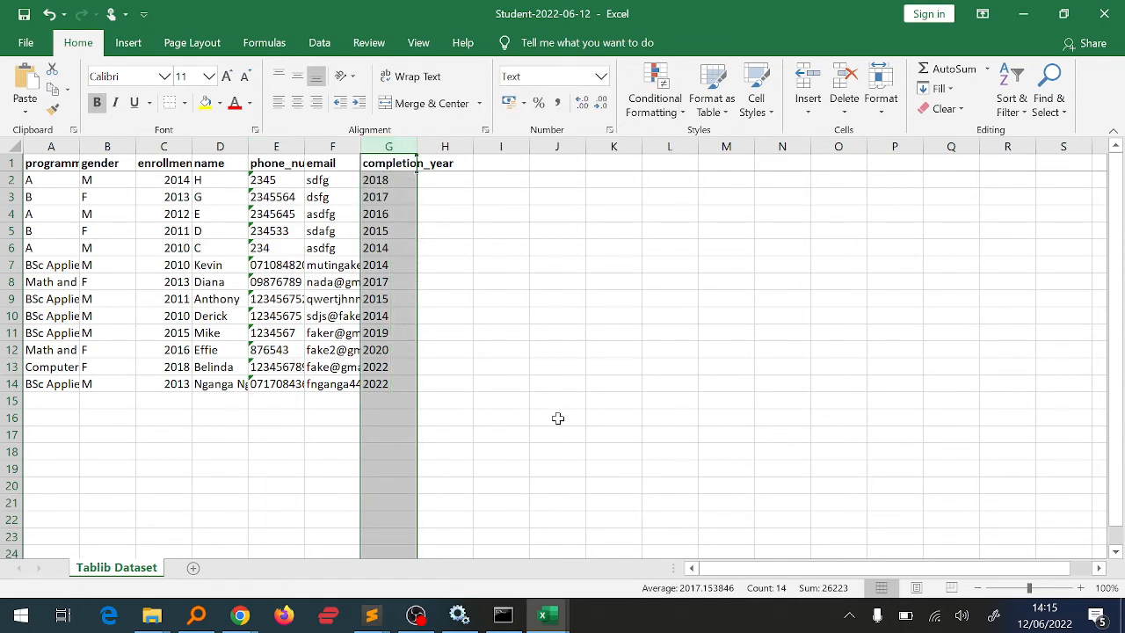
{"action": "left_click", "coordinate": [239, 615]}
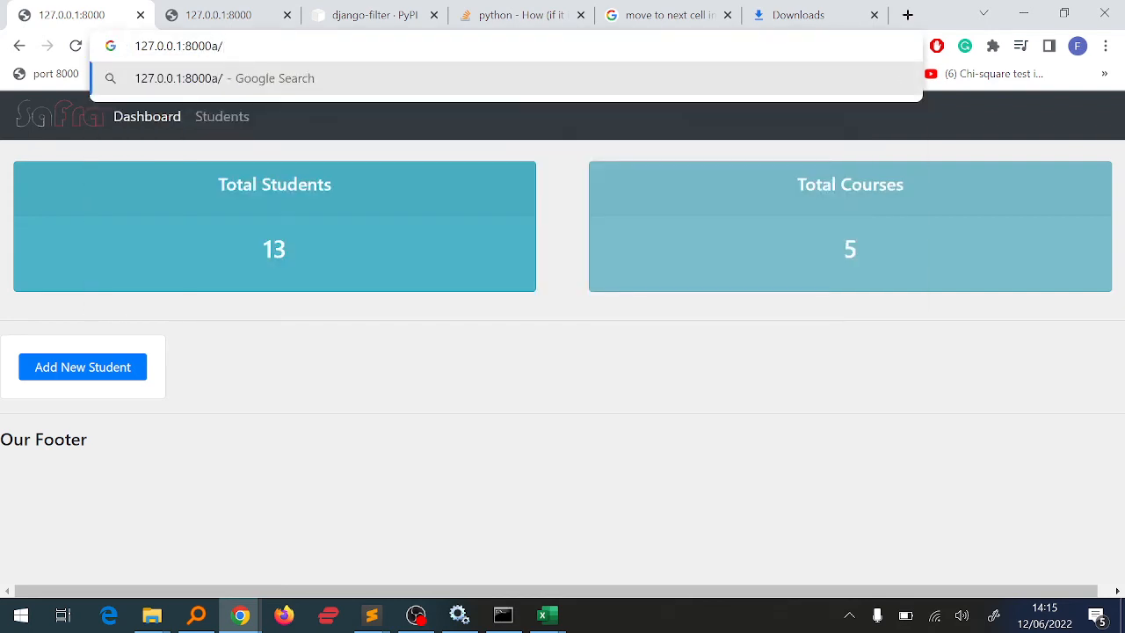
Step: Go to the Django admin at 127.0.0.1:8000/admin and reach the Students import page
{"action": "type", "text": "admin"}
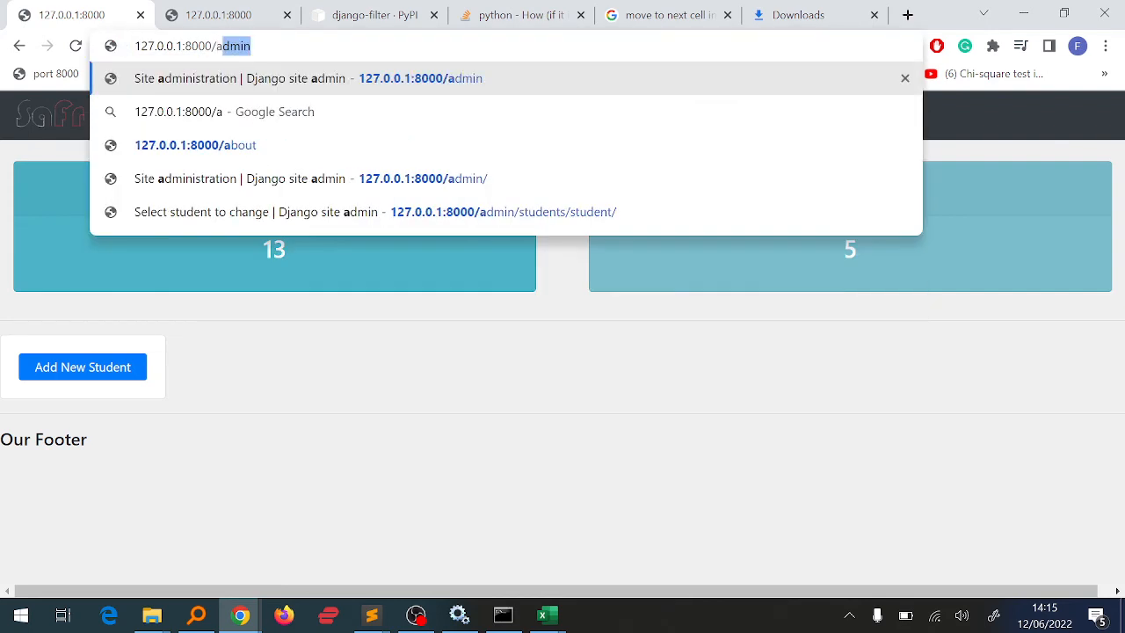
{"action": "left_click", "coordinate": [308, 78]}
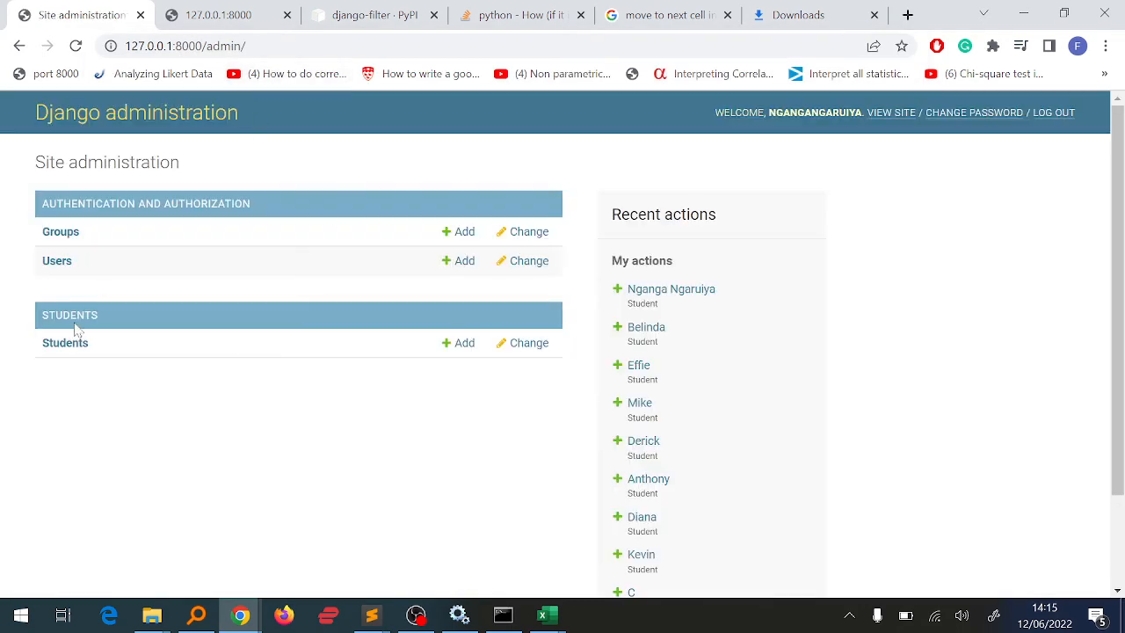
{"action": "left_click", "coordinate": [65, 343]}
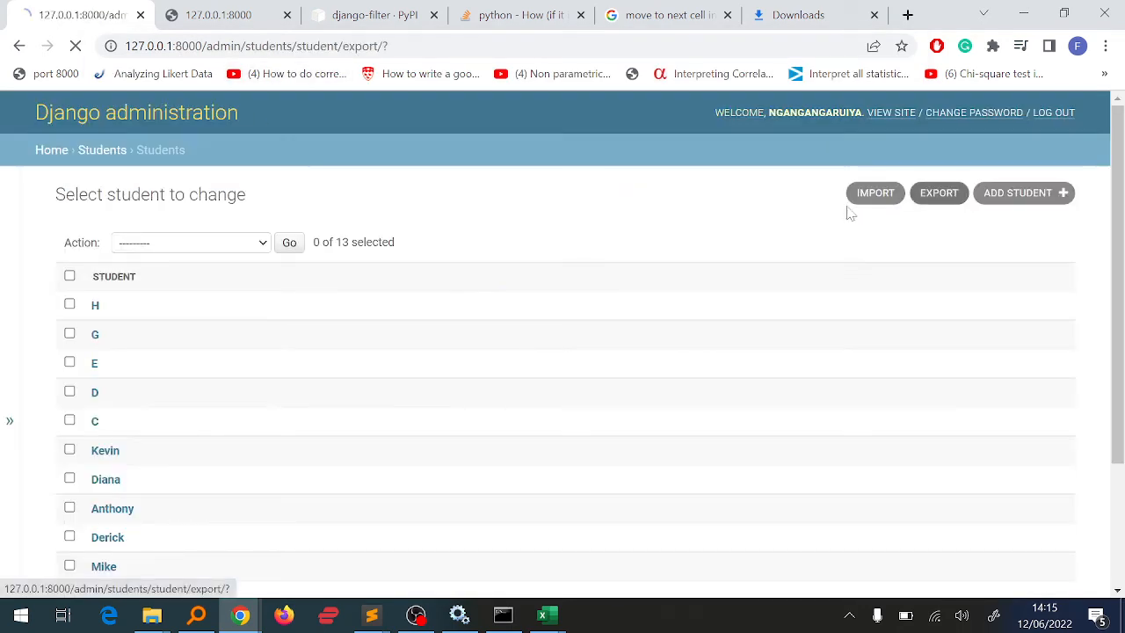
{"action": "left_click", "coordinate": [938, 192]}
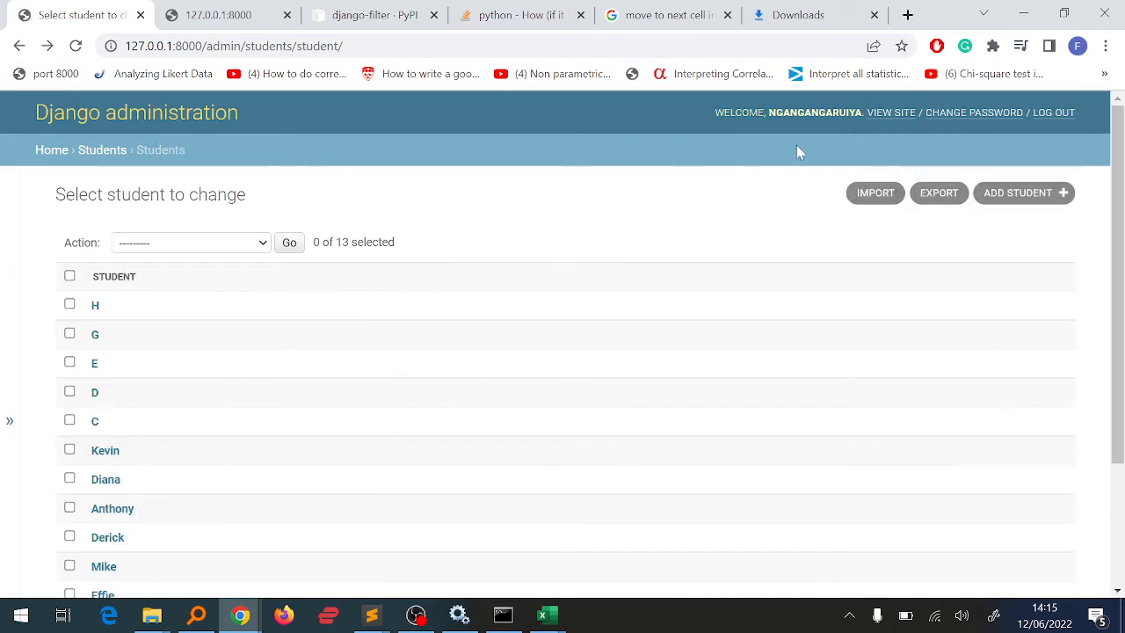
{"action": "left_click", "coordinate": [876, 192]}
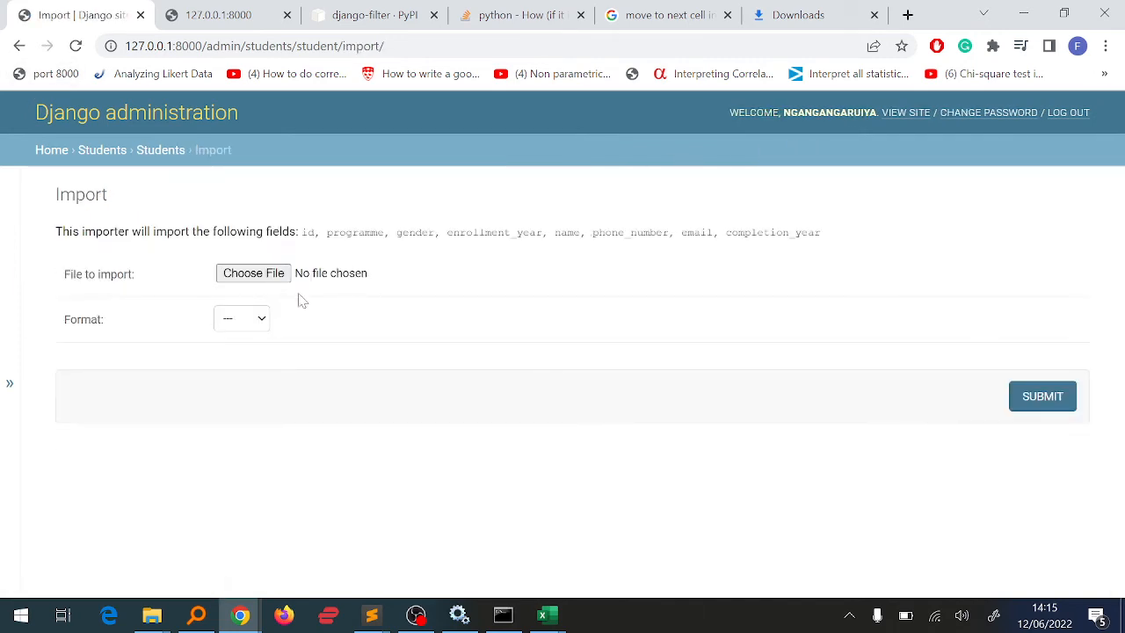
Step: Upload Student-2022-06-12.xlsx with format xlsx and submit for an import preview
{"action": "left_click", "coordinate": [254, 273]}
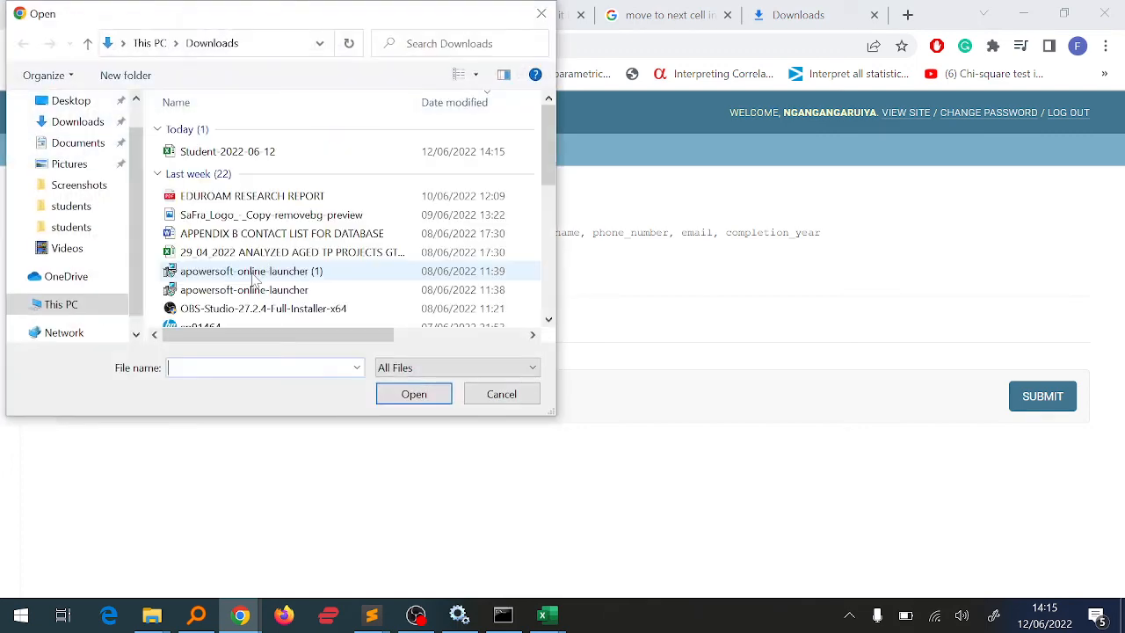
{"action": "left_click", "coordinate": [415, 393]}
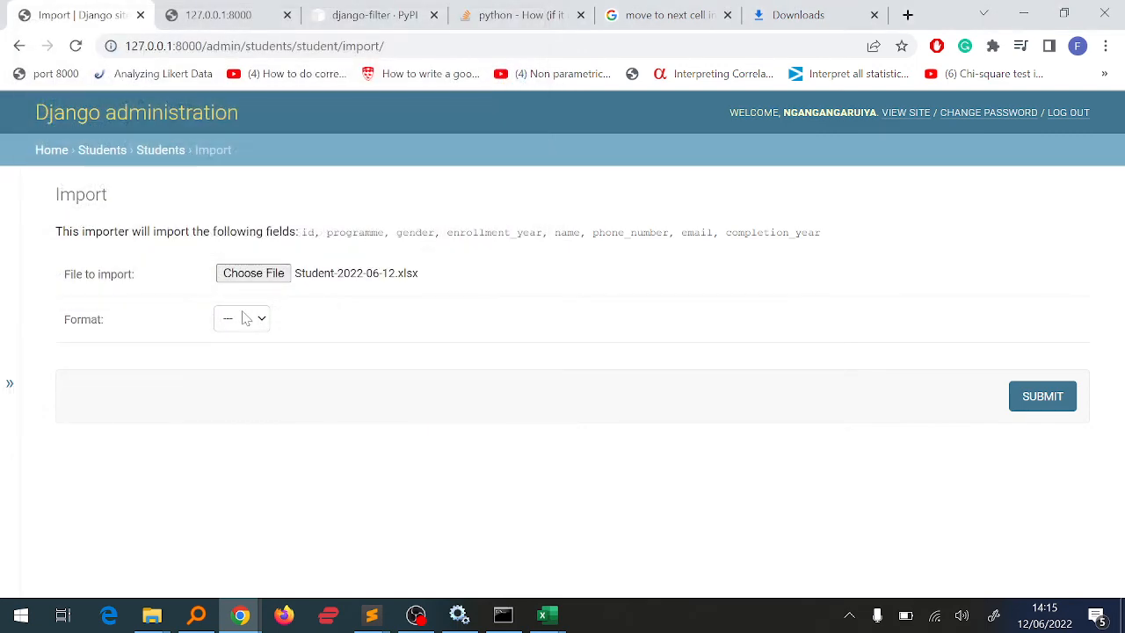
{"action": "left_click", "coordinate": [243, 318]}
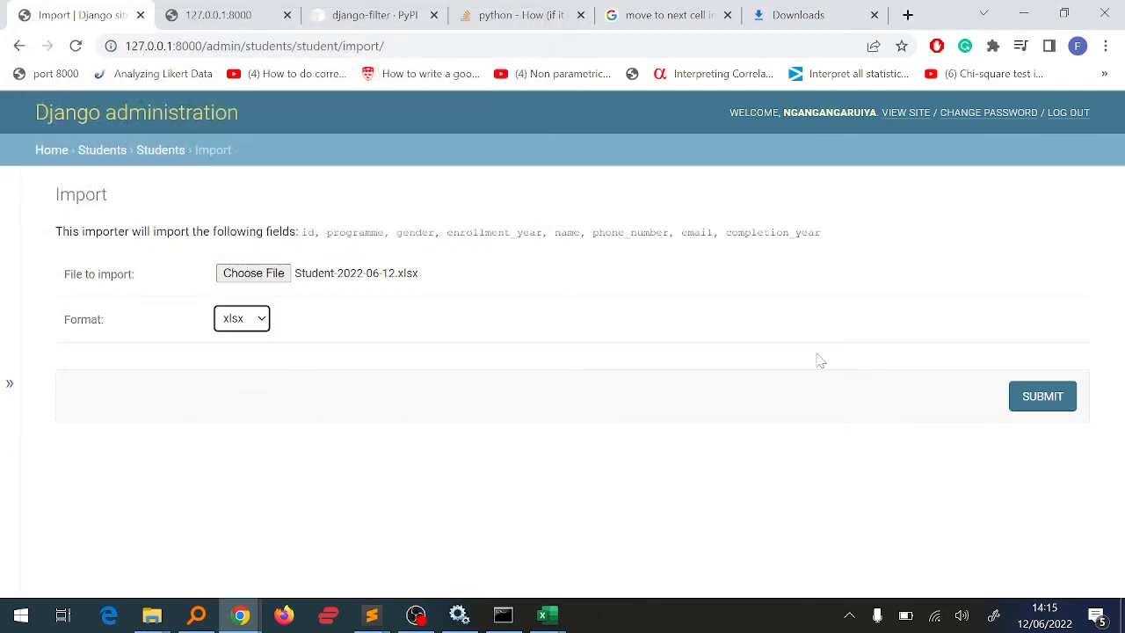
{"action": "left_click", "coordinate": [1043, 396]}
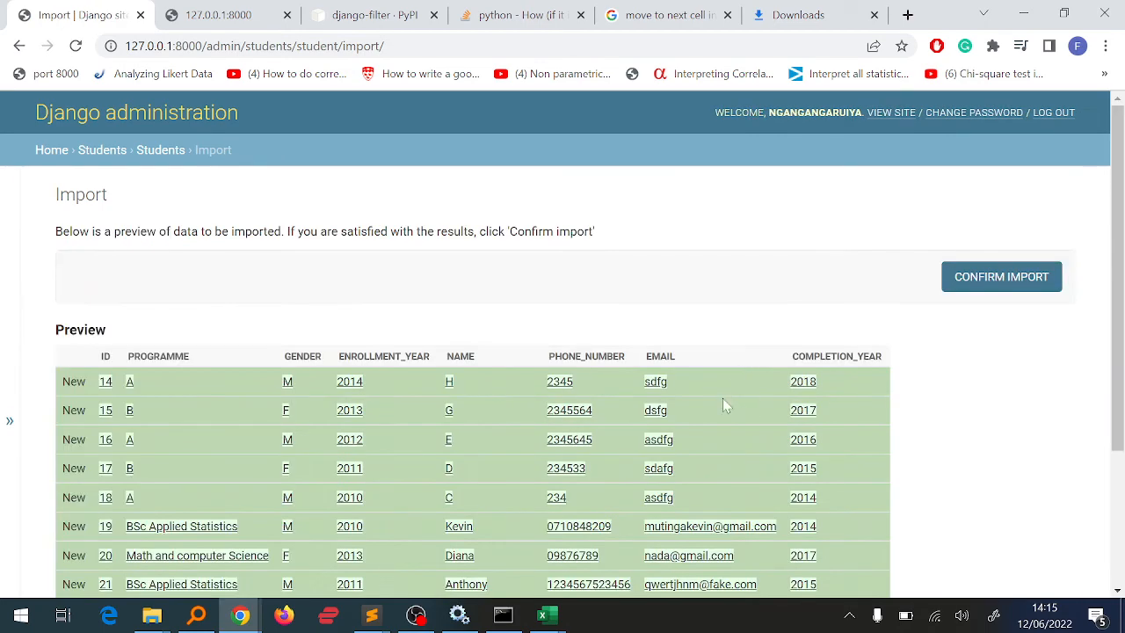
{"action": "key", "text": "alt+tab"}
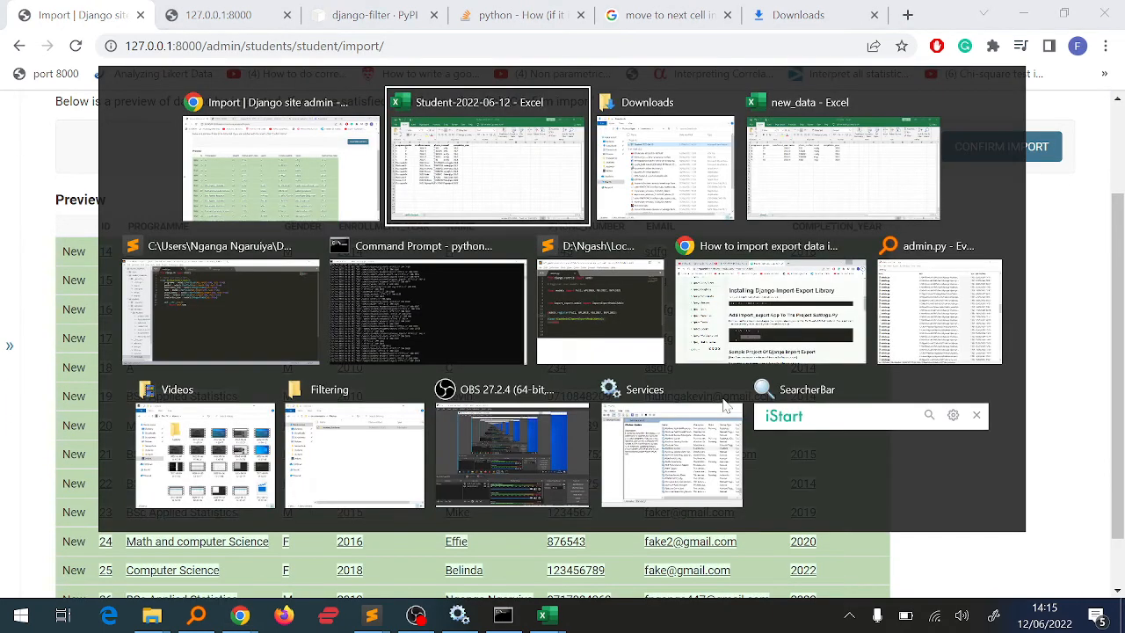
{"action": "left_click", "coordinate": [486, 158]}
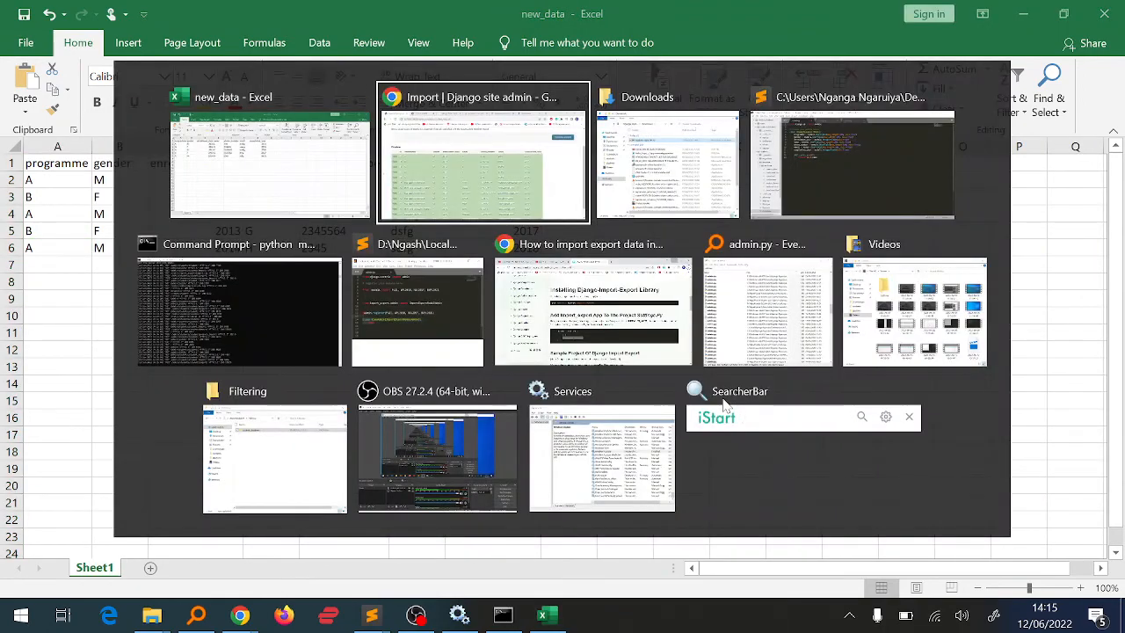
{"action": "left_click", "coordinate": [481, 151]}
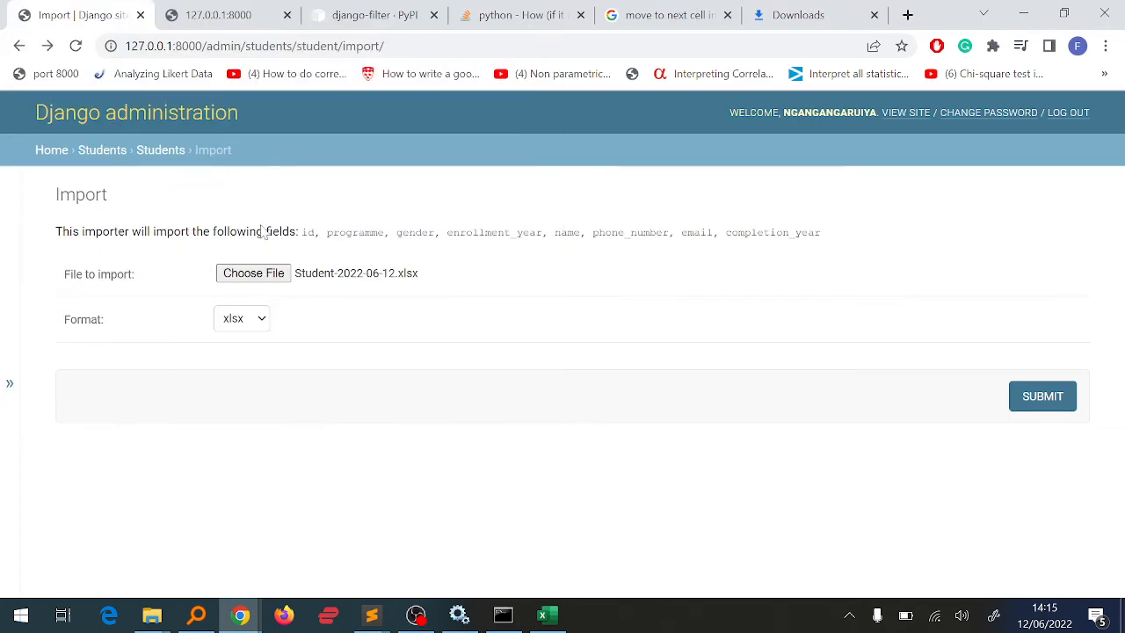
{"action": "left_click", "coordinate": [243, 318]}
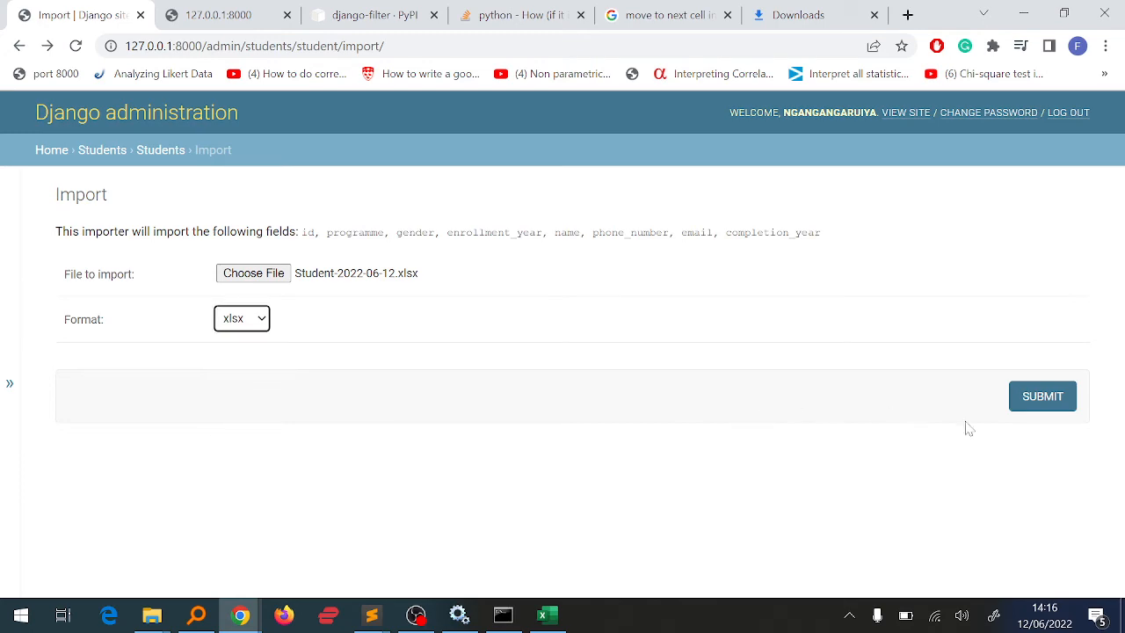
{"action": "left_click", "coordinate": [1041, 396]}
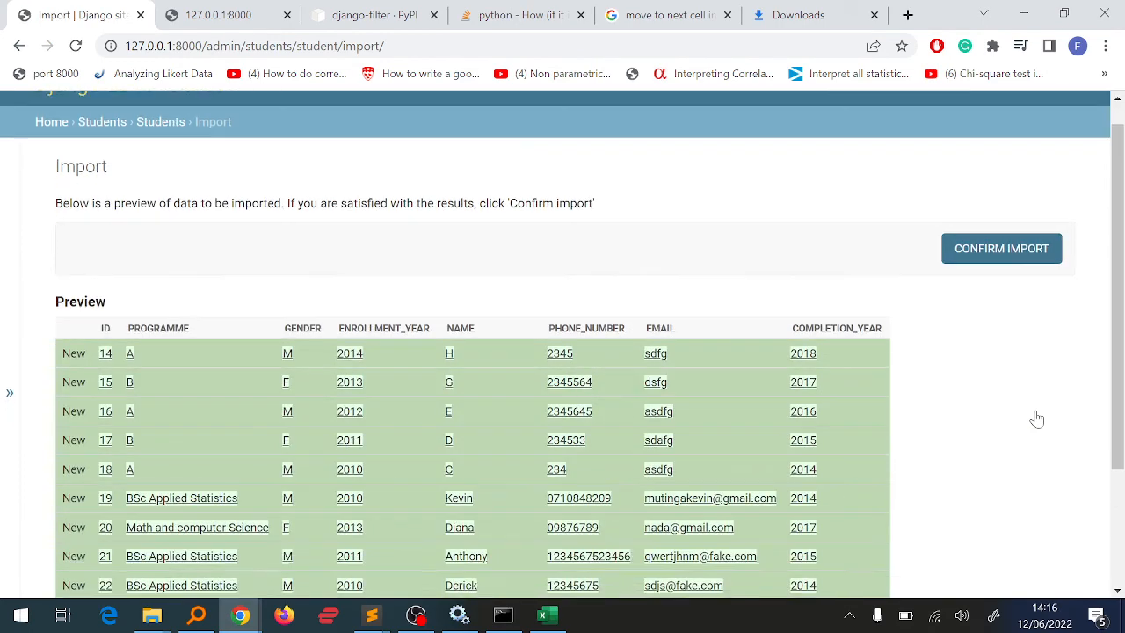
{"action": "scroll", "scroll_direction": "down", "scroll_amount": 3}
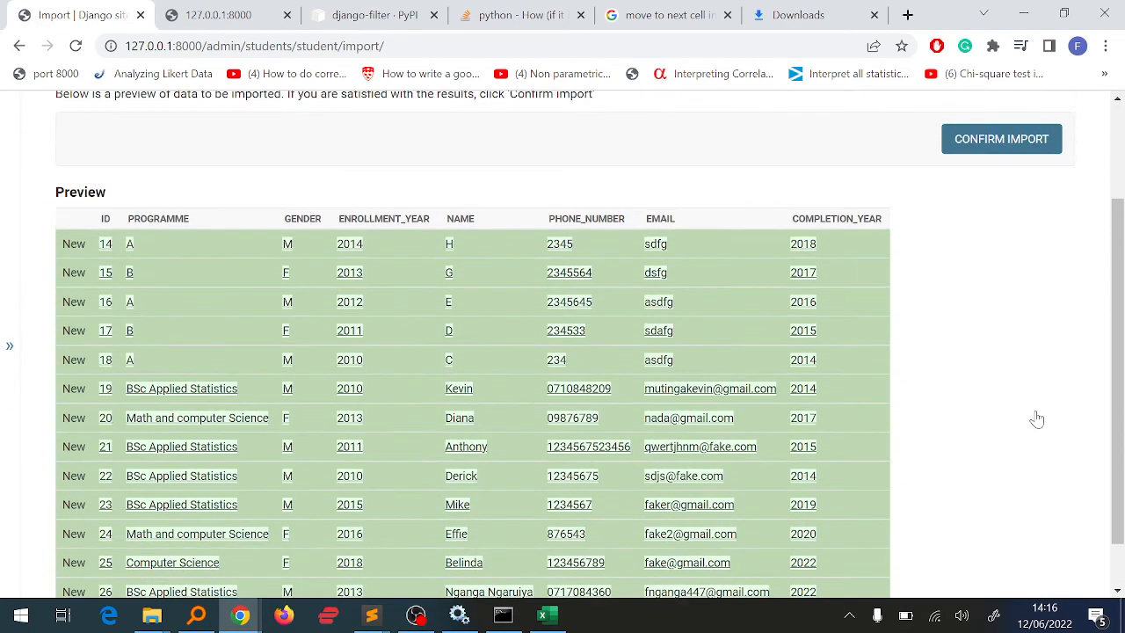
{"action": "mouse_move", "coordinate": [853, 334]}
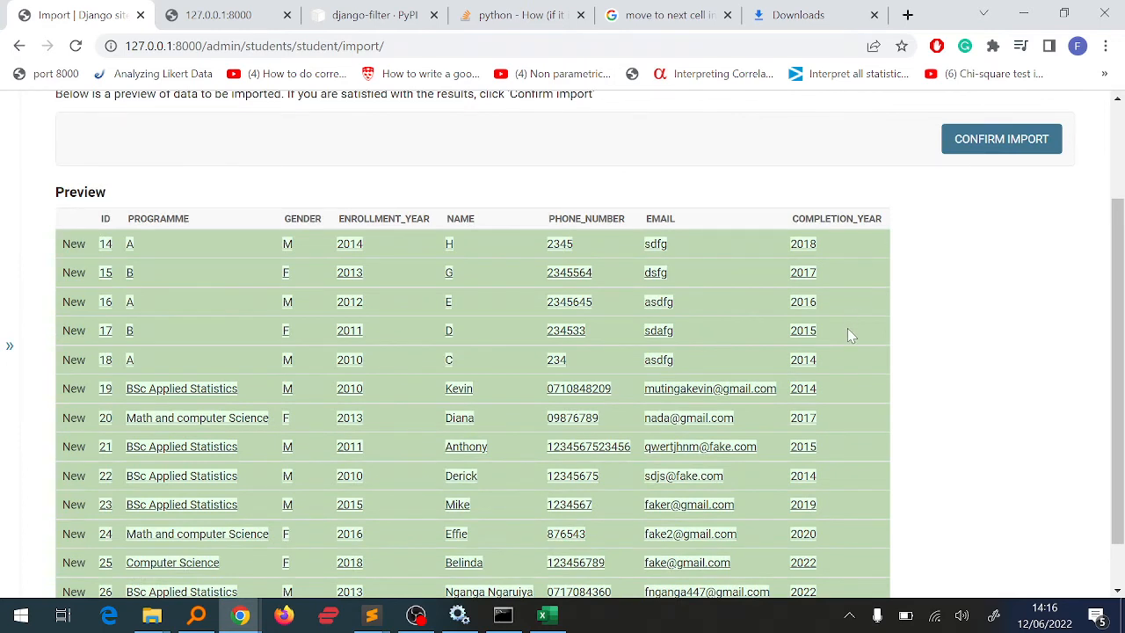
{"action": "mouse_move", "coordinate": [812, 260]}
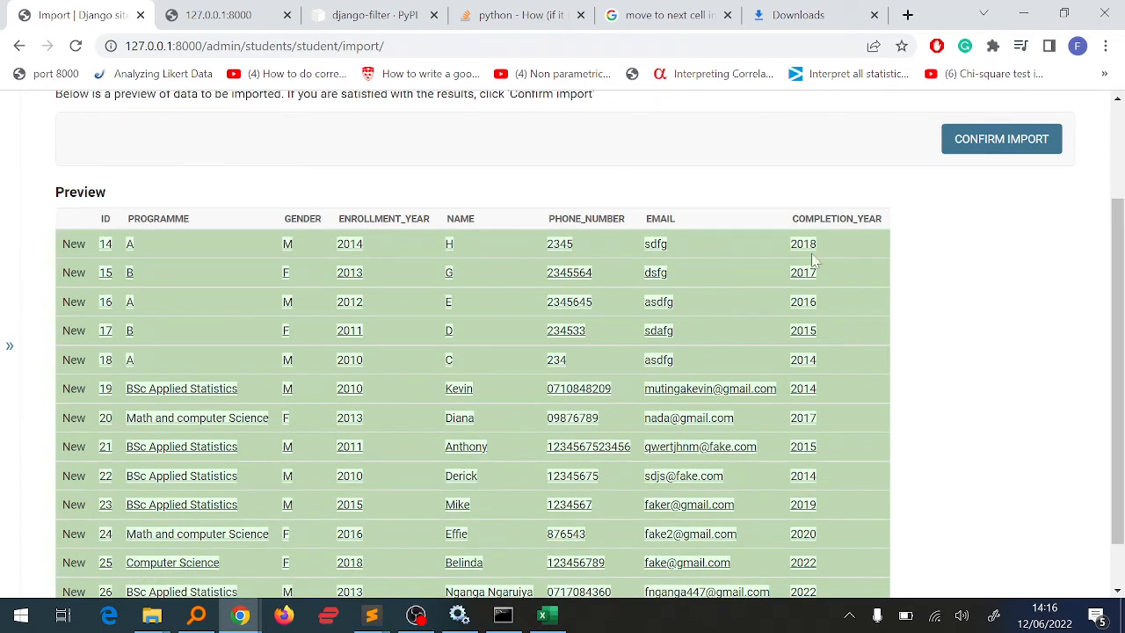
{"action": "scroll", "scroll_direction": "up", "scroll_amount": 3}
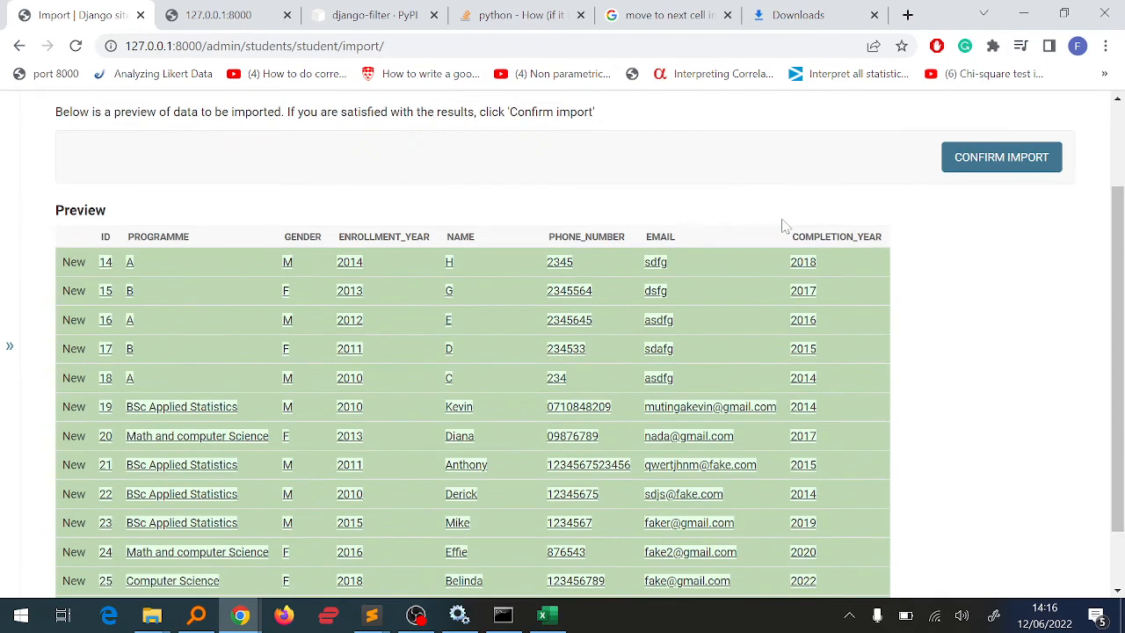
{"action": "scroll", "scroll_direction": "up", "scroll_amount": 3}
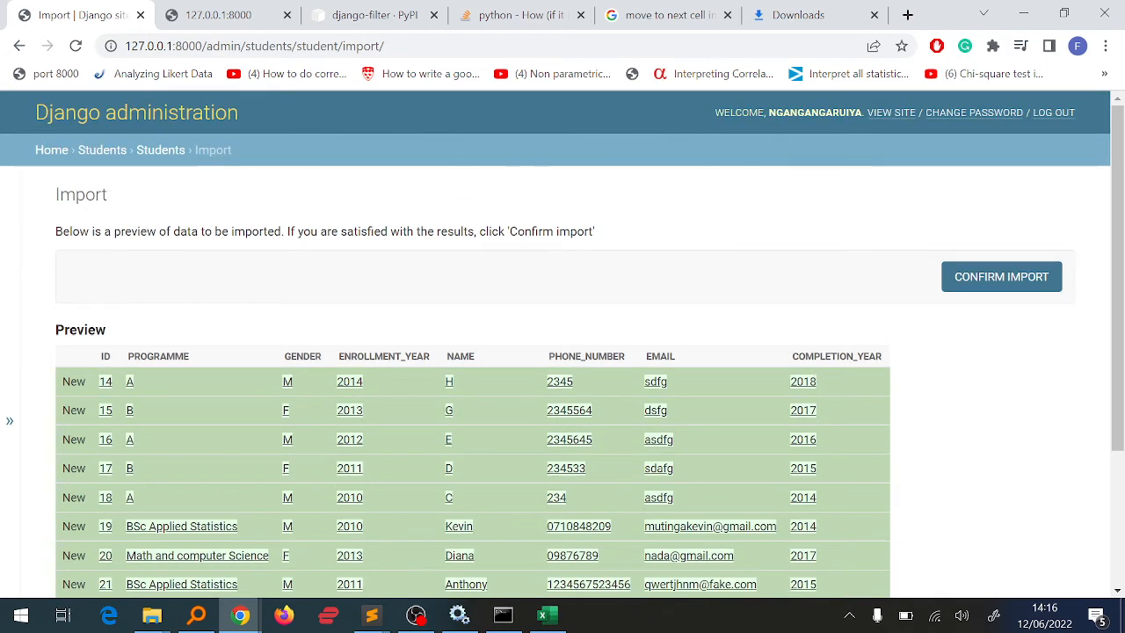
{"action": "mouse_move", "coordinate": [805, 492]}
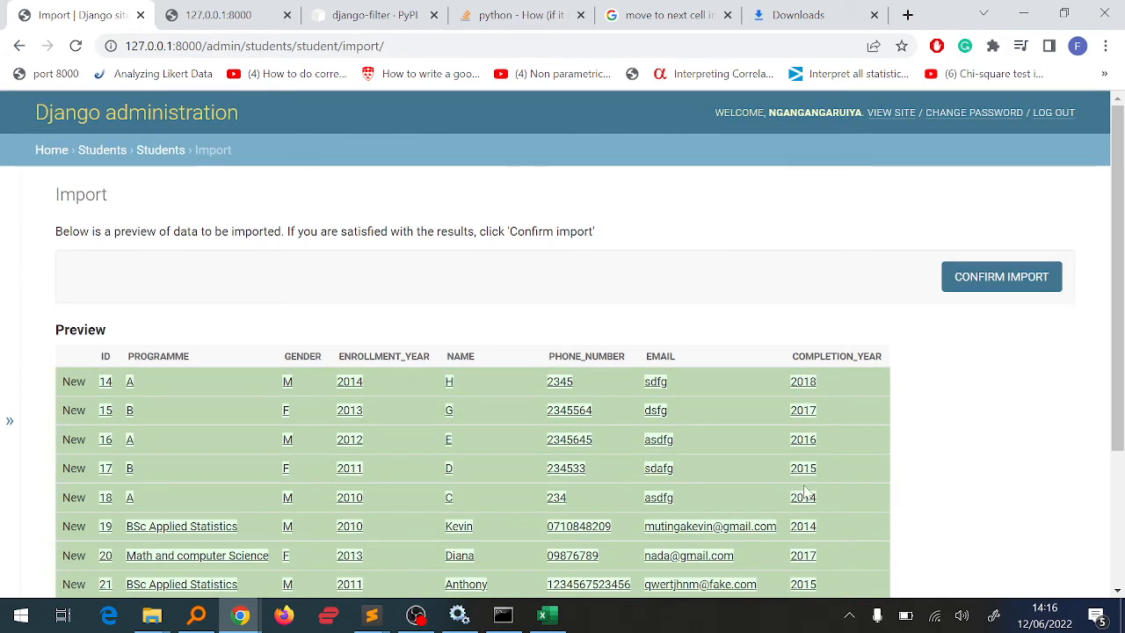
{"action": "mouse_move", "coordinate": [483, 341]}
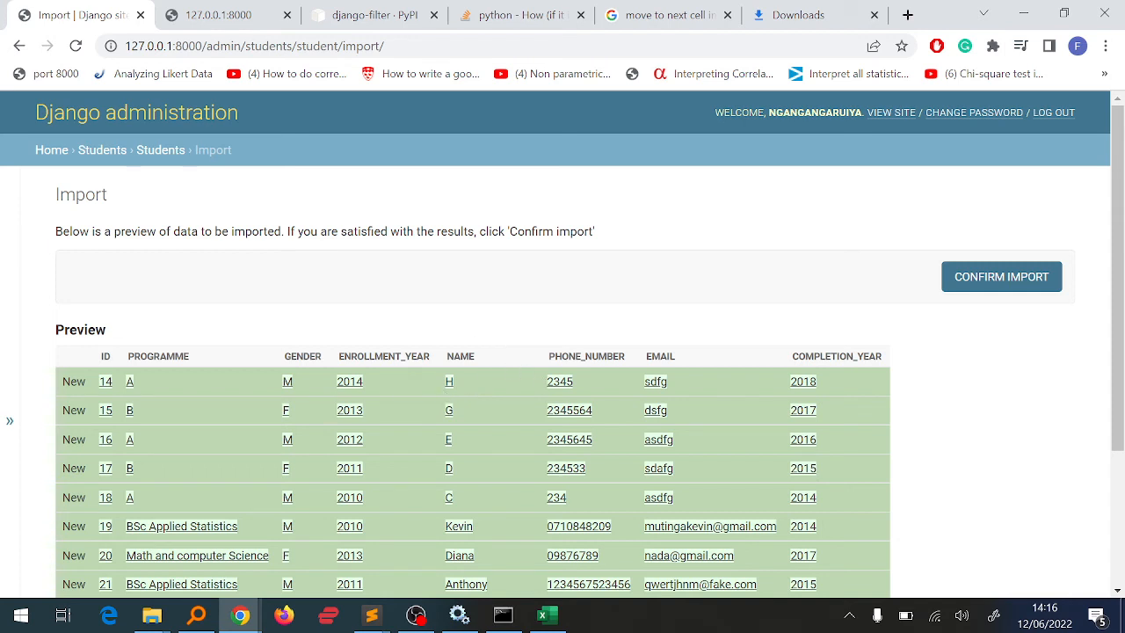
{"action": "mouse_move", "coordinate": [580, 461]}
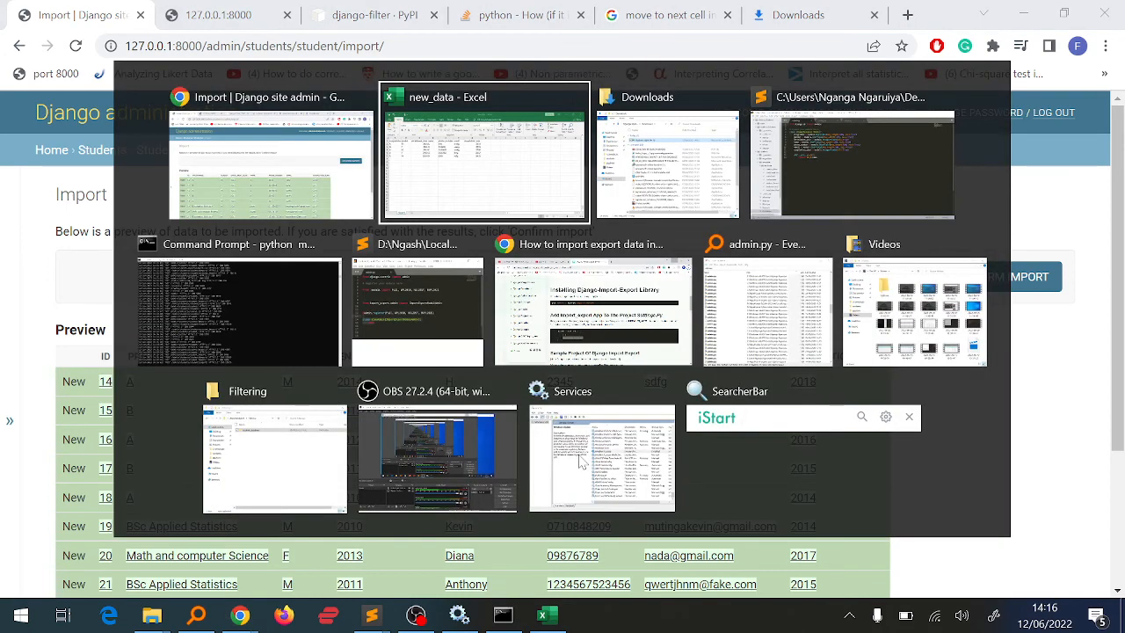
Step: Fill the phone_number column with 1 down to row 14 and format it as Number (1.00)
{"action": "left_click", "coordinate": [486, 151]}
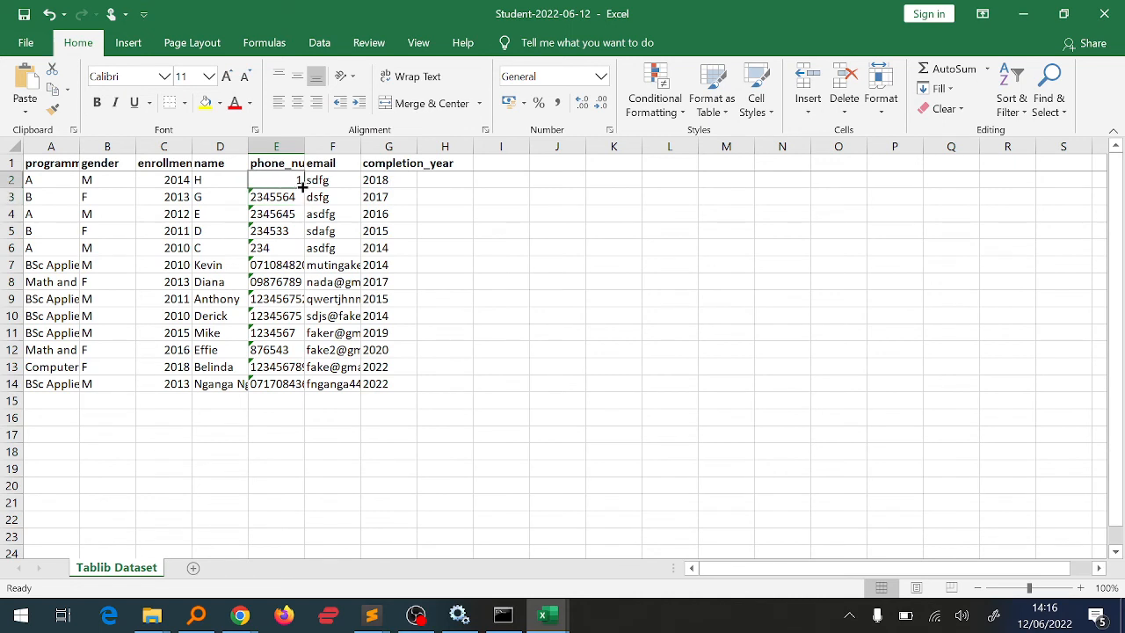
{"action": "left_click_drag", "start_coordinate": [276, 180], "coordinate": [276, 383]}
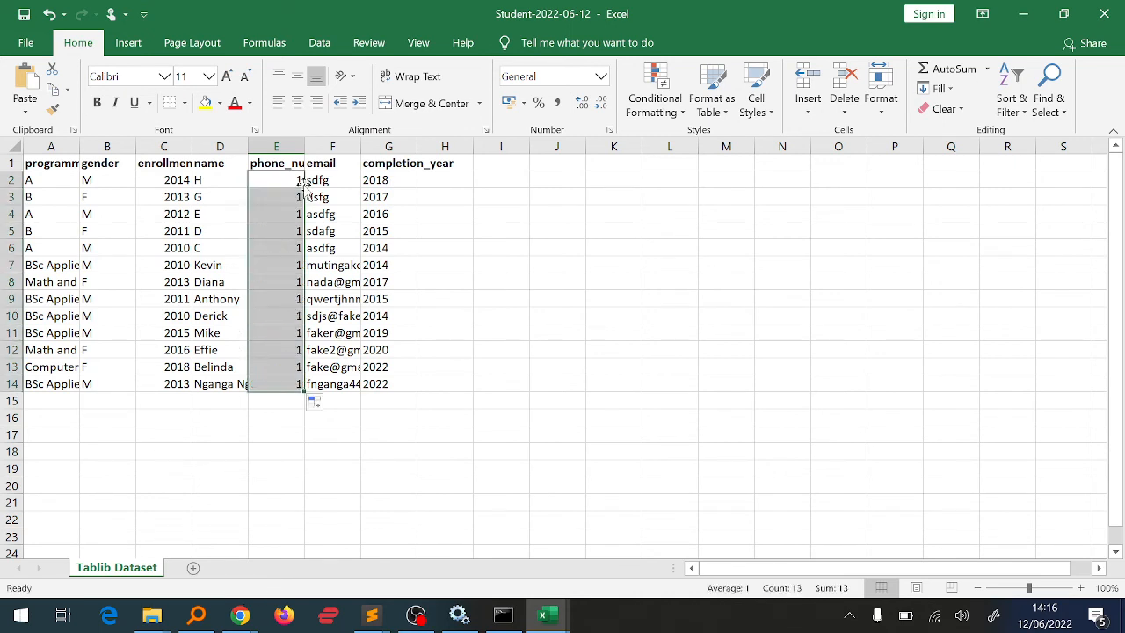
{"action": "left_click", "coordinate": [276, 179]}
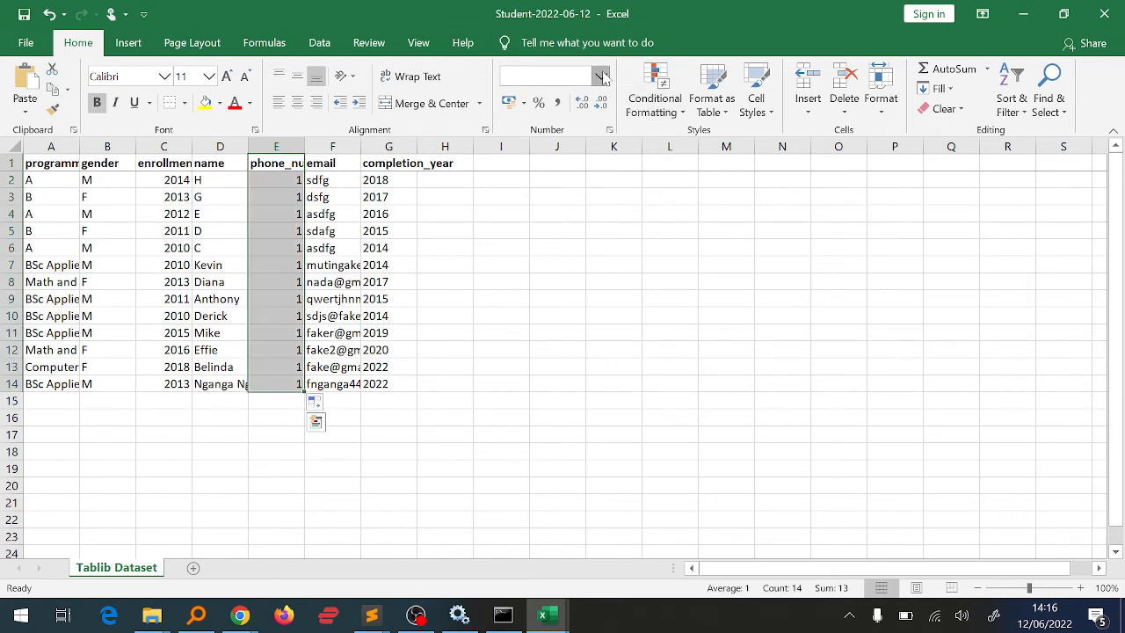
{"action": "left_click", "coordinate": [601, 74]}
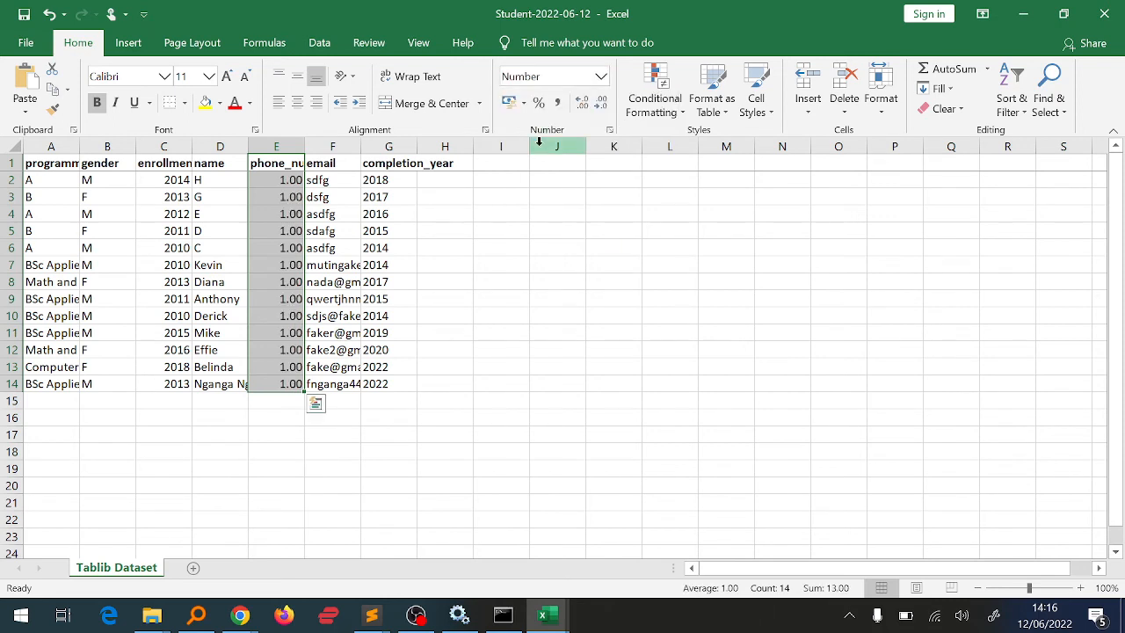
{"action": "left_click", "coordinate": [501, 316]}
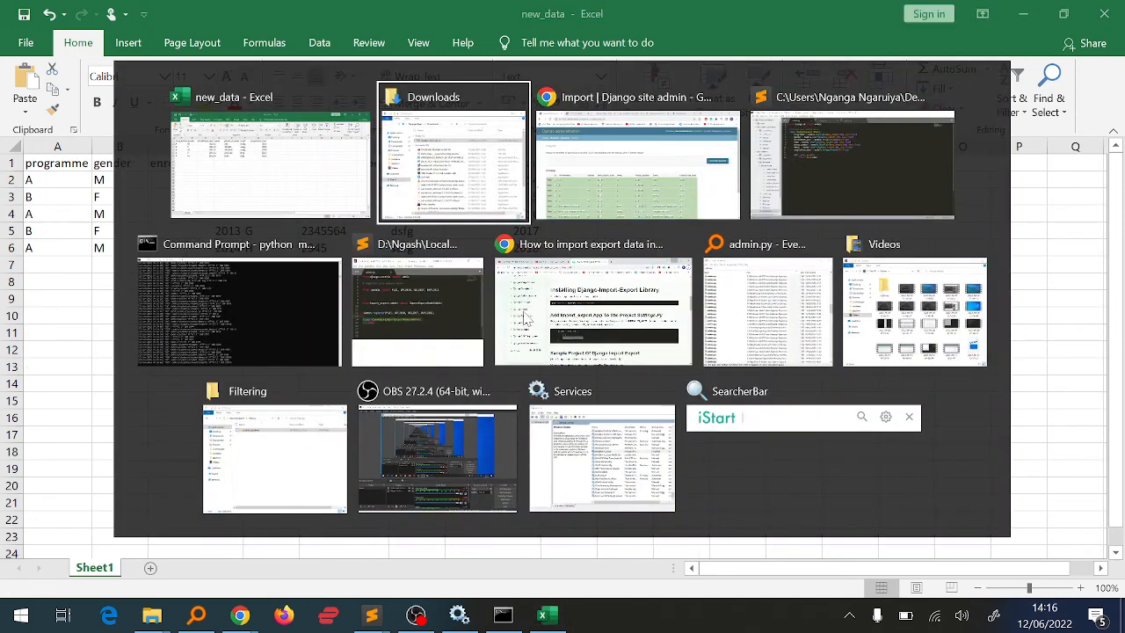
Step: Re-upload Student-2022-06-12.xlsx in the students admin and submit for a new import preview
{"action": "left_click", "coordinate": [11, 615]}
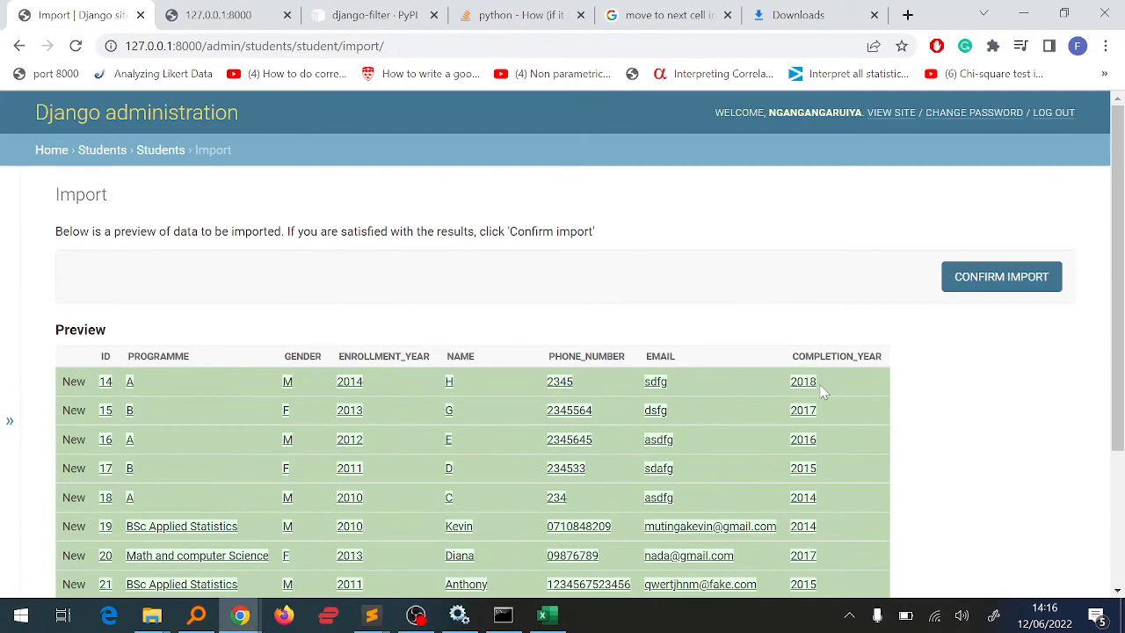
{"action": "left_click", "coordinate": [20, 46]}
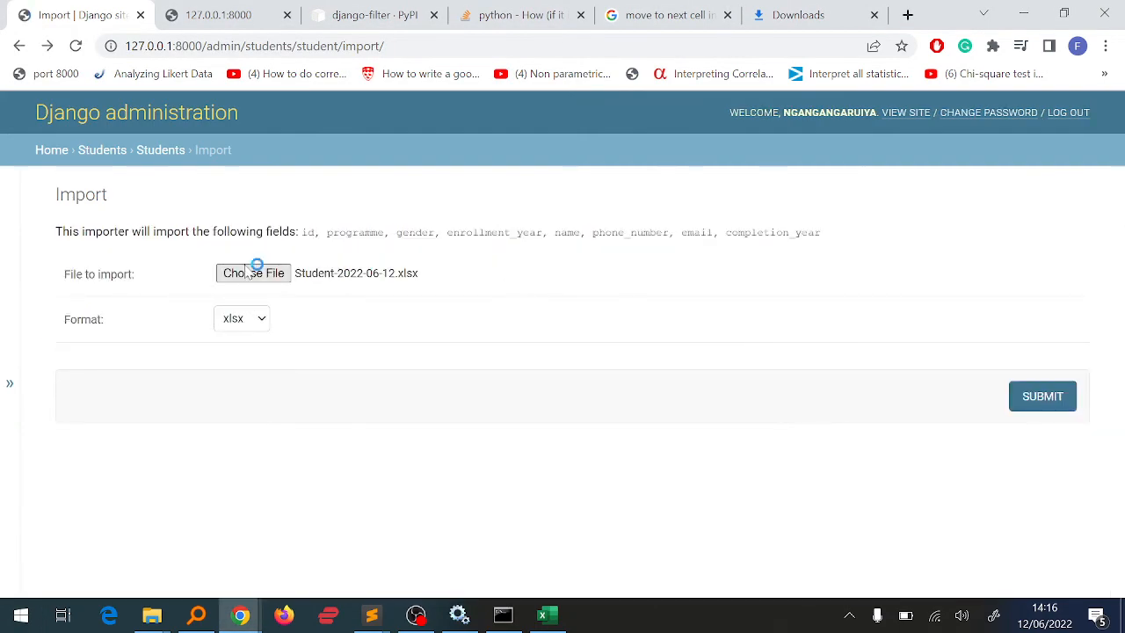
{"action": "left_click", "coordinate": [253, 273]}
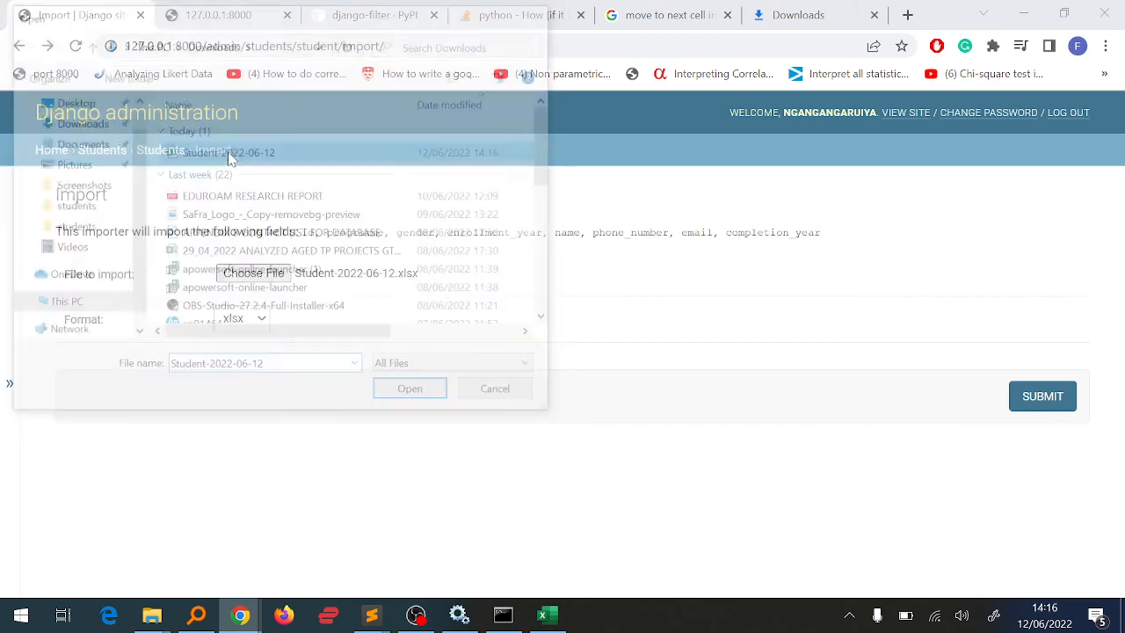
{"action": "left_click", "coordinate": [410, 389]}
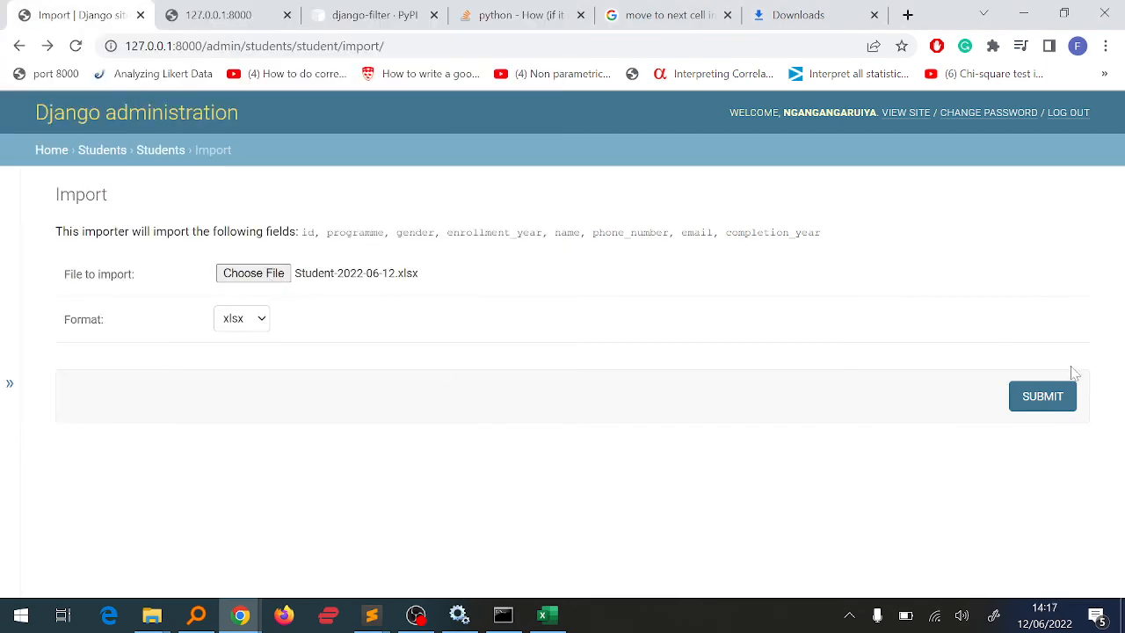
{"action": "left_click", "coordinate": [1043, 395]}
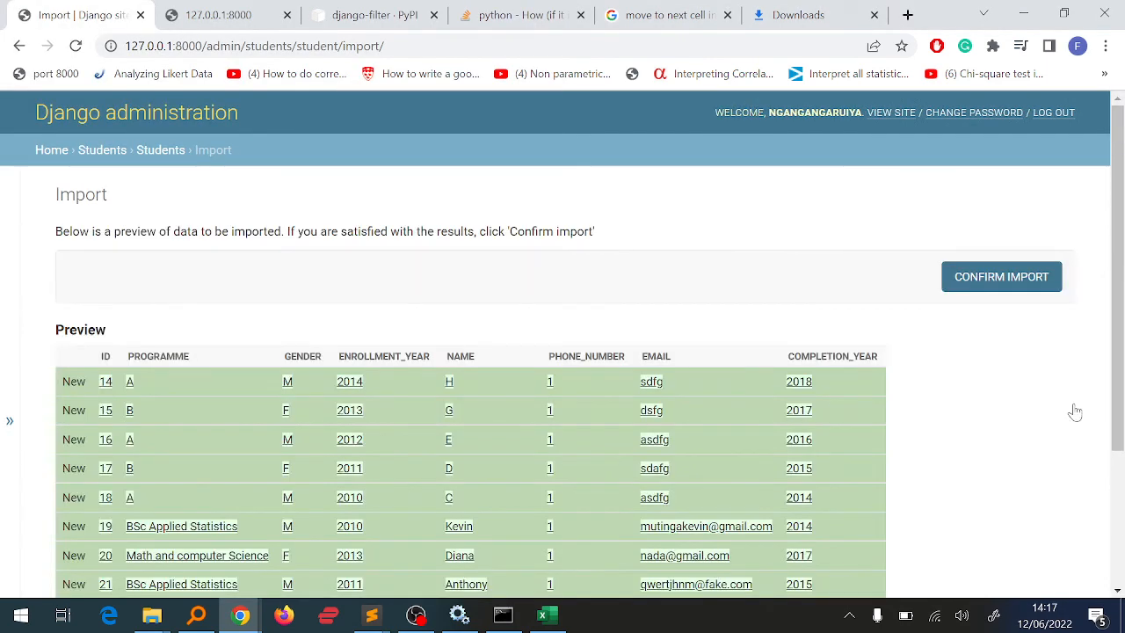
Step: Scroll through the preview showing students 14–26 as new with phone_number 1
{"action": "scroll", "scroll_direction": "down", "scroll_amount": 3}
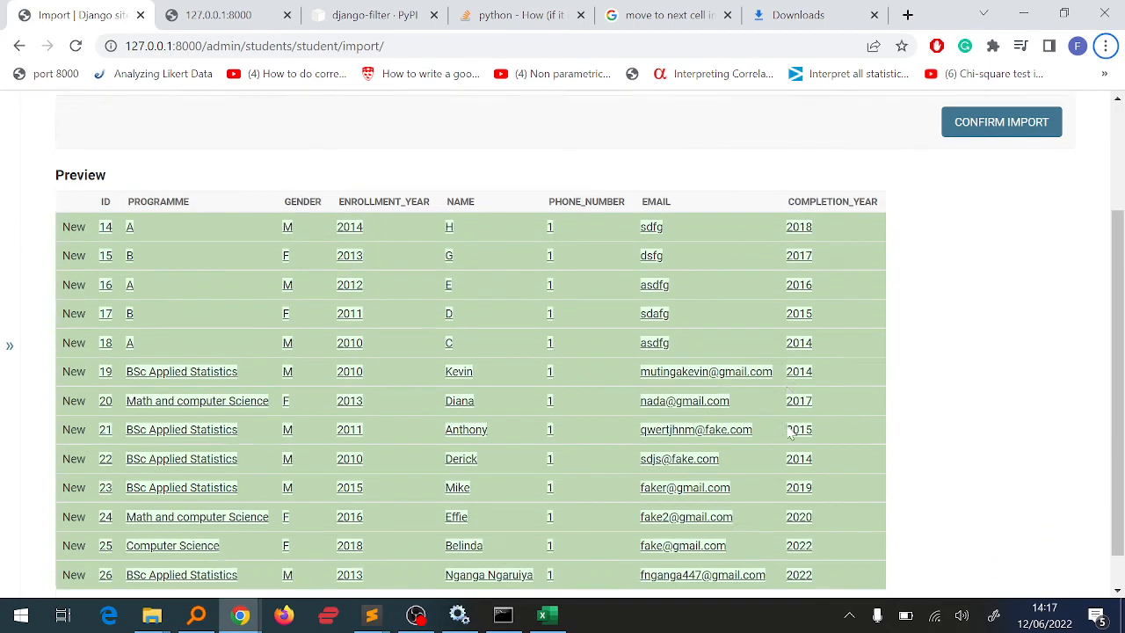
{"action": "scroll", "scroll_direction": "down", "scroll_amount": 3}
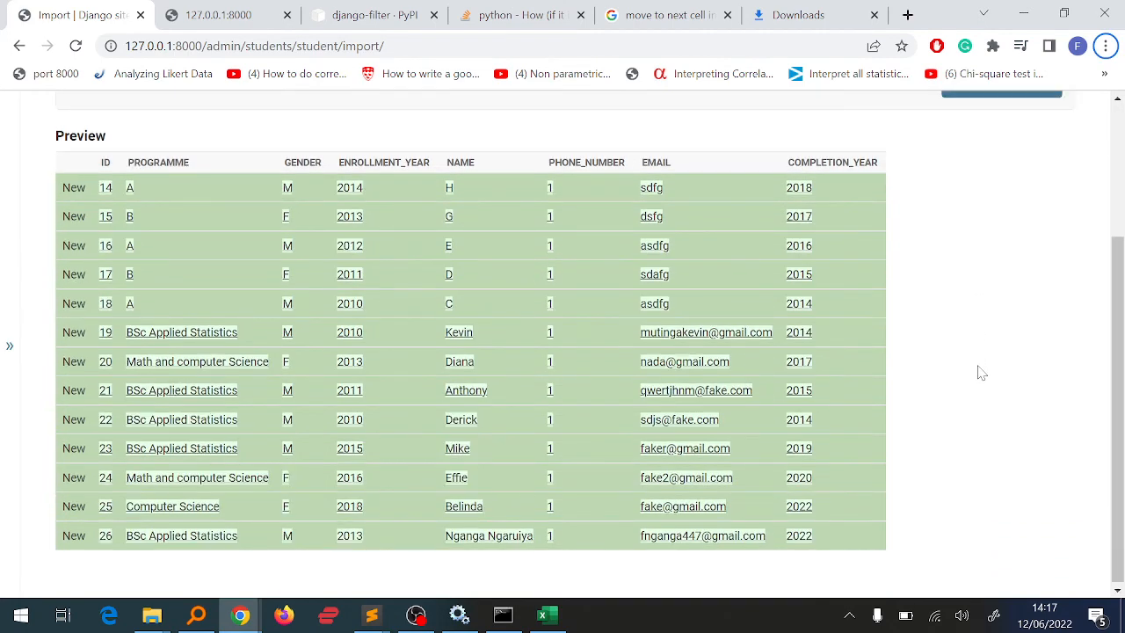
{"action": "scroll", "scroll_direction": "up", "scroll_amount": 3}
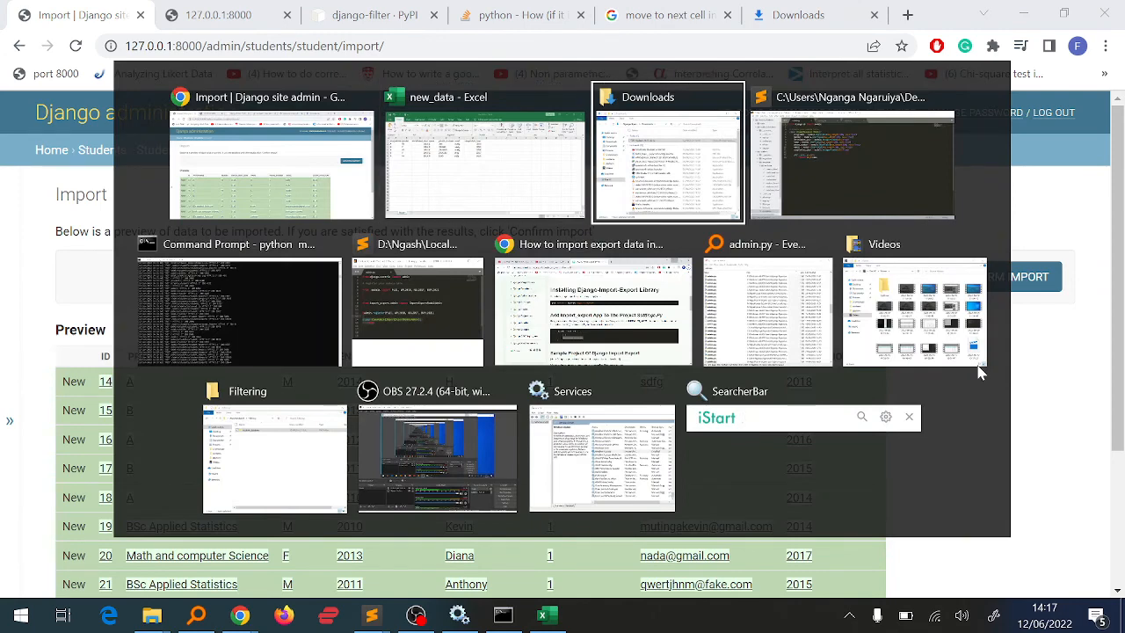
{"action": "left_click", "coordinate": [485, 154]}
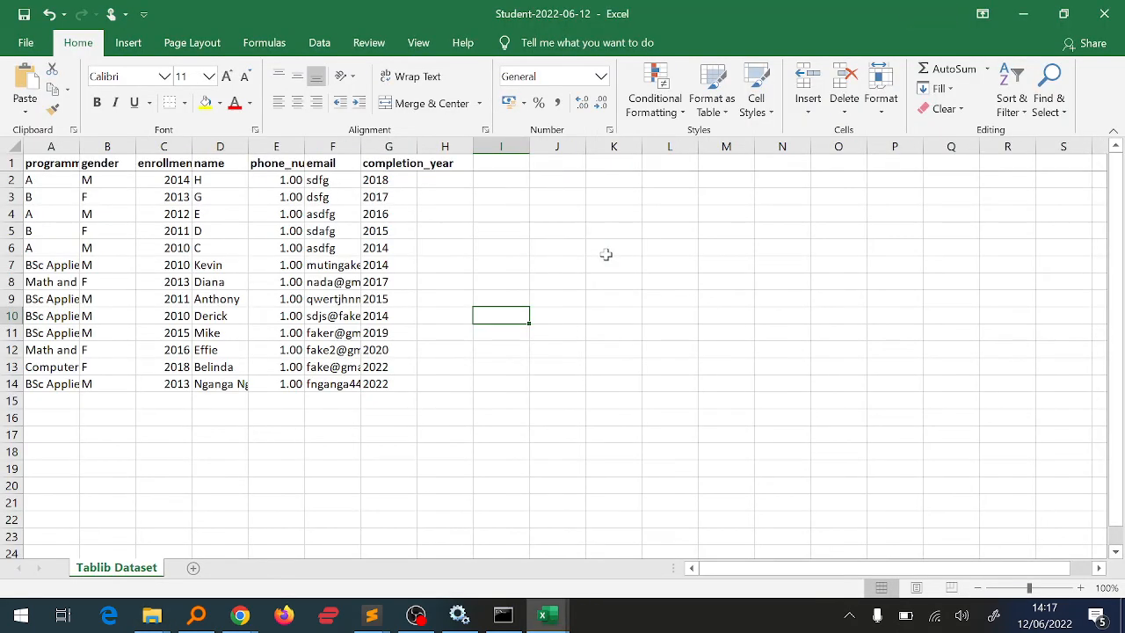
{"action": "left_click", "coordinate": [276, 180]}
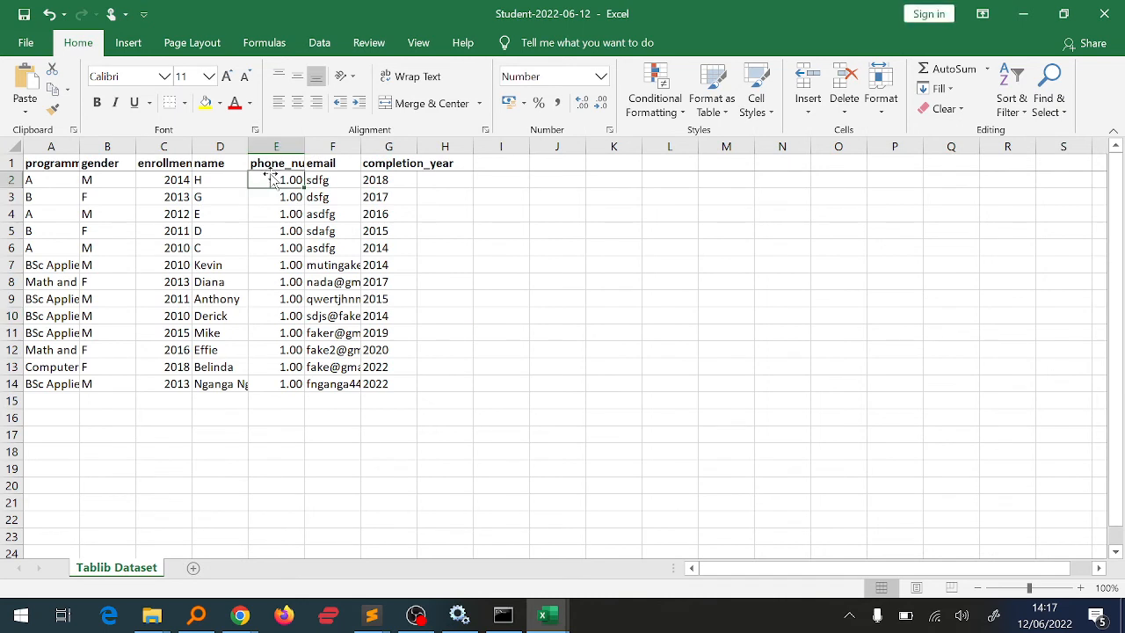
{"action": "left_click", "coordinate": [49, 179]}
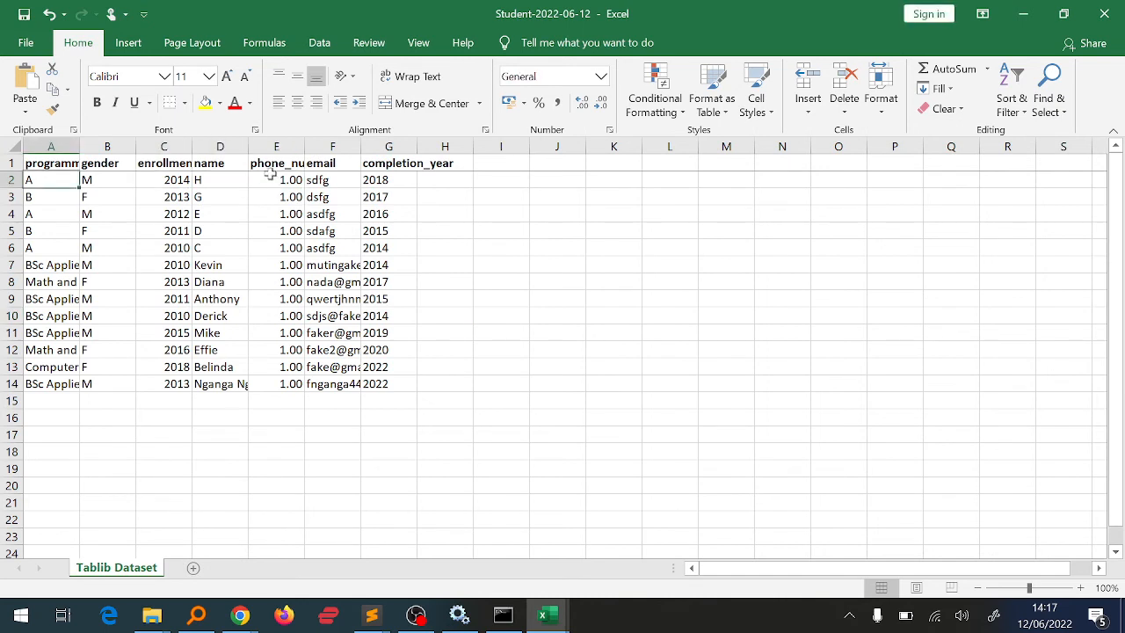
{"action": "key", "text": "alt+tab"}
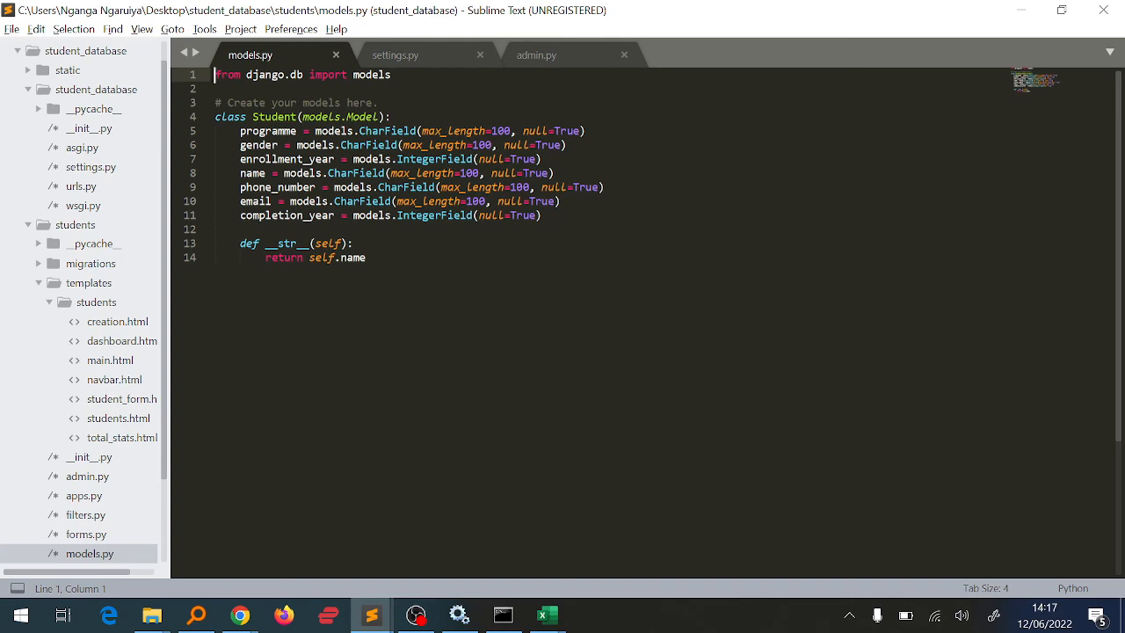
{"action": "left_click", "coordinate": [546, 615]}
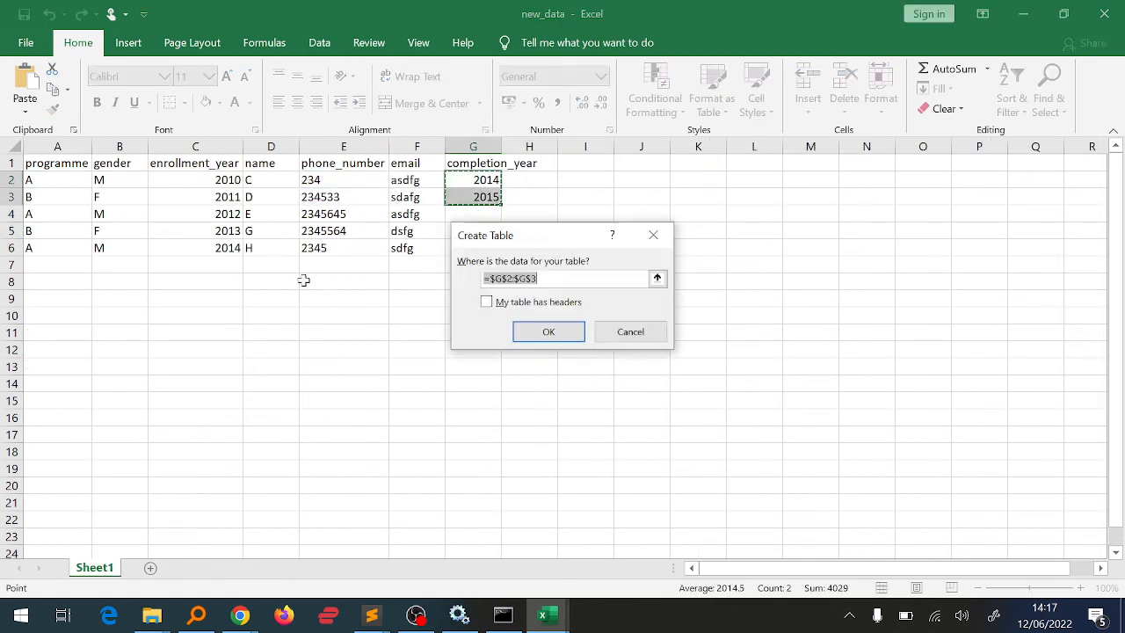
Step: Cancel the Create Table dialog in Excel and return to the import preview in Chrome
{"action": "left_click", "coordinate": [629, 331]}
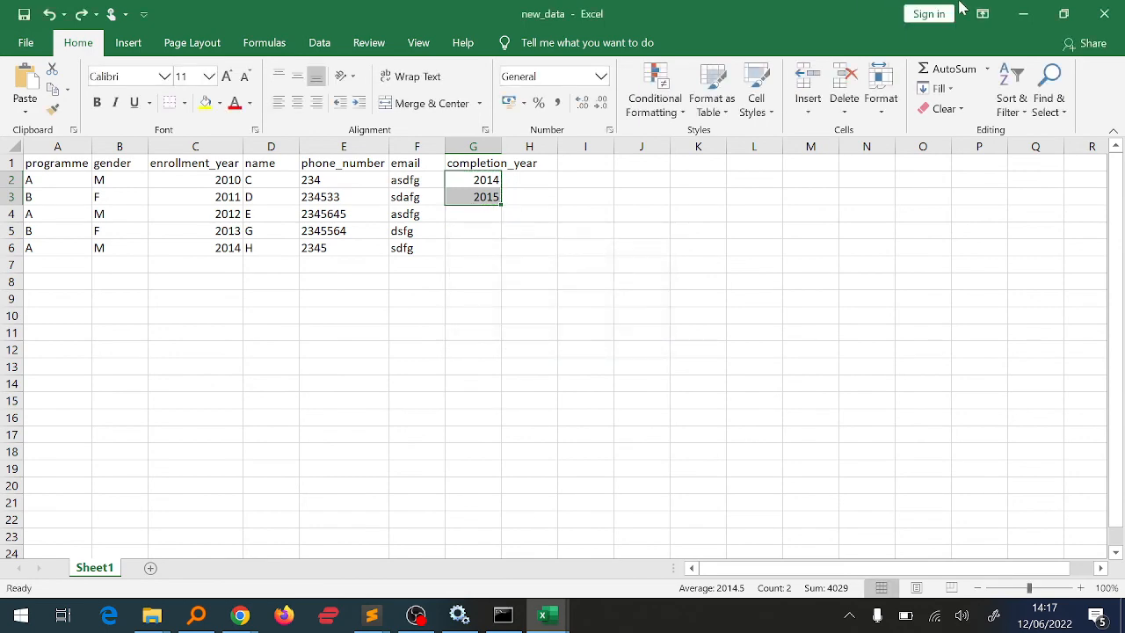
{"action": "key", "text": "alt+tab"}
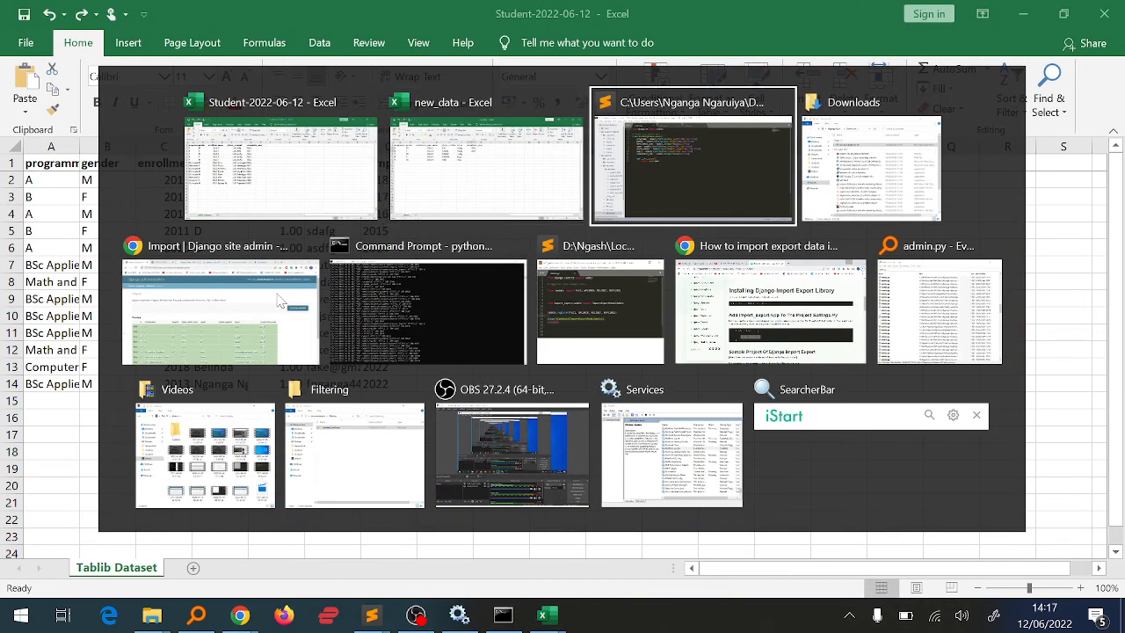
{"action": "left_click", "coordinate": [219, 313]}
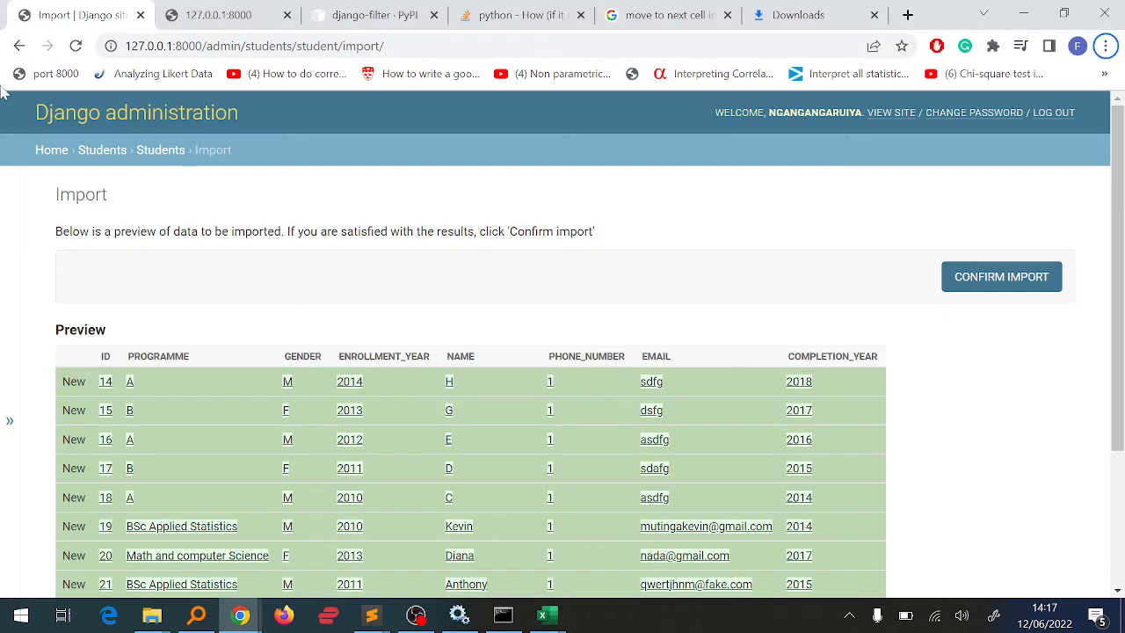
Step: Switch to the student site and view its list of 13 students with phone numbers
{"action": "left_click", "coordinate": [71, 14]}
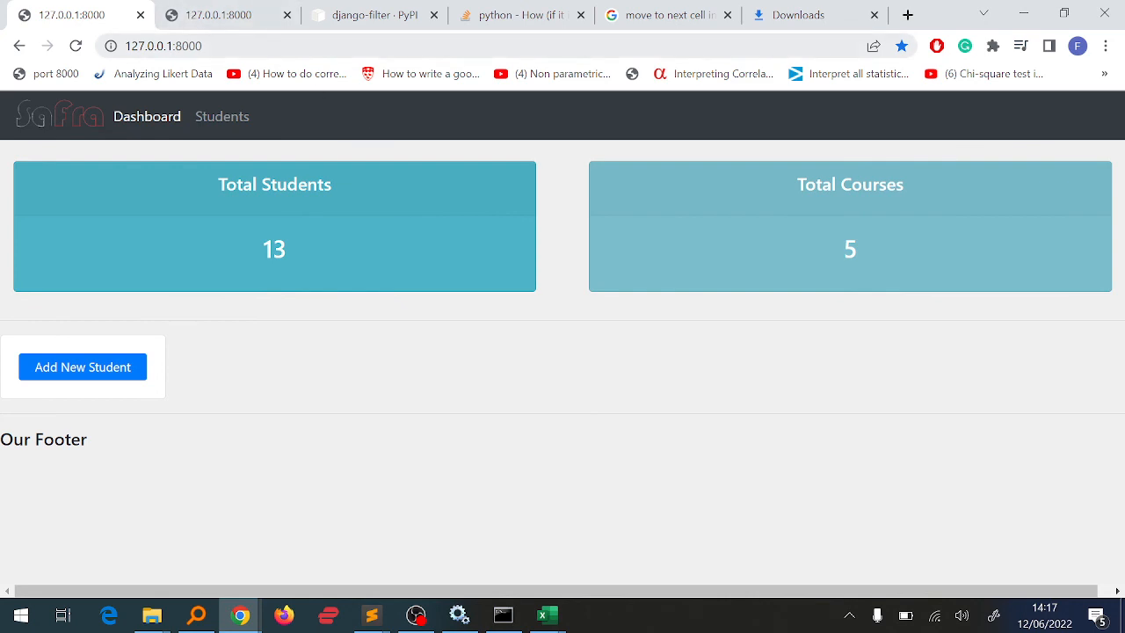
{"action": "mouse_move", "coordinate": [153, 391]}
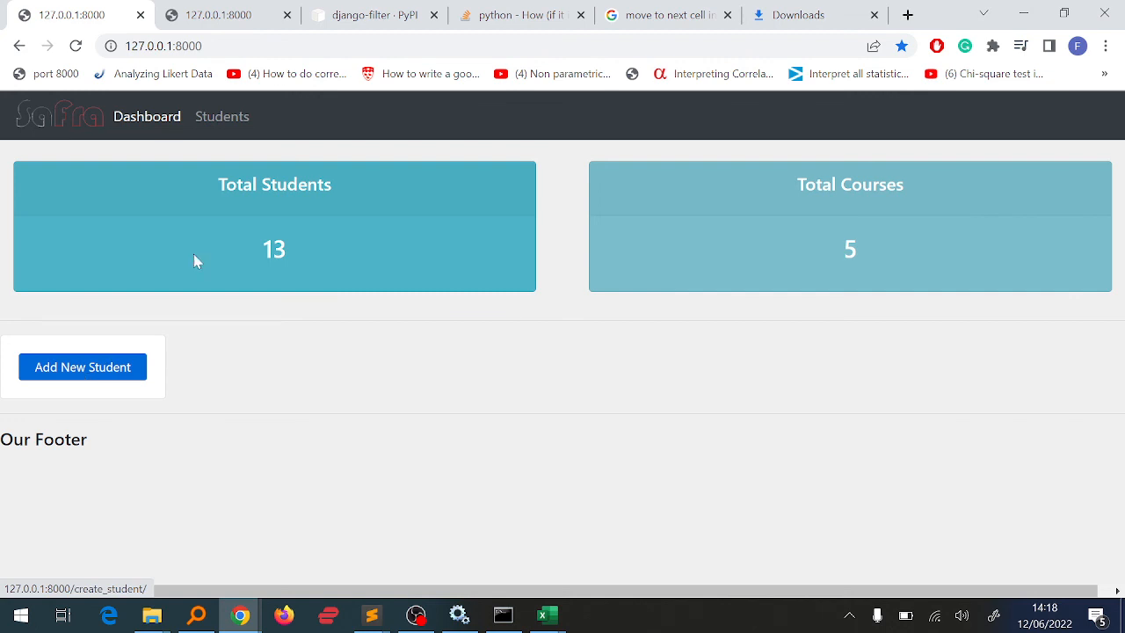
{"action": "mouse_move", "coordinate": [309, 142]}
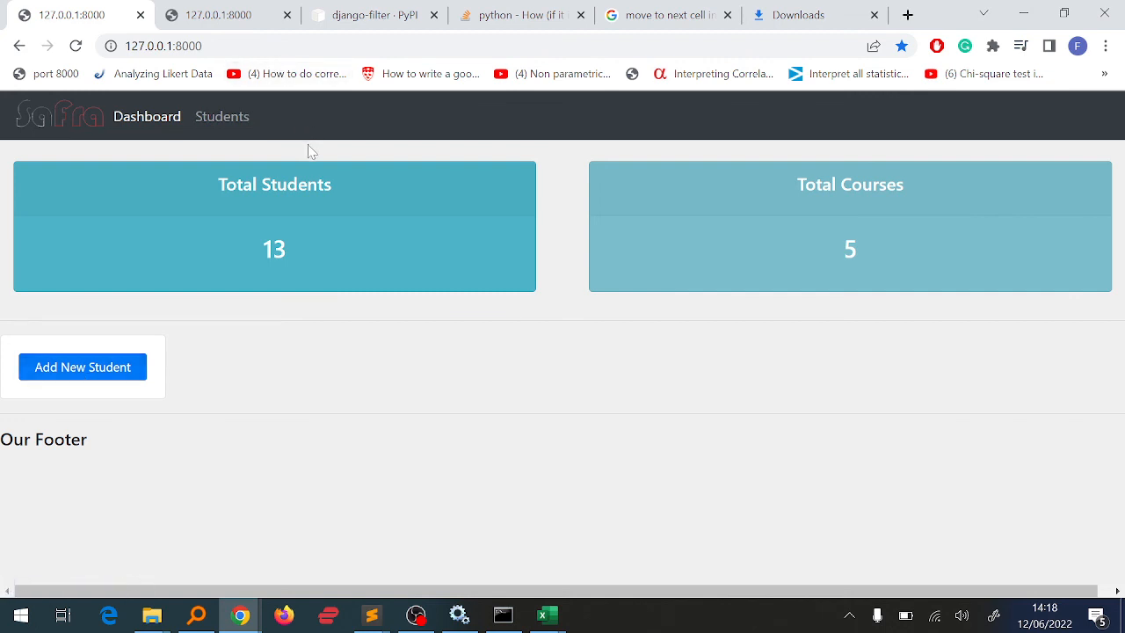
{"action": "left_click", "coordinate": [222, 116]}
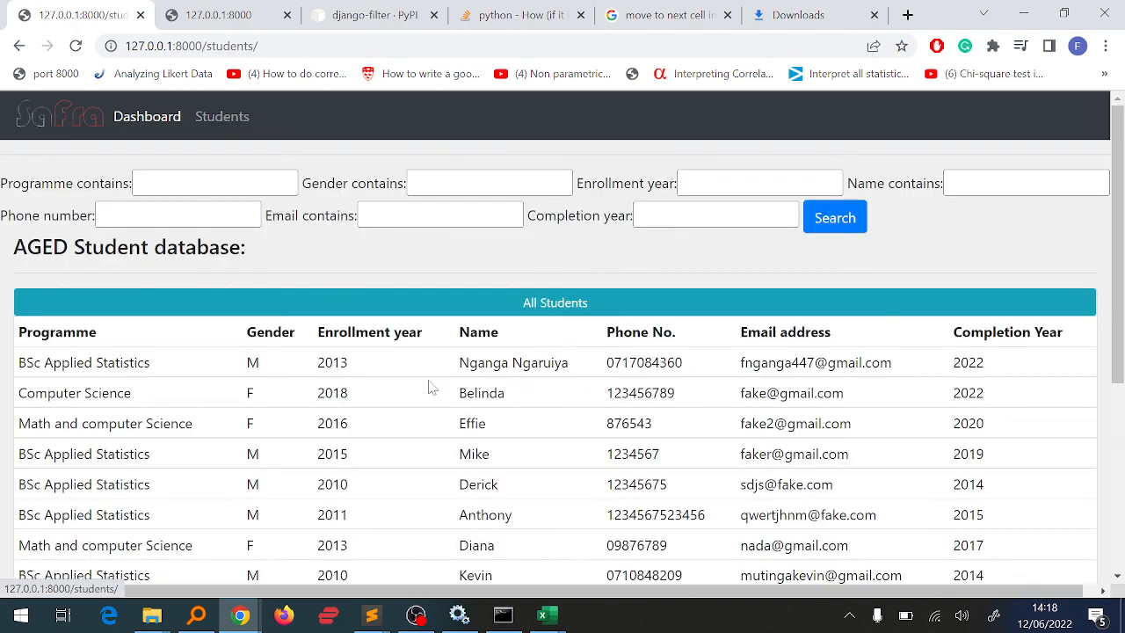
{"action": "scroll", "scroll_direction": "down", "scroll_amount": 3}
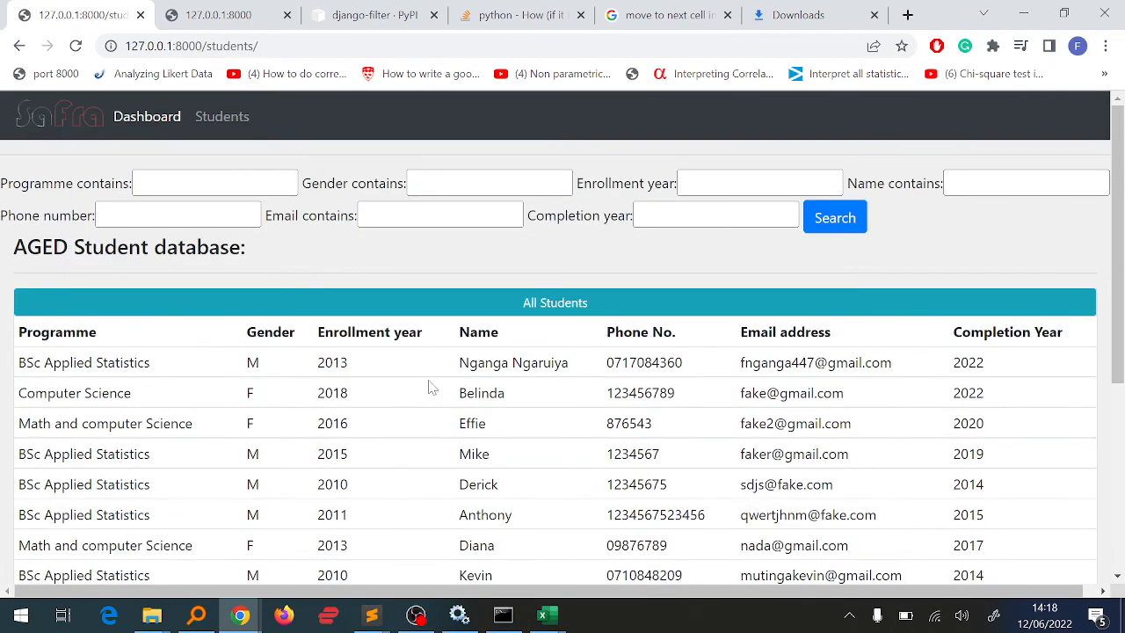
{"action": "mouse_move", "coordinate": [356, 260]}
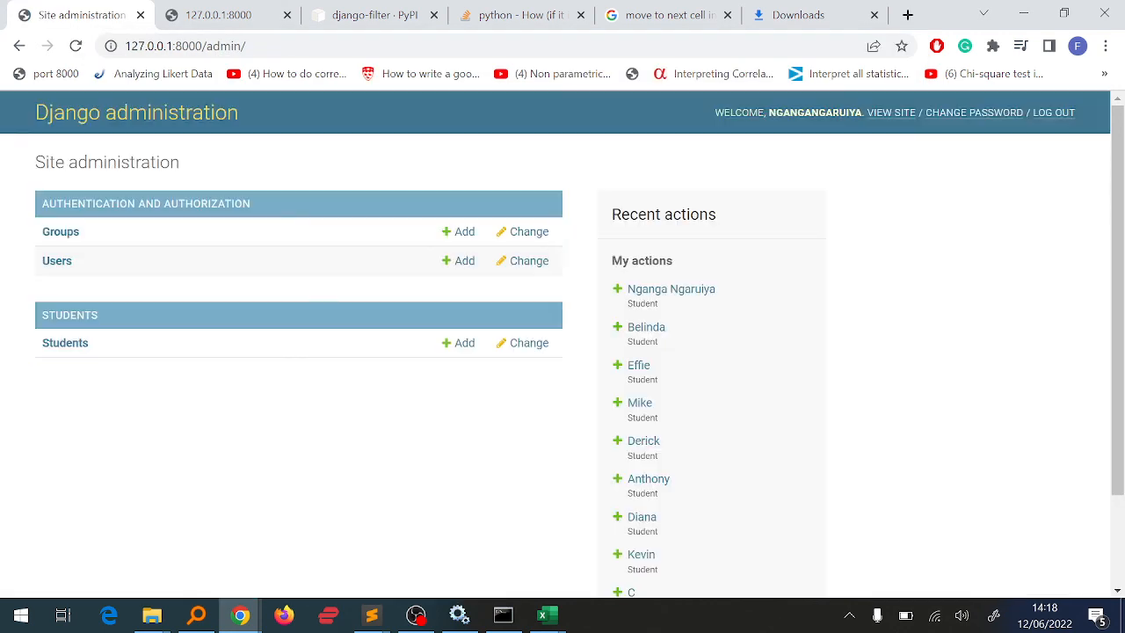
{"action": "mouse_move", "coordinate": [204, 356]}
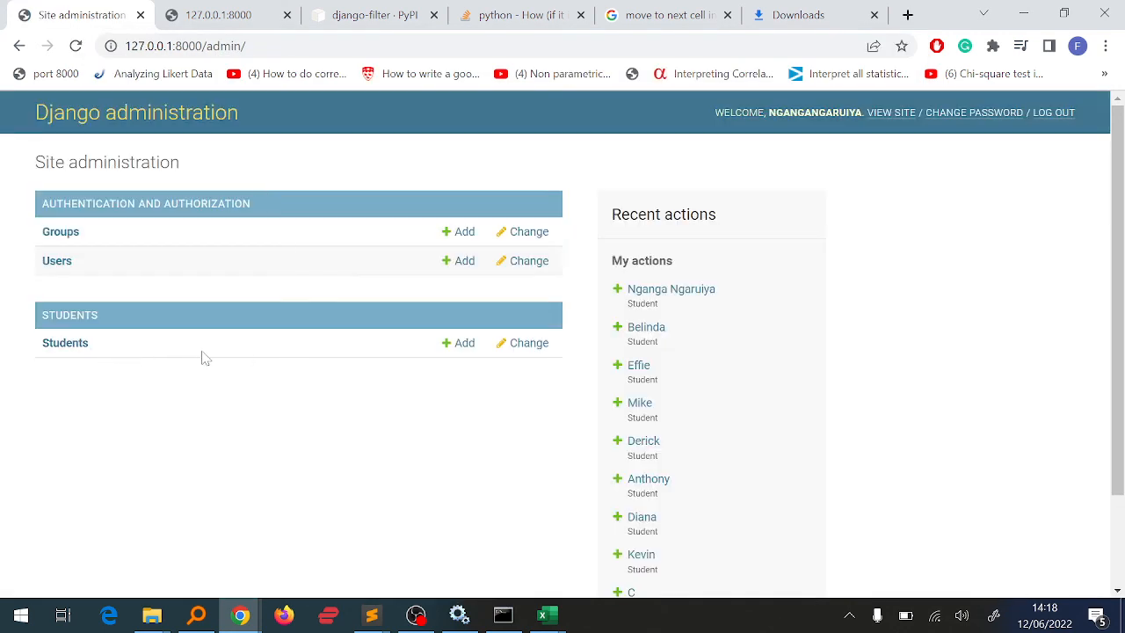
{"action": "mouse_move", "coordinate": [99, 385]}
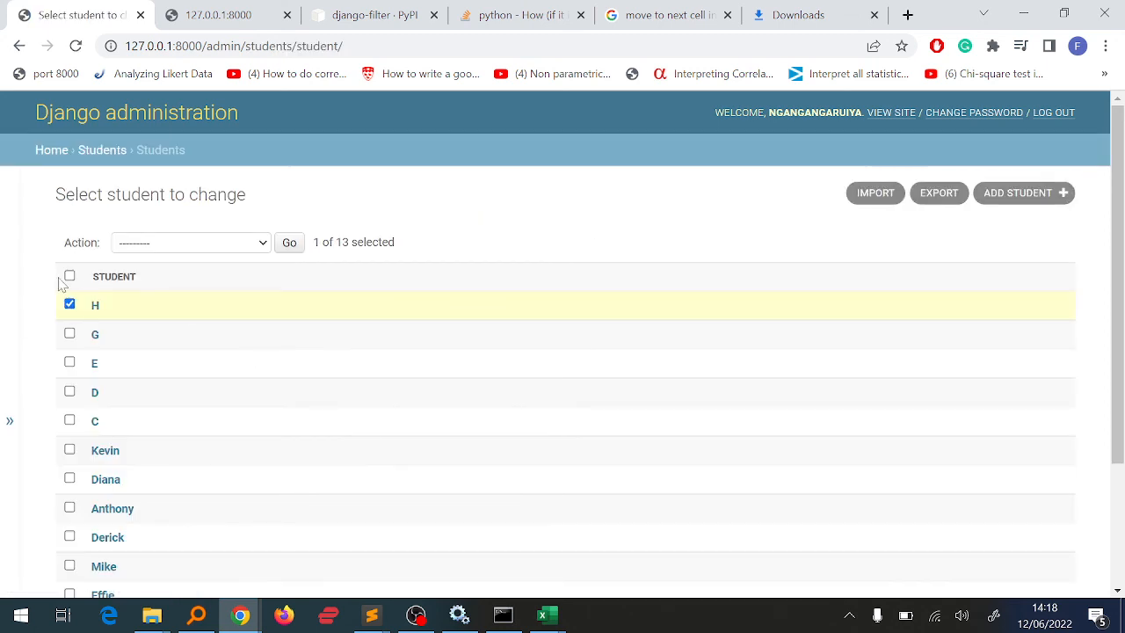
Step: Clear the checkbox on student H in the admin student list
{"action": "left_click", "coordinate": [11, 420]}
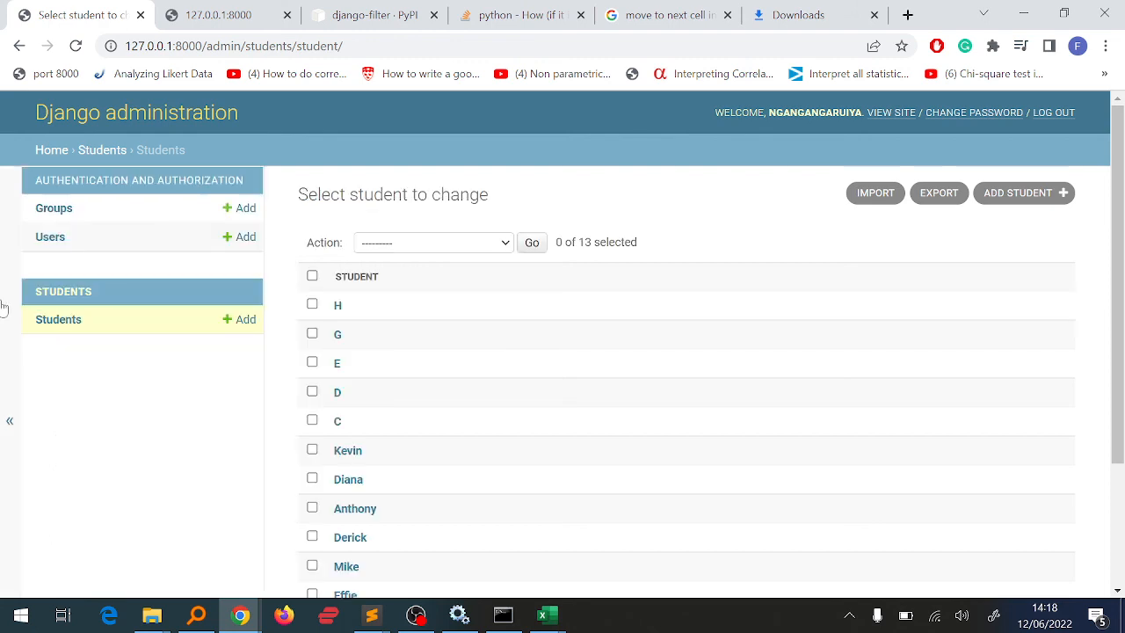
{"action": "mouse_move", "coordinate": [46, 74]}
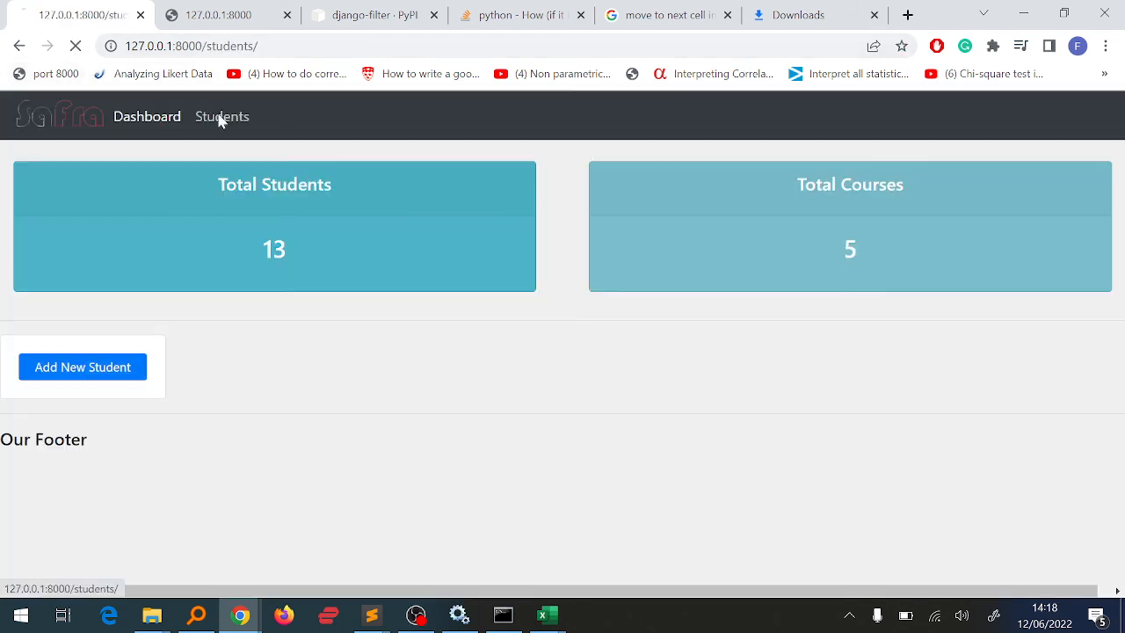
{"action": "left_click", "coordinate": [221, 116]}
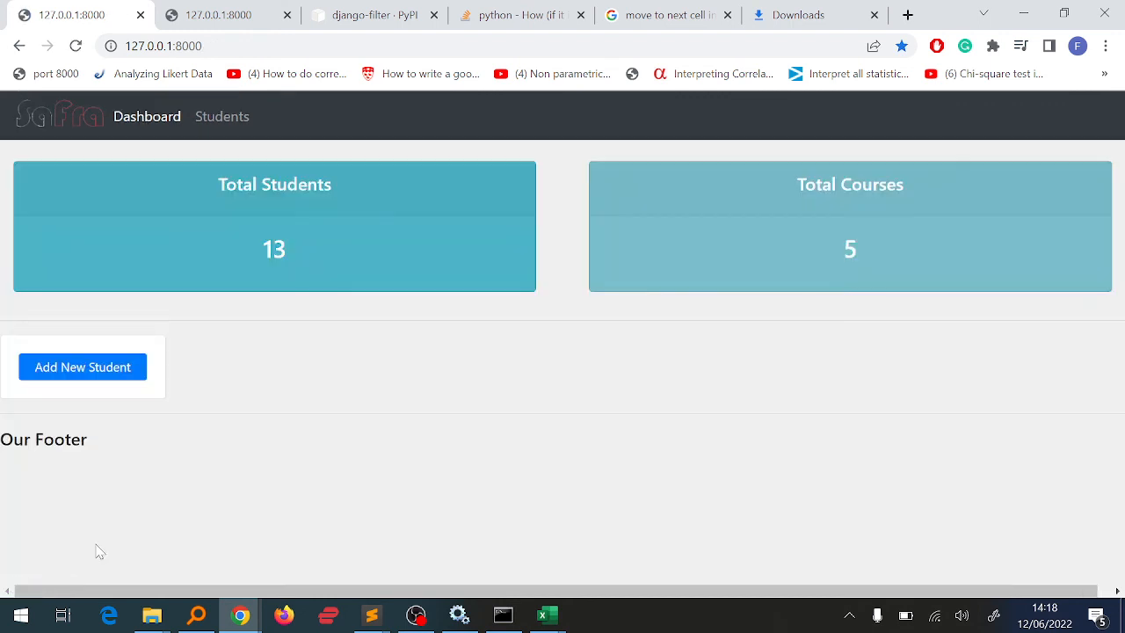
{"action": "mouse_move", "coordinate": [33, 271]}
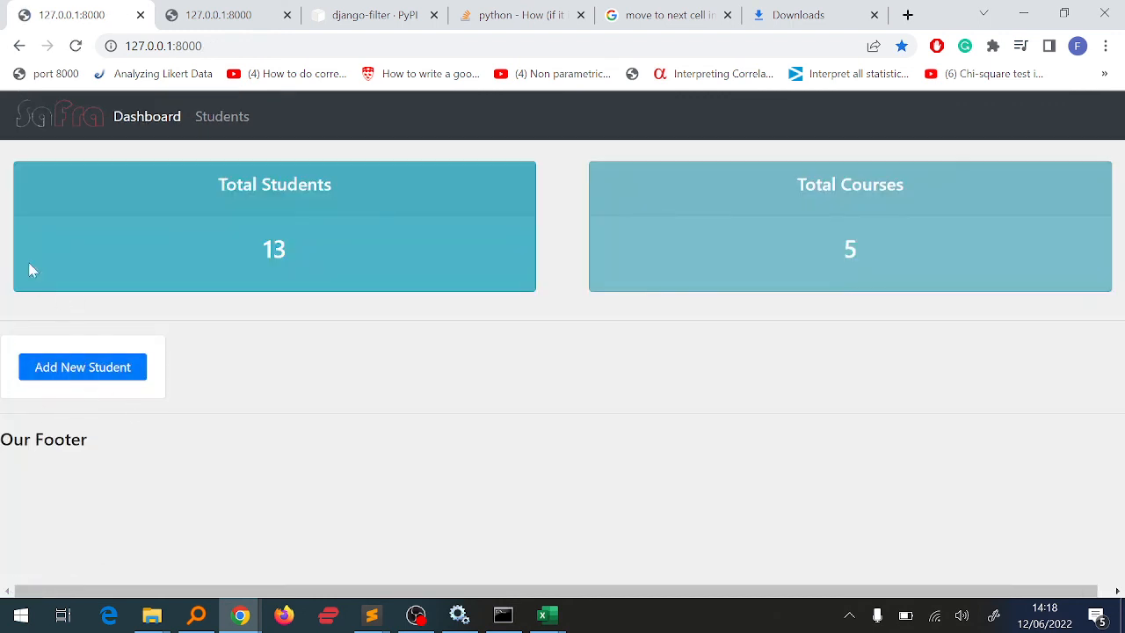
{"action": "mouse_move", "coordinate": [310, 313]}
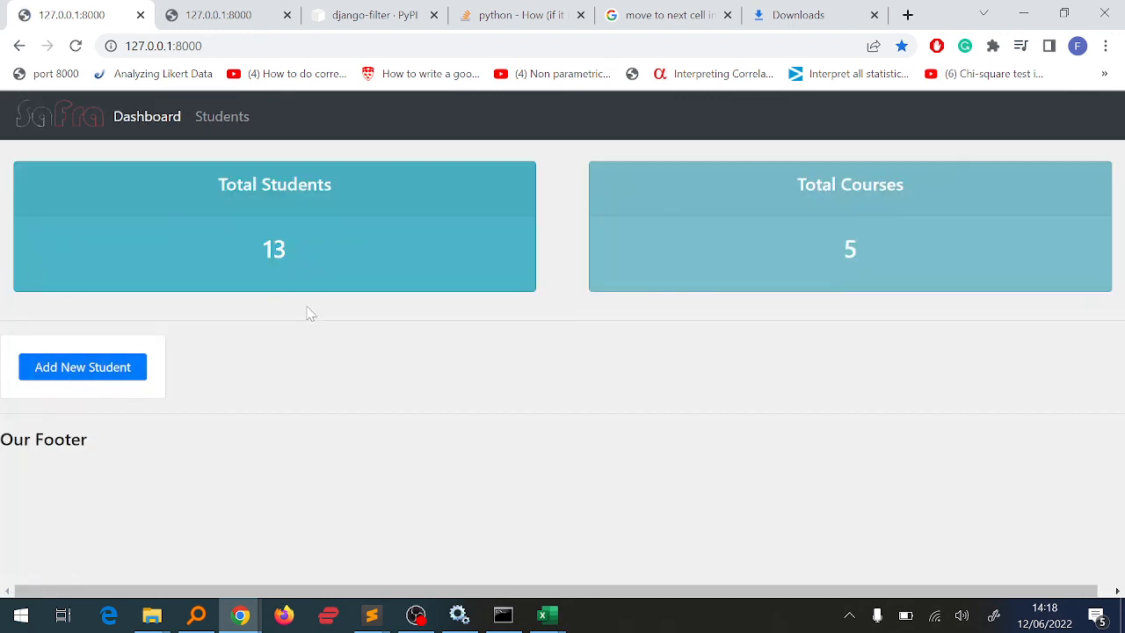